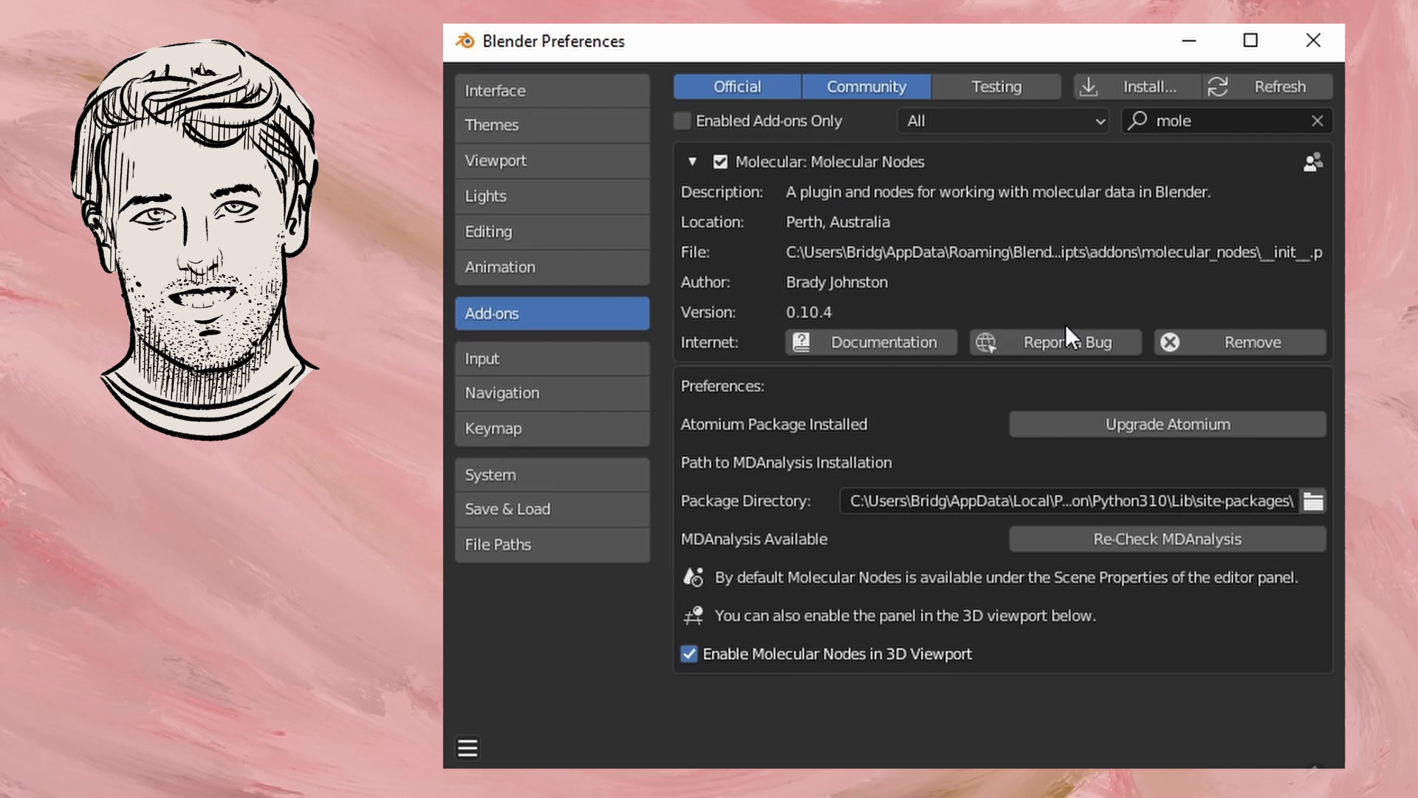
{"action": "mouse_move", "coordinate": [782, 319]}
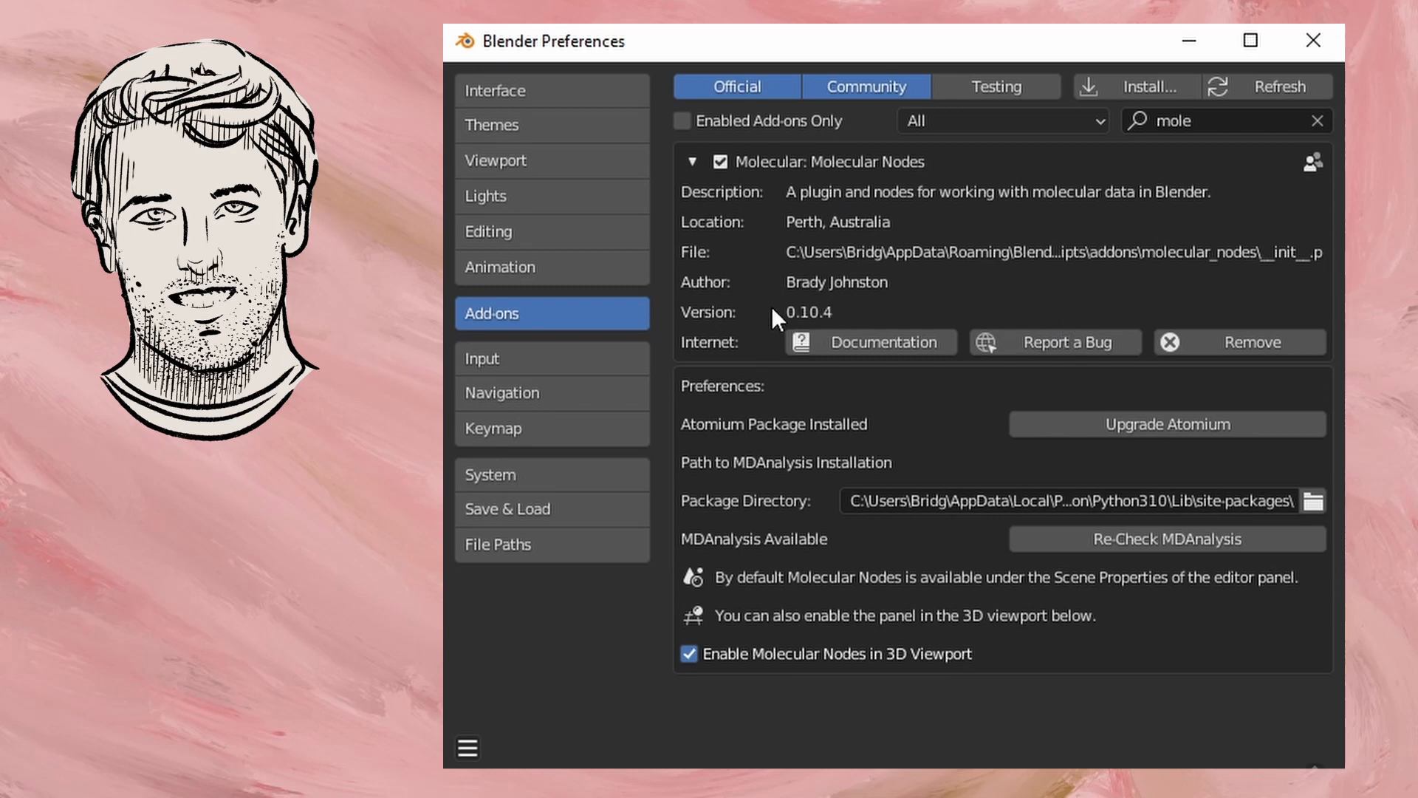
{"action": "mouse_move", "coordinate": [860, 316]}
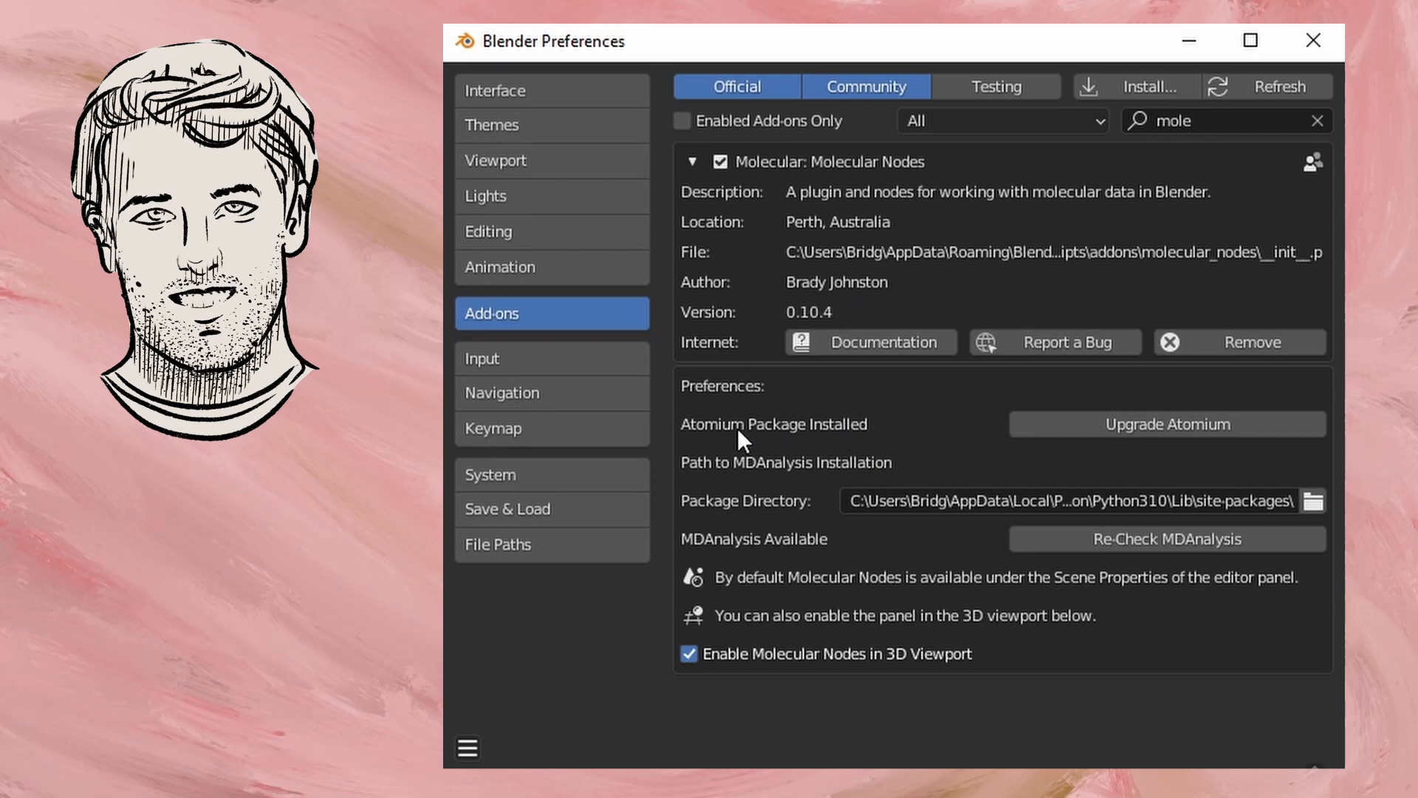
{"action": "mouse_move", "coordinate": [894, 444]}
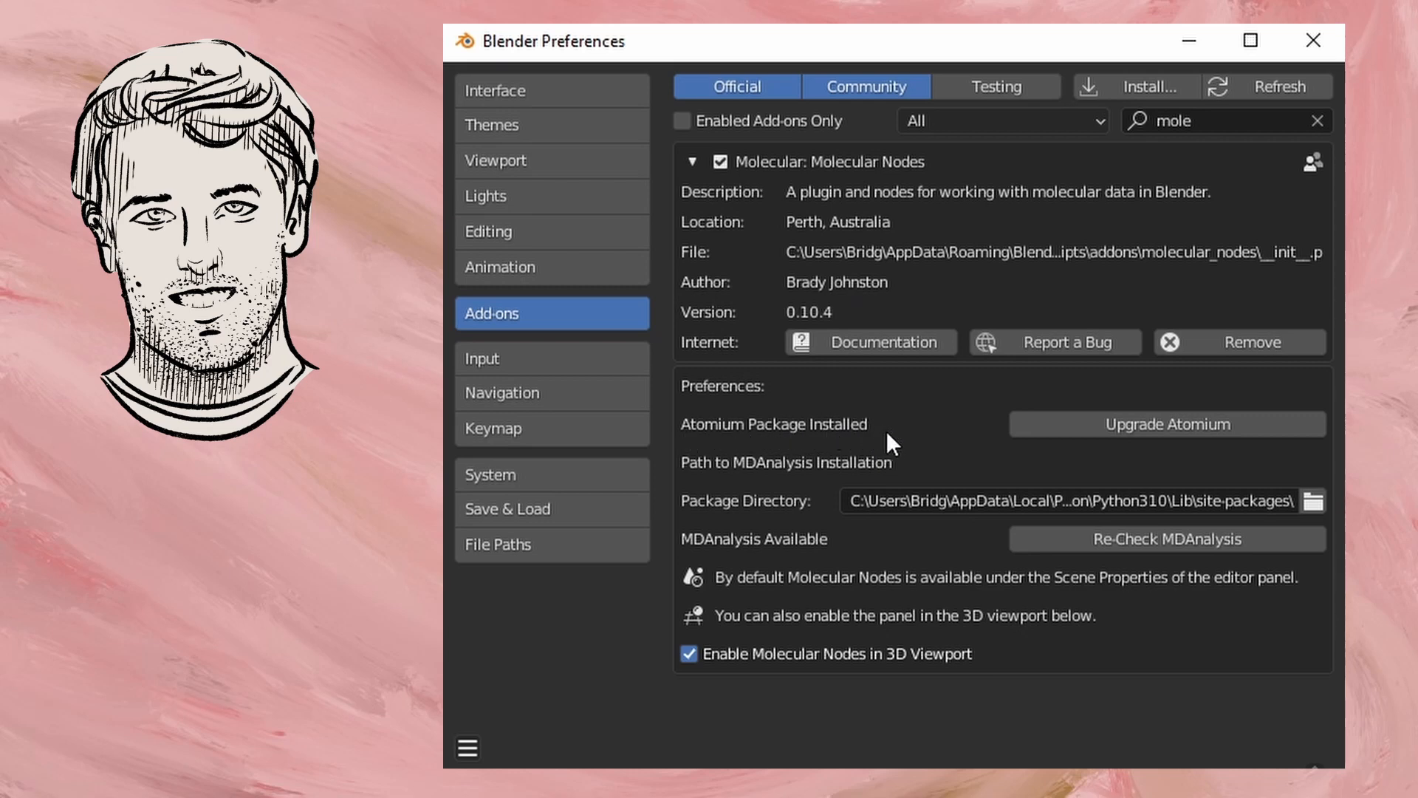
{"action": "mouse_move", "coordinate": [931, 457]}
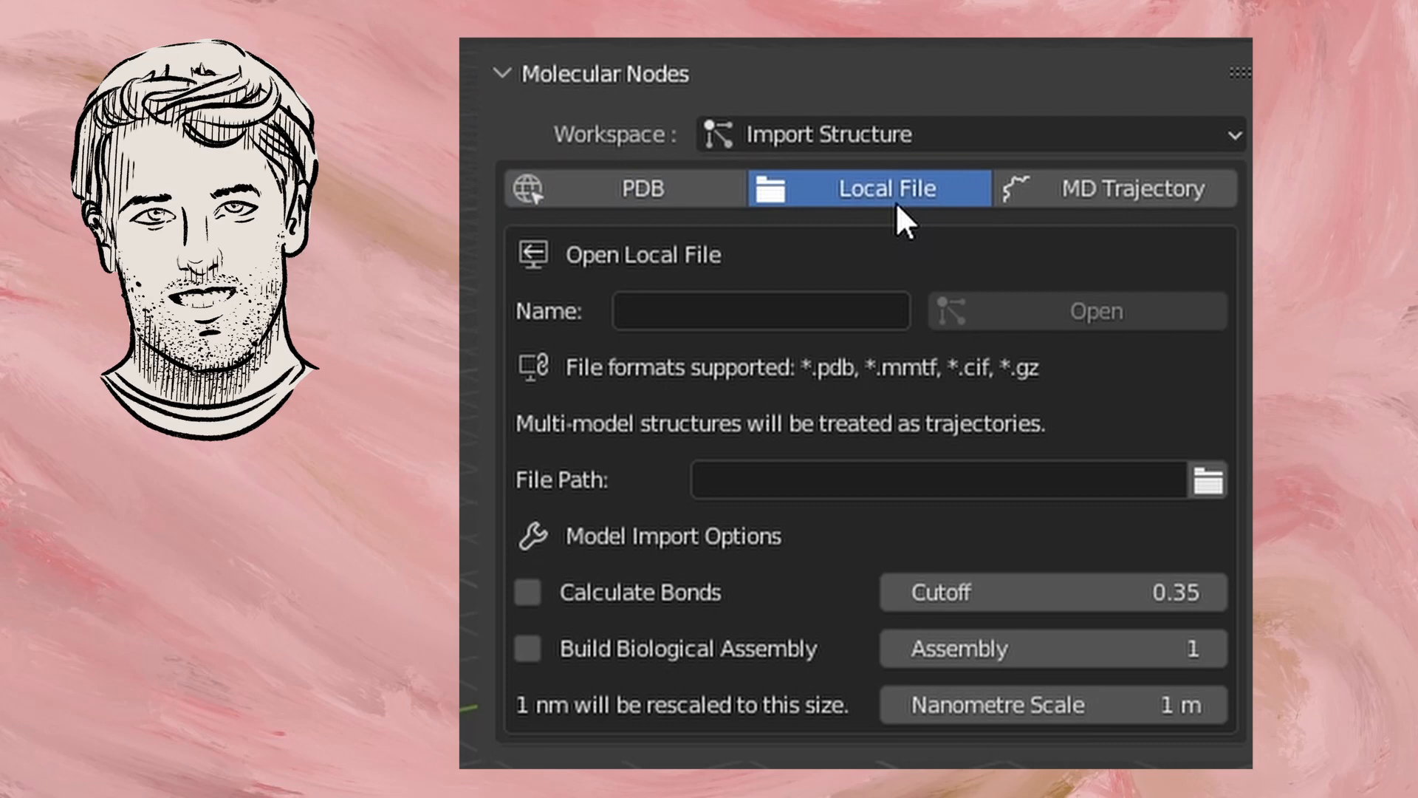
{"action": "mouse_move", "coordinate": [1081, 221]}
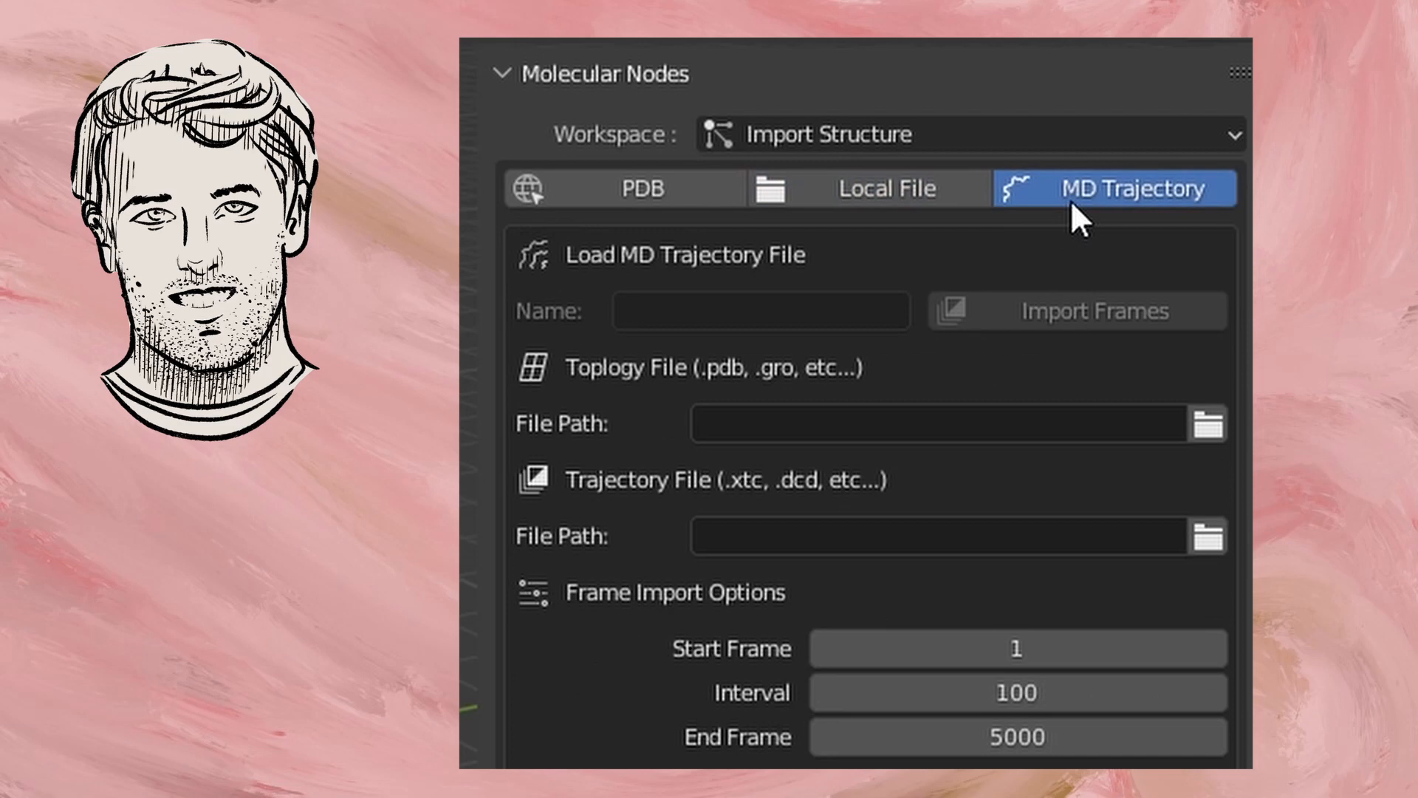
{"action": "mouse_move", "coordinate": [1075, 214]}
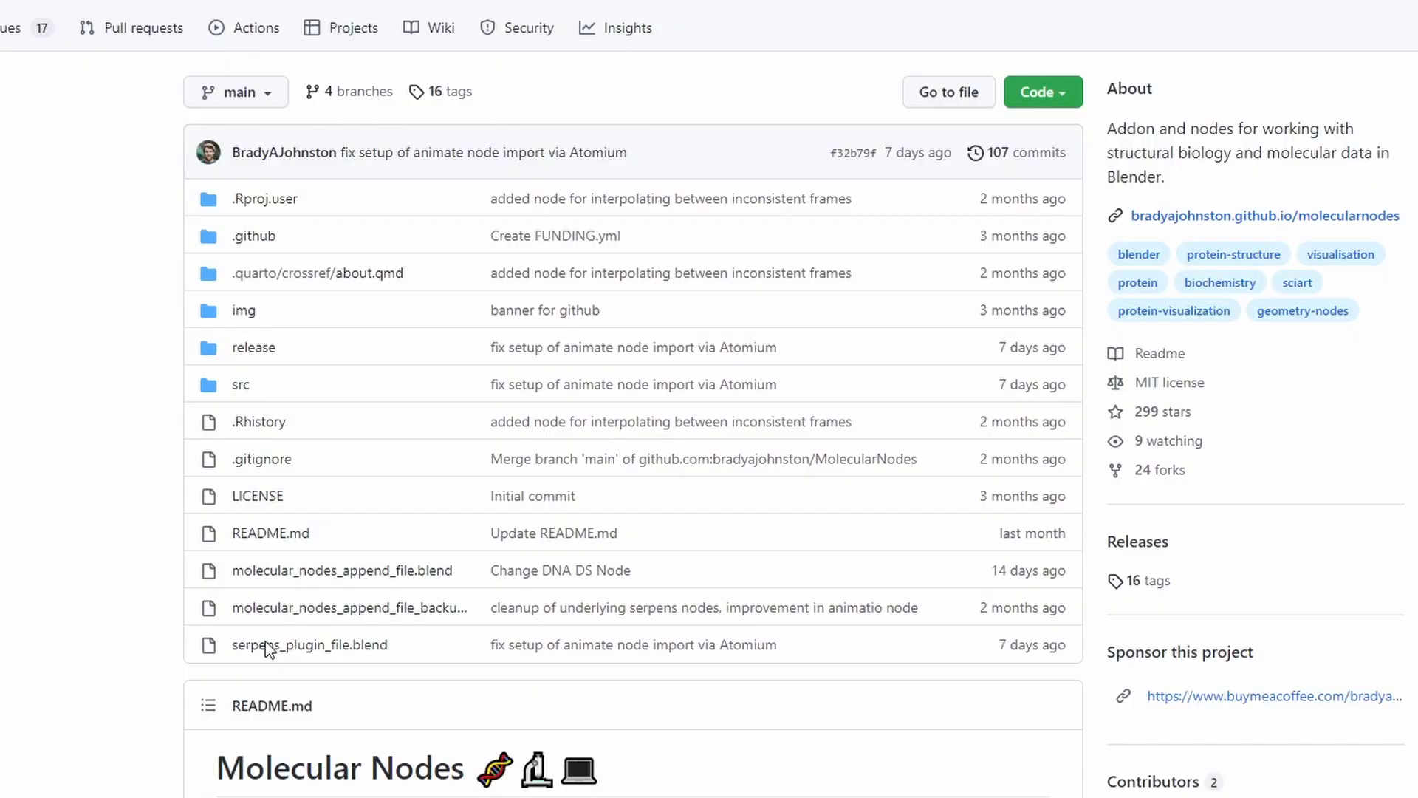
Step: Show the MolecularNodes clone options and scroll the README down to the Installation section
{"action": "scroll", "scroll_direction": "up", "scroll_amount": 3}
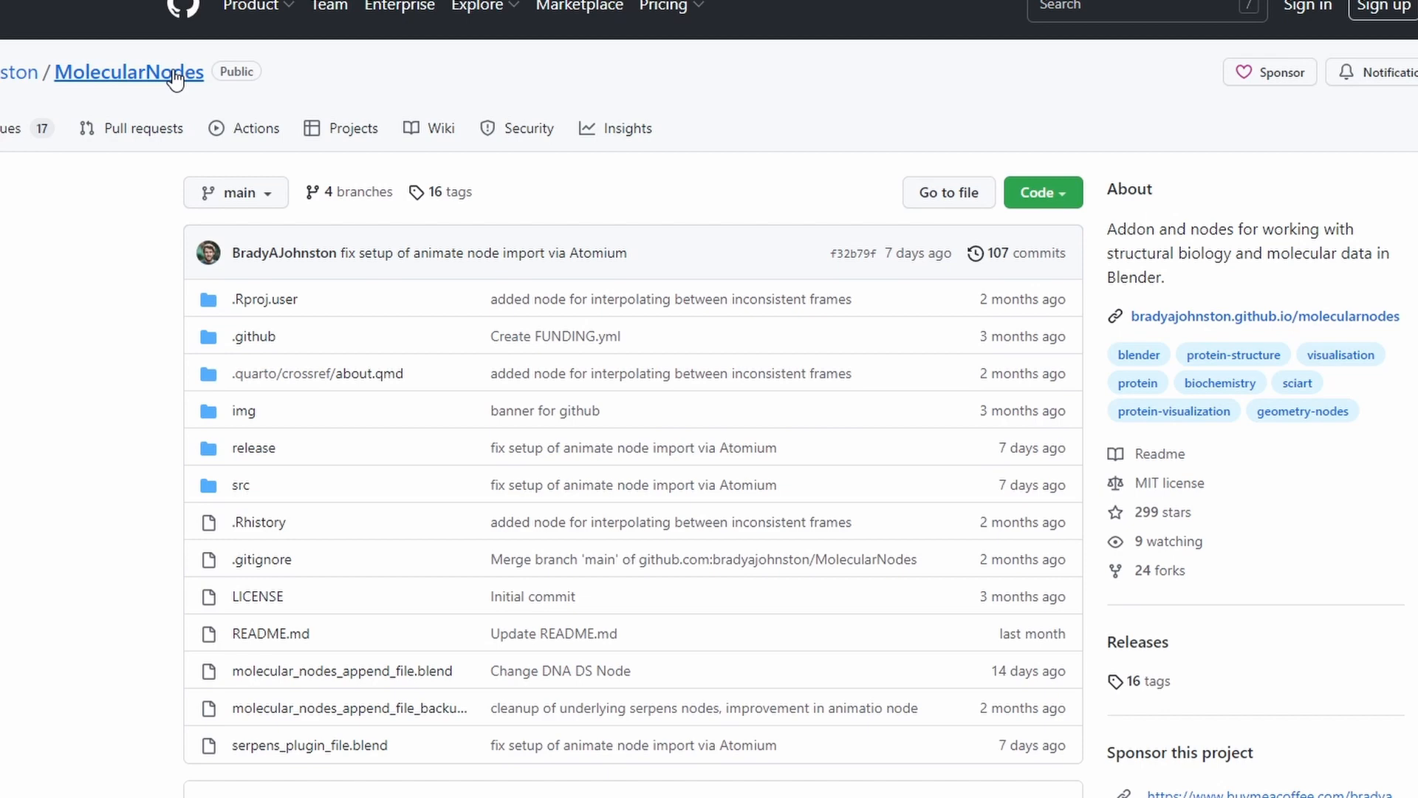
{"action": "left_click", "coordinate": [1041, 192]}
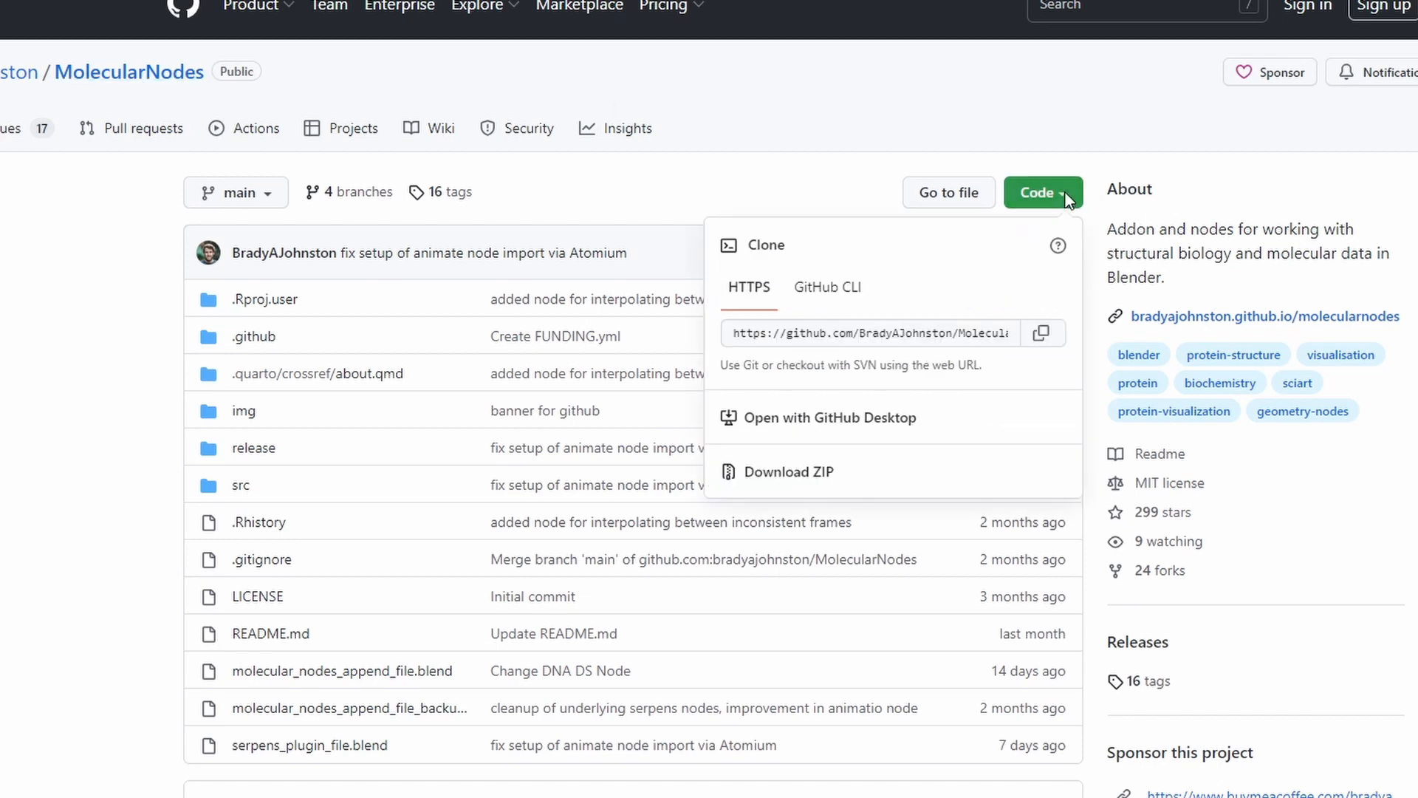
{"action": "mouse_move", "coordinate": [97, 509]}
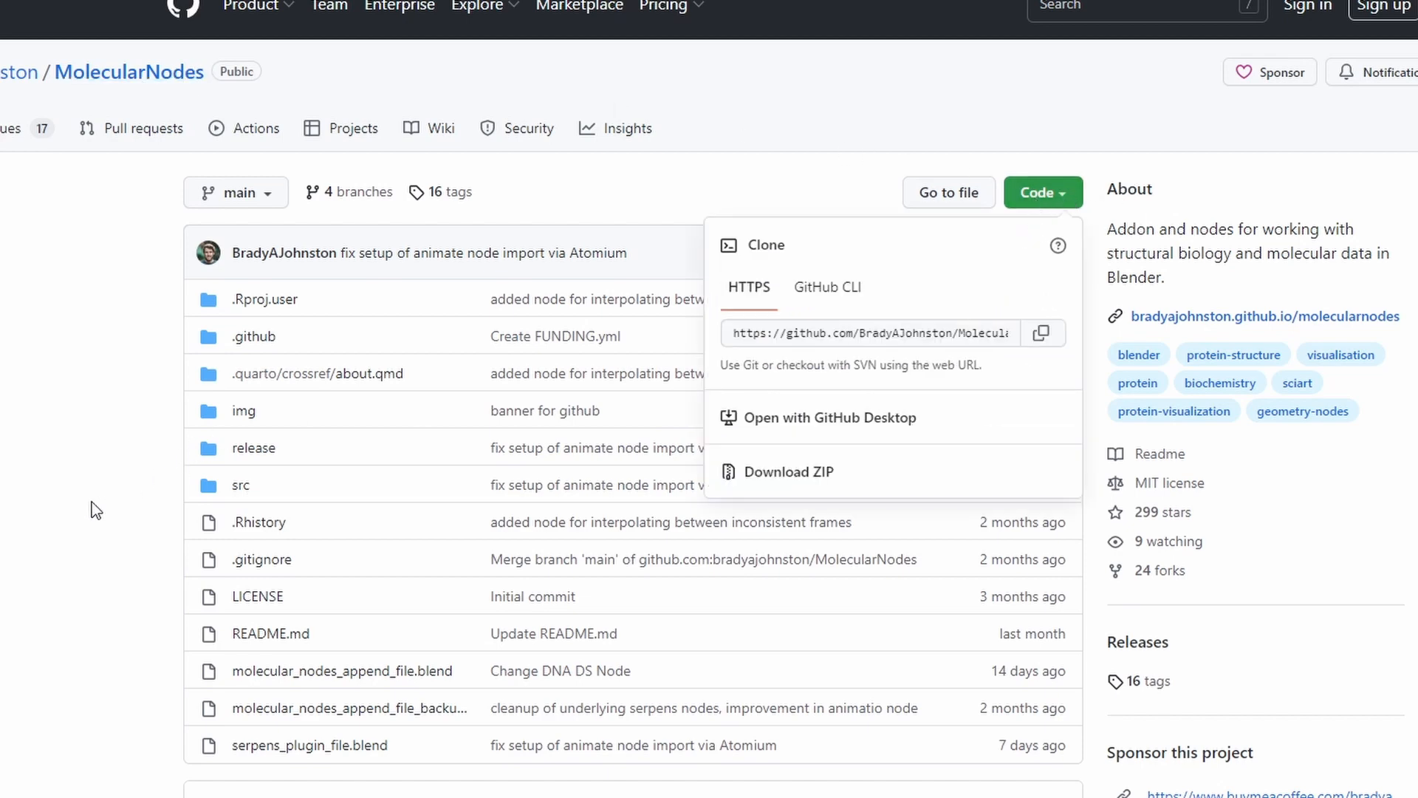
{"action": "scroll", "scroll_direction": "down", "scroll_amount": 3}
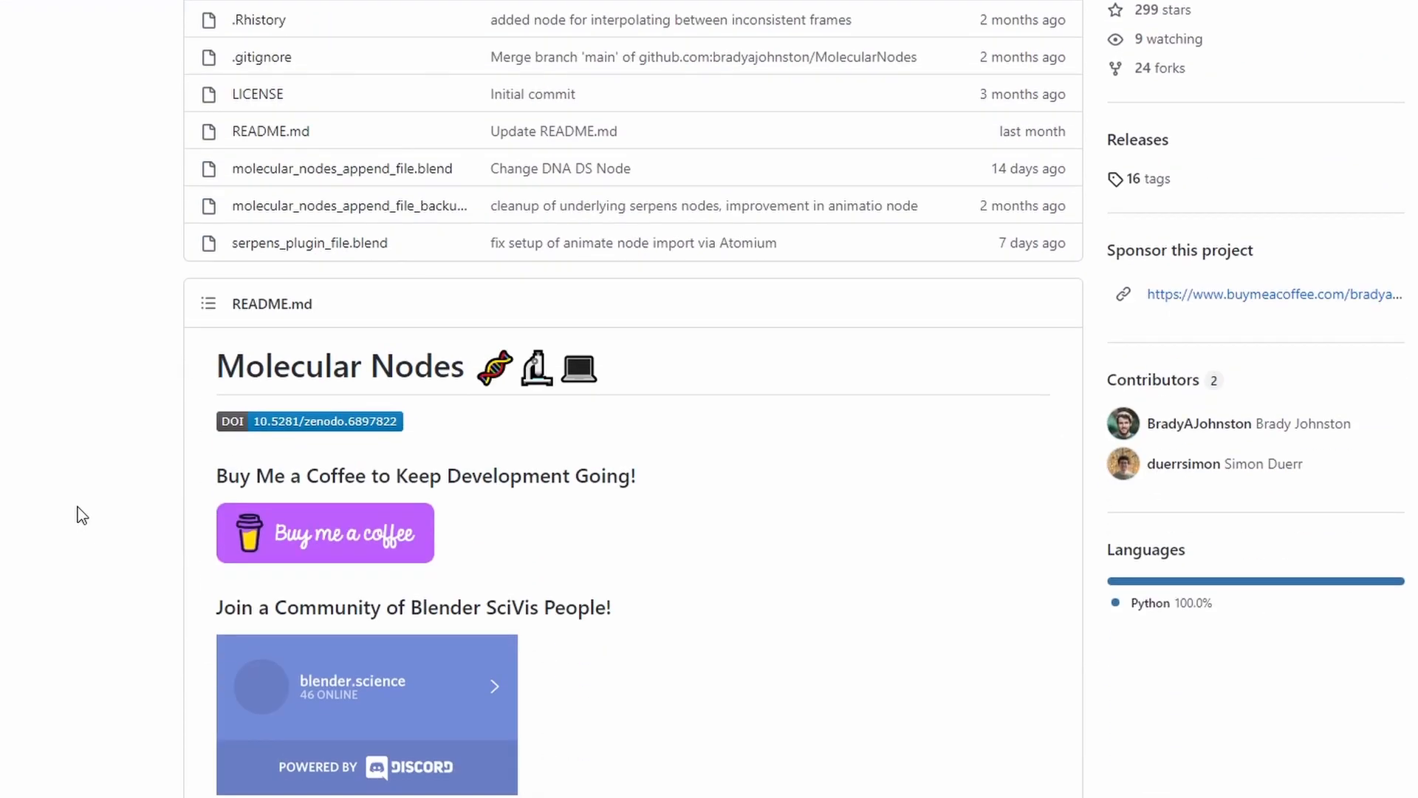
{"action": "scroll", "scroll_direction": "down", "scroll_amount": 3}
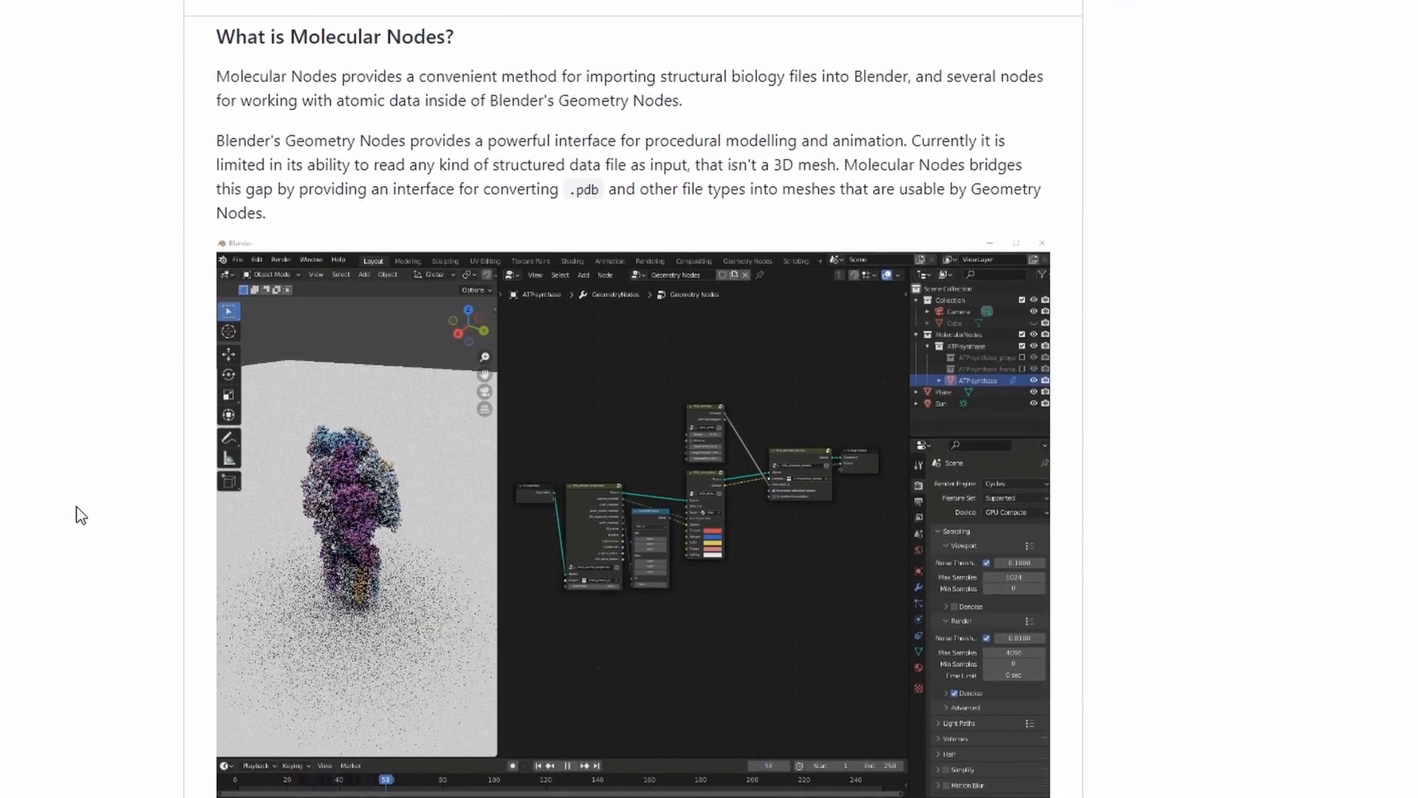
{"action": "scroll", "scroll_direction": "down", "scroll_amount": 3}
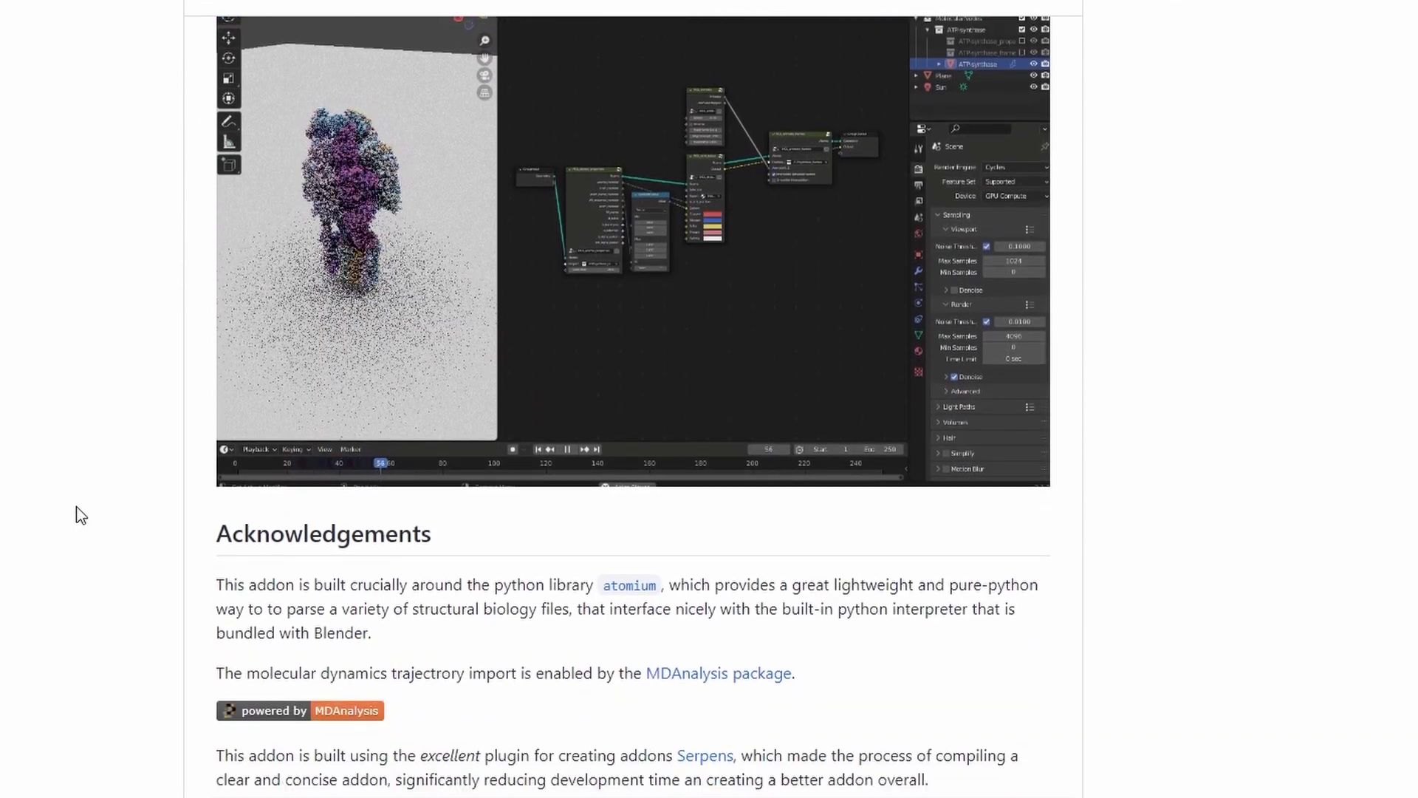
{"action": "scroll", "scroll_direction": "down", "scroll_amount": 3}
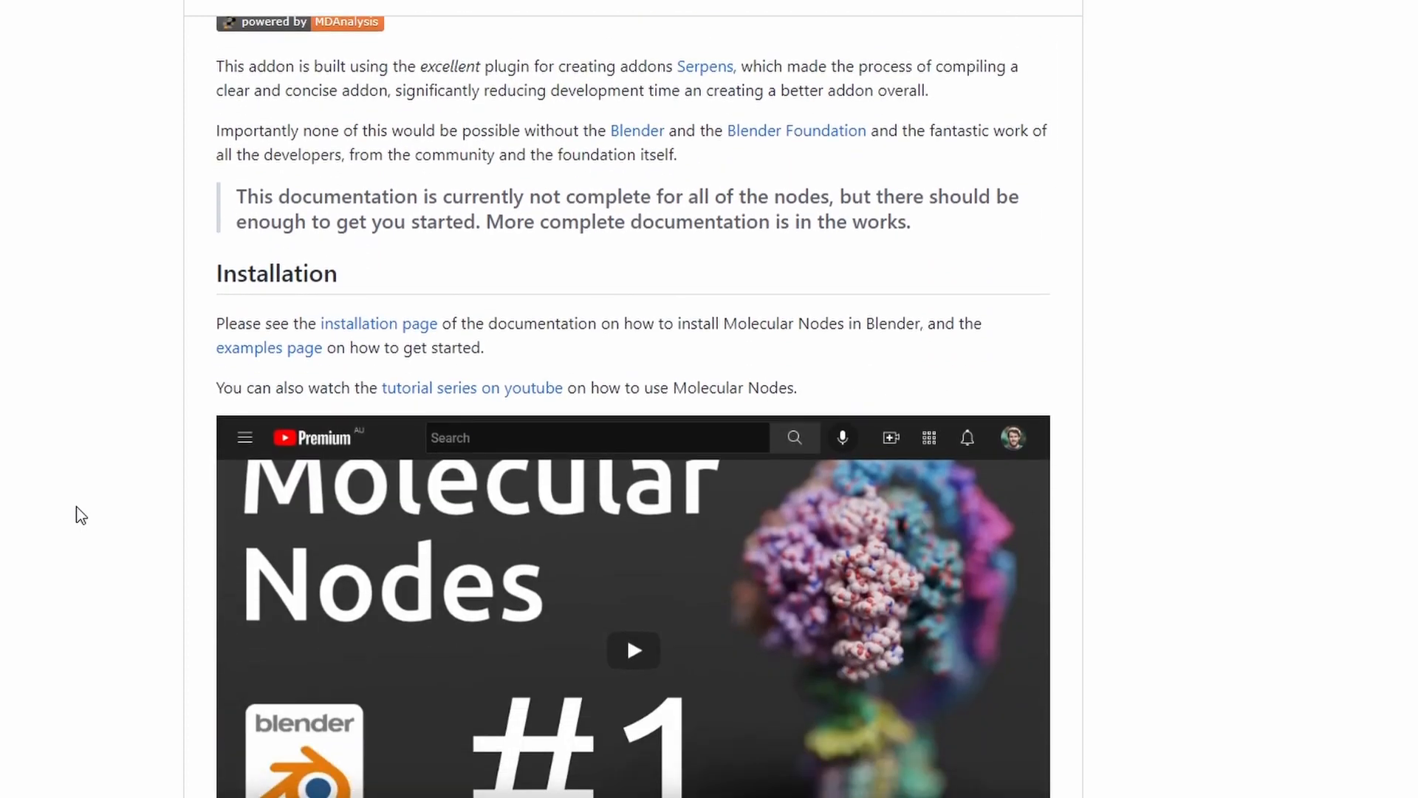
{"action": "scroll", "scroll_direction": "down", "scroll_amount": 3}
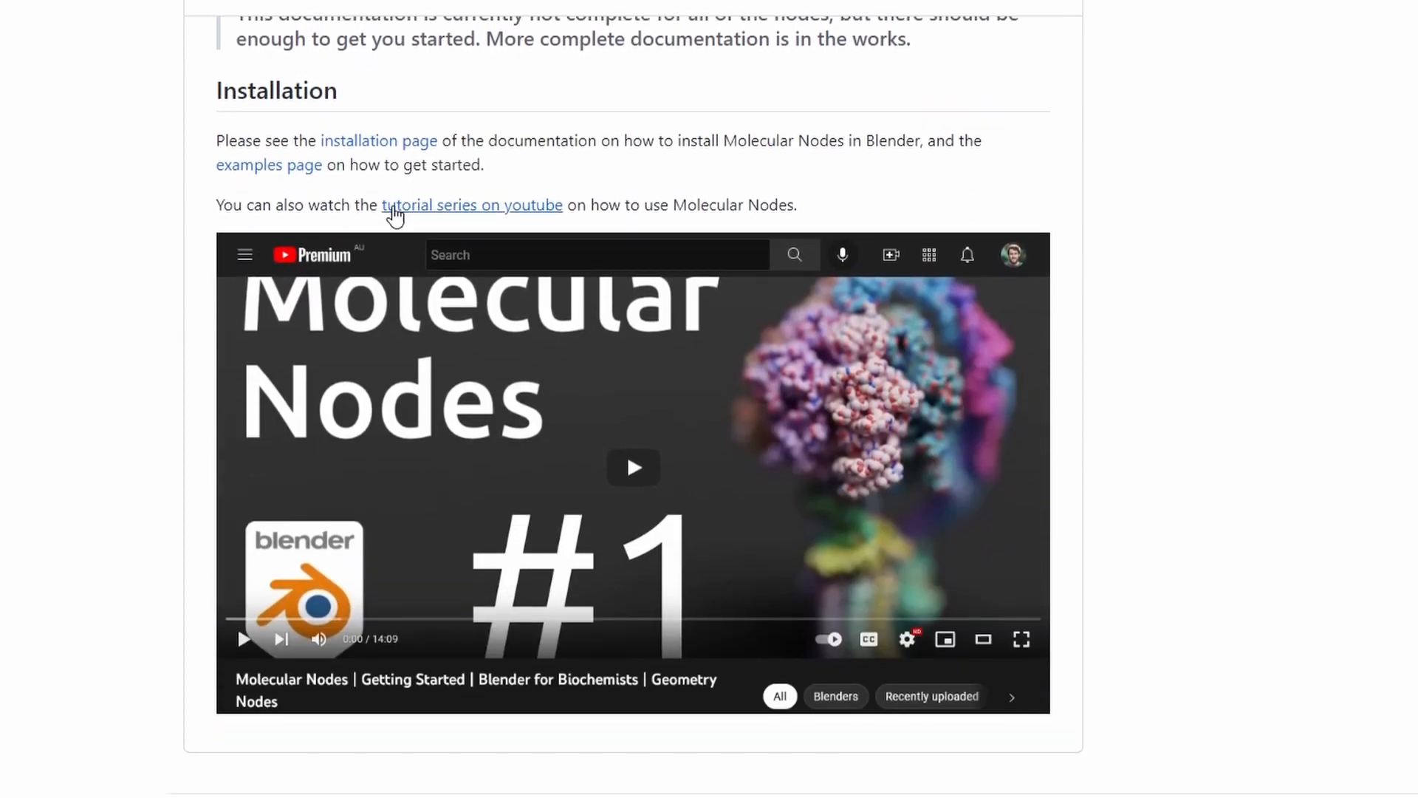
Step: Open the Molecular Nodes YouTube tutorial series, then the Blender for Biochemists channel page
{"action": "left_click", "coordinate": [633, 468]}
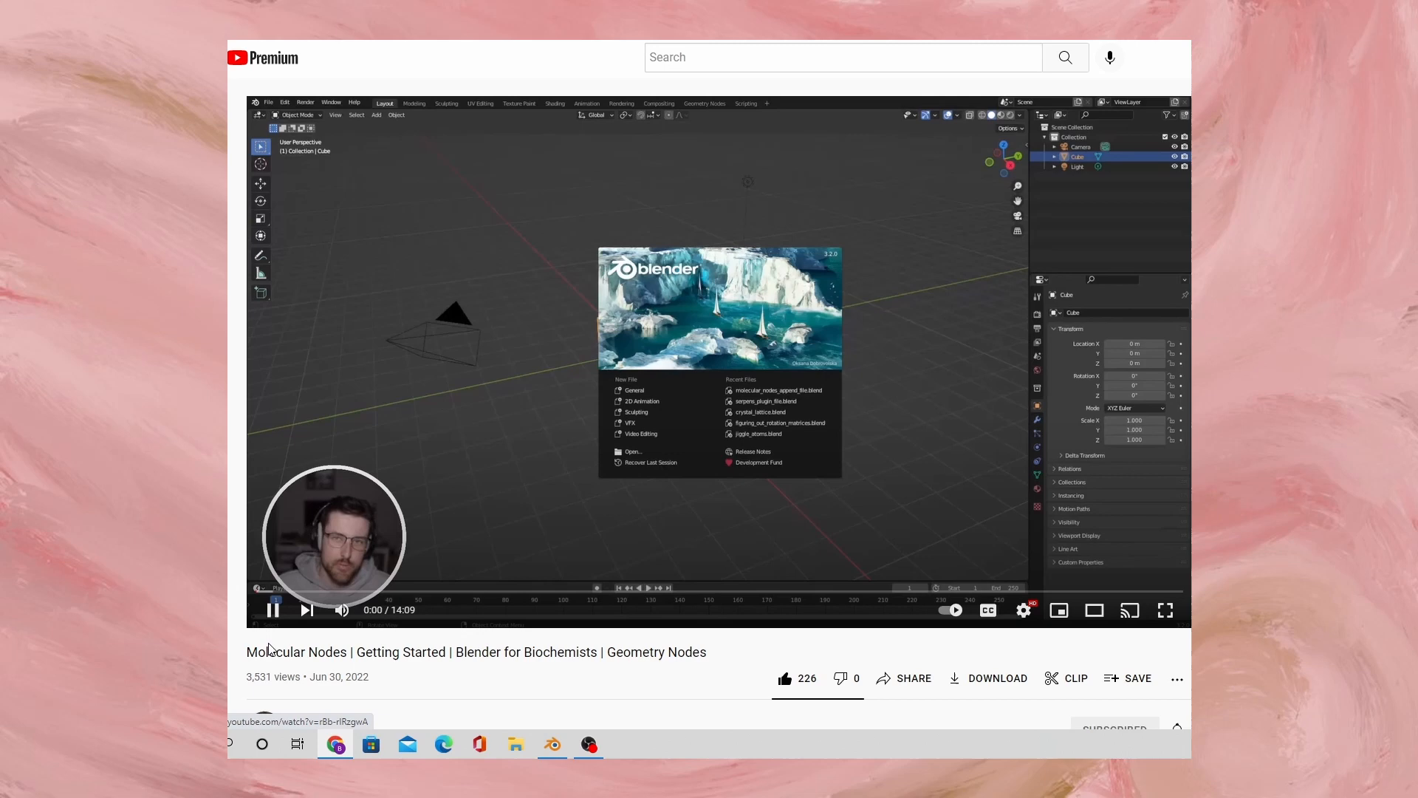
{"action": "scroll", "scroll_direction": "down", "scroll_amount": 3}
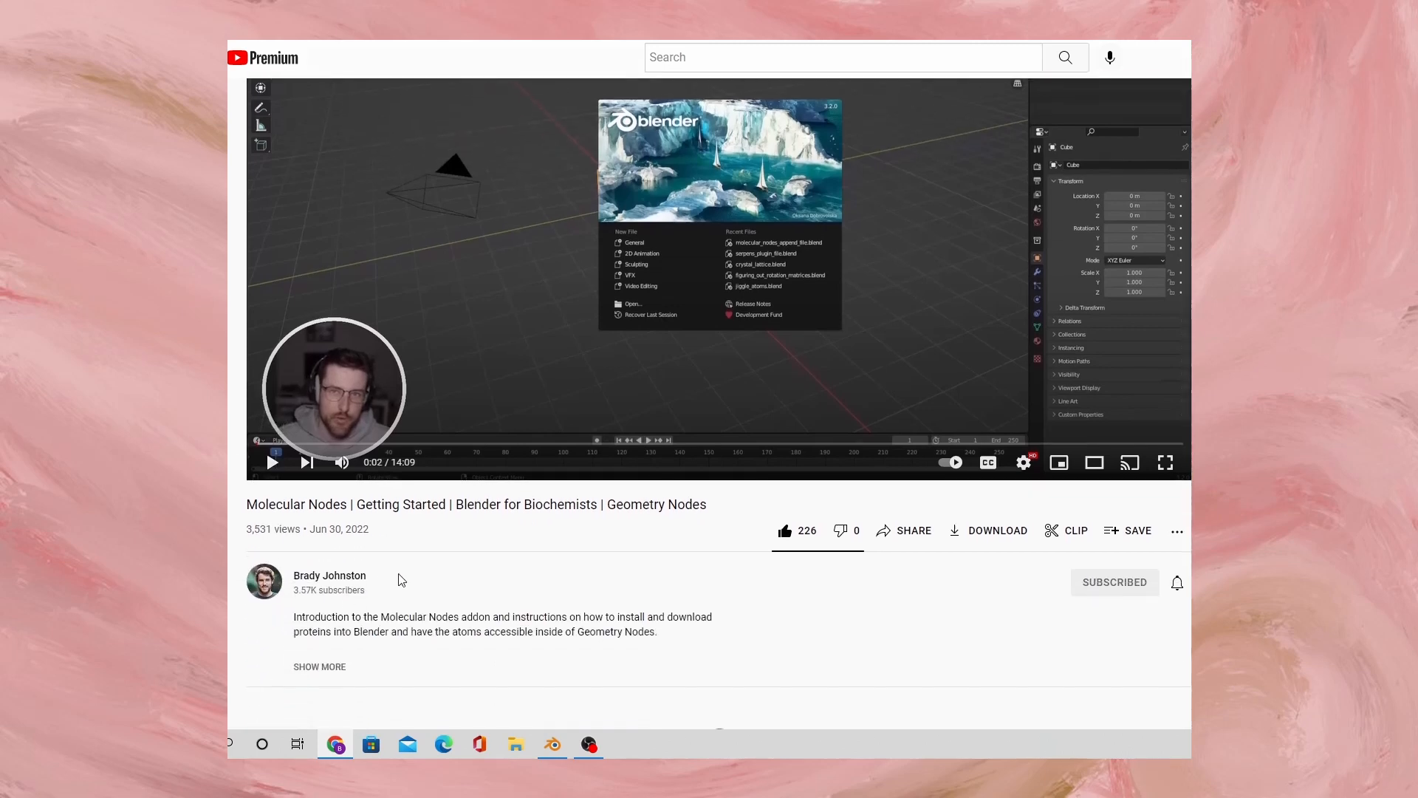
{"action": "double_click", "coordinate": [329, 581]}
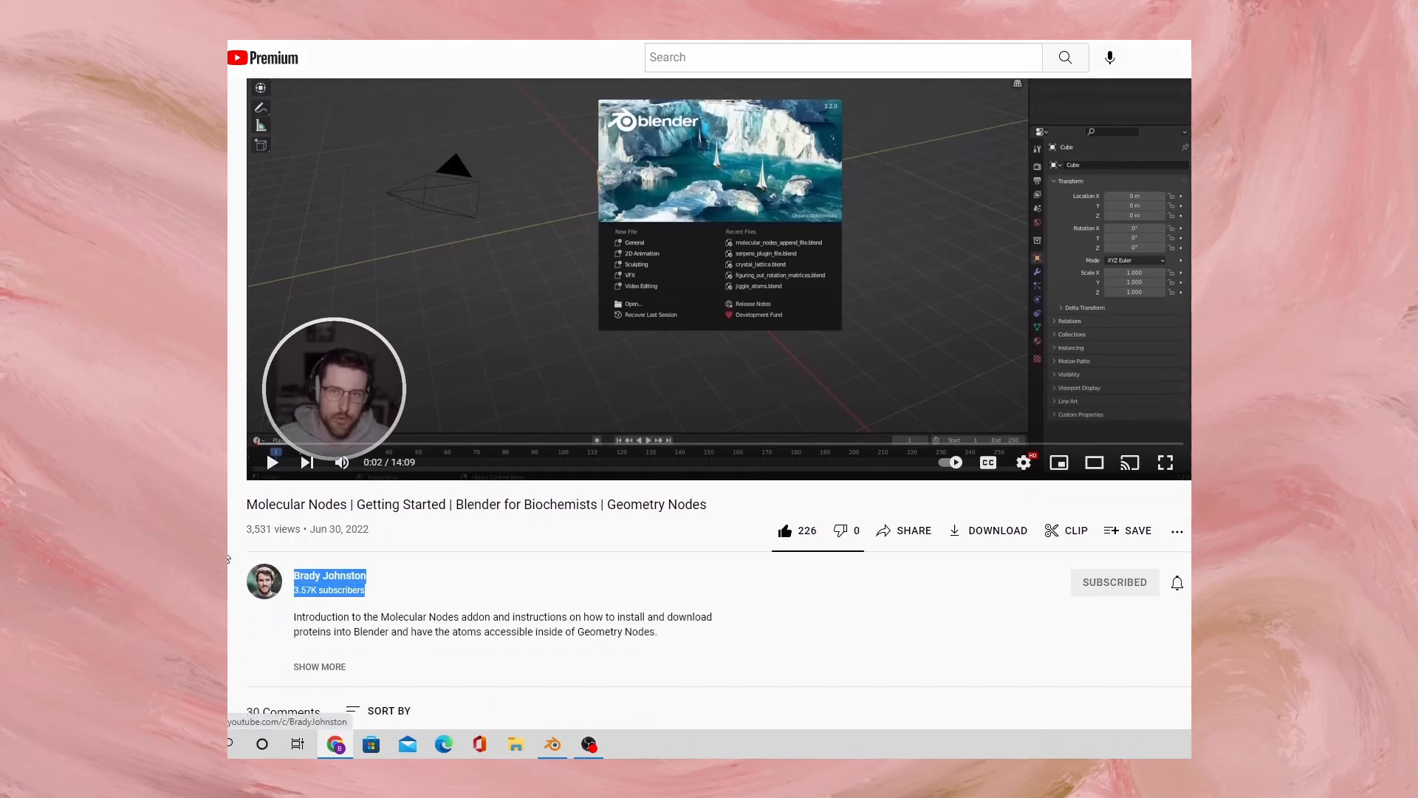
{"action": "left_click", "coordinate": [330, 576]}
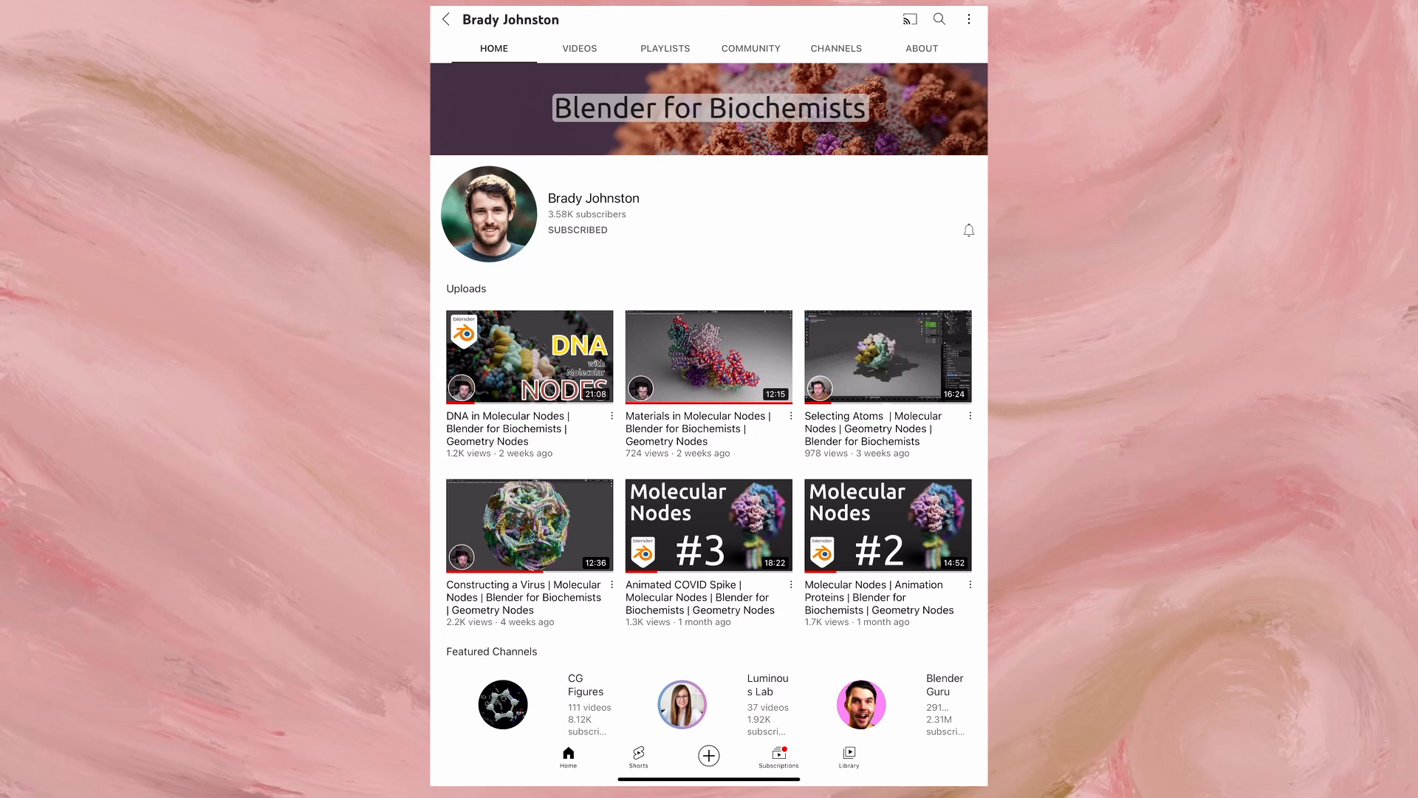
{"action": "left_click", "coordinate": [887, 526]}
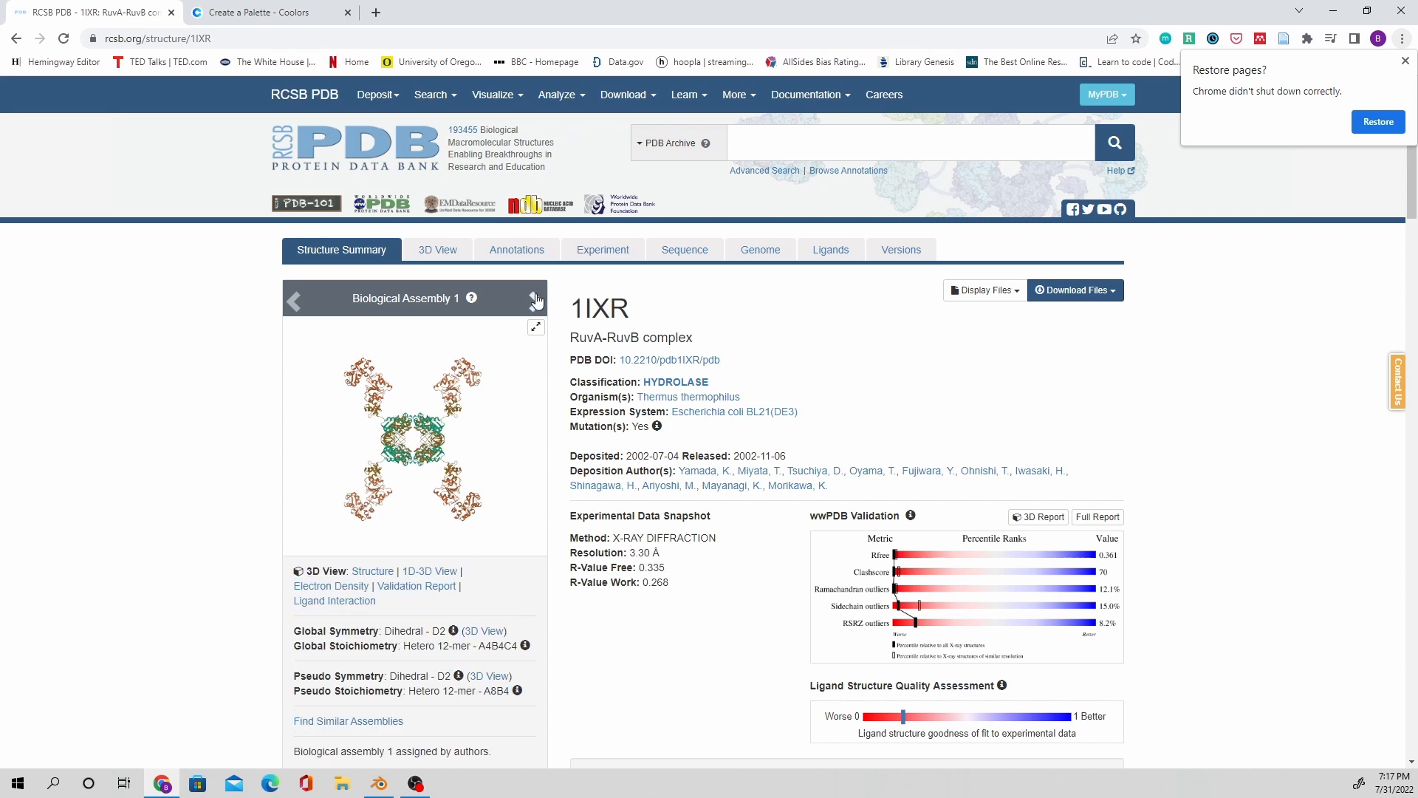
{"action": "left_click", "coordinate": [535, 298]}
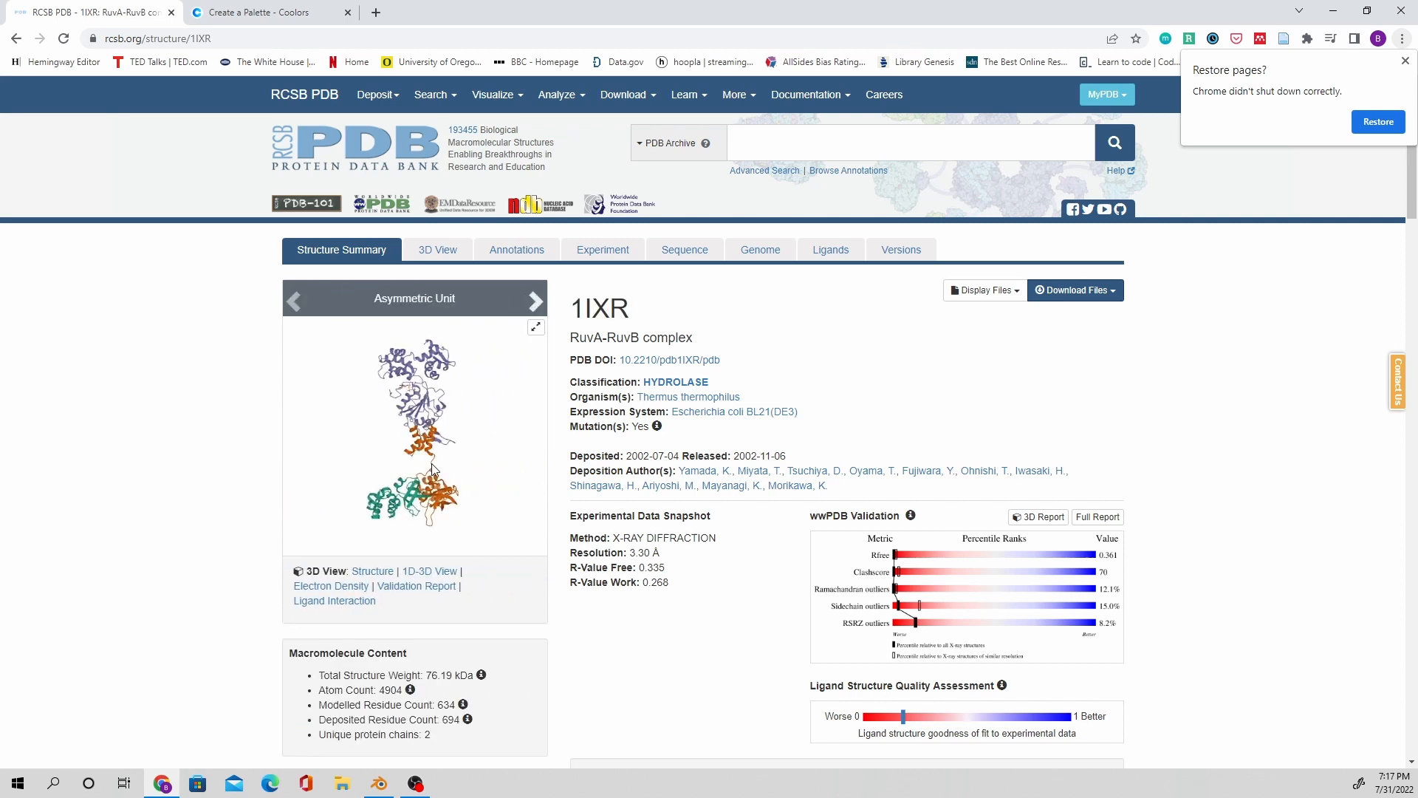
{"action": "left_click", "coordinate": [536, 299]}
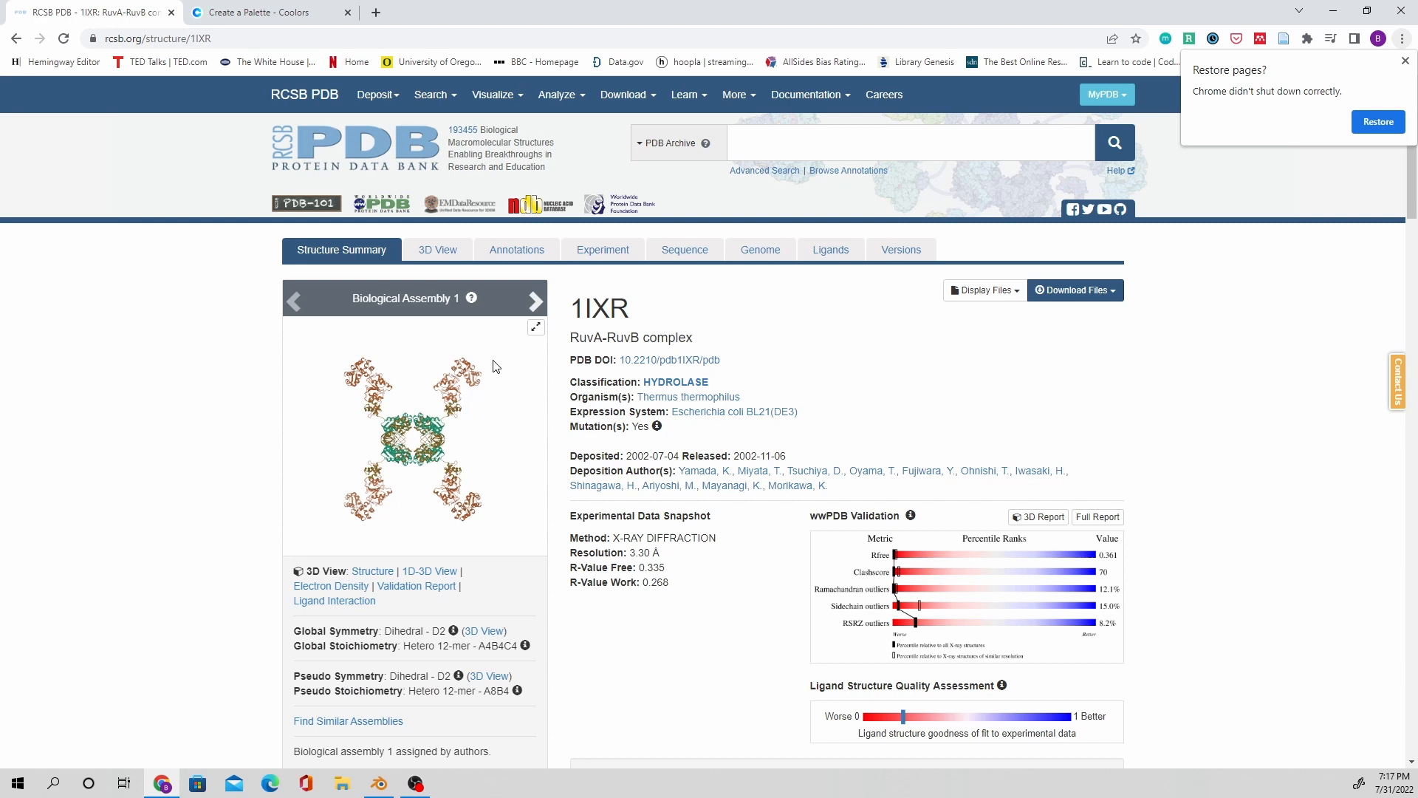
{"action": "mouse_move", "coordinate": [1274, 7]}
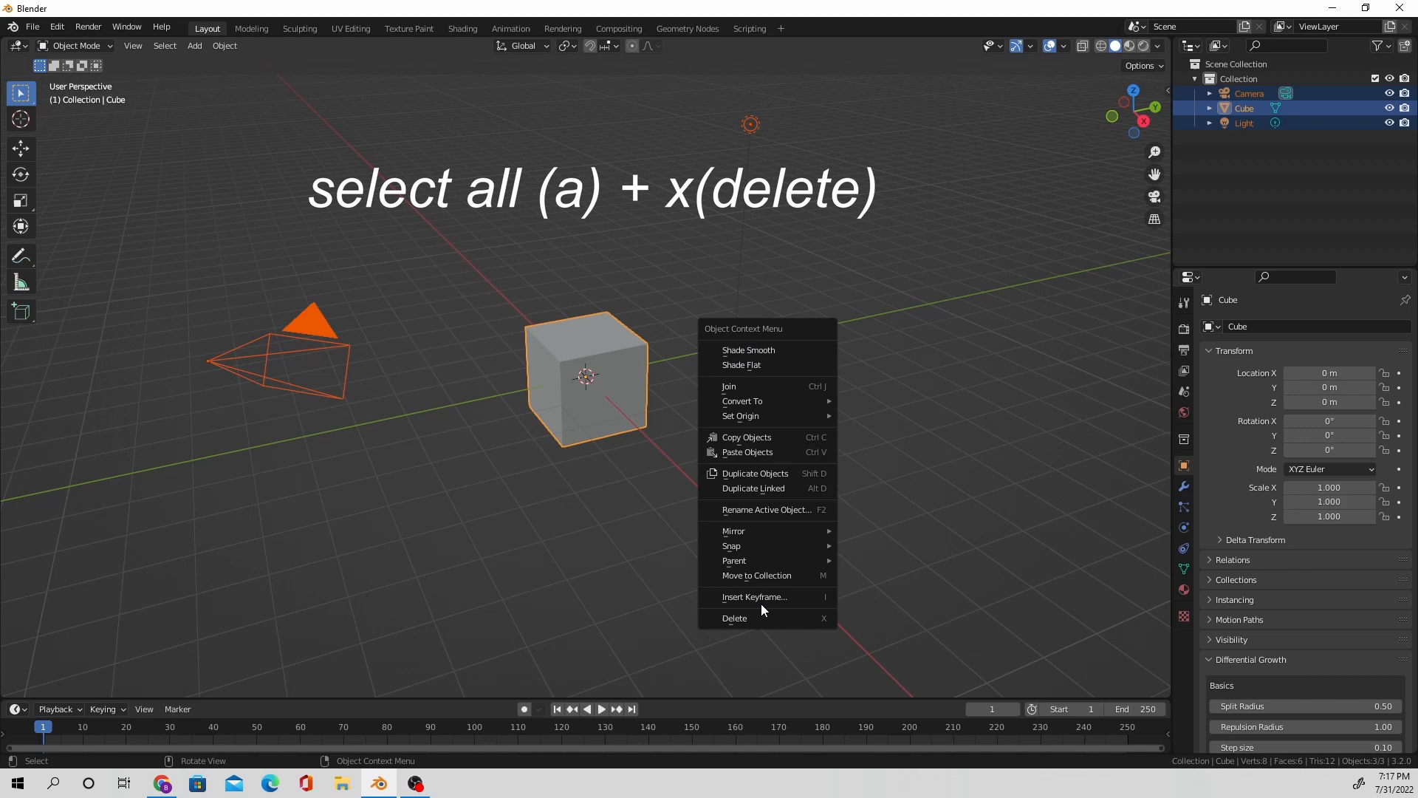
Step: Delete the default cube, camera and light, then download PDB structure 1ixr via Molecular Nodes
{"action": "left_click", "coordinate": [734, 617]}
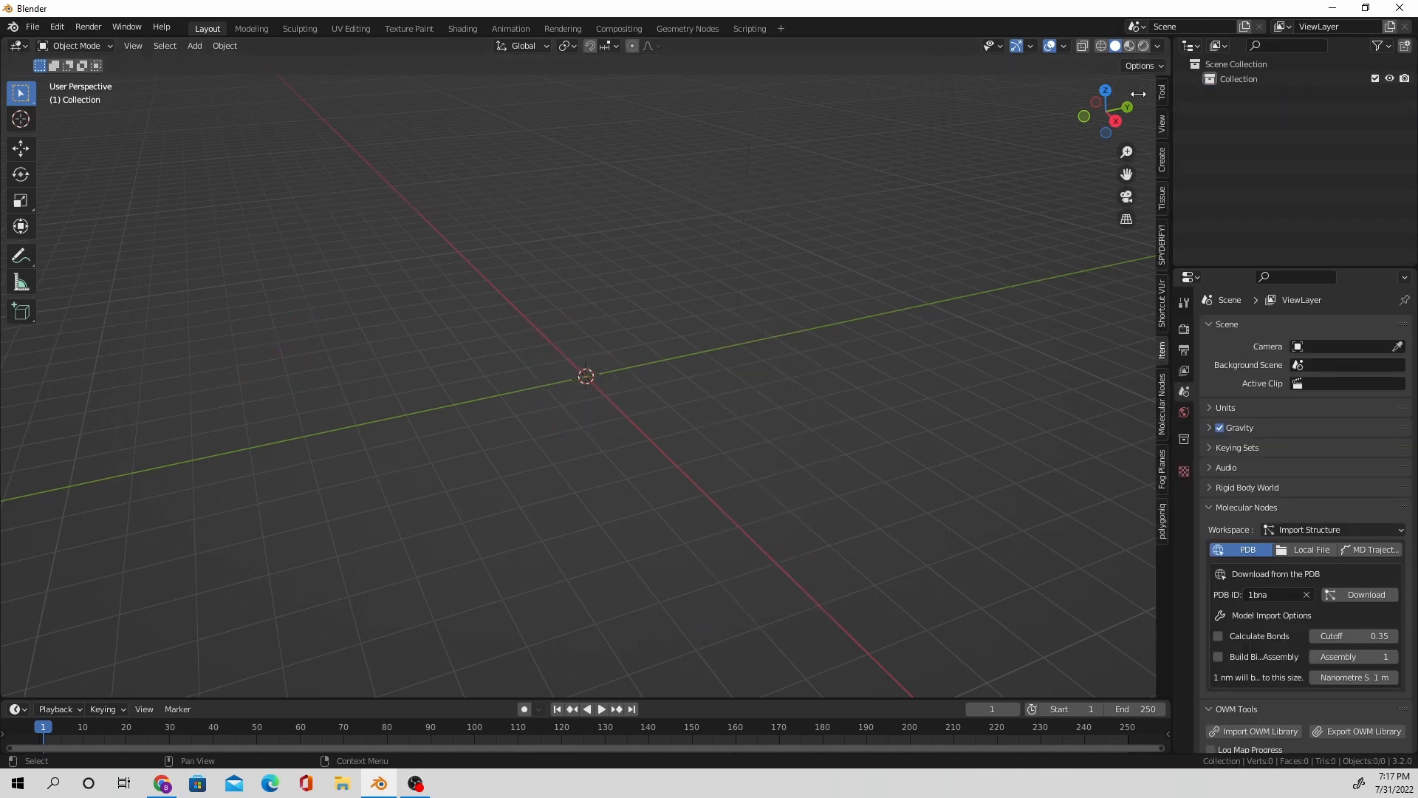
{"action": "left_click", "coordinate": [1162, 407]}
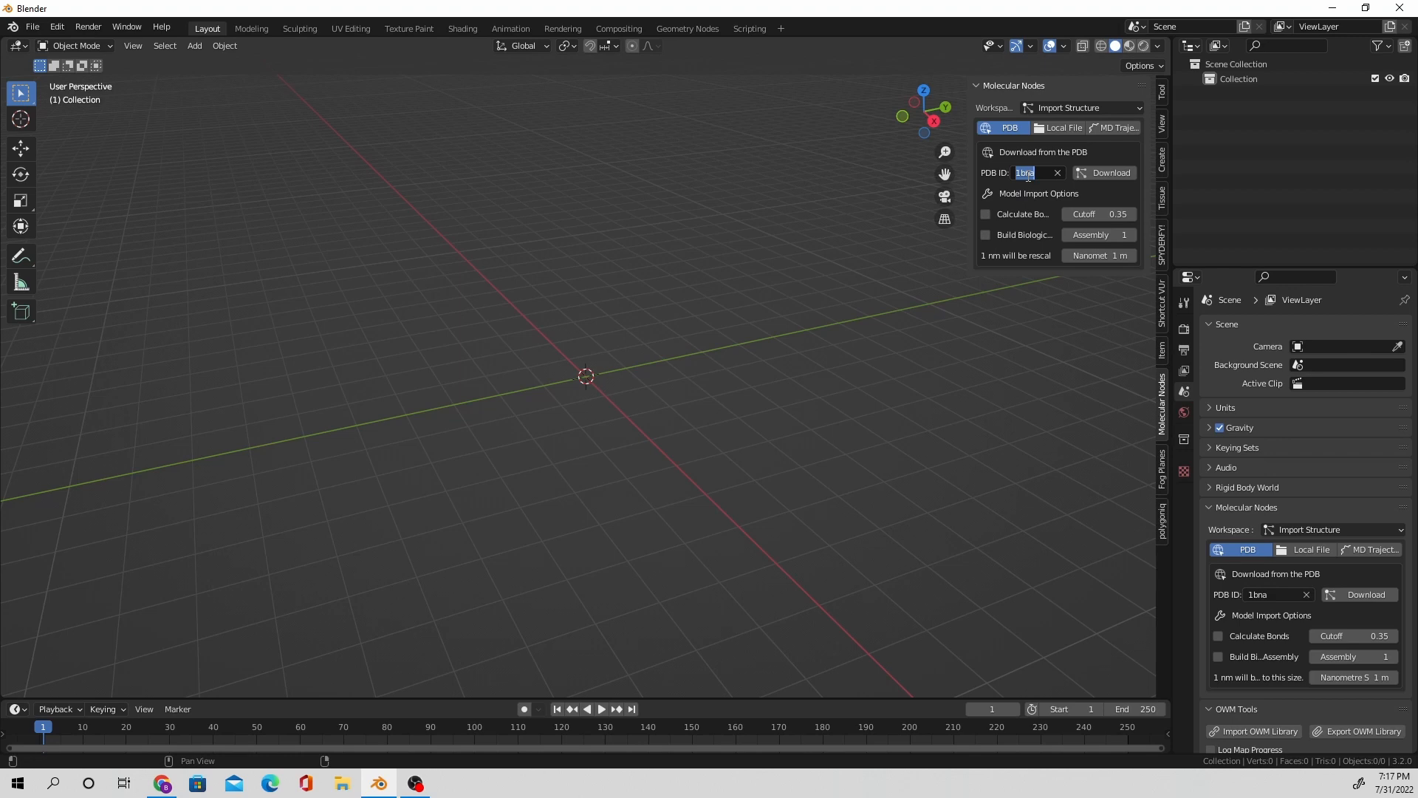
{"action": "type", "text": "1ixr"}
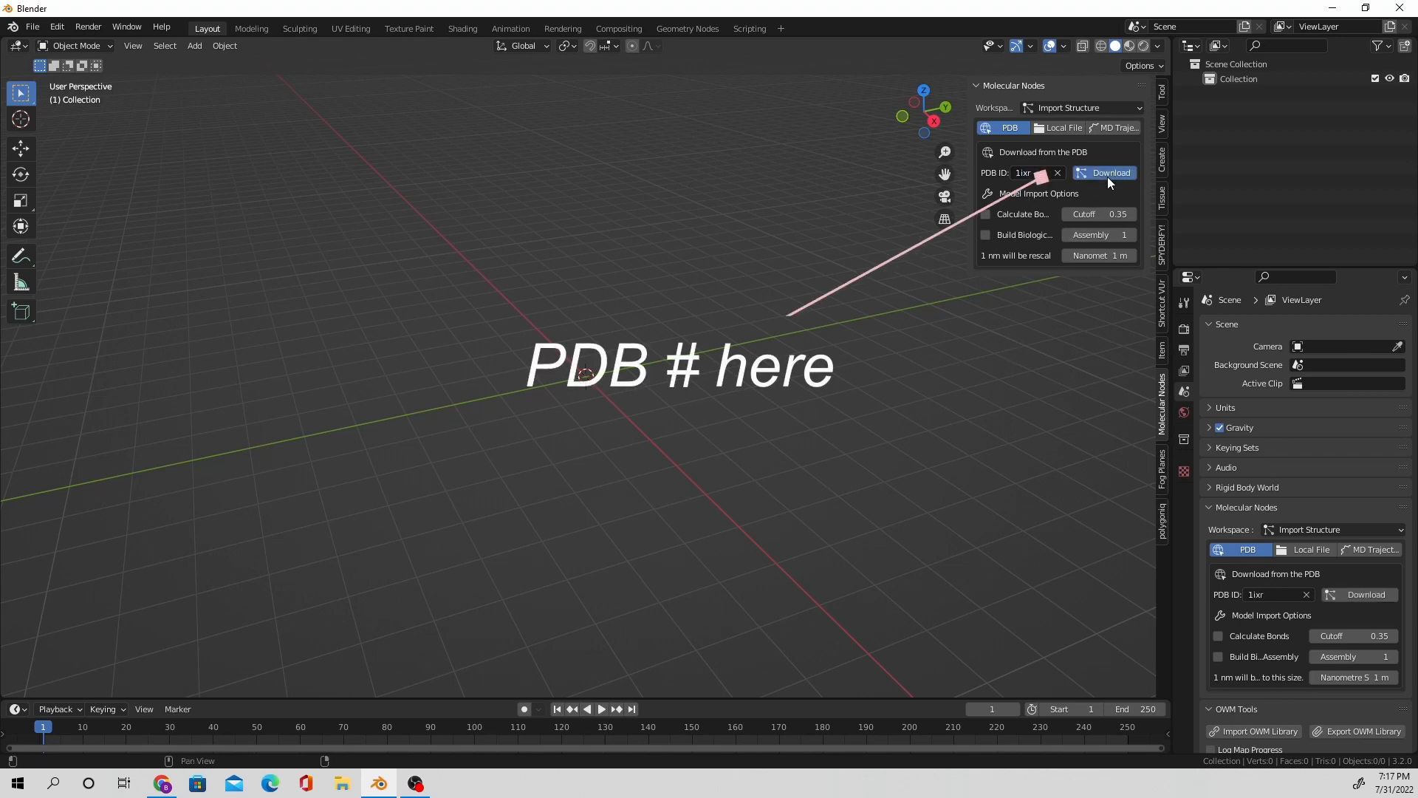
{"action": "mouse_move", "coordinate": [1099, 194]}
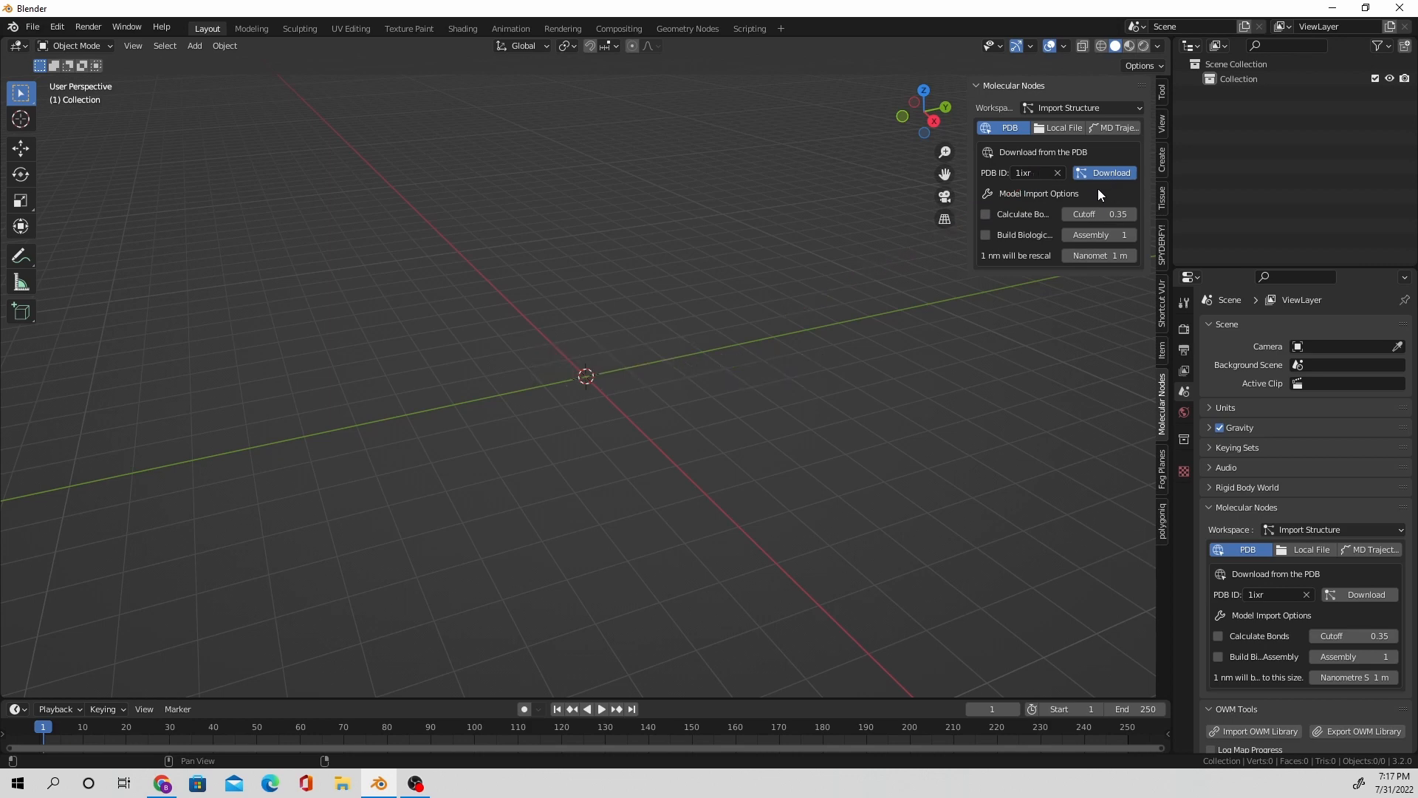
{"action": "left_click", "coordinate": [1110, 173]}
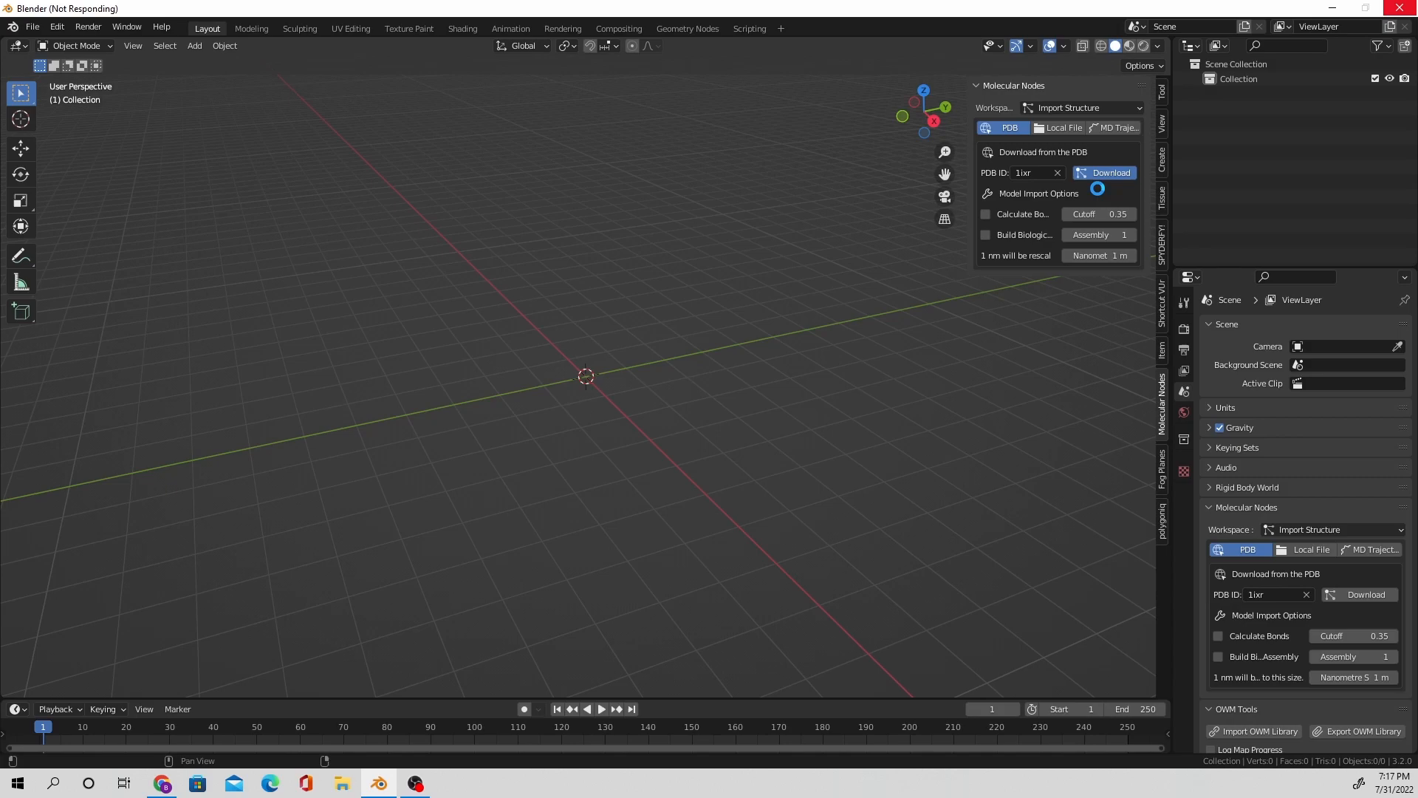
{"action": "left_click", "coordinate": [1109, 173]}
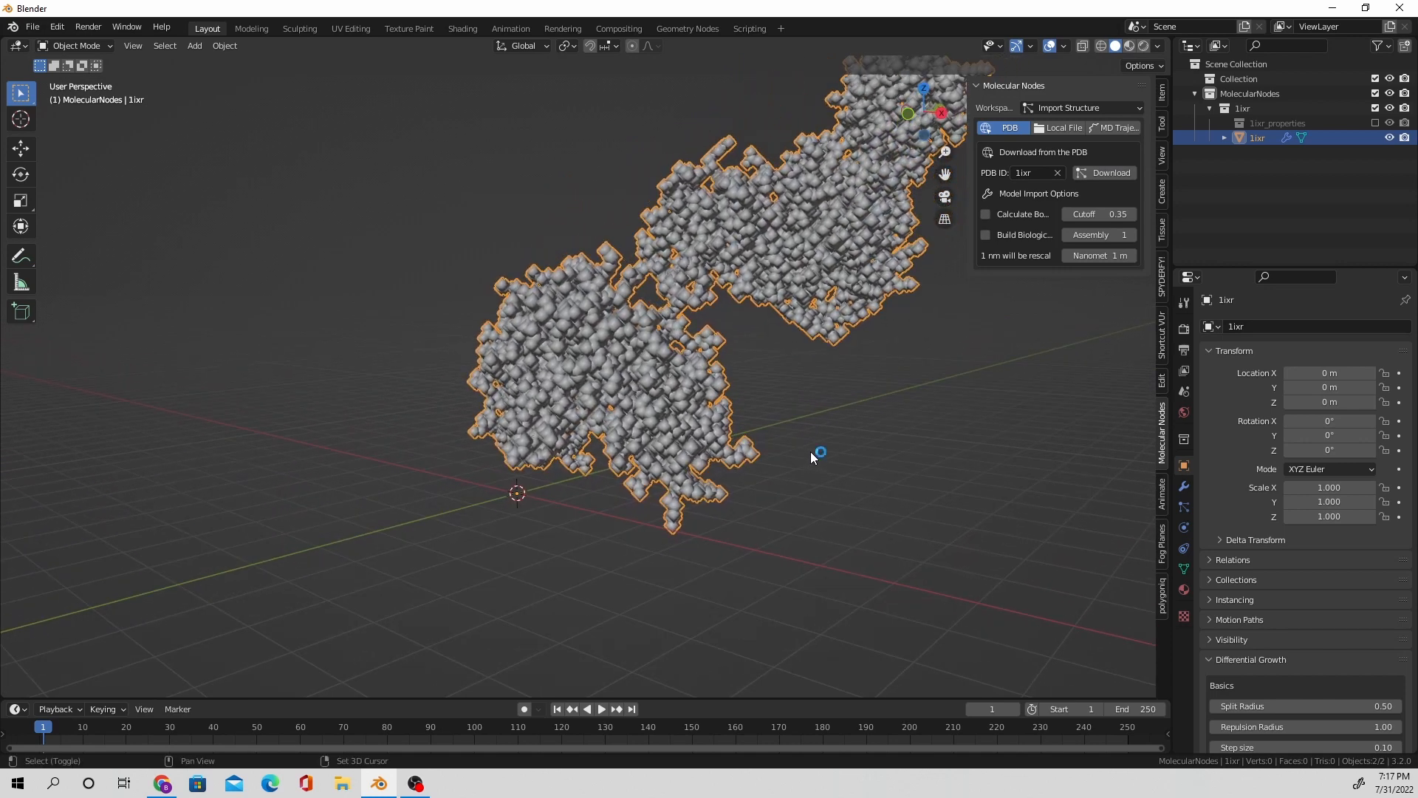
Step: Add a camera and use Camera to View to frame the 1IXR protein small and centred
{"action": "left_click", "coordinate": [194, 45]}
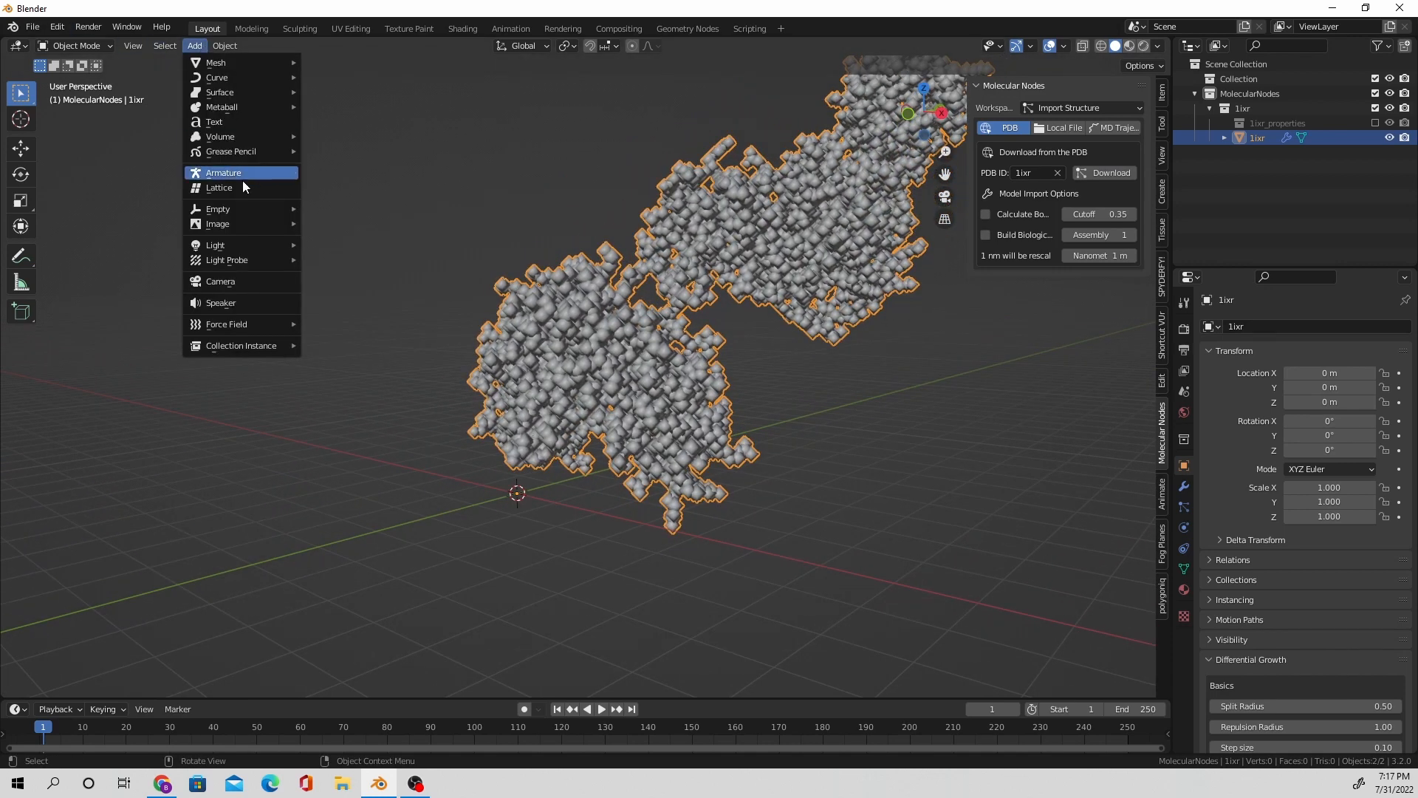
{"action": "left_click", "coordinate": [220, 281]}
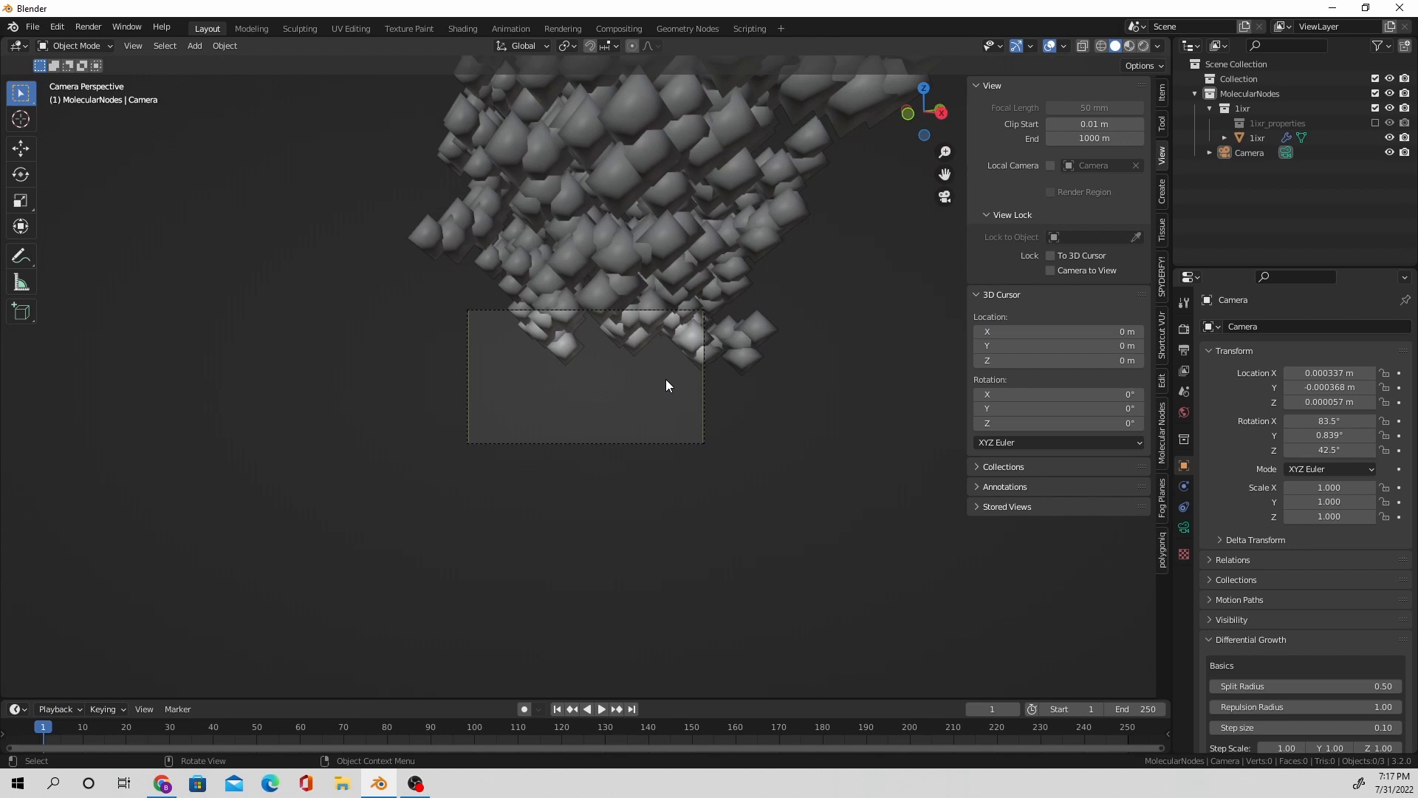
{"action": "left_click", "coordinate": [1049, 271]}
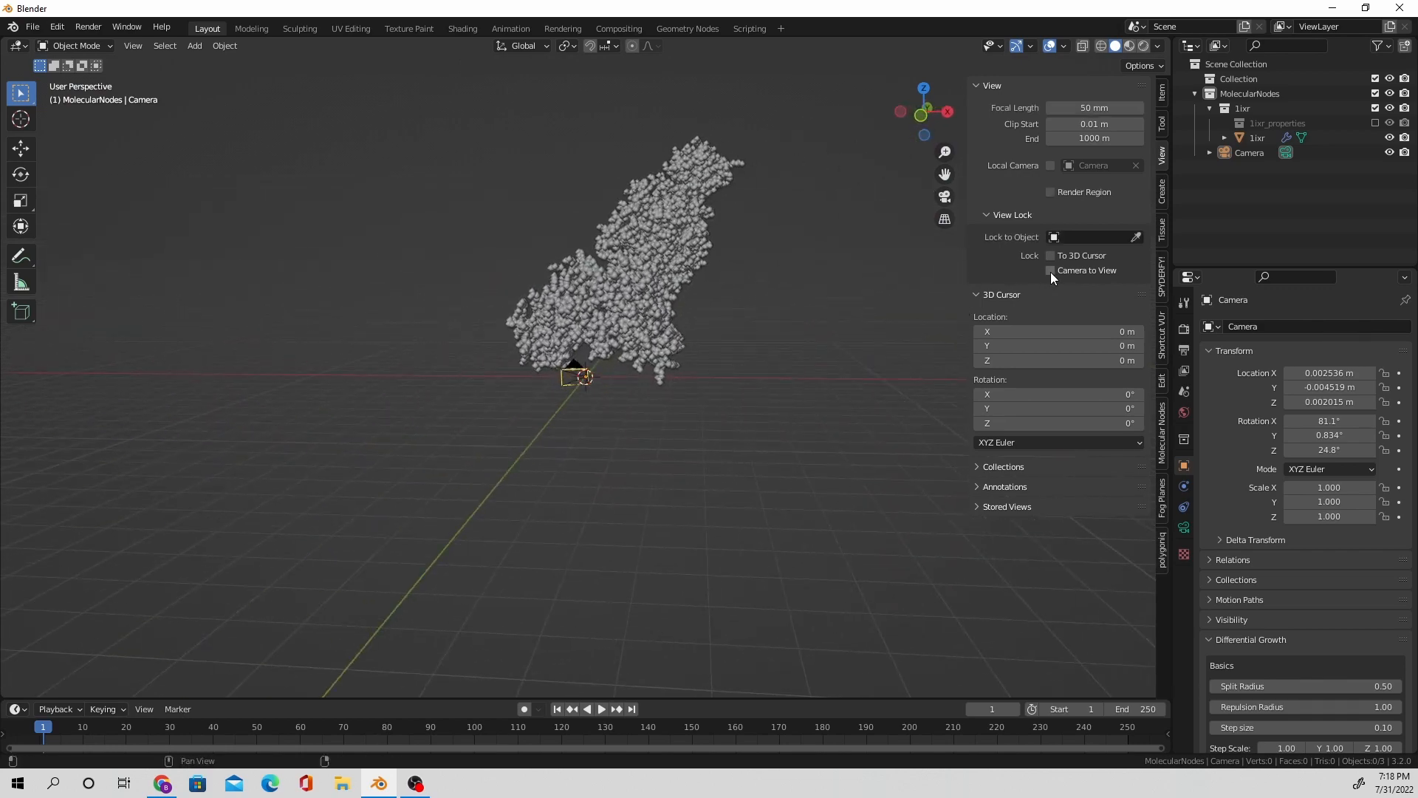
{"action": "left_click", "coordinate": [1051, 270]}
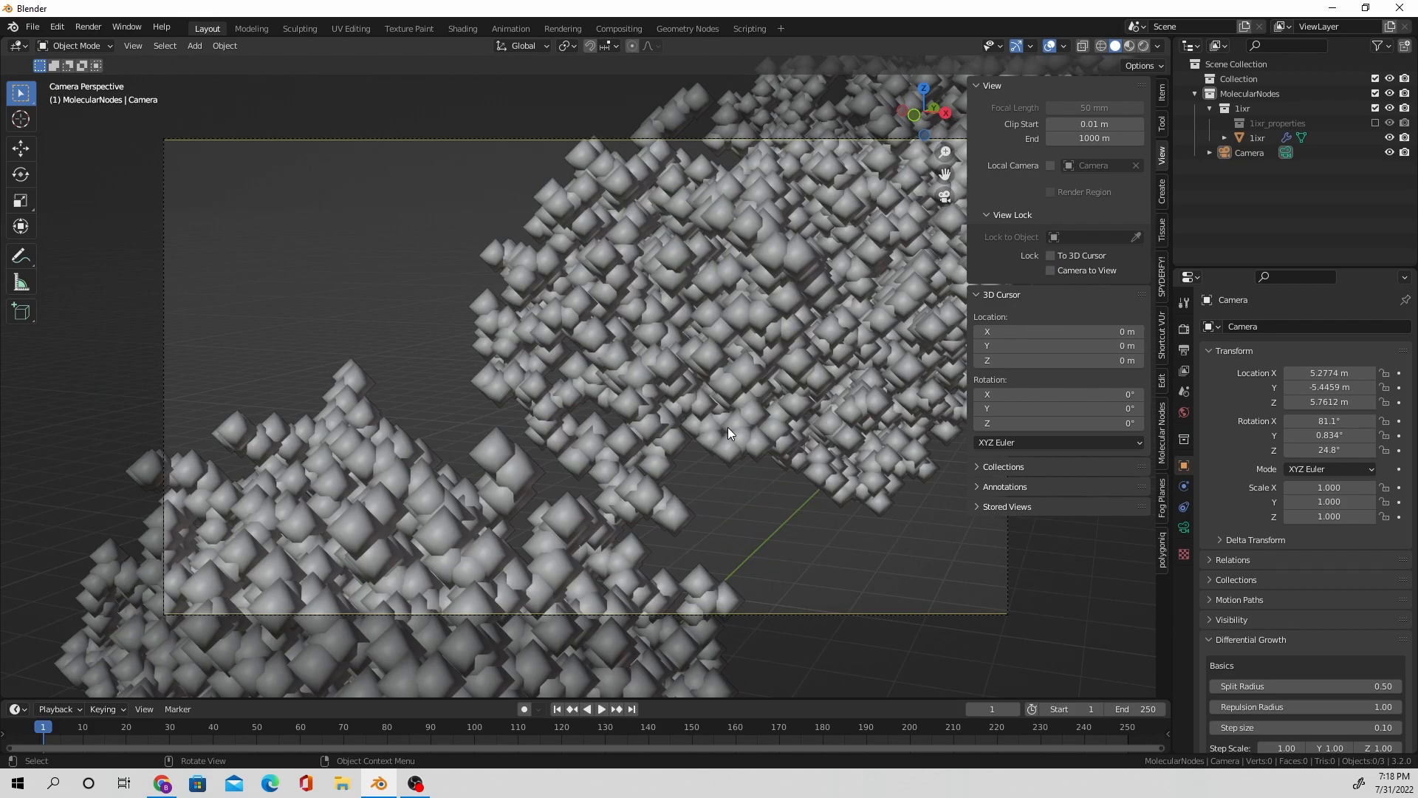
{"action": "left_click", "coordinate": [1050, 269]}
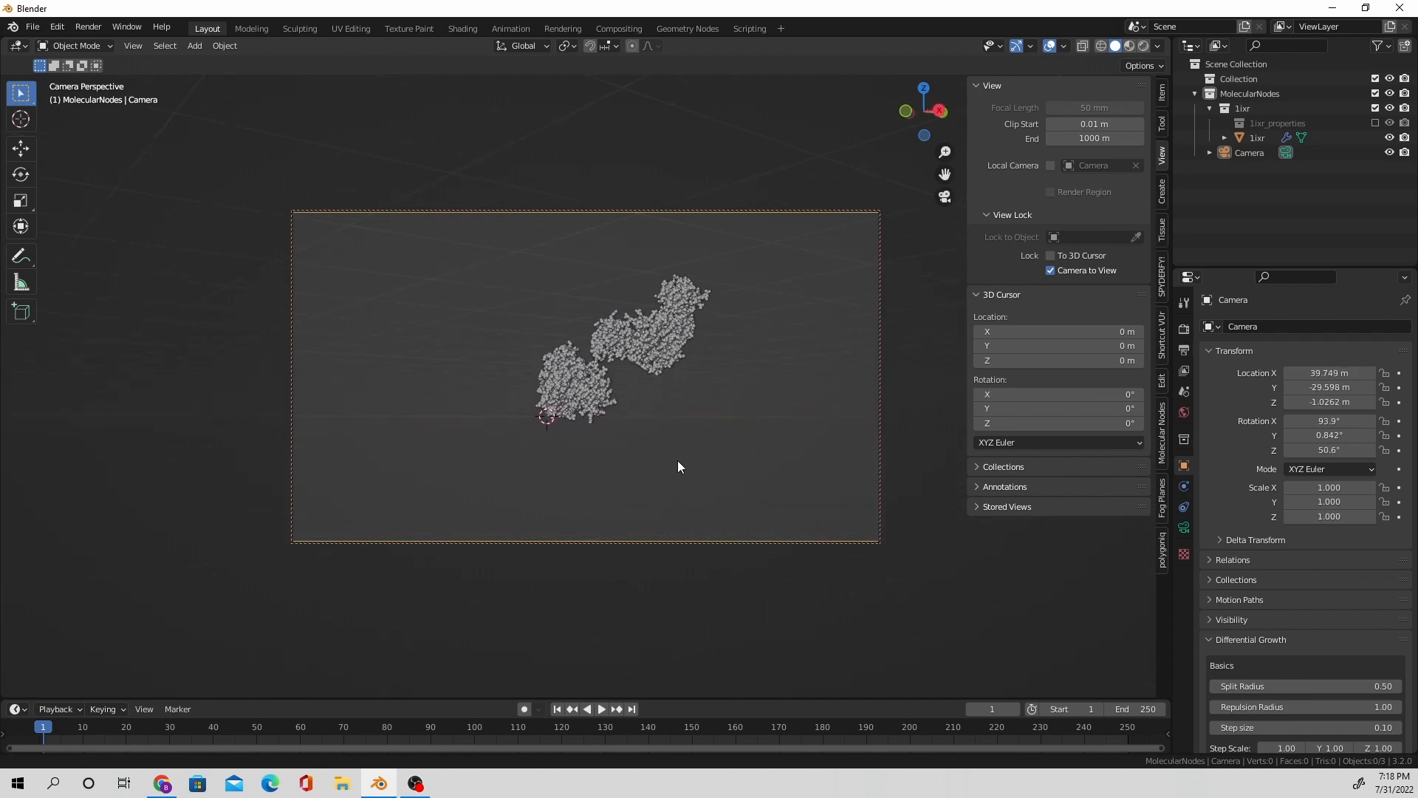
{"action": "left_click", "coordinate": [194, 46]}
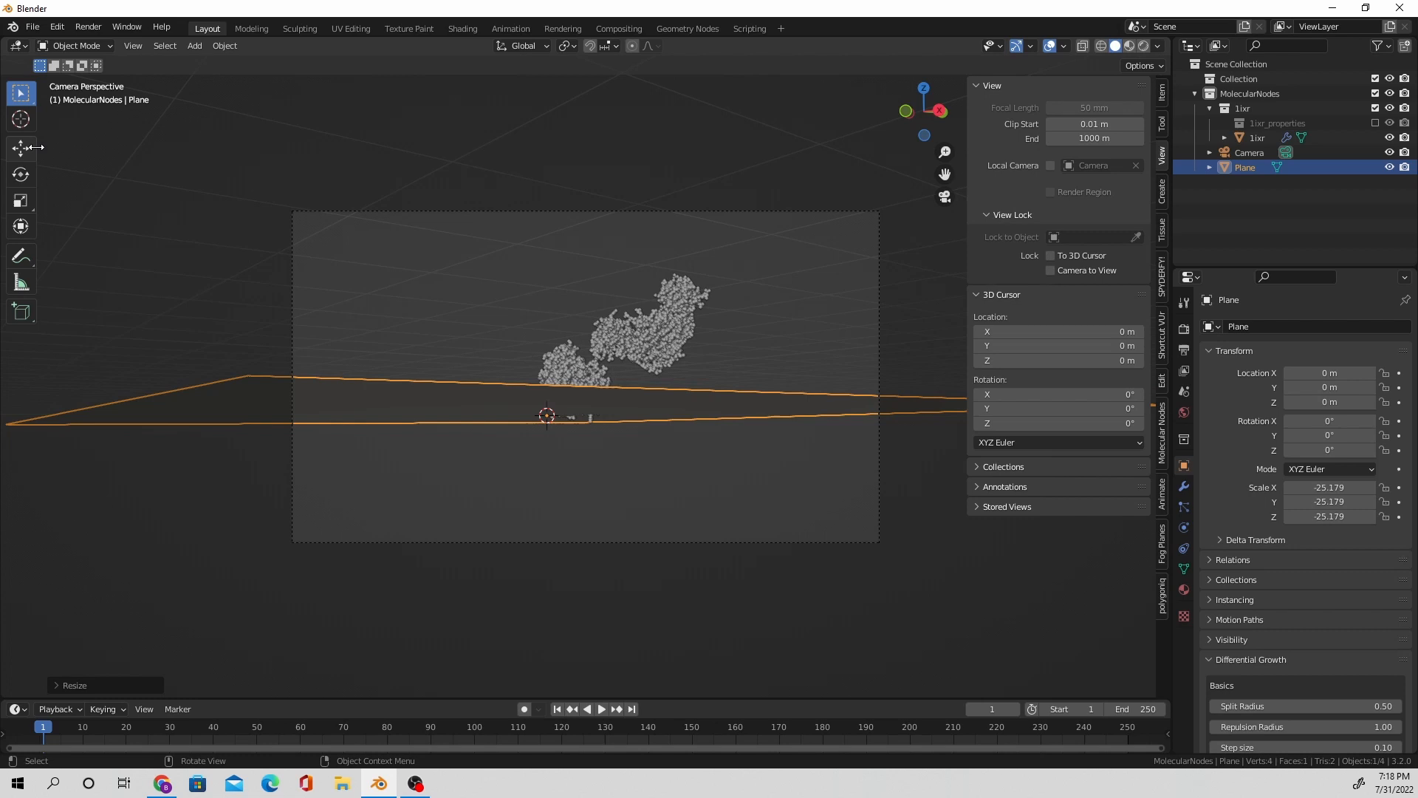
Step: Move the ground plane down beneath the protein and begin rotating it about Z
{"action": "key", "text": "g"}
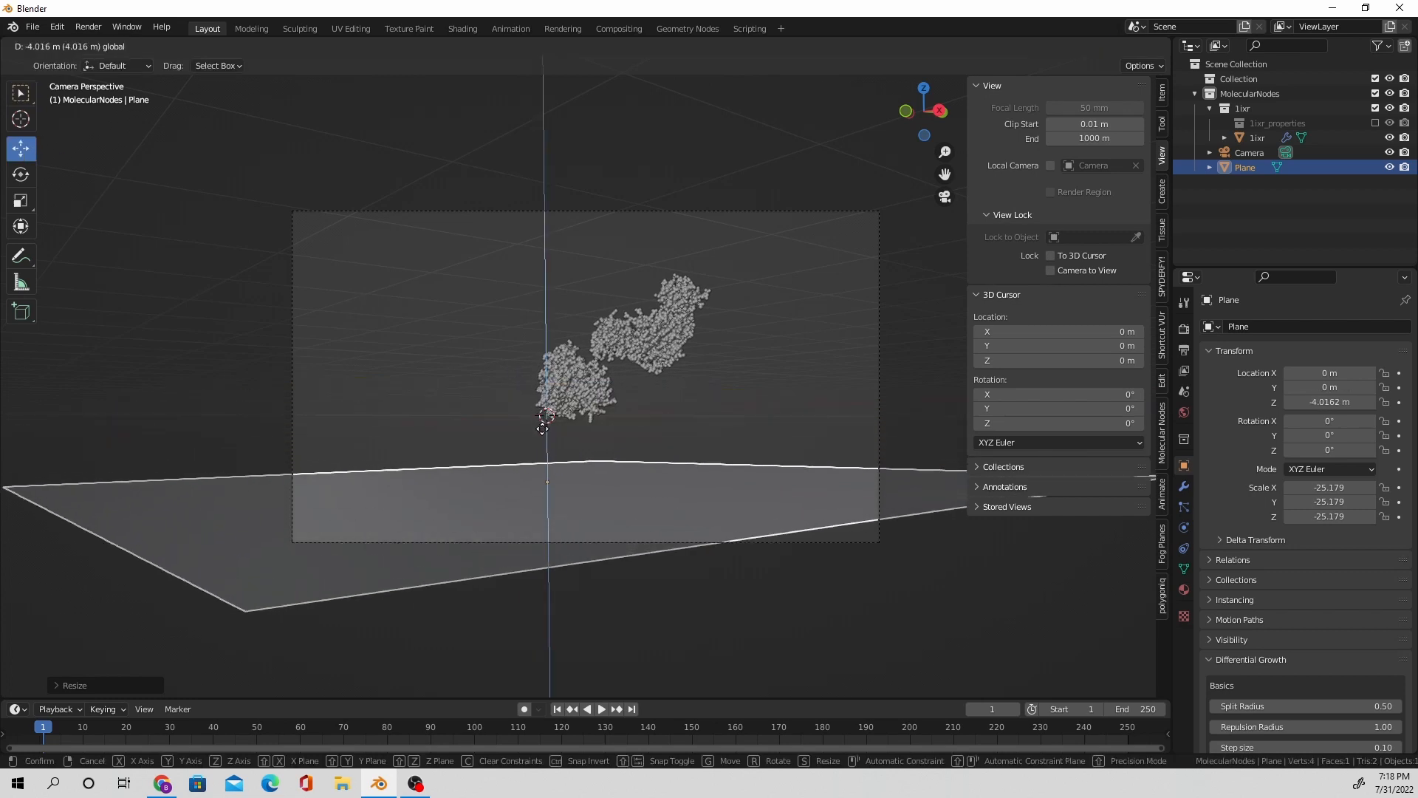
{"action": "left_click", "coordinate": [548, 516]}
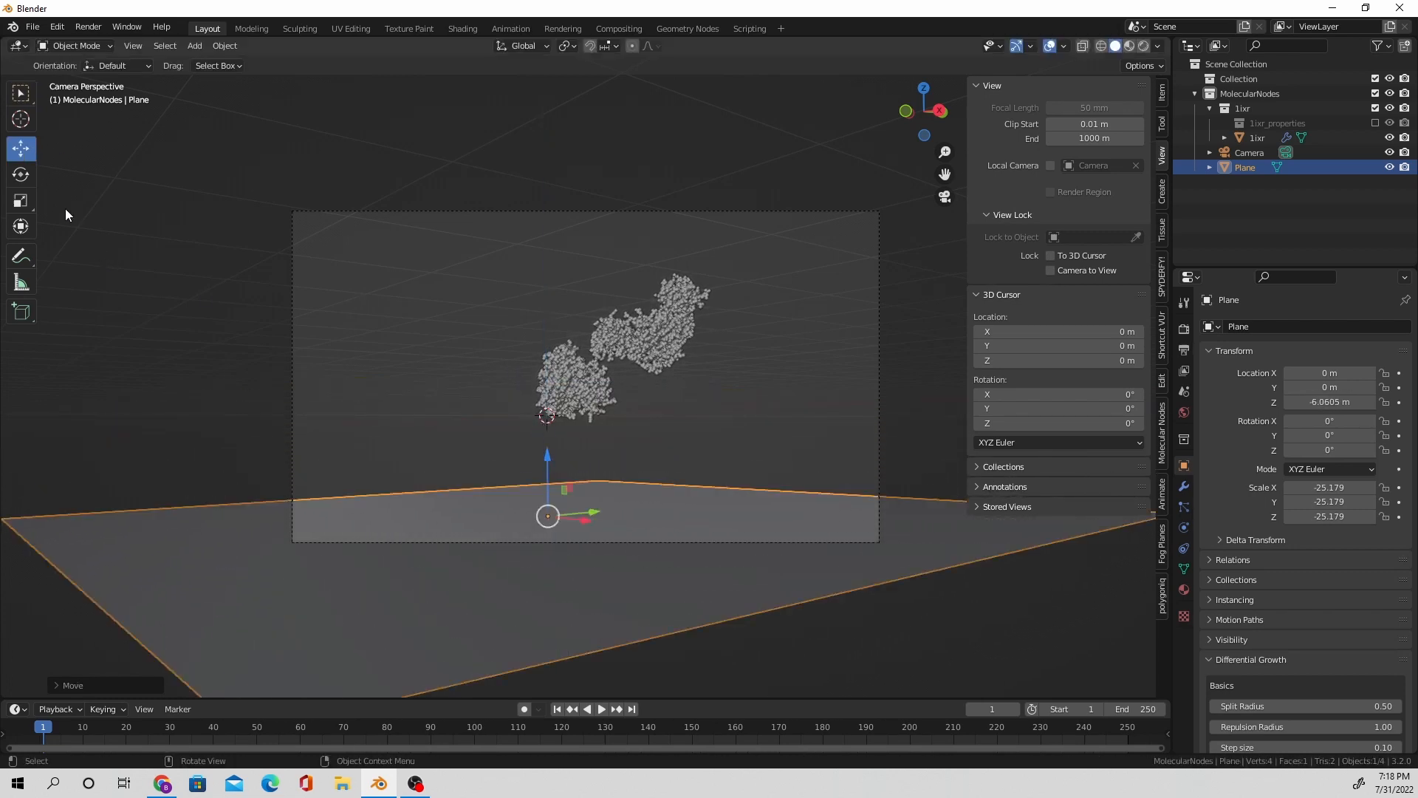
{"action": "key", "text": "r"}
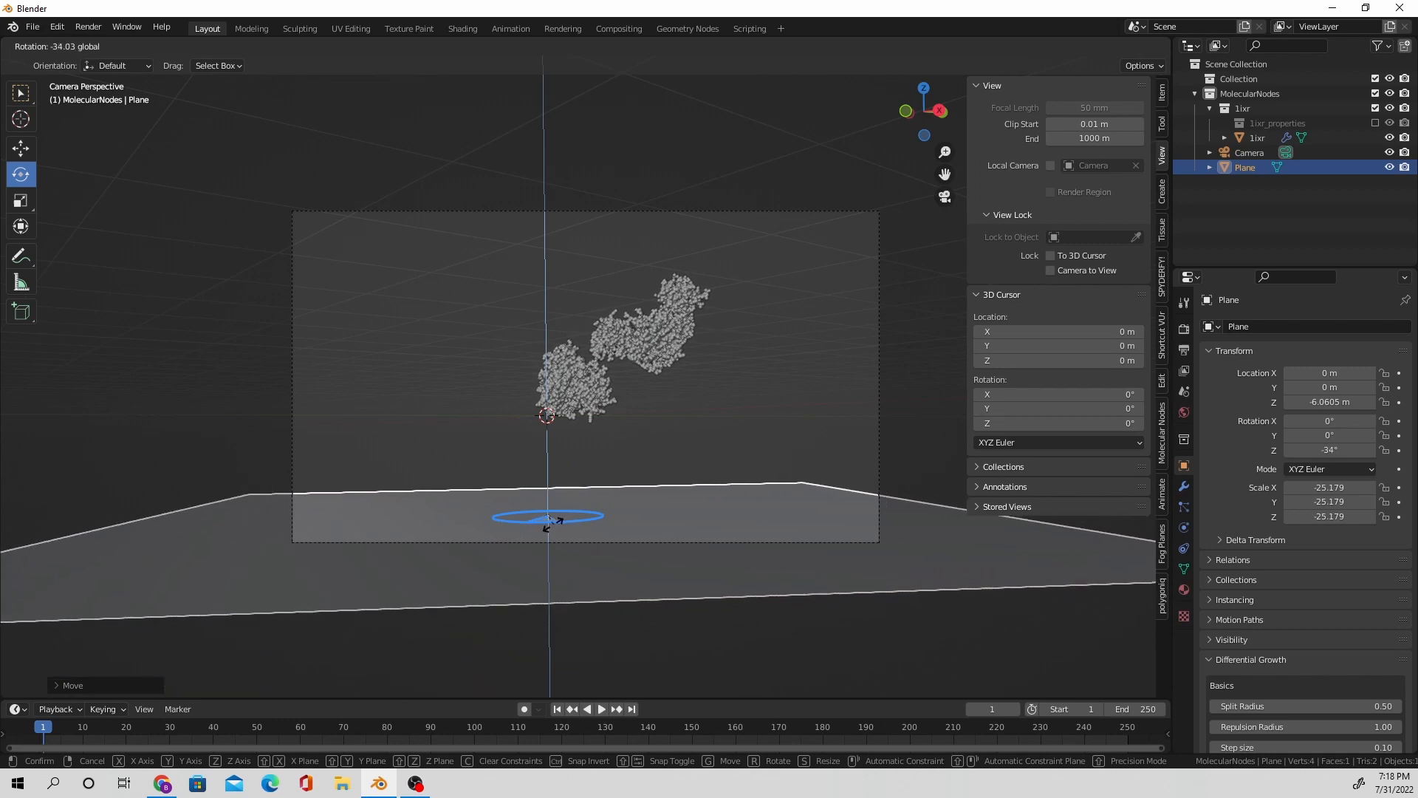
{"action": "mouse_move", "coordinate": [547, 517]}
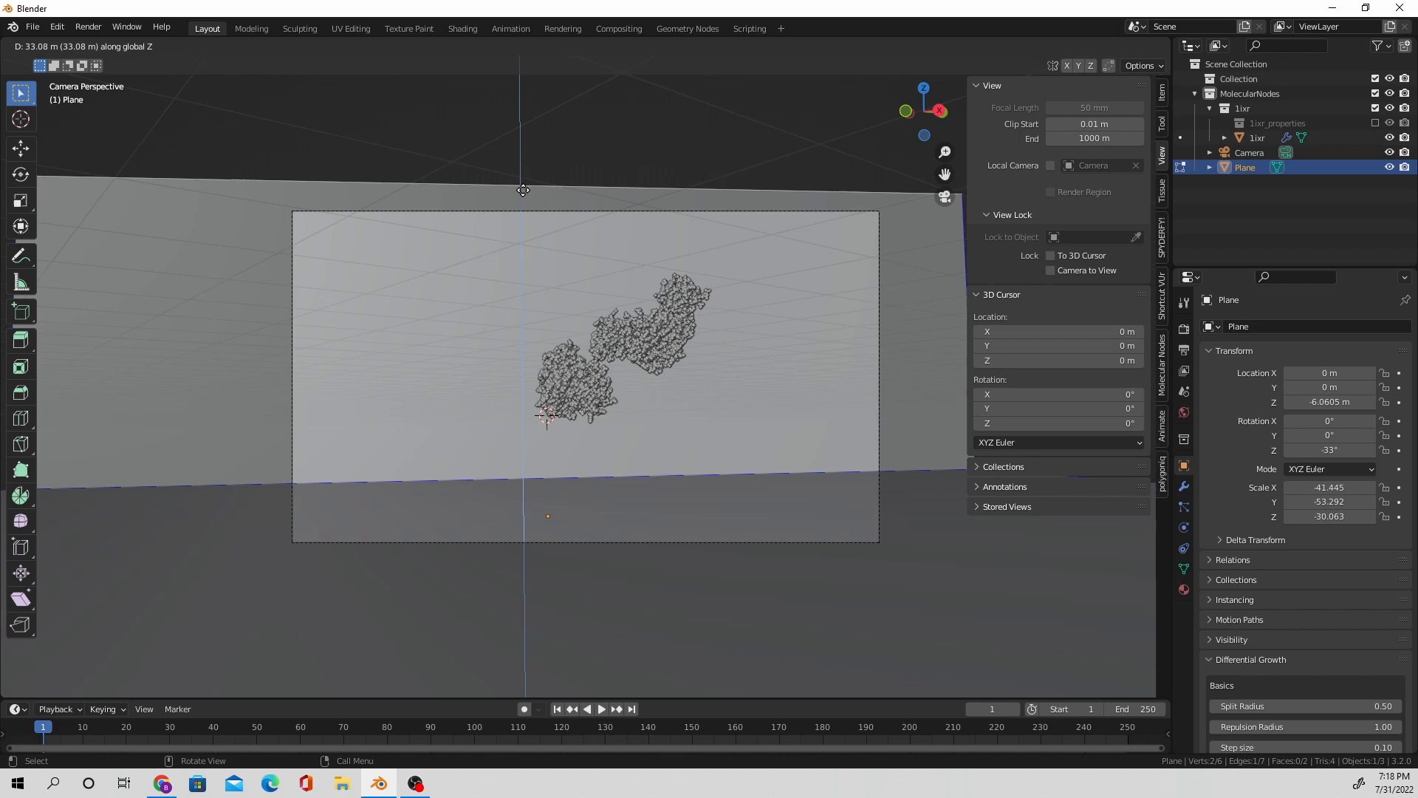
Step: Bevel the backdrop's floor-to-wall fold into a smooth curve and return to Object Mode
{"action": "key", "text": "Tab"}
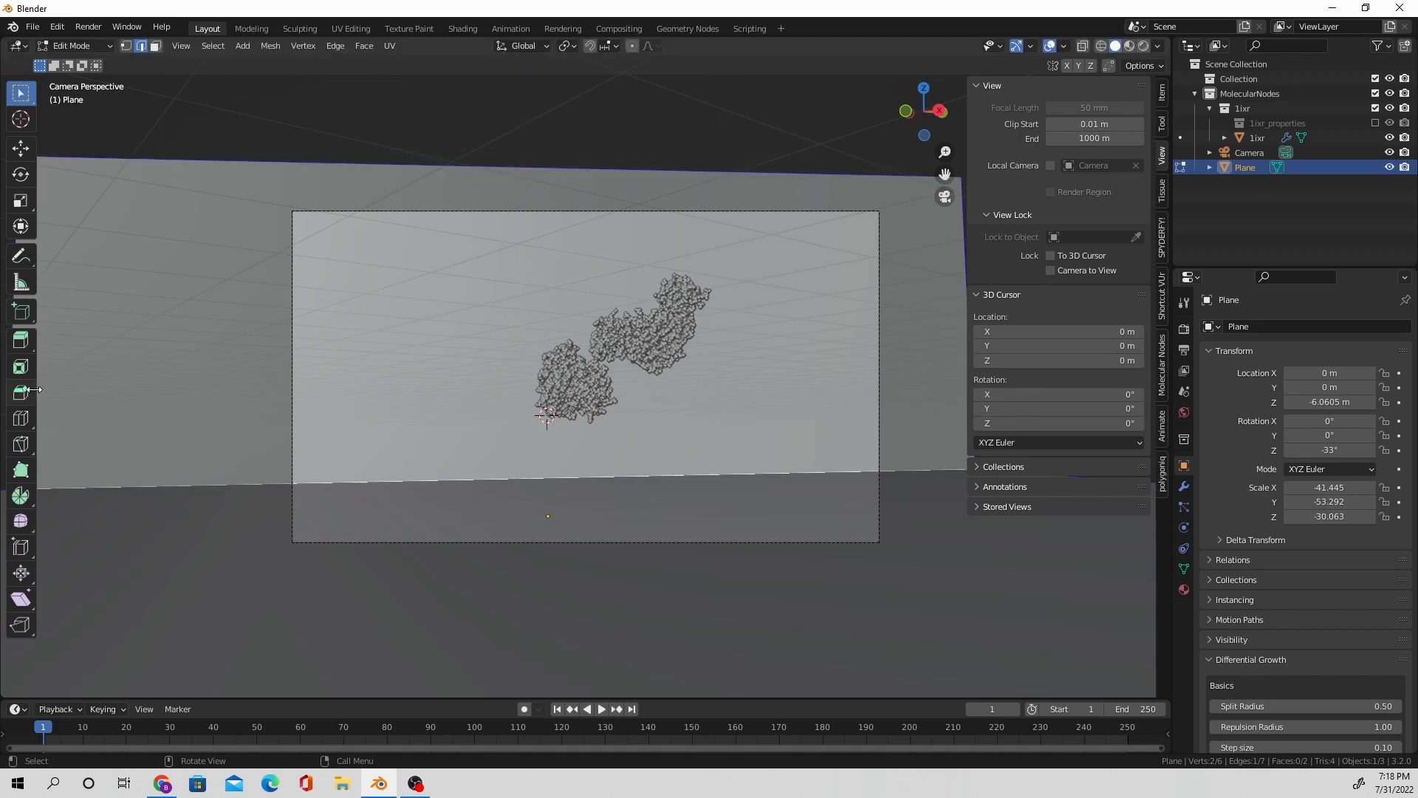
{"action": "left_click", "coordinate": [20, 391]}
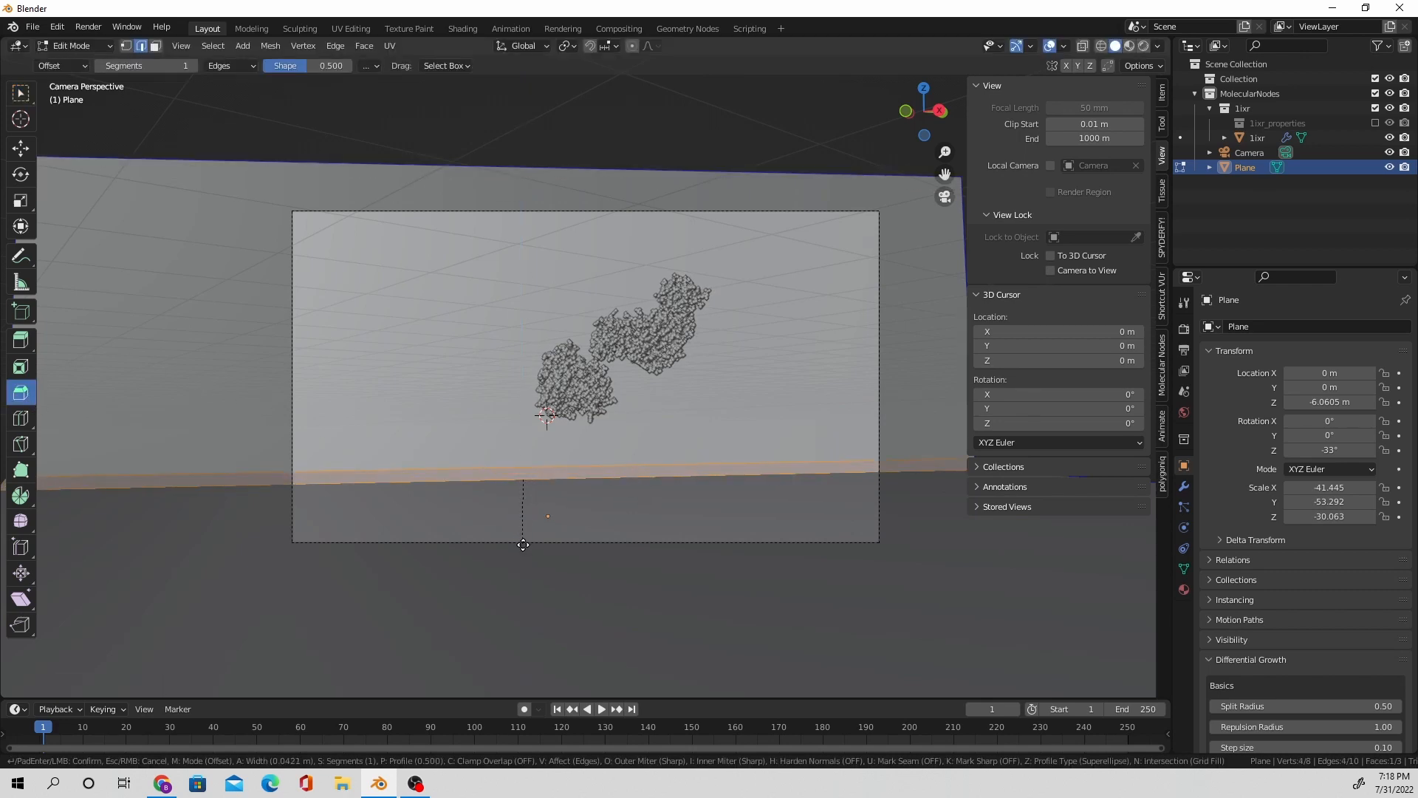
{"action": "left_click", "coordinate": [523, 527]}
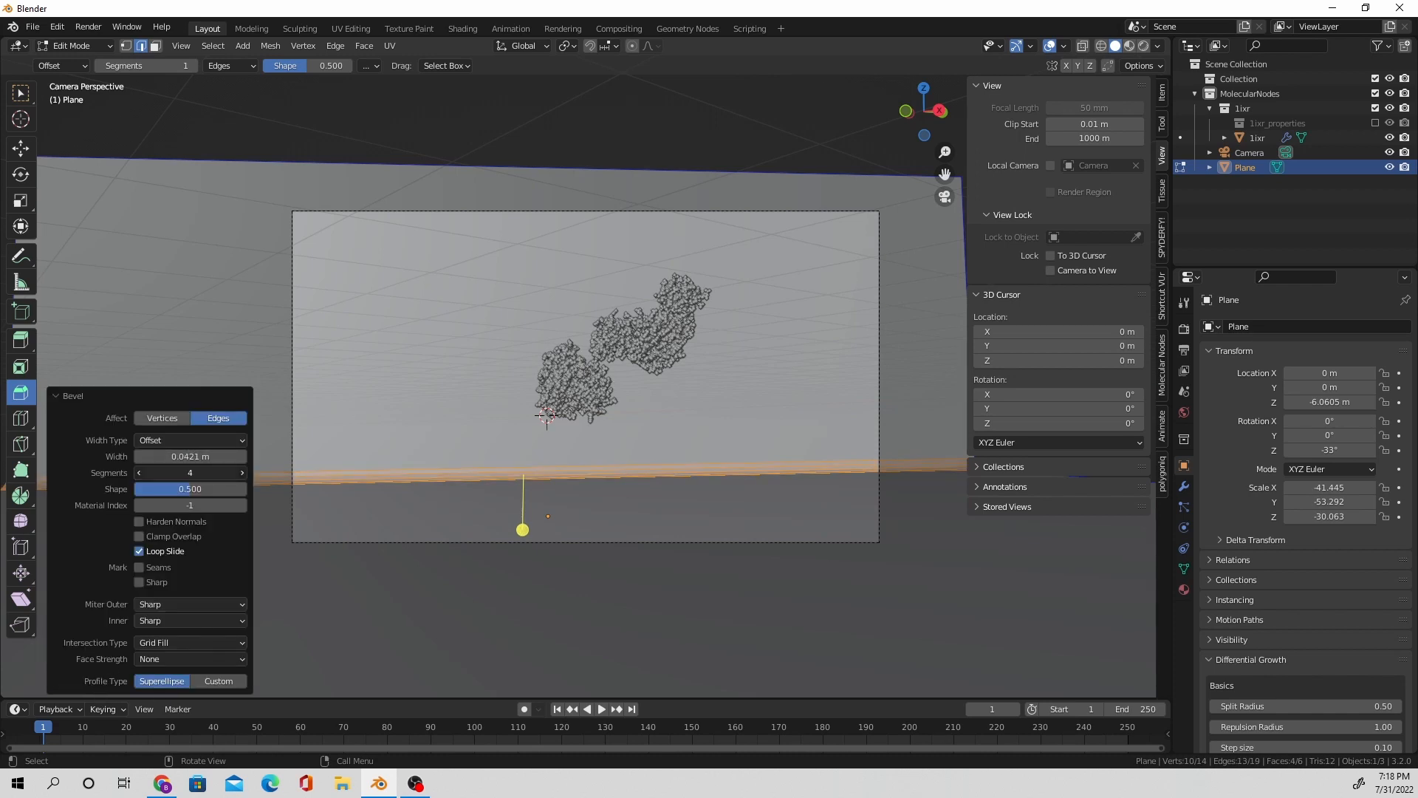
{"action": "key", "text": "Tab"}
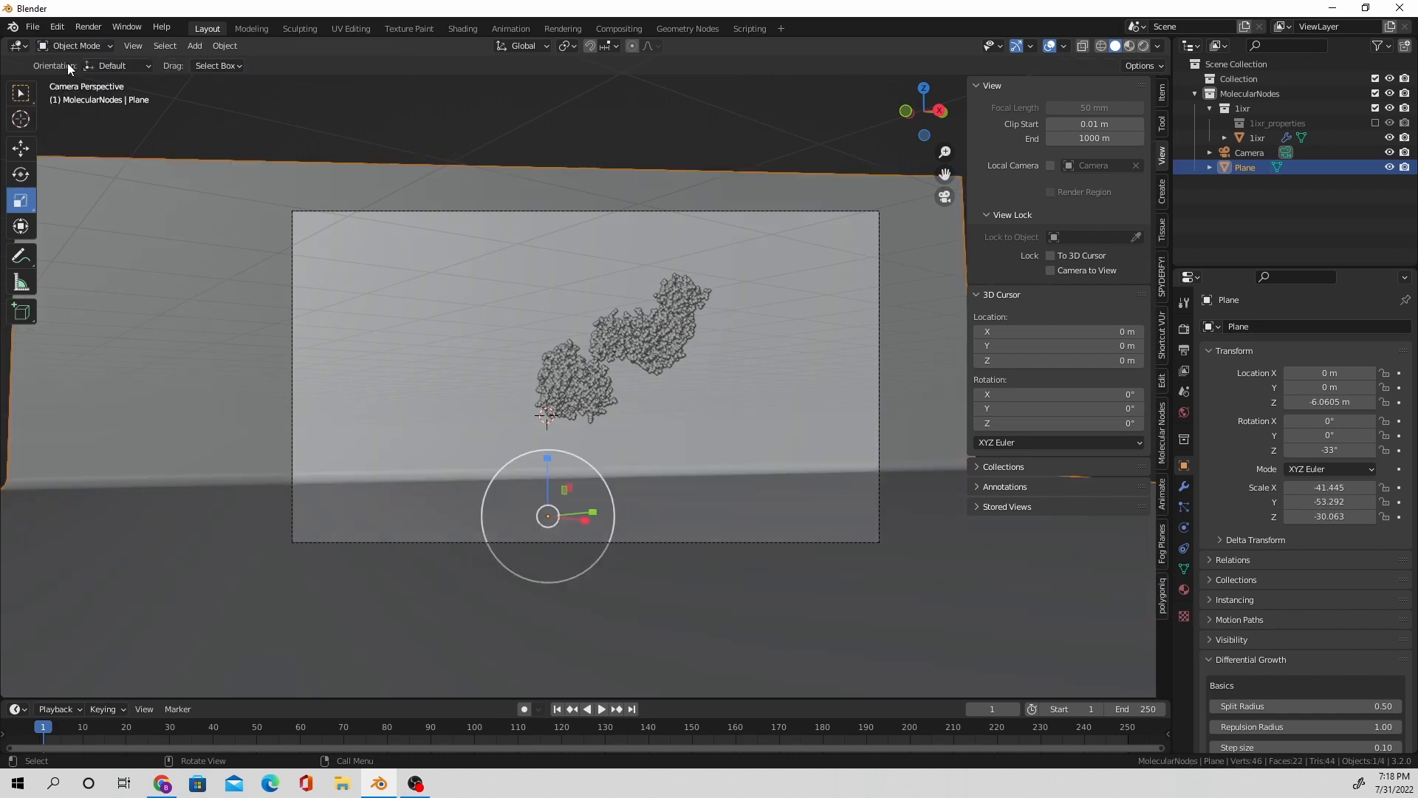
{"action": "left_click", "coordinate": [1250, 153]}
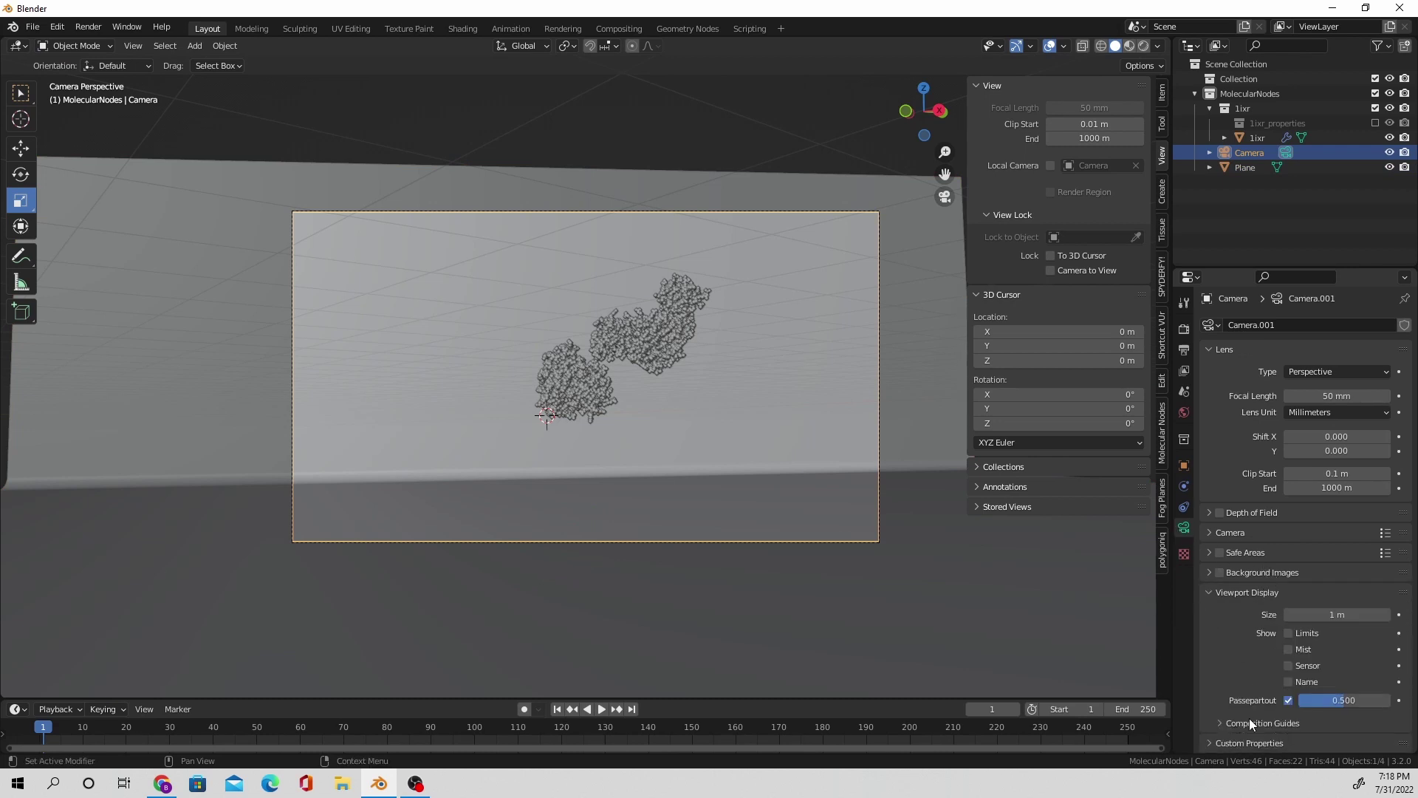
Step: Enable diagonal camera composition guides, reframe the protein closer, and set the render engine to Cycles
{"action": "left_click", "coordinate": [1262, 722]}
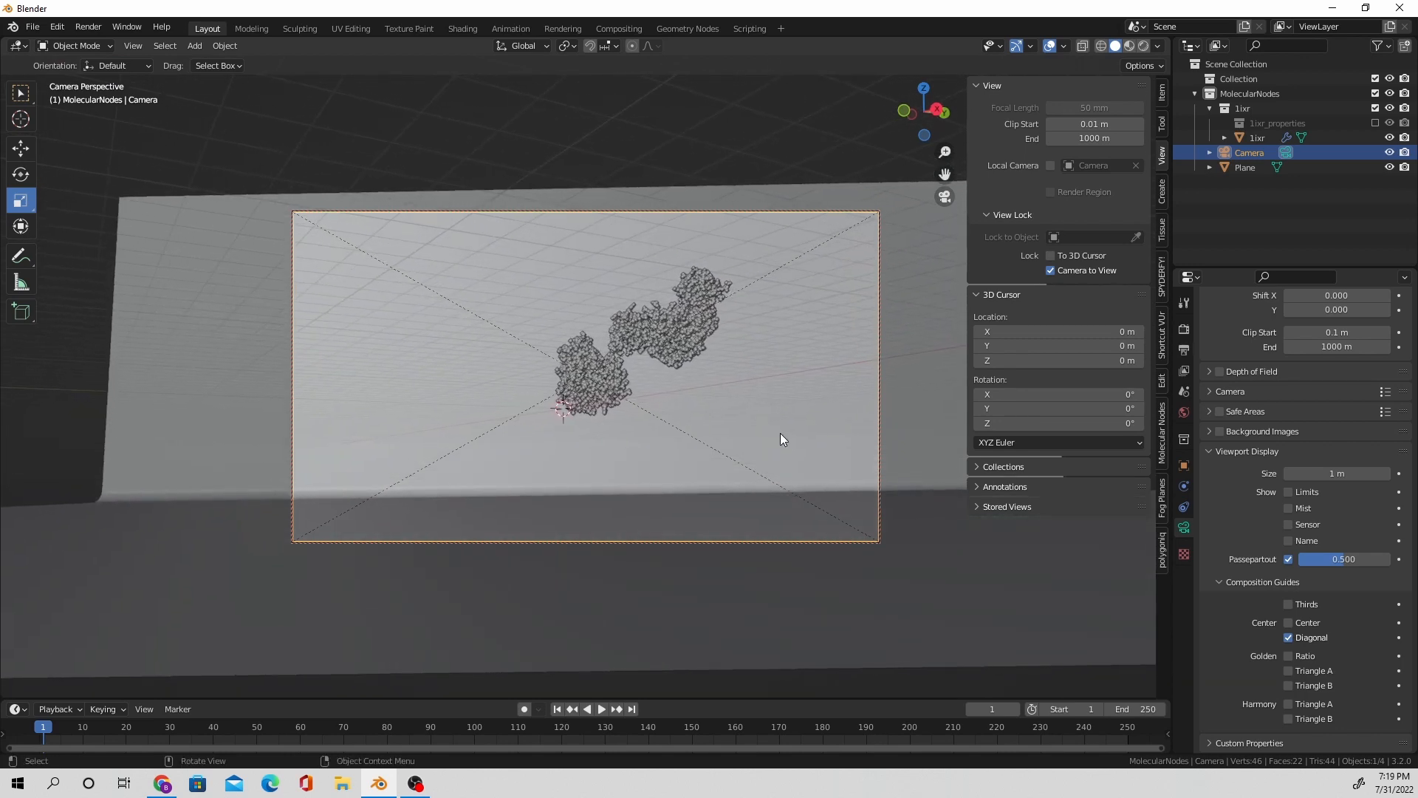
{"action": "left_click", "coordinate": [1050, 269]}
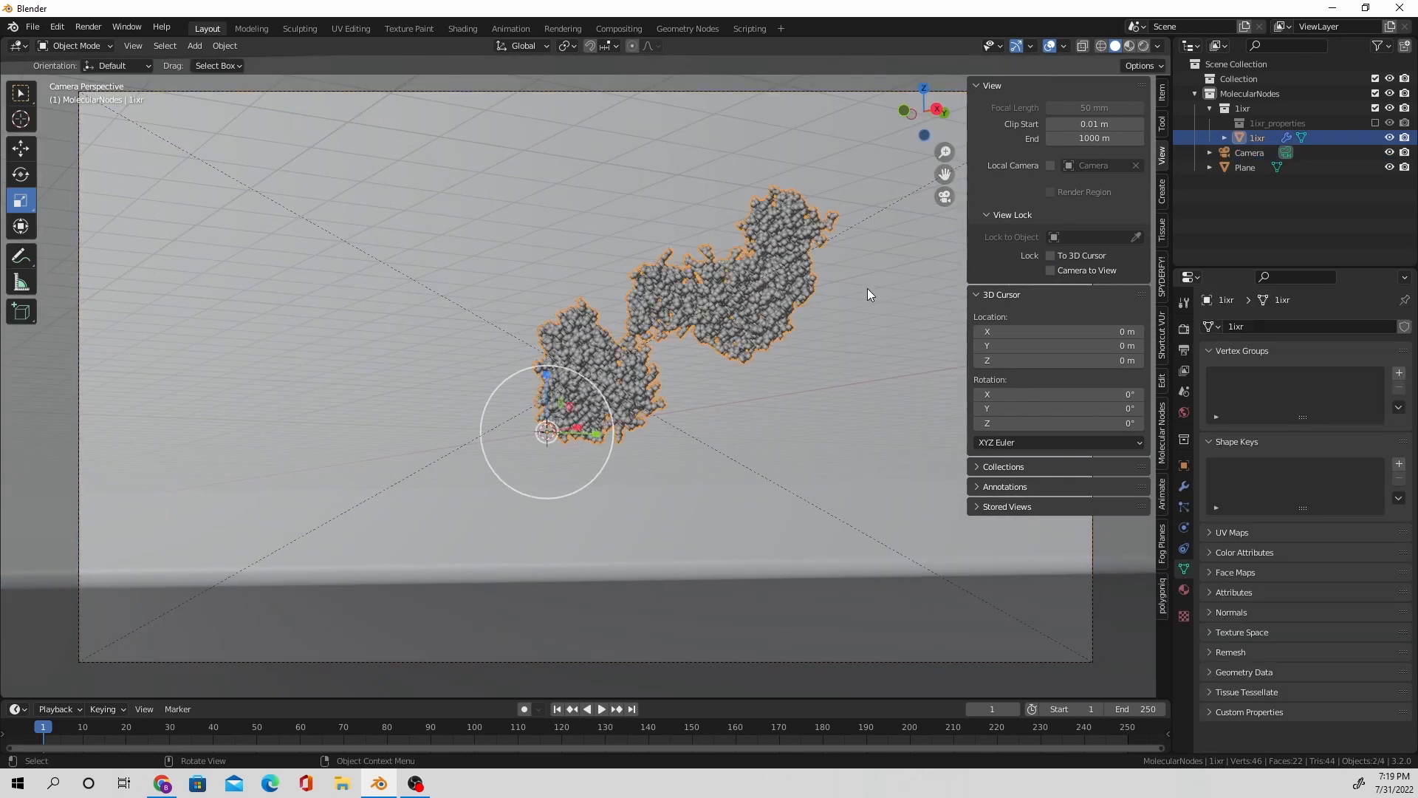
{"action": "left_click", "coordinate": [1345, 326]}
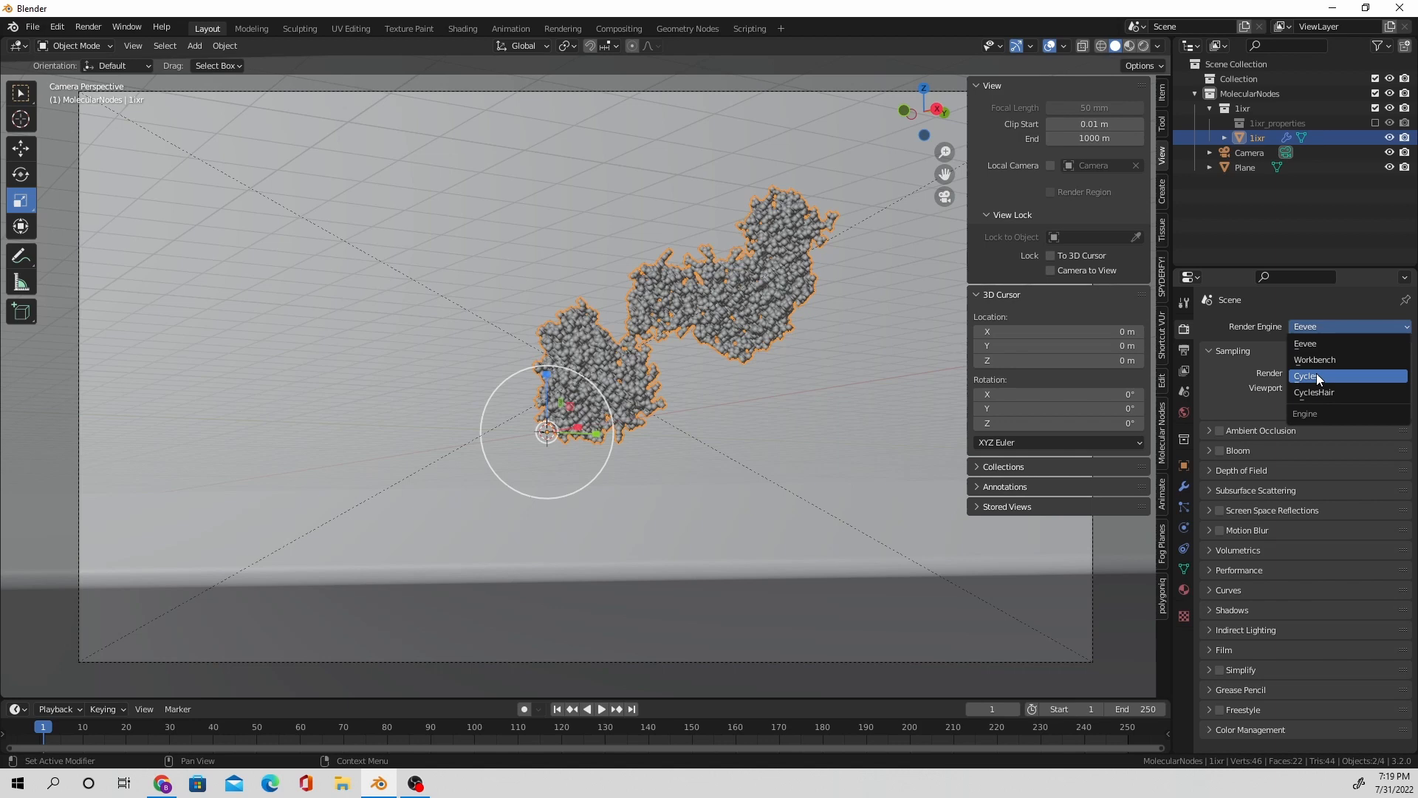
{"action": "left_click", "coordinate": [1307, 375]}
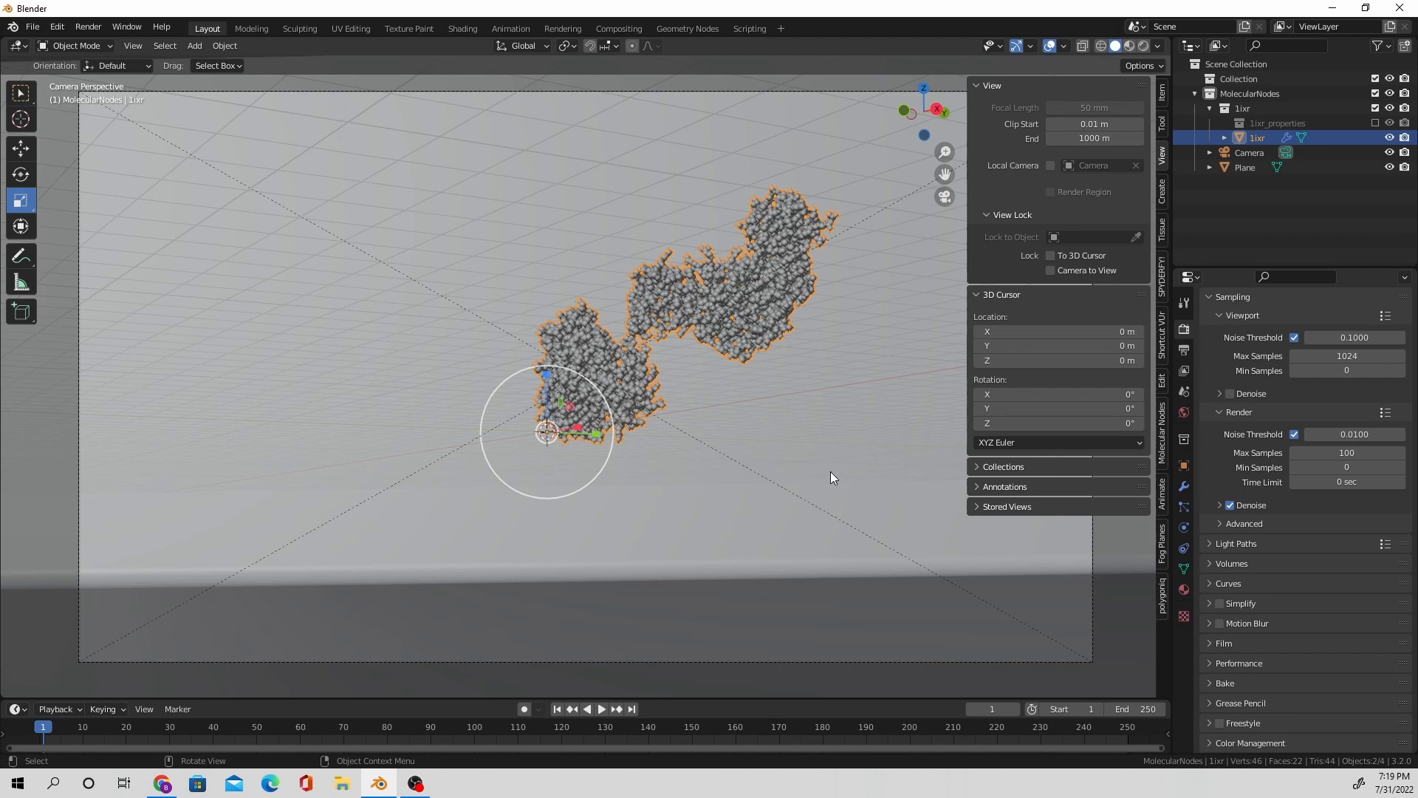
Step: Set the render output path to a 1ixr_2 image sequence in tmp
{"action": "left_click", "coordinate": [1183, 351]}
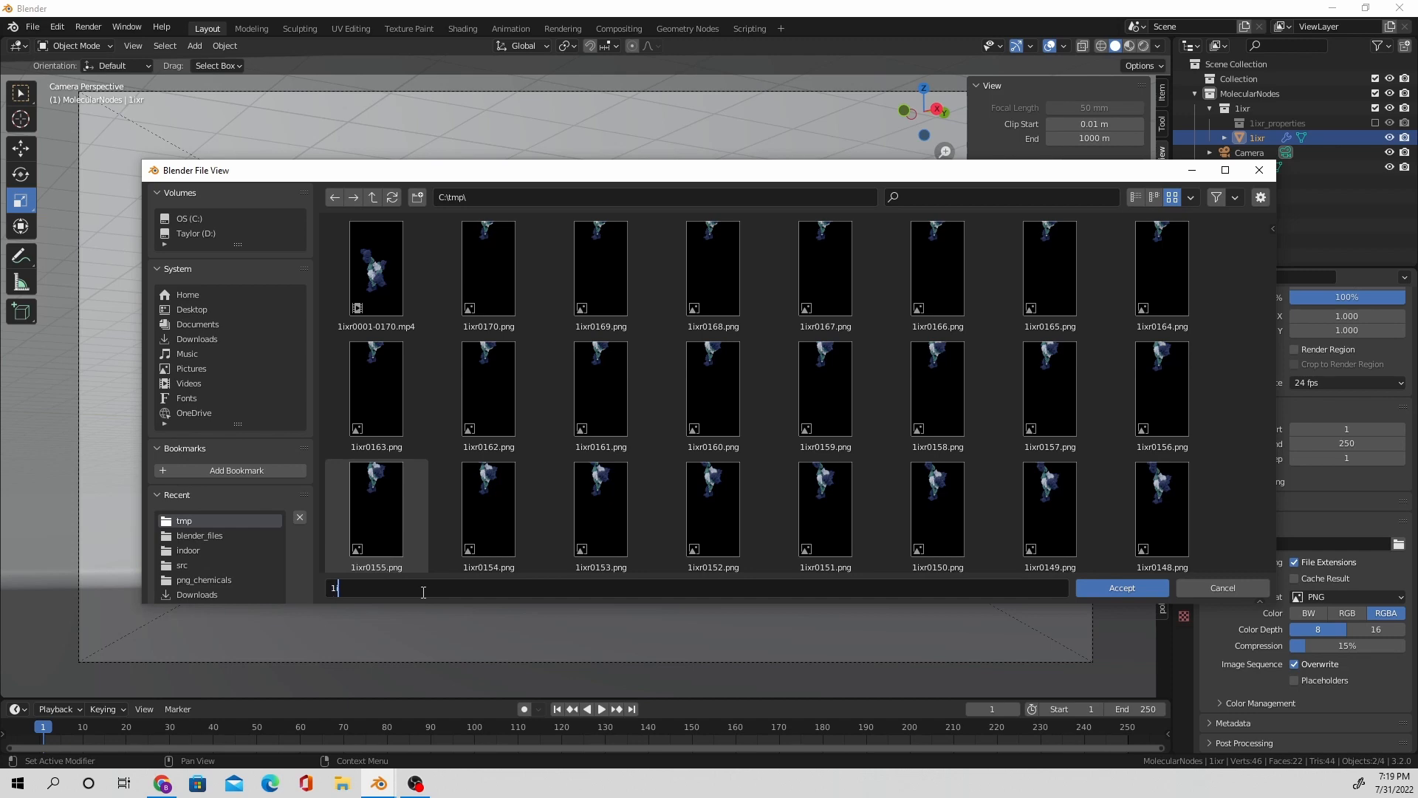
{"action": "type", "text": "ixr_2"}
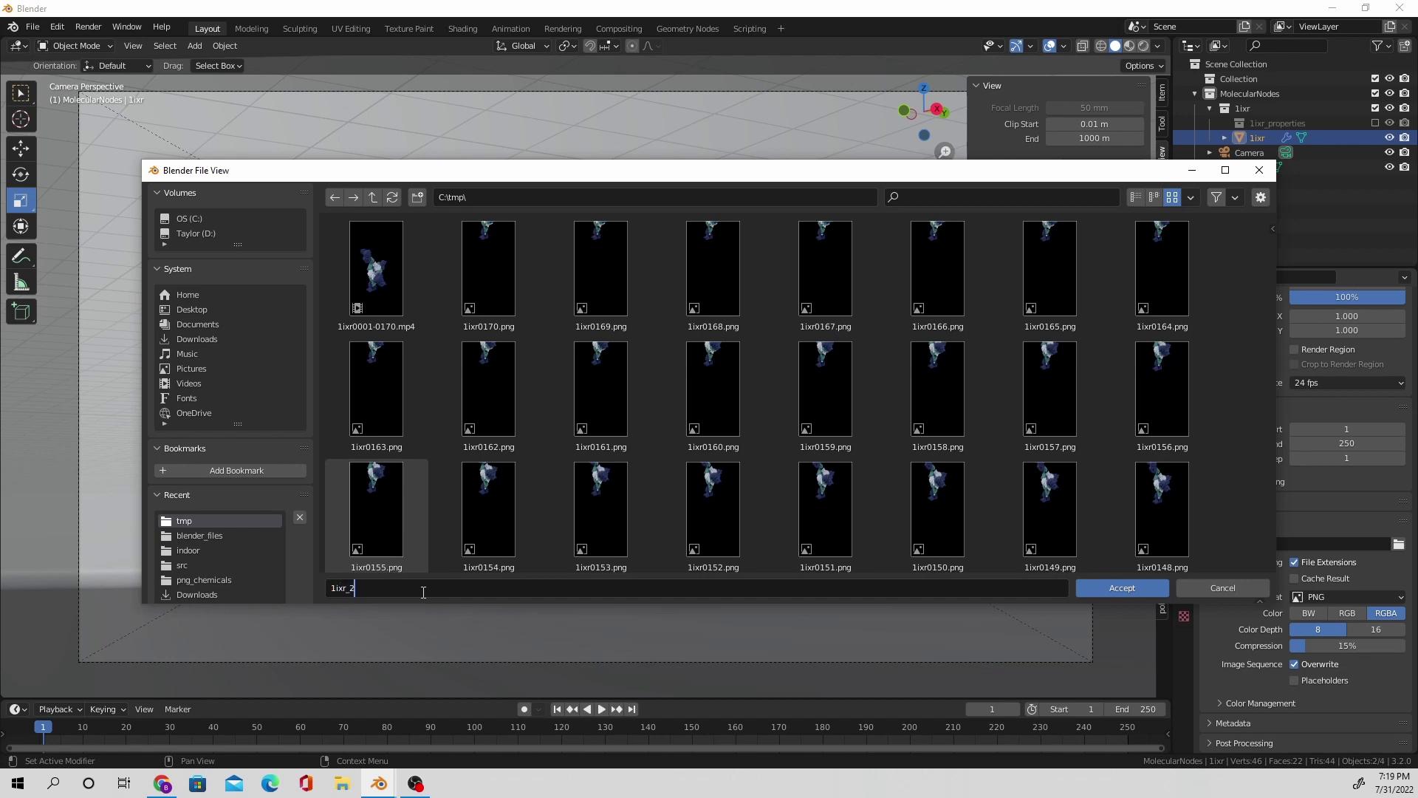
{"action": "left_click", "coordinate": [1120, 588]}
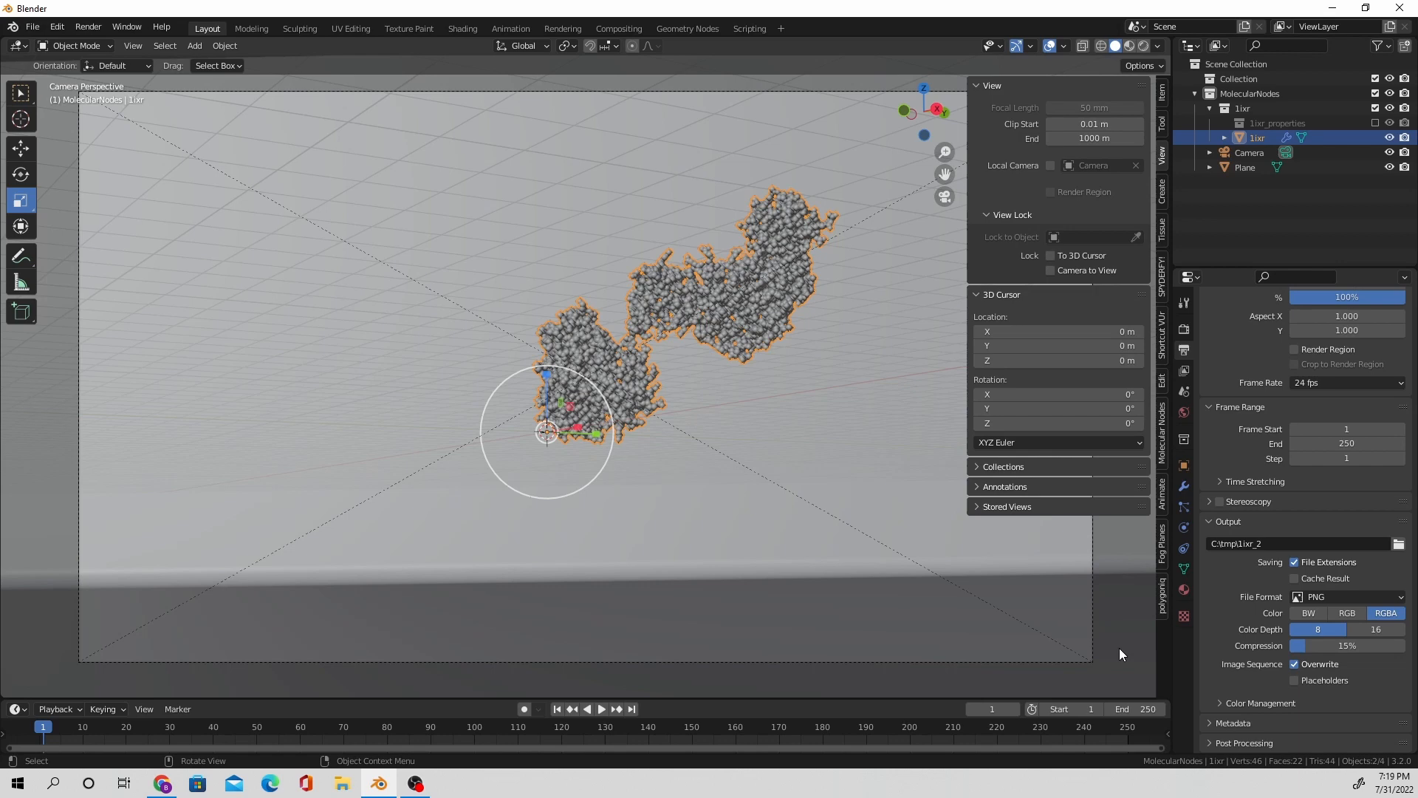
{"action": "mouse_move", "coordinate": [770, 522]}
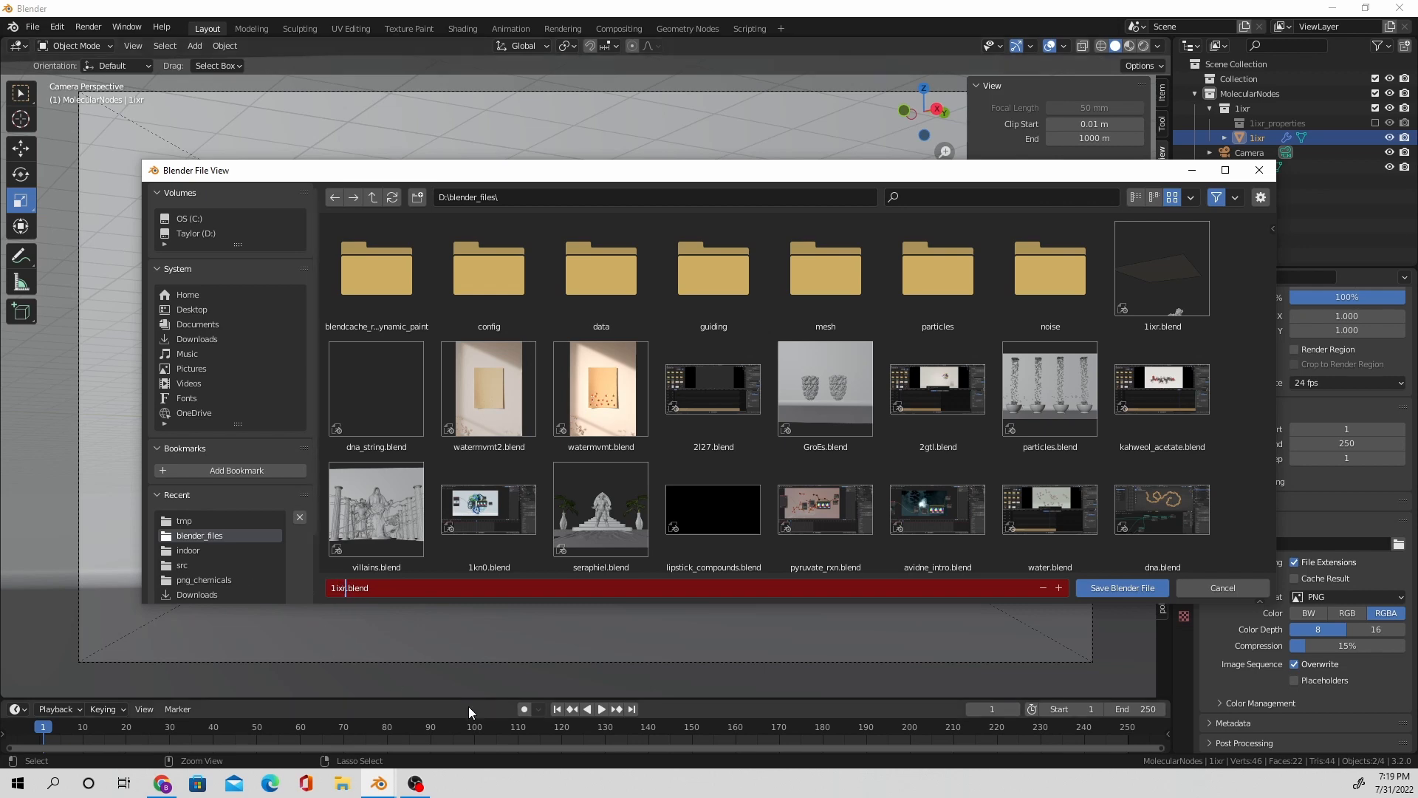
Step: Save the project as 1ixr_2.blend and switch to the Geometry Nodes workspace
{"action": "left_click", "coordinate": [1122, 588]}
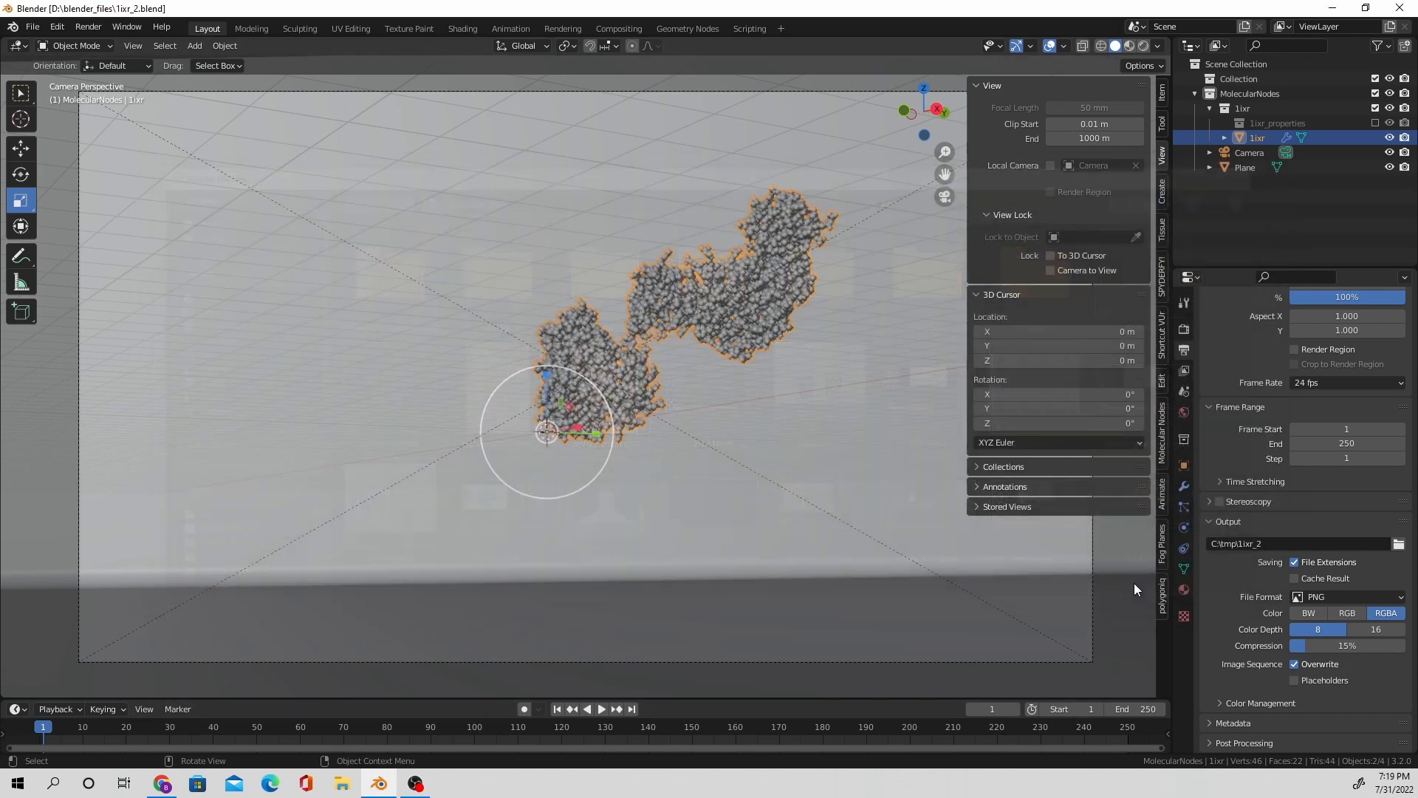
{"action": "key", "text": "ctrl+s"}
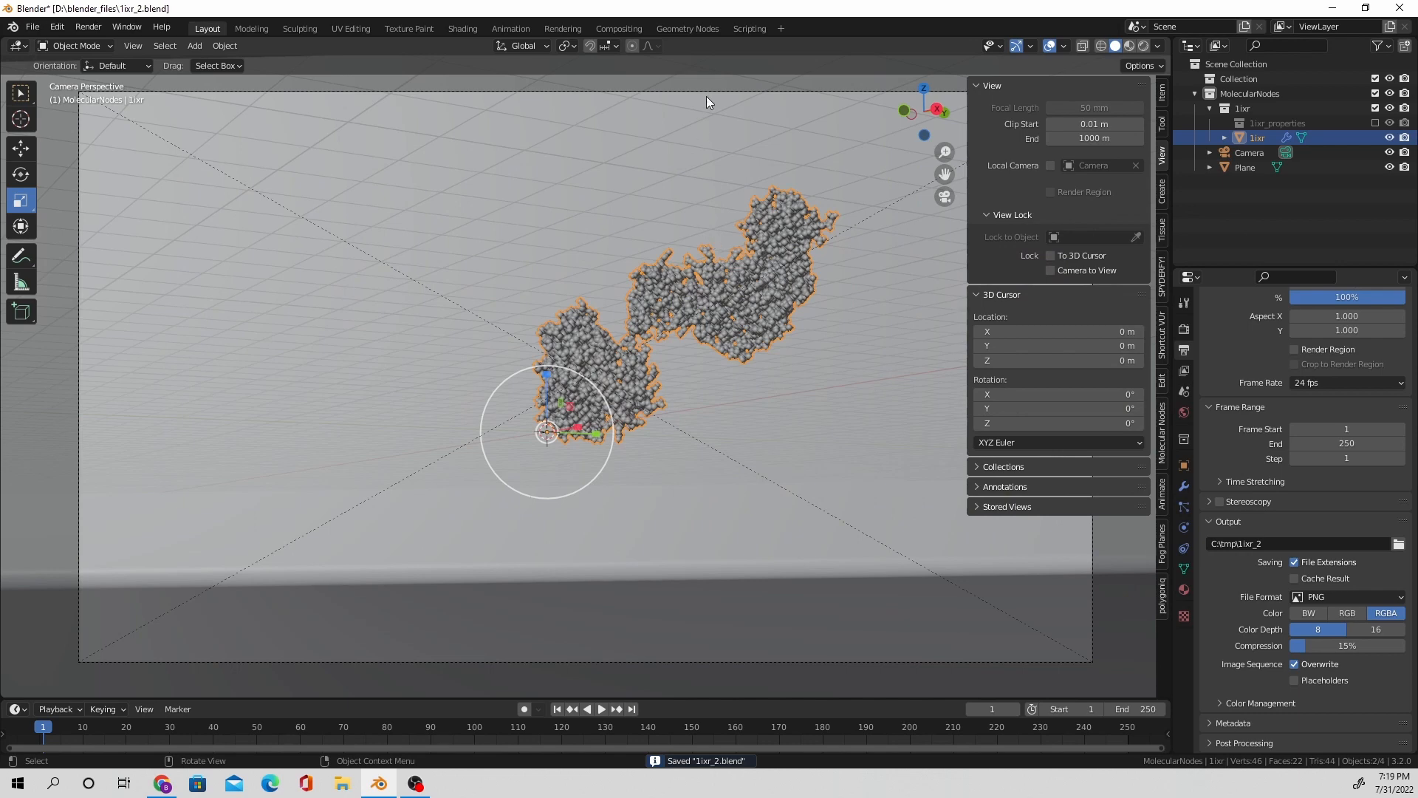
{"action": "left_click", "coordinate": [686, 28]}
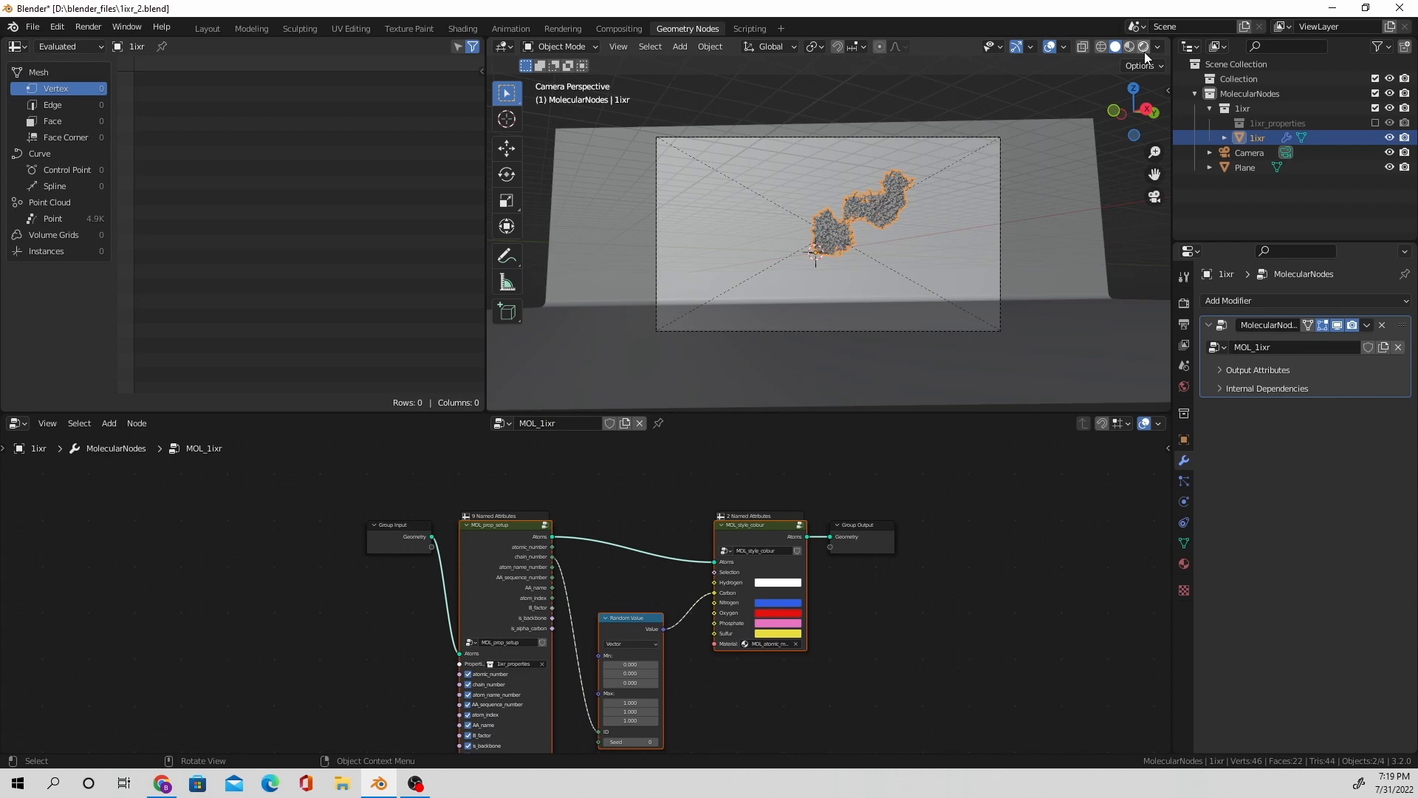
Step: Switch to Rendered shading and set the world Color to the studio_small_09_4k.exr environment texture
{"action": "left_click", "coordinate": [1124, 45]}
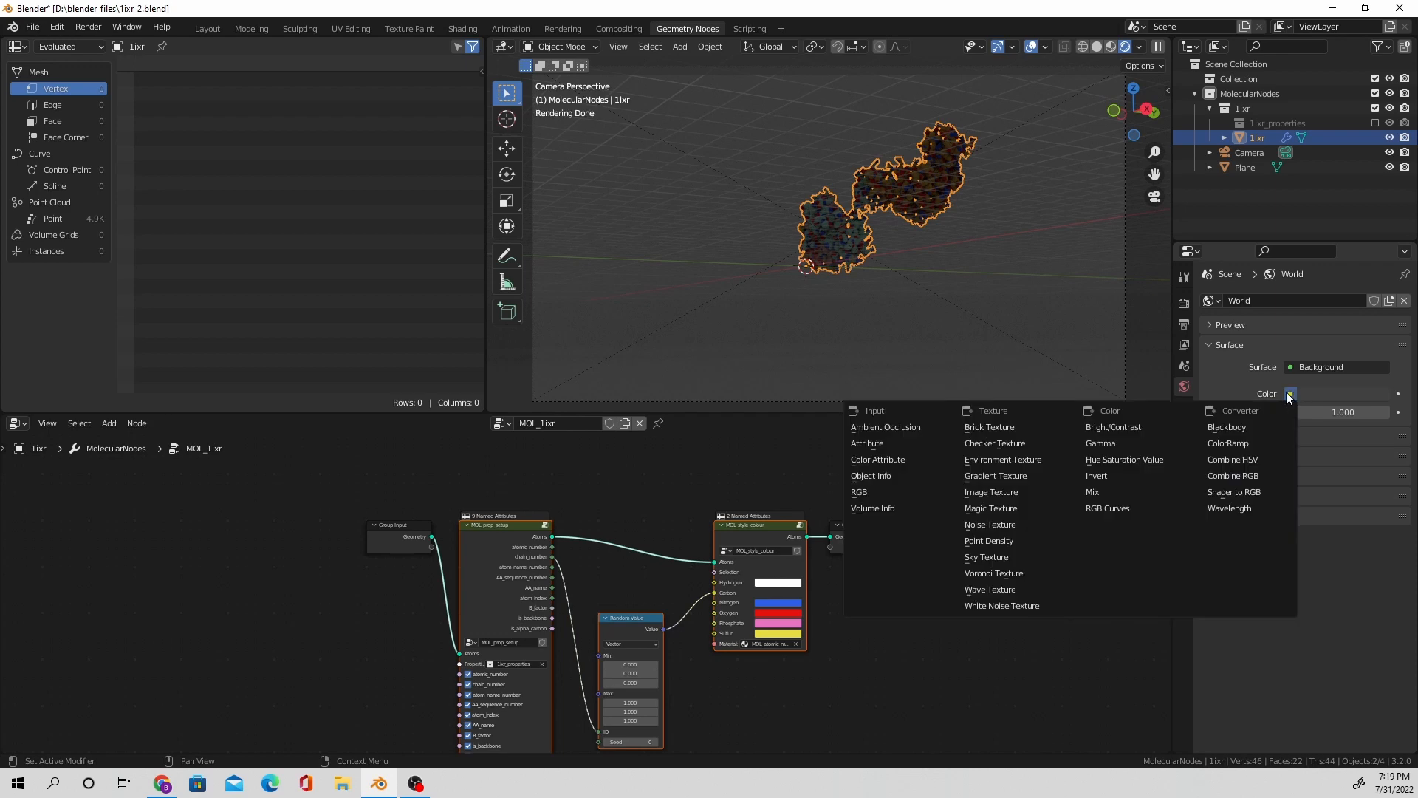
{"action": "left_click", "coordinate": [1003, 458]}
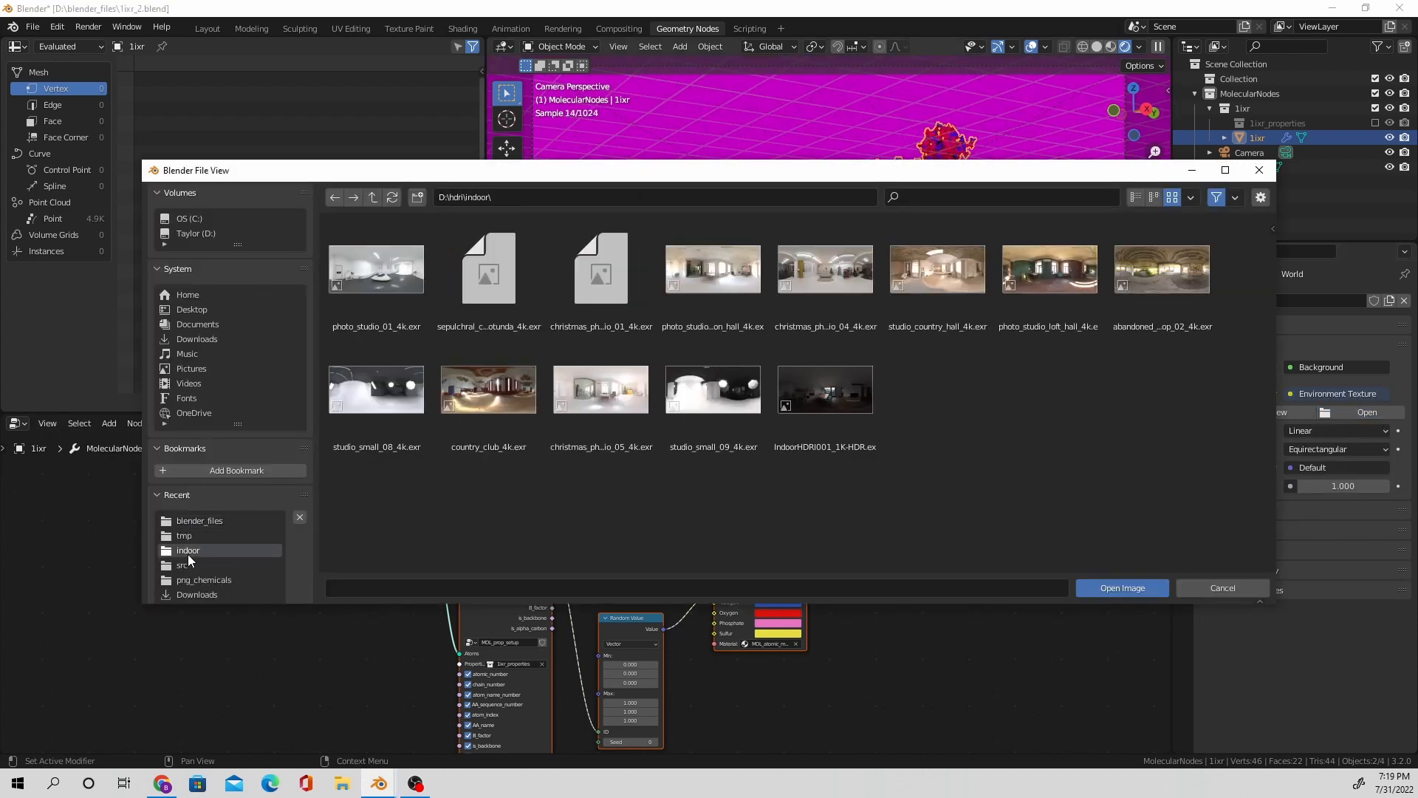
{"action": "left_click", "coordinate": [712, 389]}
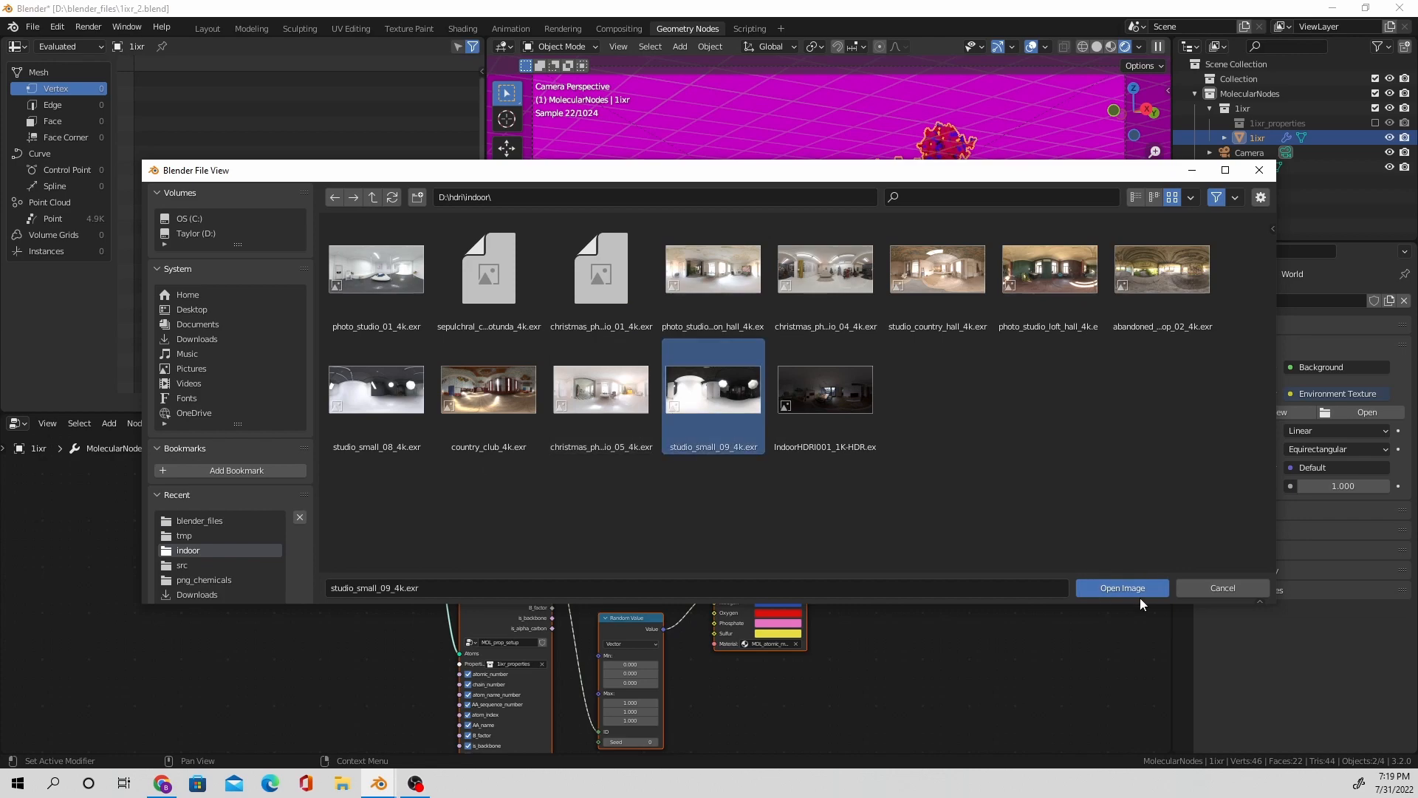
{"action": "left_click", "coordinate": [1121, 587]}
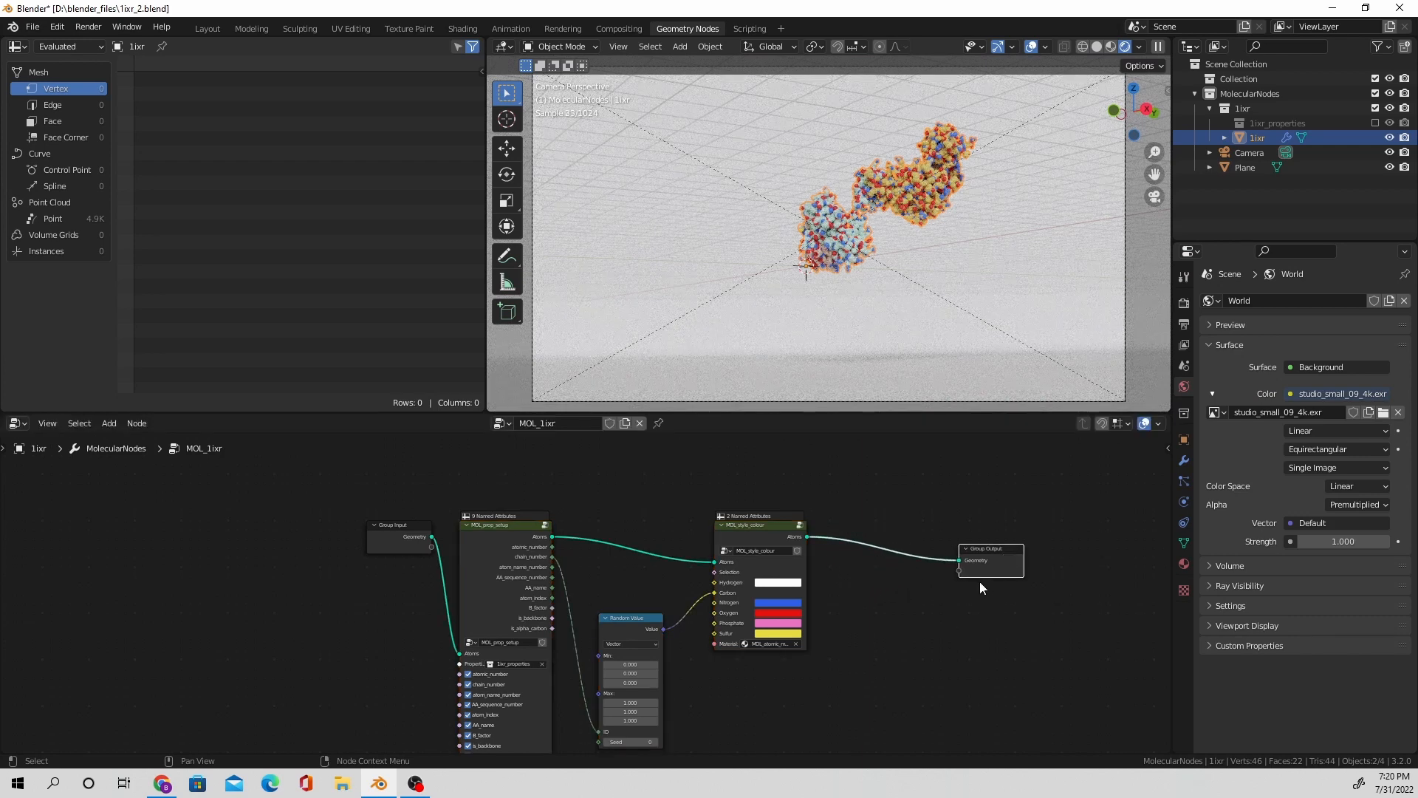
Step: Add a Molecular Nodes surface style node, try Voxel Size 0.6, then restore 0.2
{"action": "left_click", "coordinate": [109, 423]}
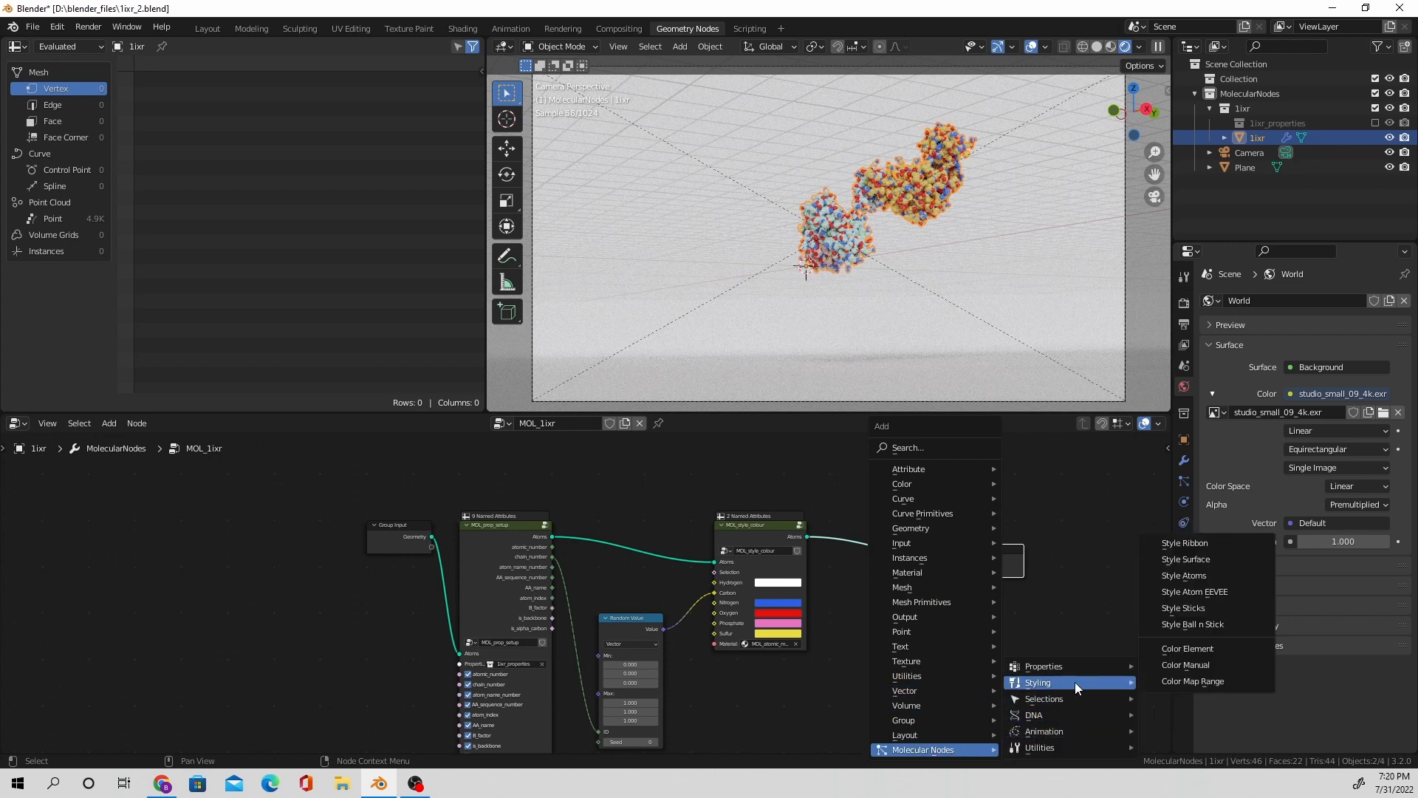
{"action": "mouse_move", "coordinate": [1185, 559]}
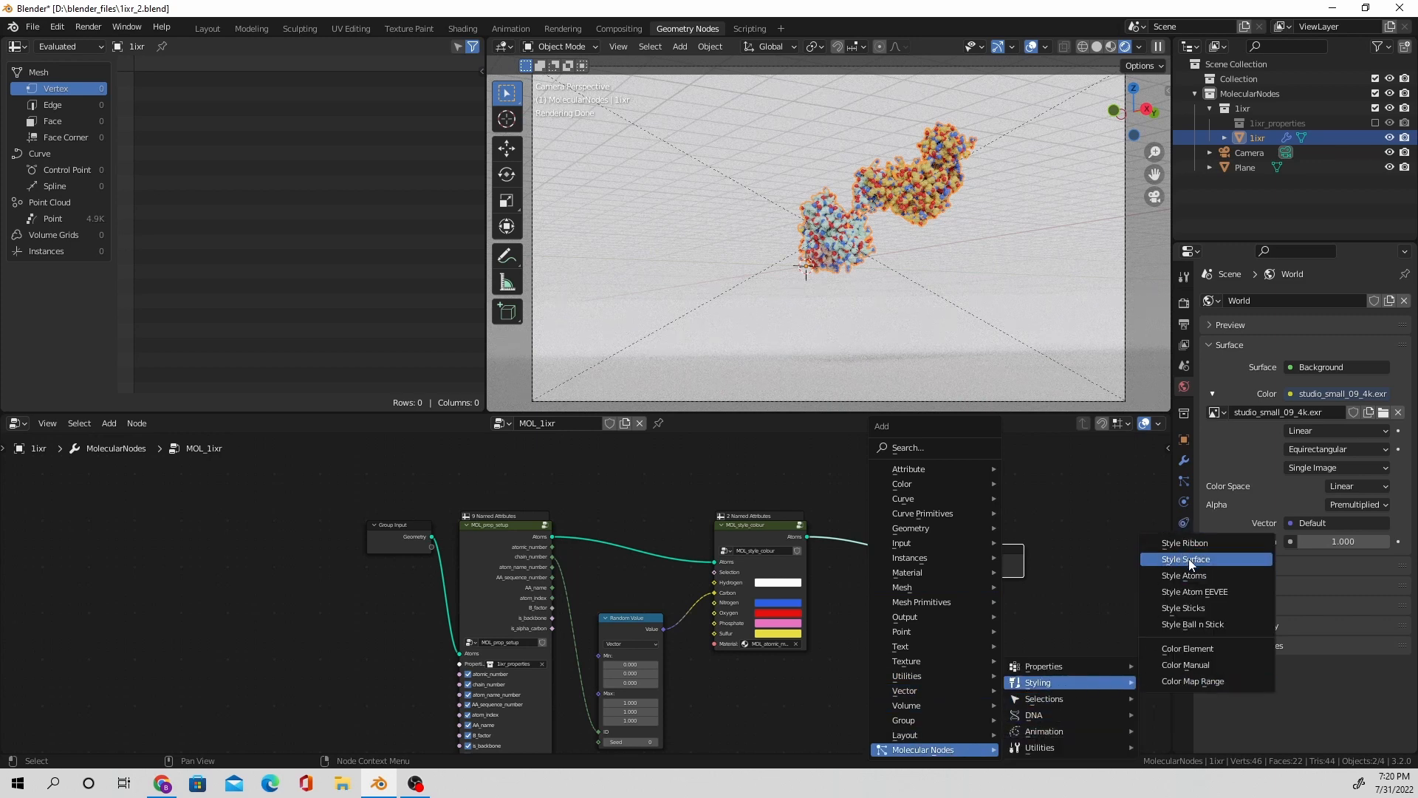
{"action": "mouse_move", "coordinate": [1183, 608]}
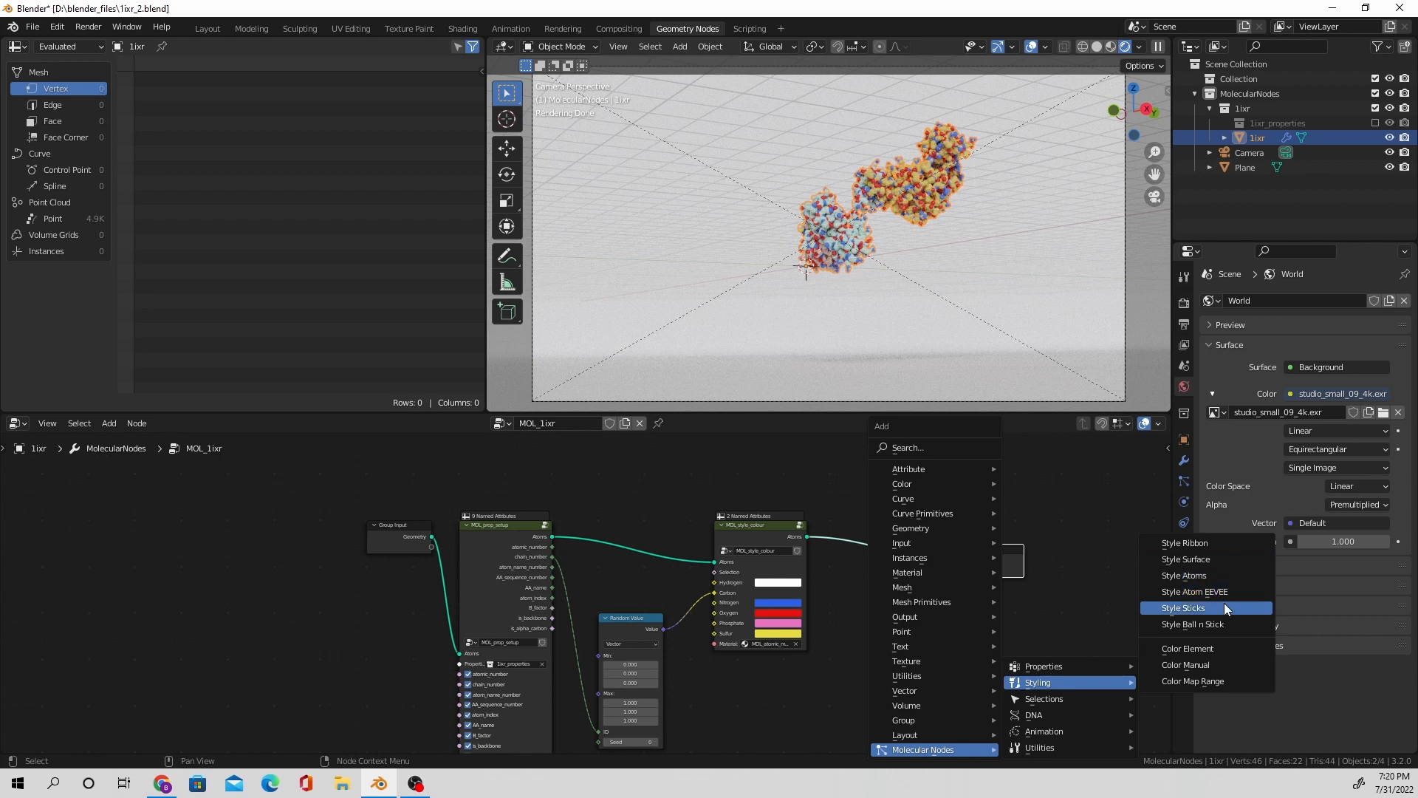
{"action": "mouse_move", "coordinate": [1194, 623]}
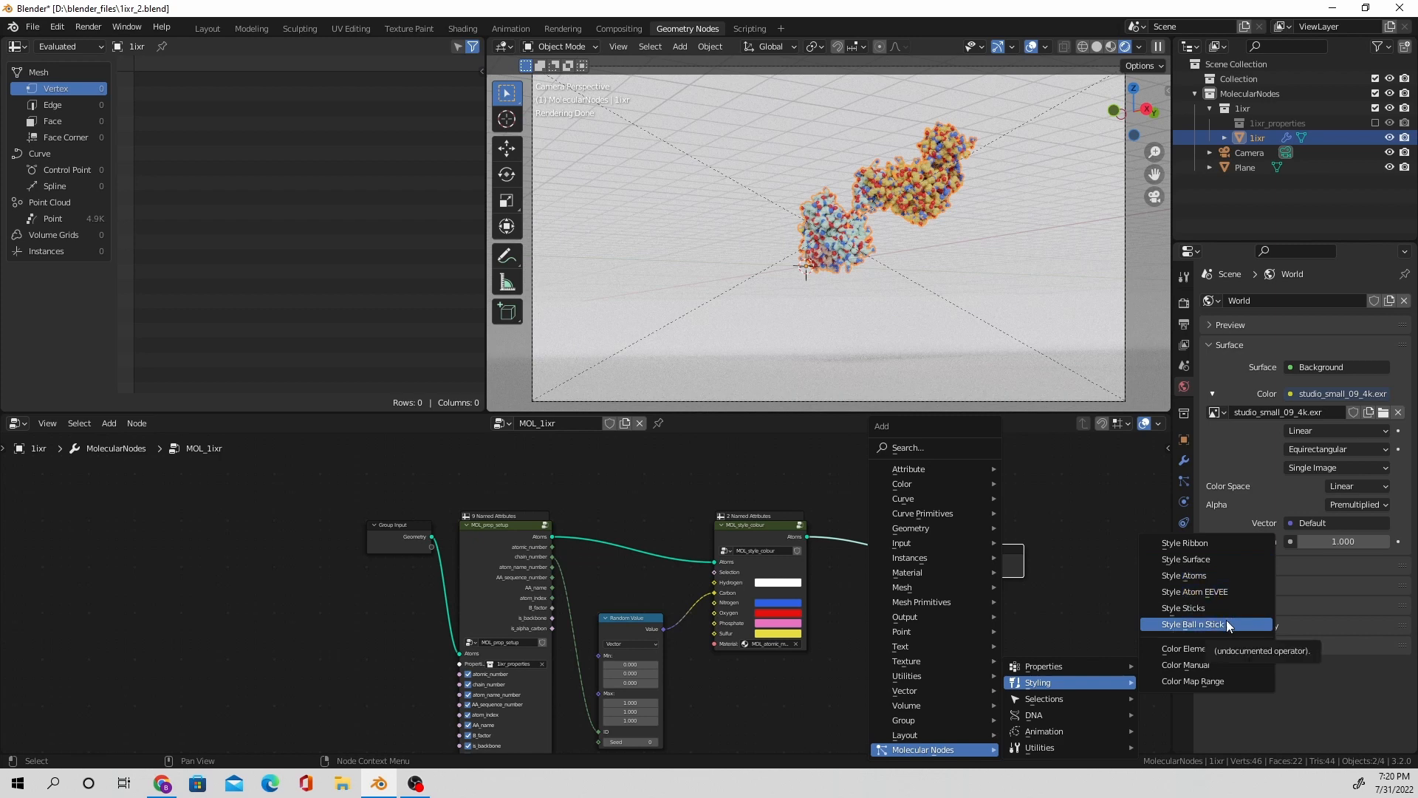
{"action": "left_click", "coordinate": [1194, 624]}
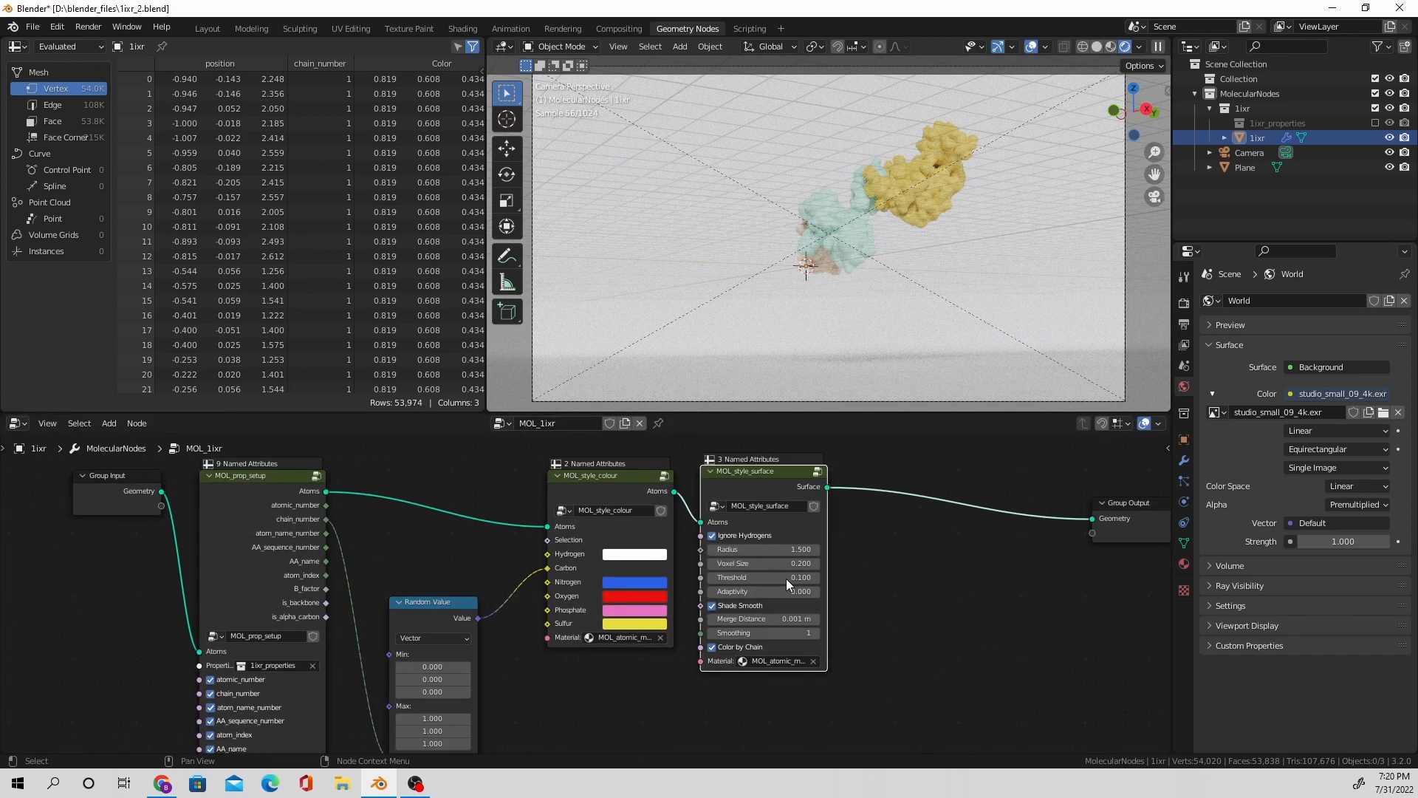
{"action": "left_click", "coordinate": [762, 548]}
{"action": "type", "text": "1.400"}
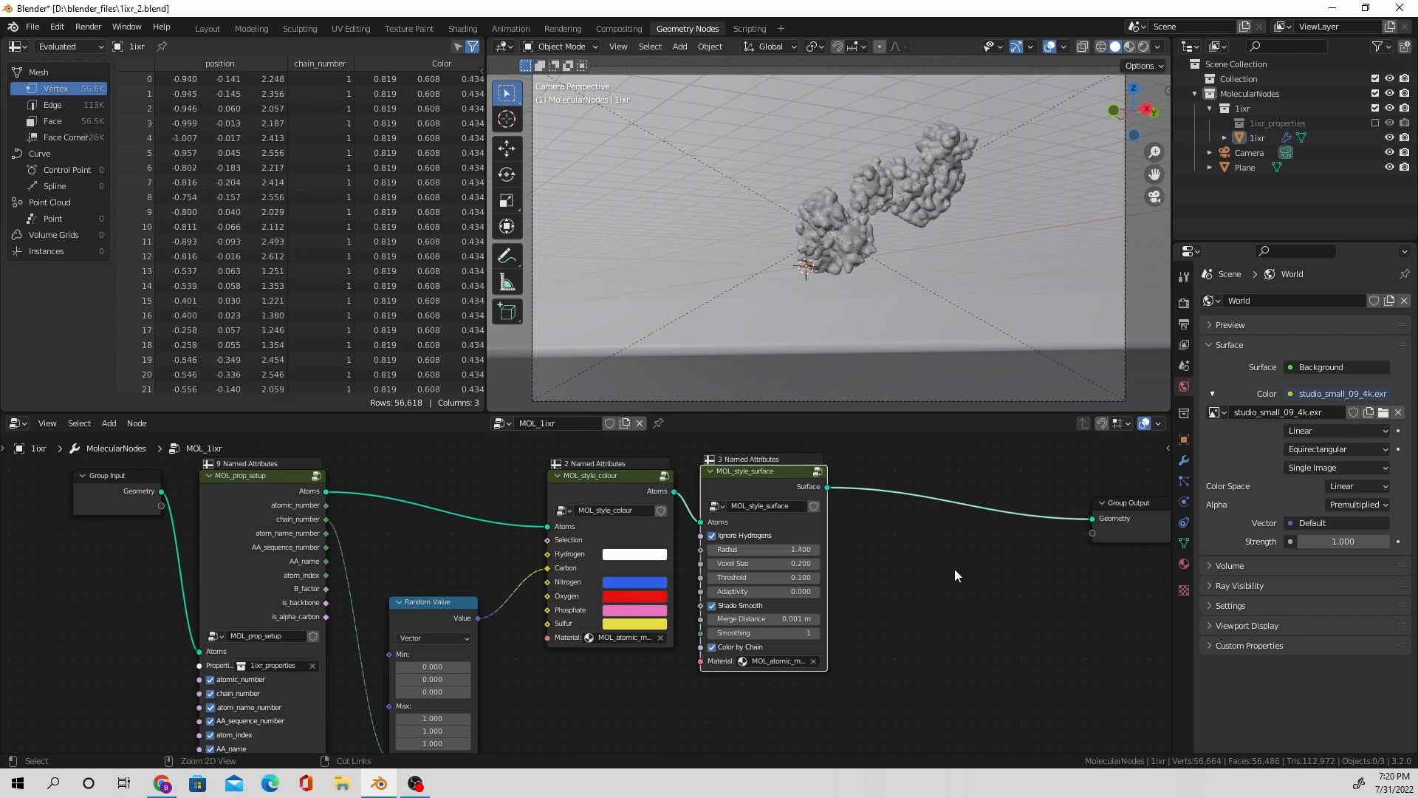
{"action": "left_click", "coordinate": [762, 549]}
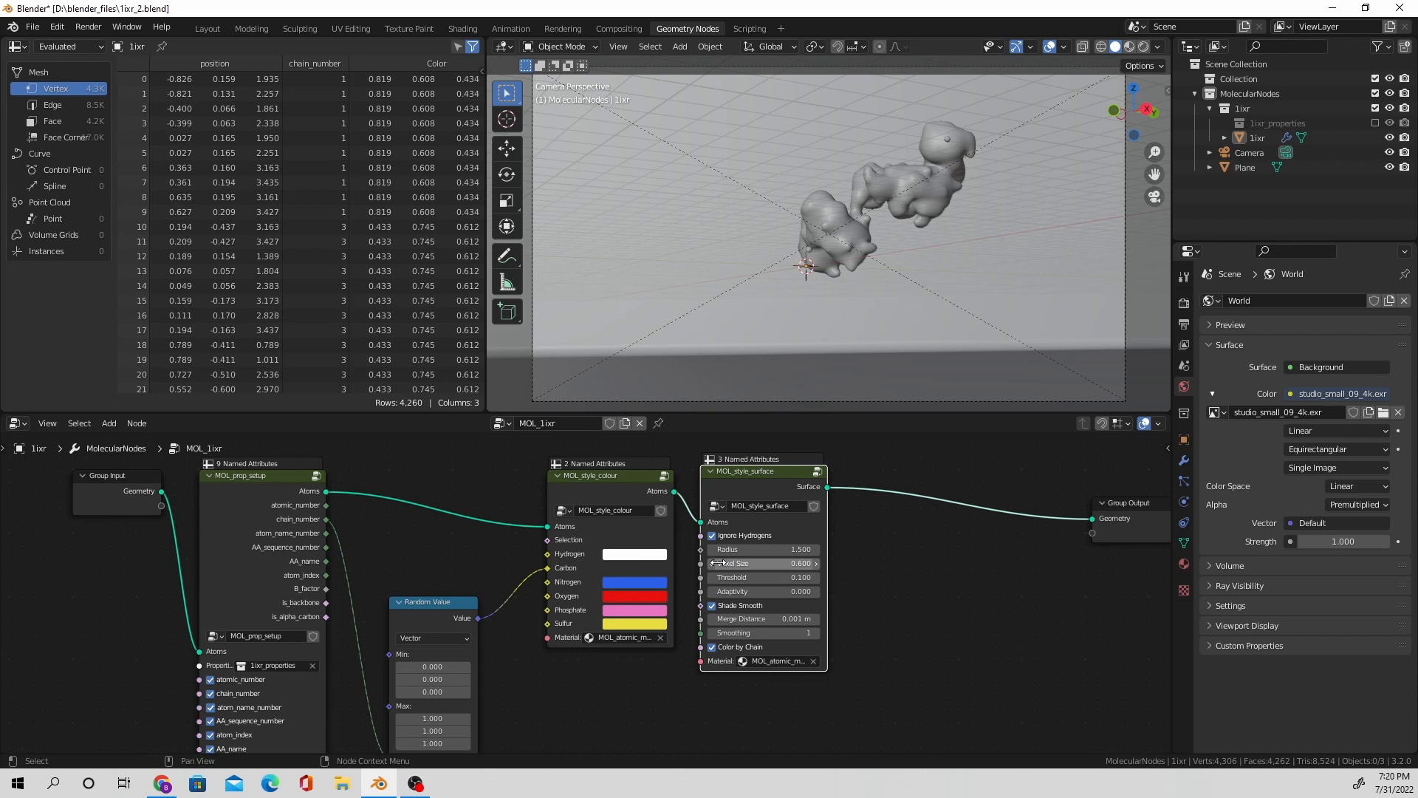
{"action": "left_click", "coordinate": [763, 563]}
{"action": "type", "text": "0.200"}
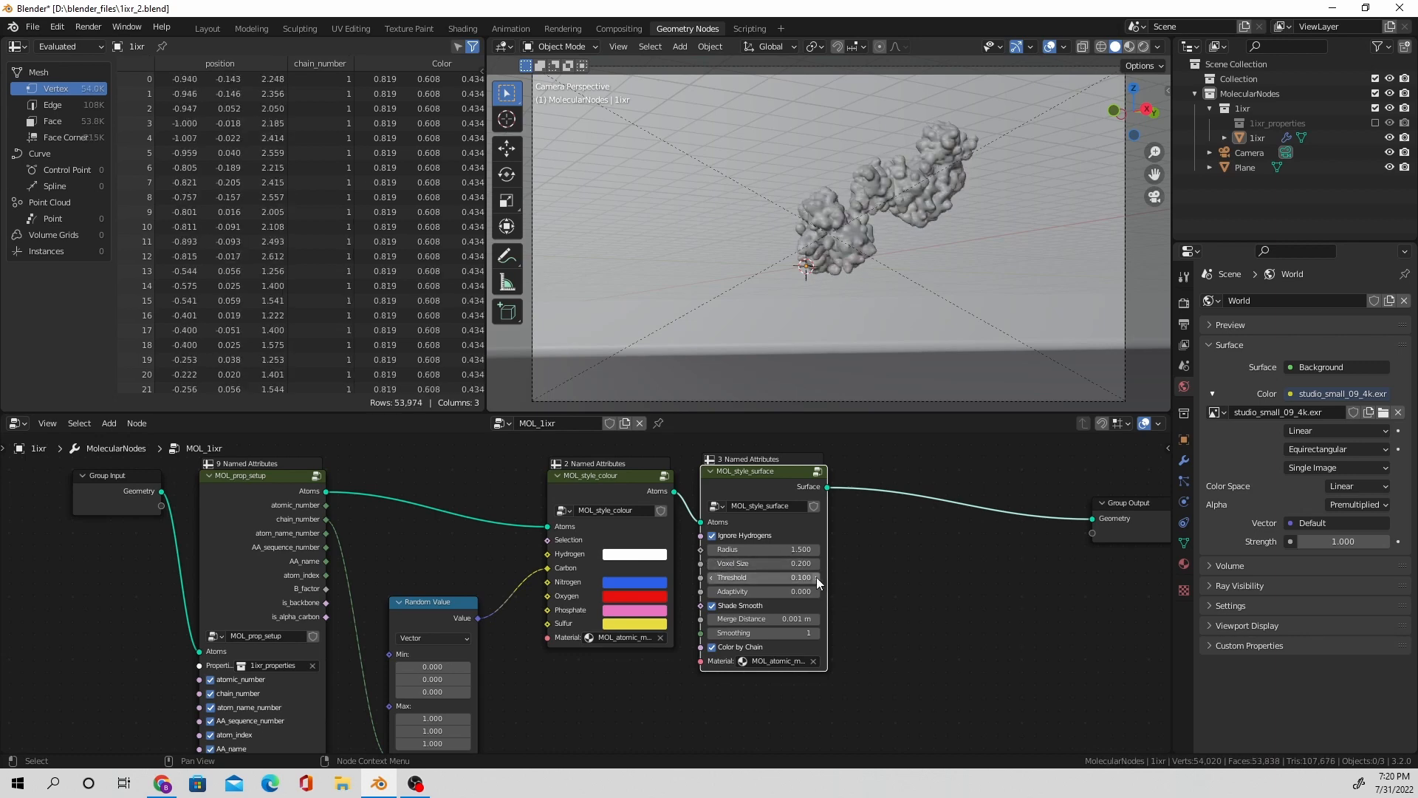
{"action": "left_click", "coordinate": [816, 577]}
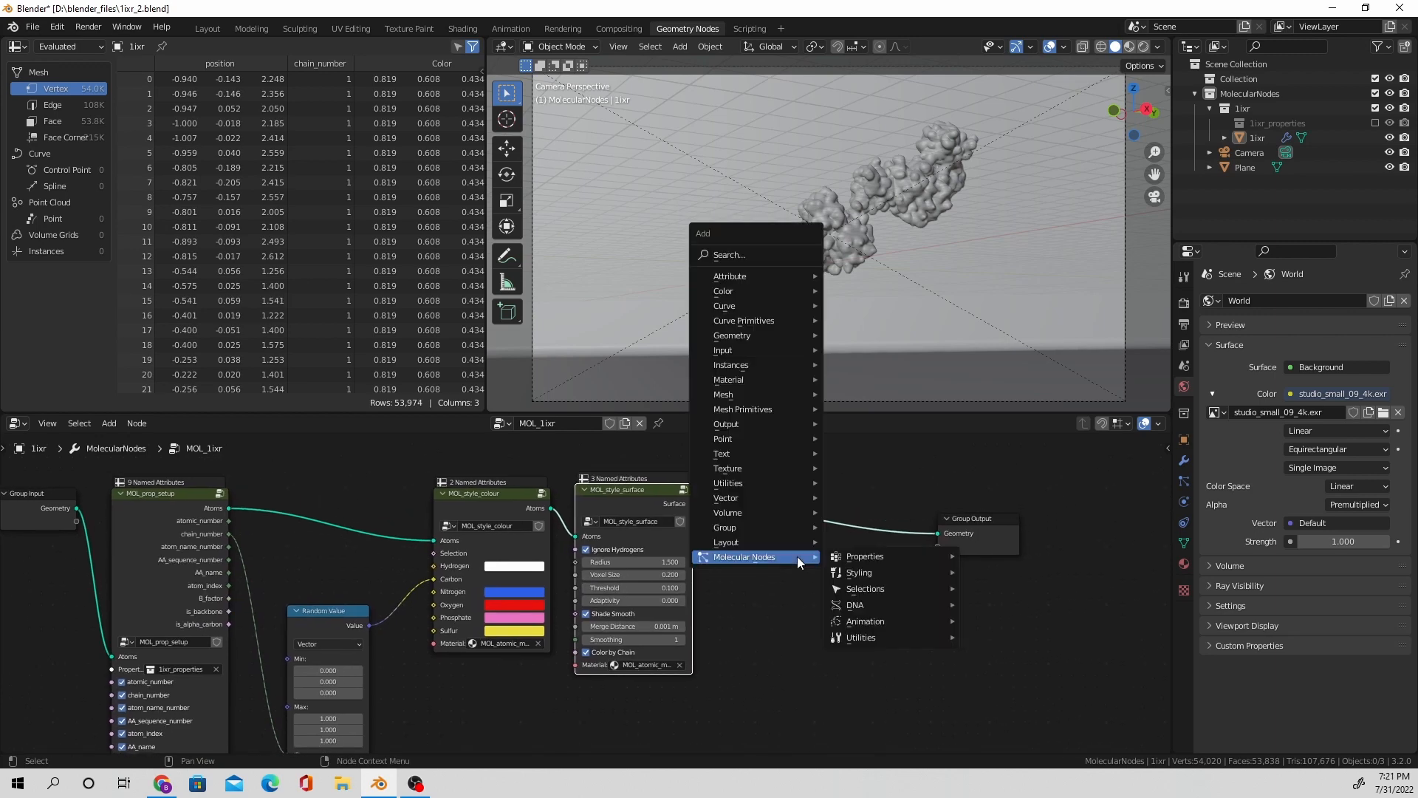
{"action": "mouse_move", "coordinate": [864, 589]}
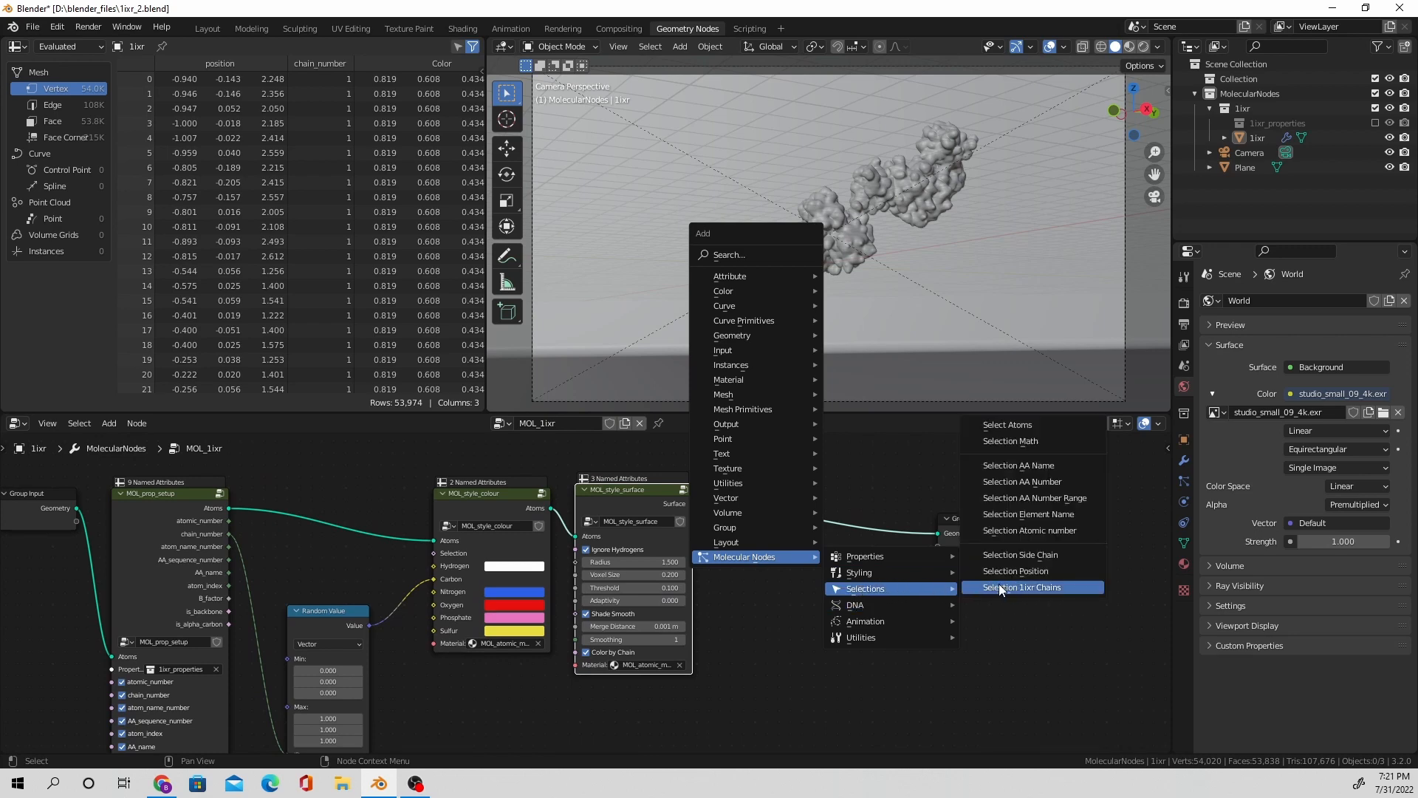
Step: Add three 'Selection 1ixr Chains' nodes with manual colour nodes after the surface node
{"action": "left_click", "coordinate": [1020, 587]}
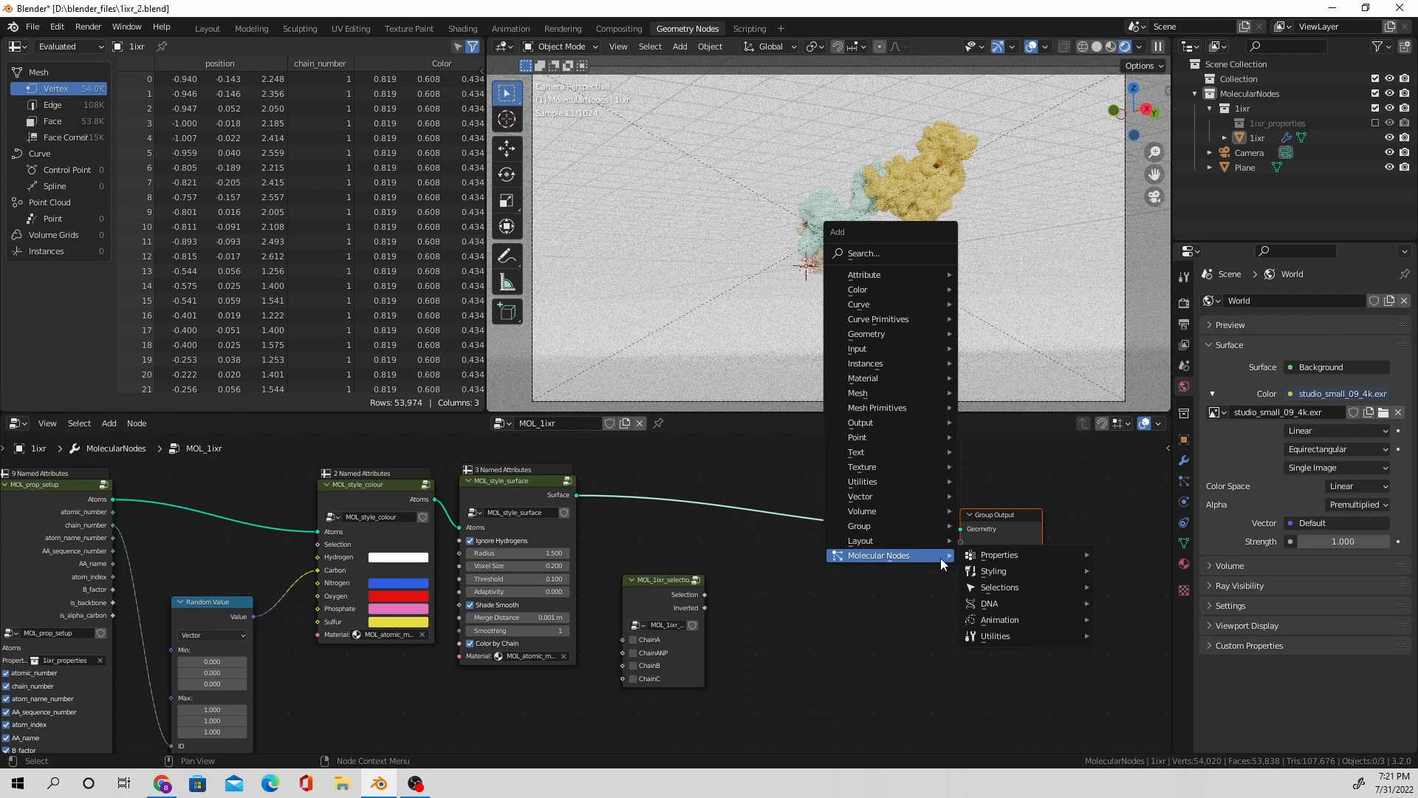
{"action": "mouse_move", "coordinate": [993, 572]}
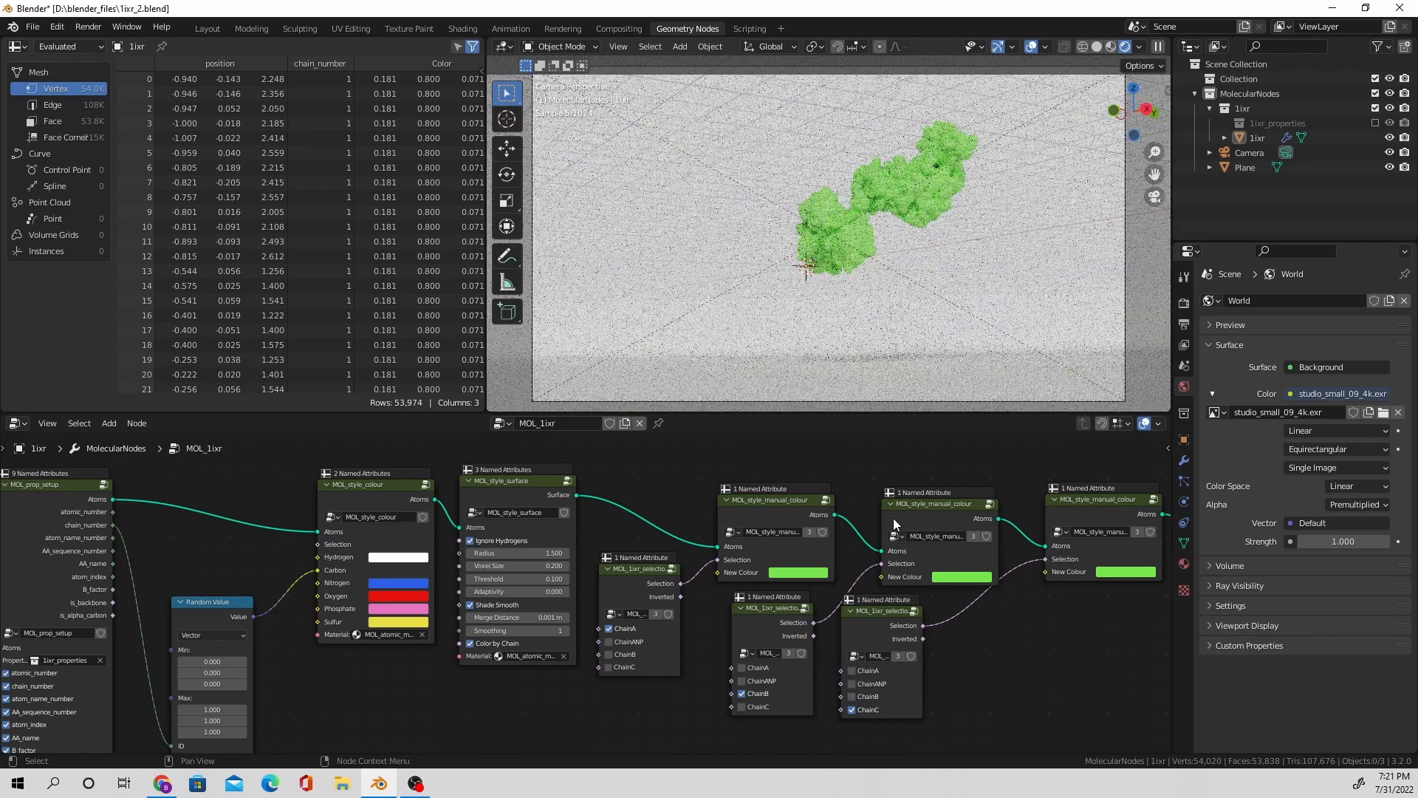
{"action": "left_click", "coordinate": [162, 782]}
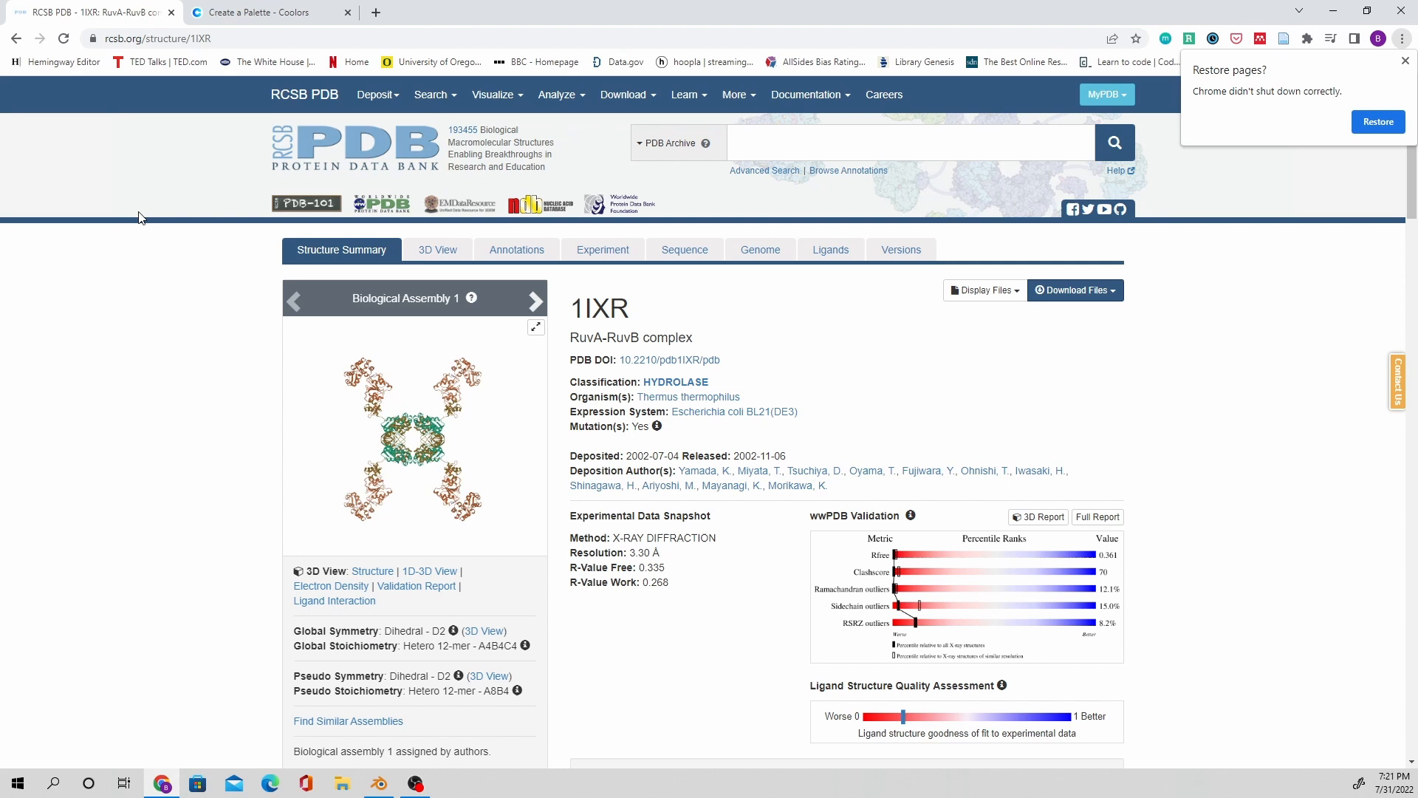
Step: Copy the Beau Blue colour BFD7EA from the Coolors palette
{"action": "left_click", "coordinate": [262, 12]}
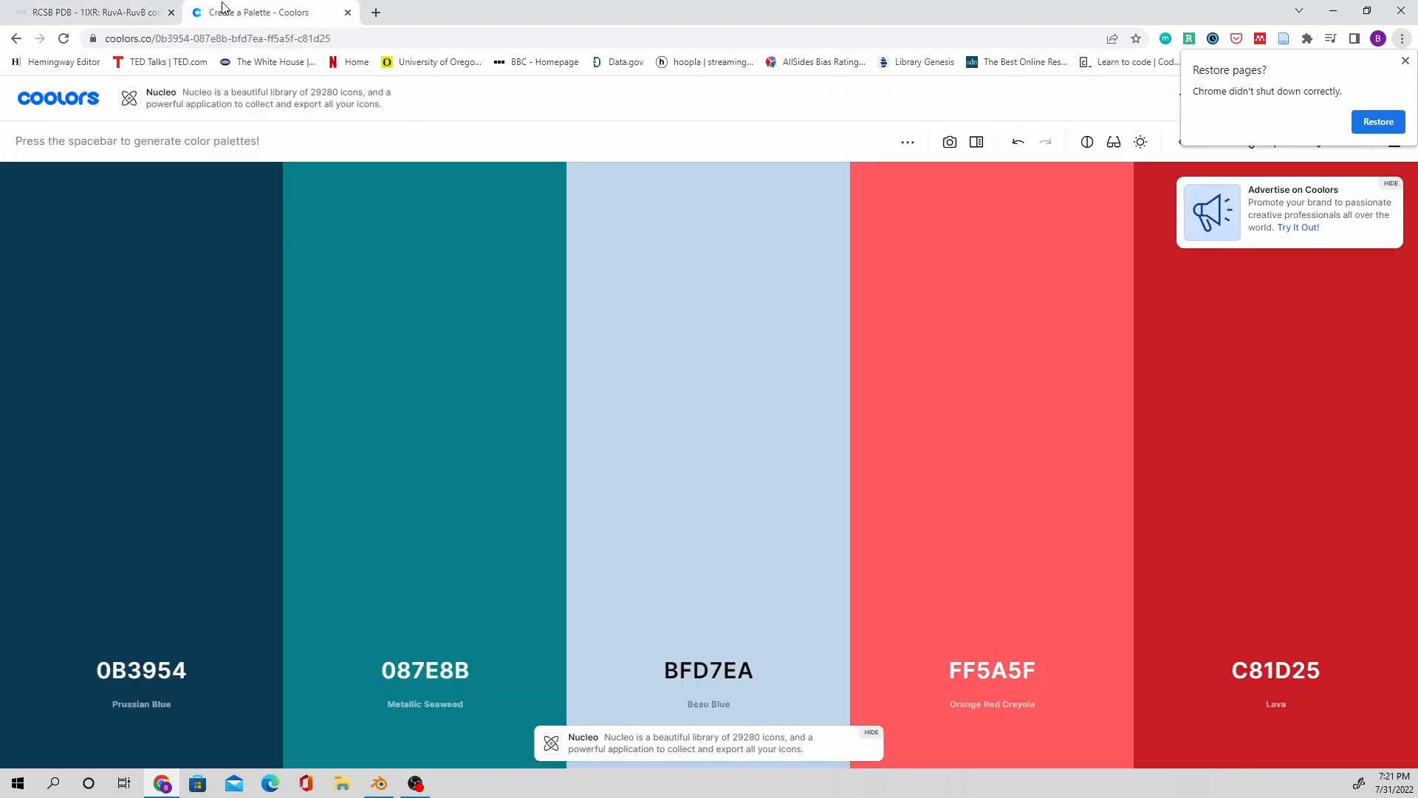
{"action": "mouse_move", "coordinate": [208, 24]}
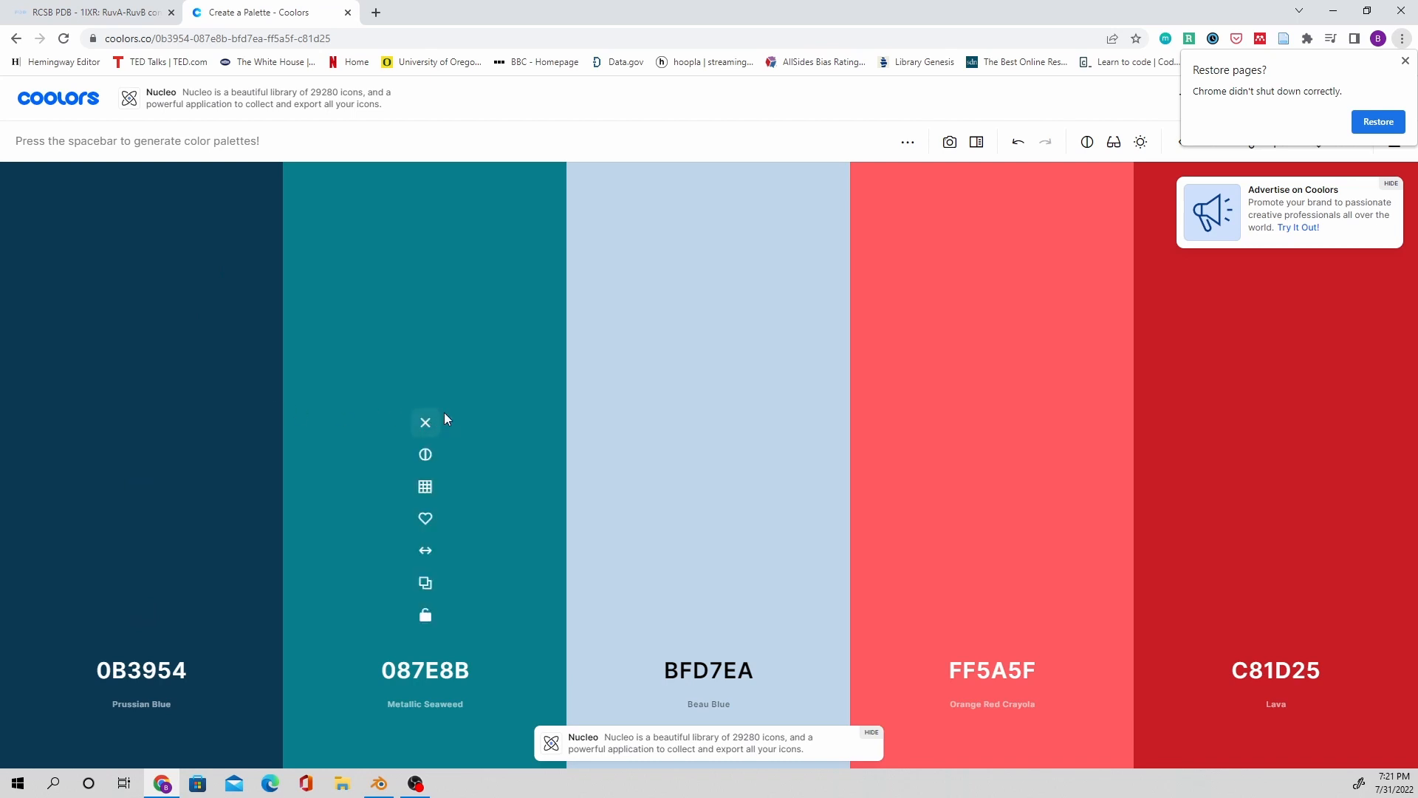
{"action": "mouse_move", "coordinate": [729, 567]}
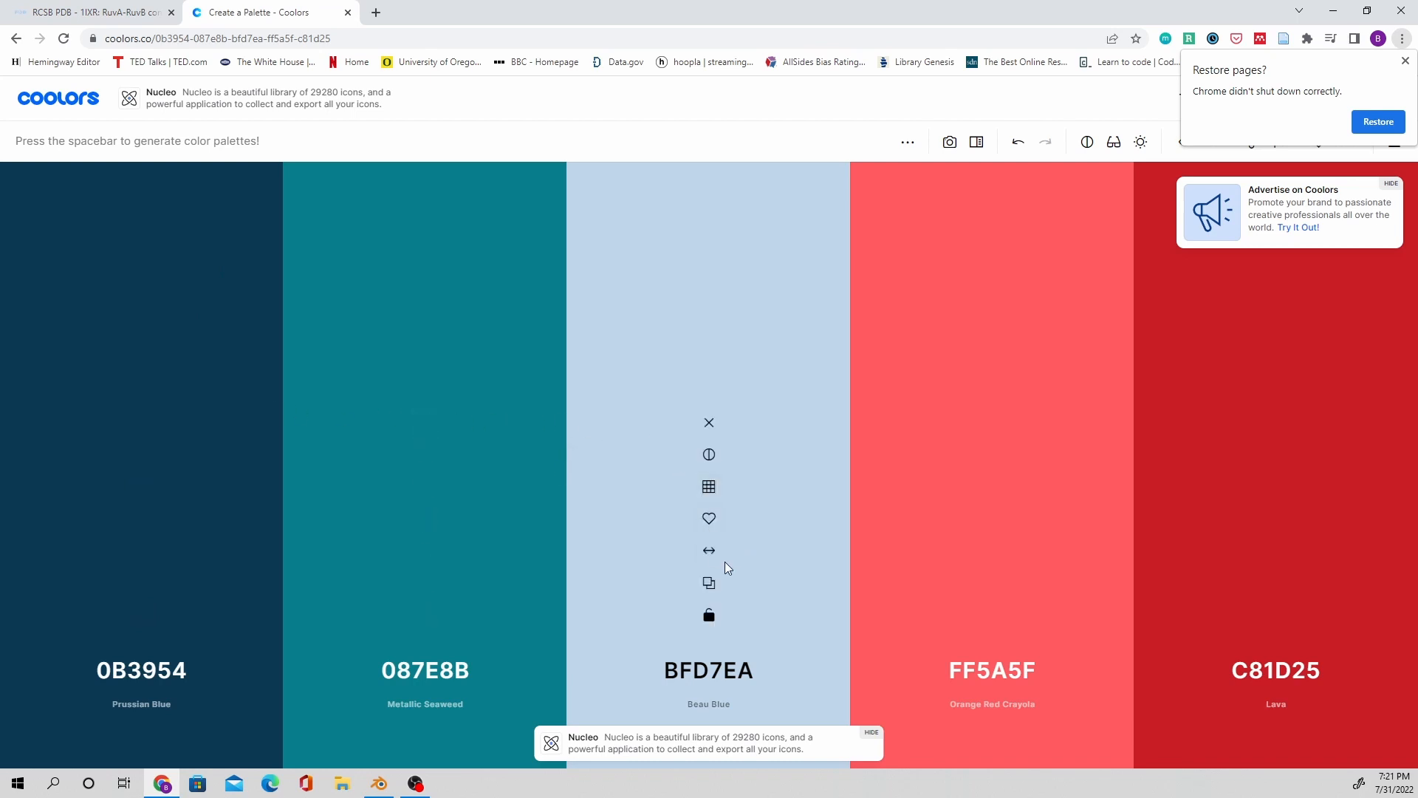
{"action": "mouse_move", "coordinate": [709, 581]}
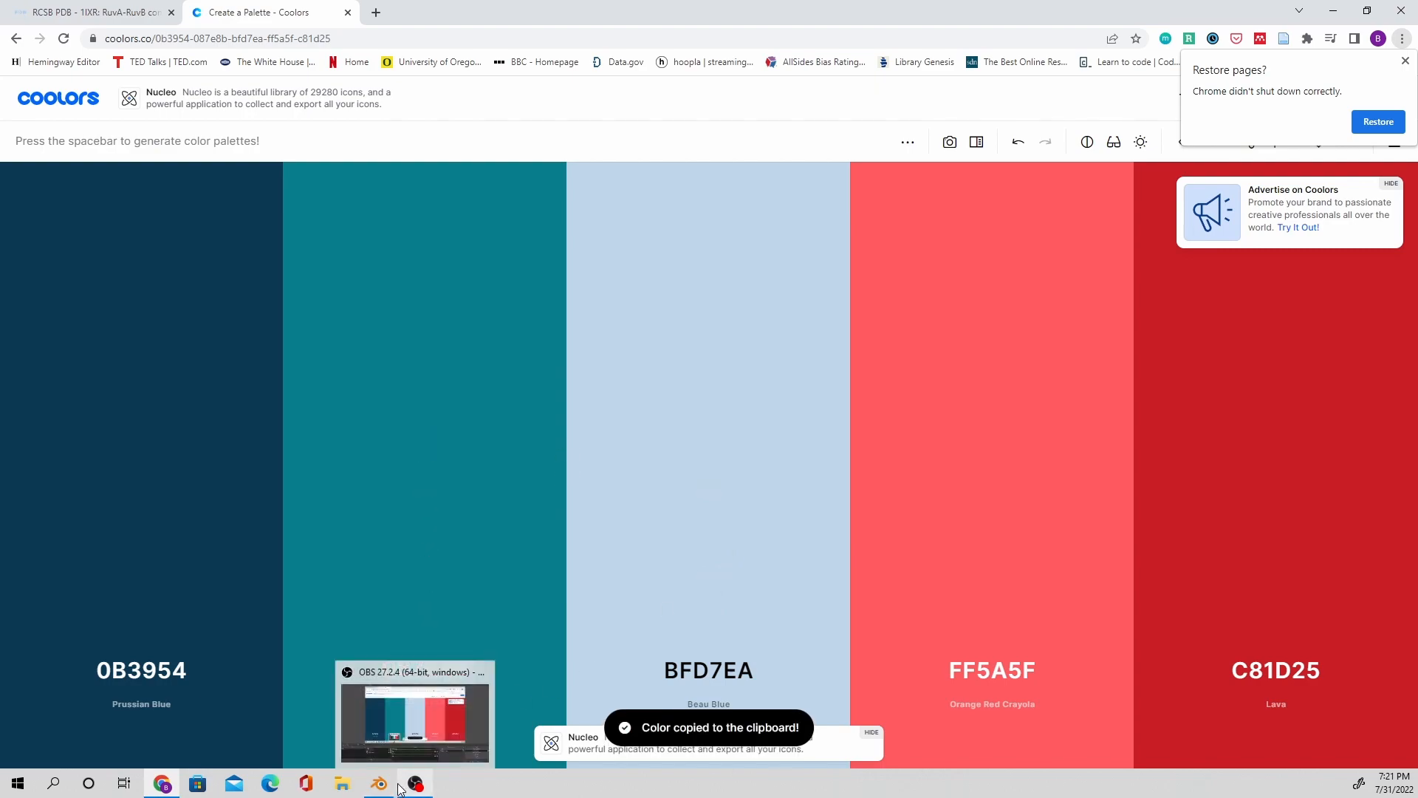
Step: Set the first chain's colour to hex BFD7EA (Beau Blue)
{"action": "left_click", "coordinate": [379, 782]}
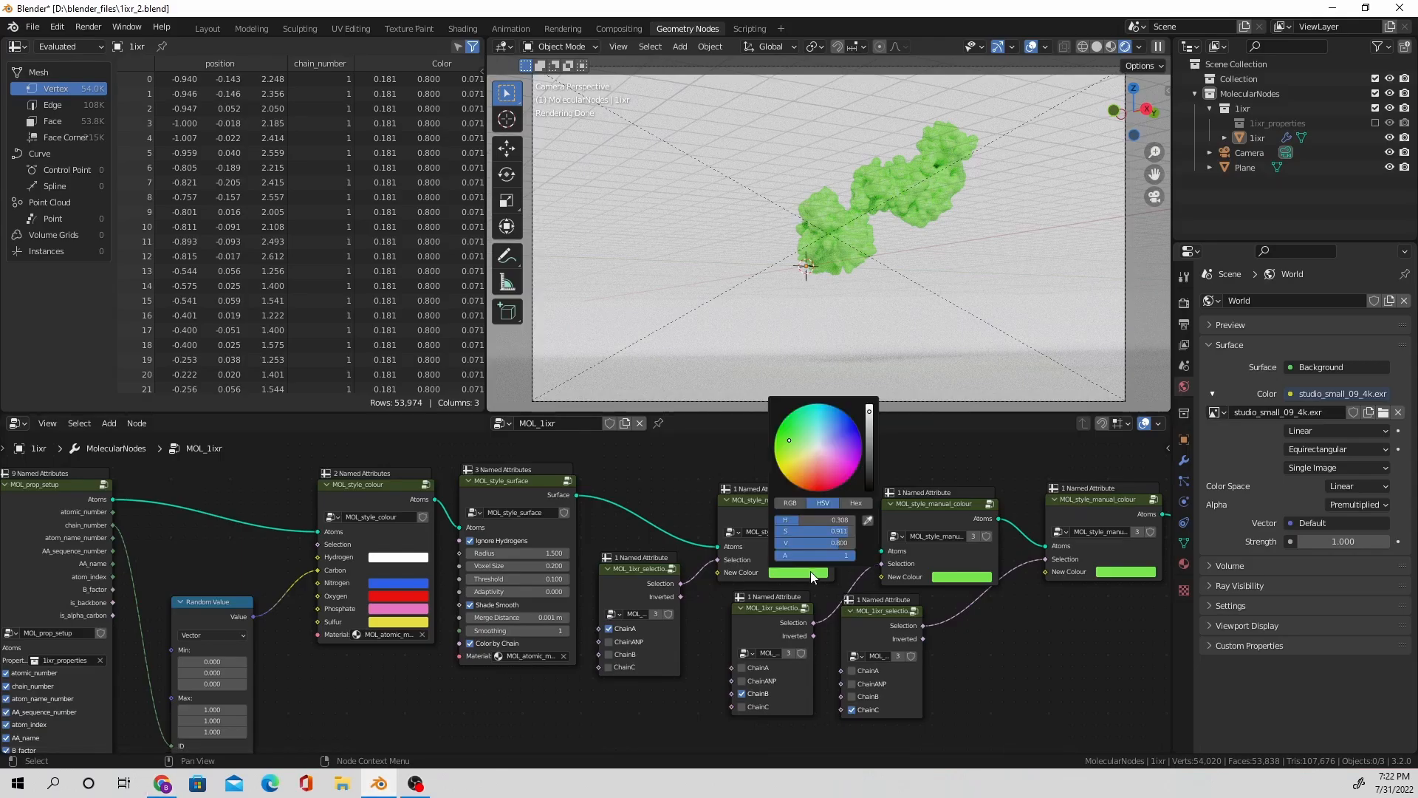
{"action": "left_click", "coordinate": [854, 503]}
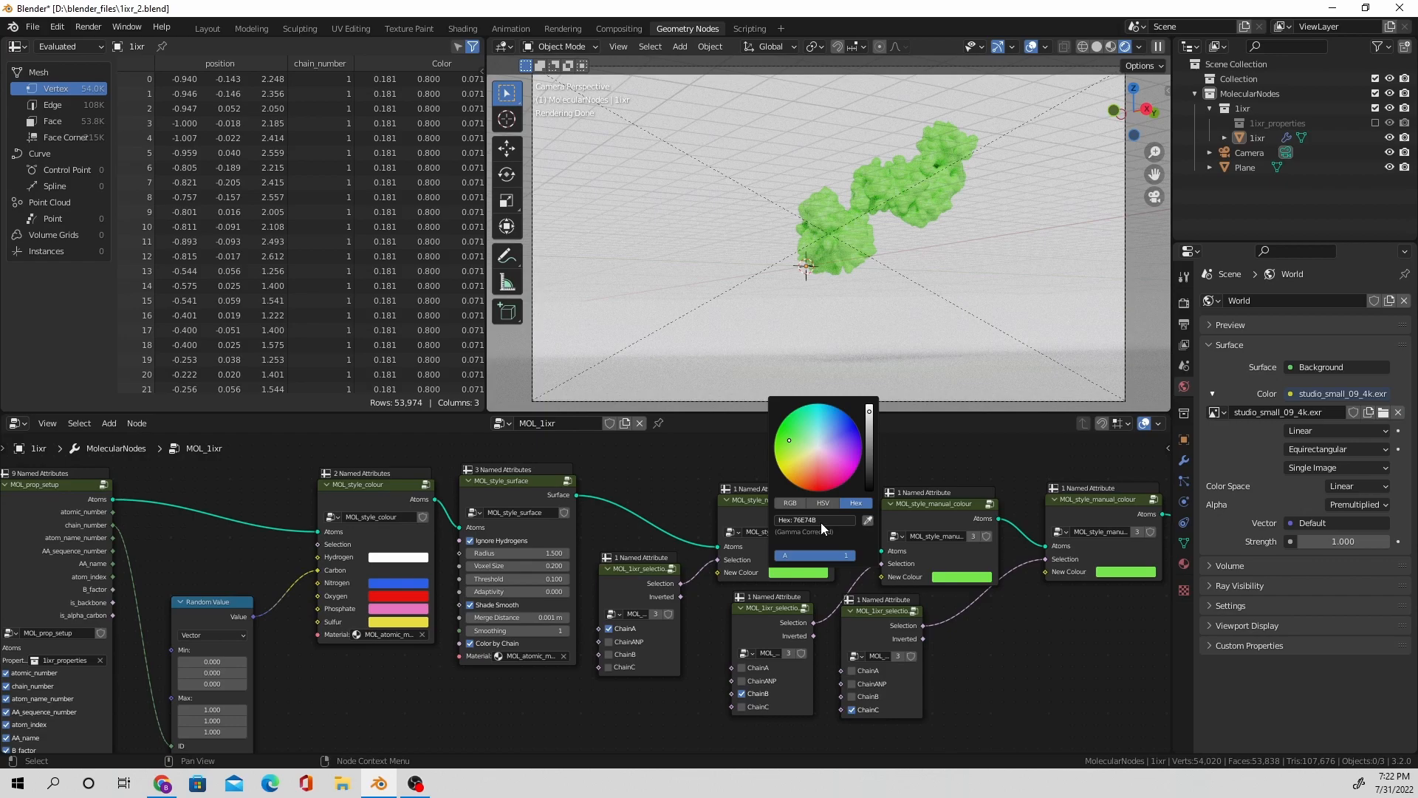
{"action": "left_click", "coordinate": [821, 440]}
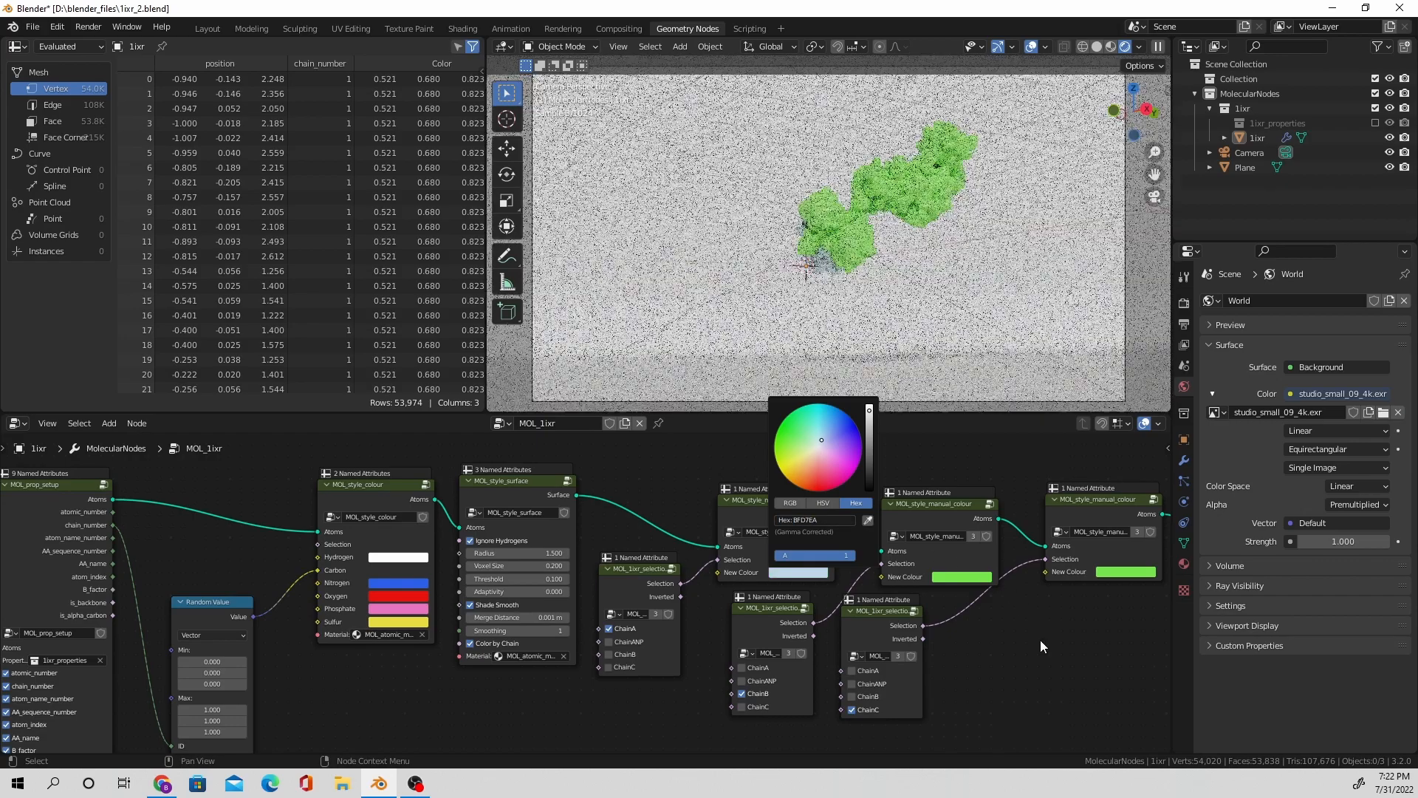
Step: Copy coral red FF5A5F from Coolors and apply it to the second chain's colour
{"action": "left_click", "coordinate": [161, 782]}
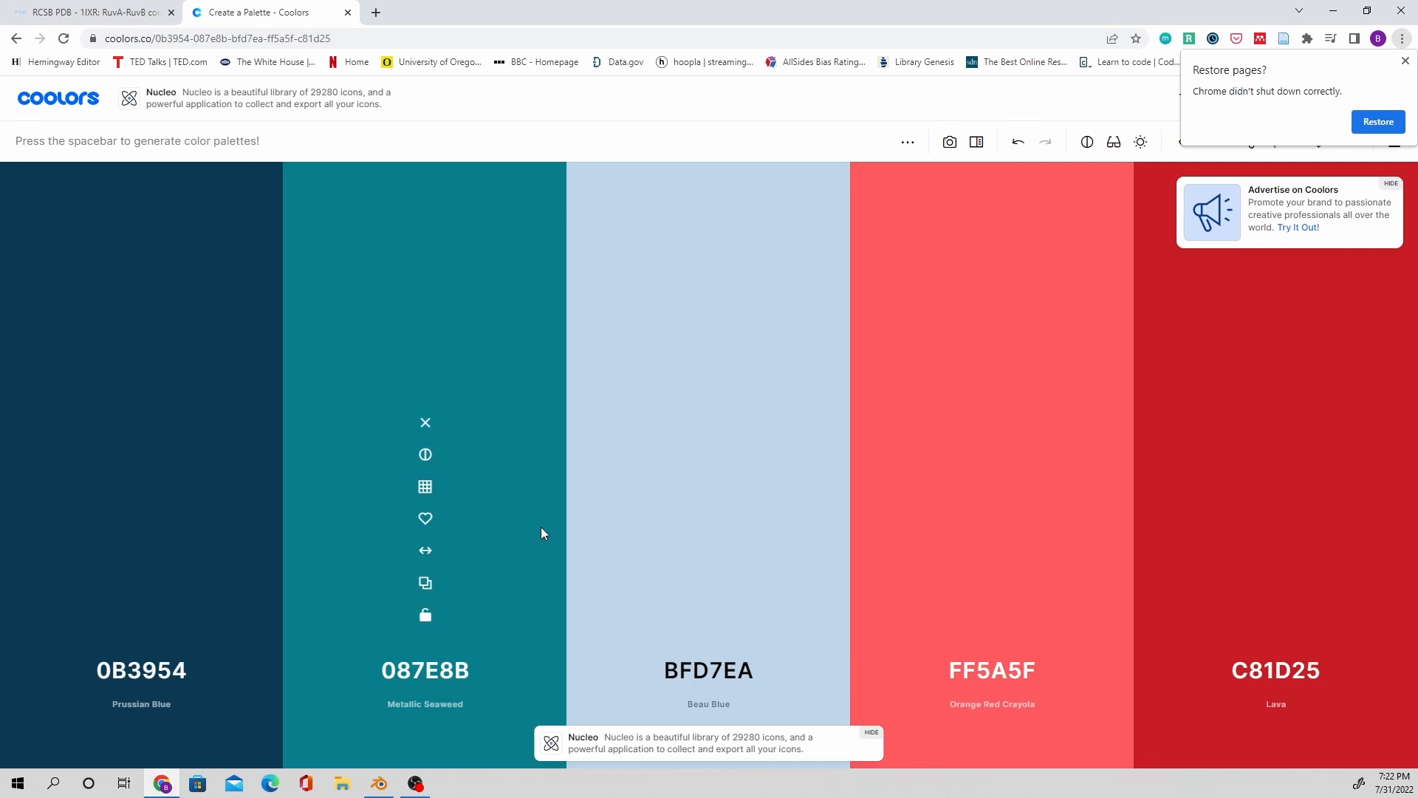
{"action": "mouse_move", "coordinate": [992, 582]}
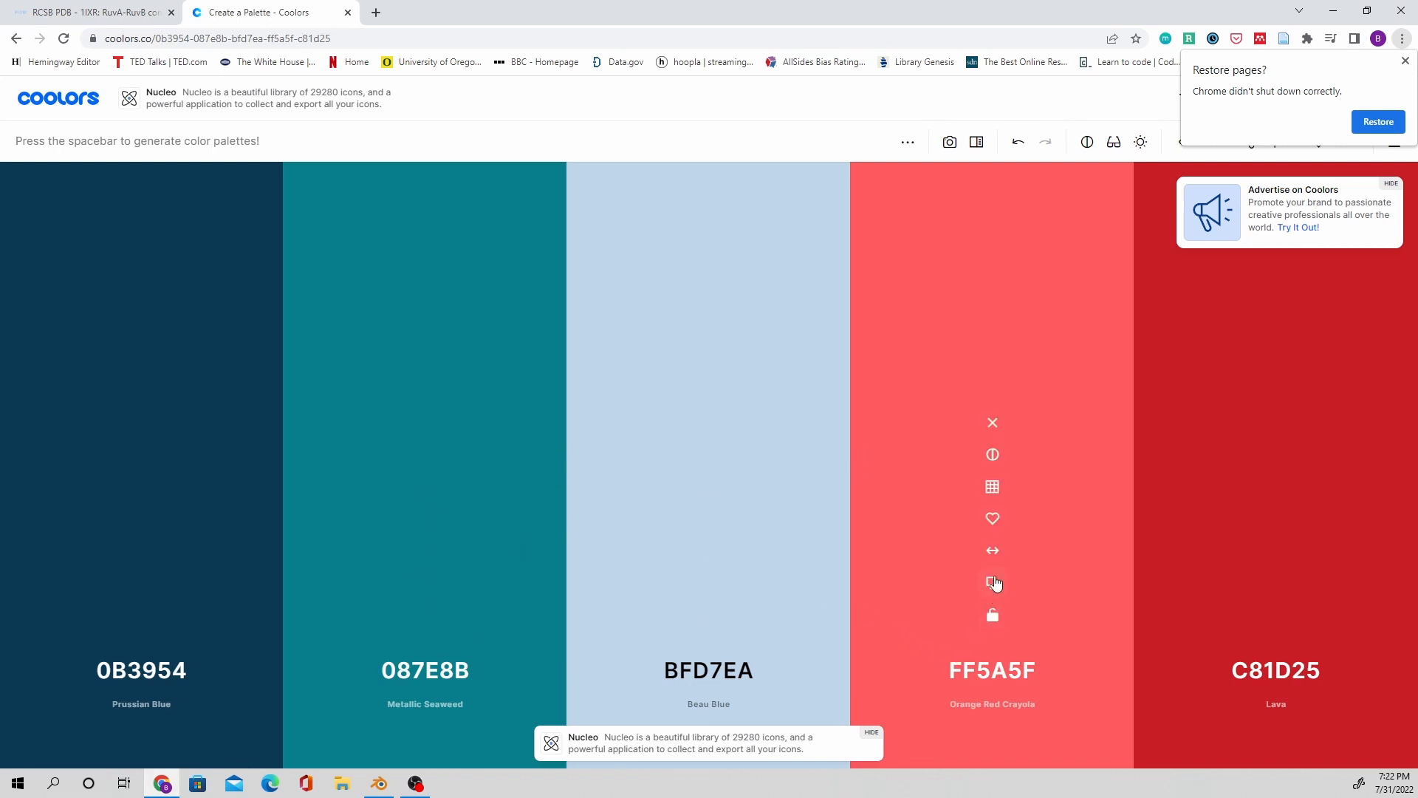
{"action": "left_click", "coordinate": [992, 583]}
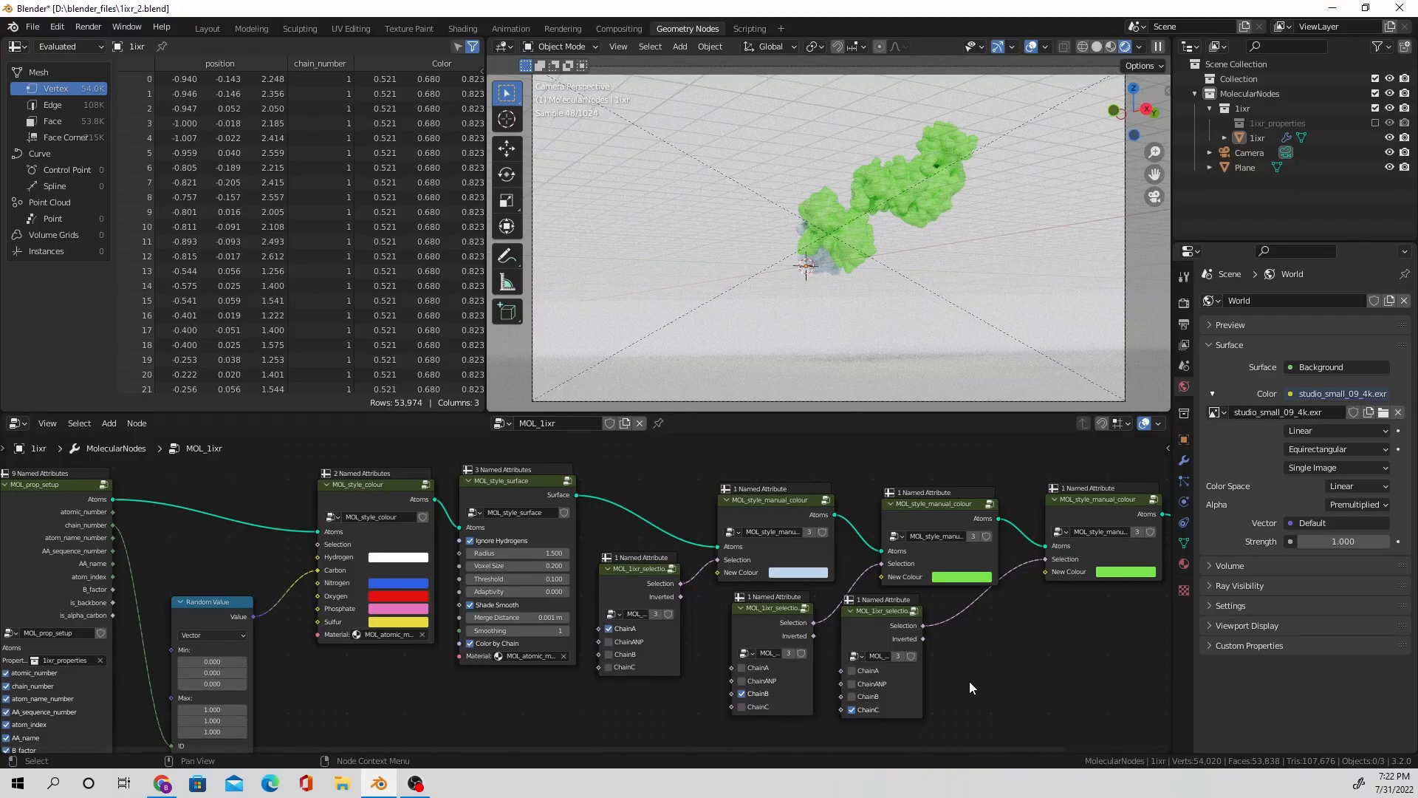
{"action": "left_click", "coordinate": [962, 576]}
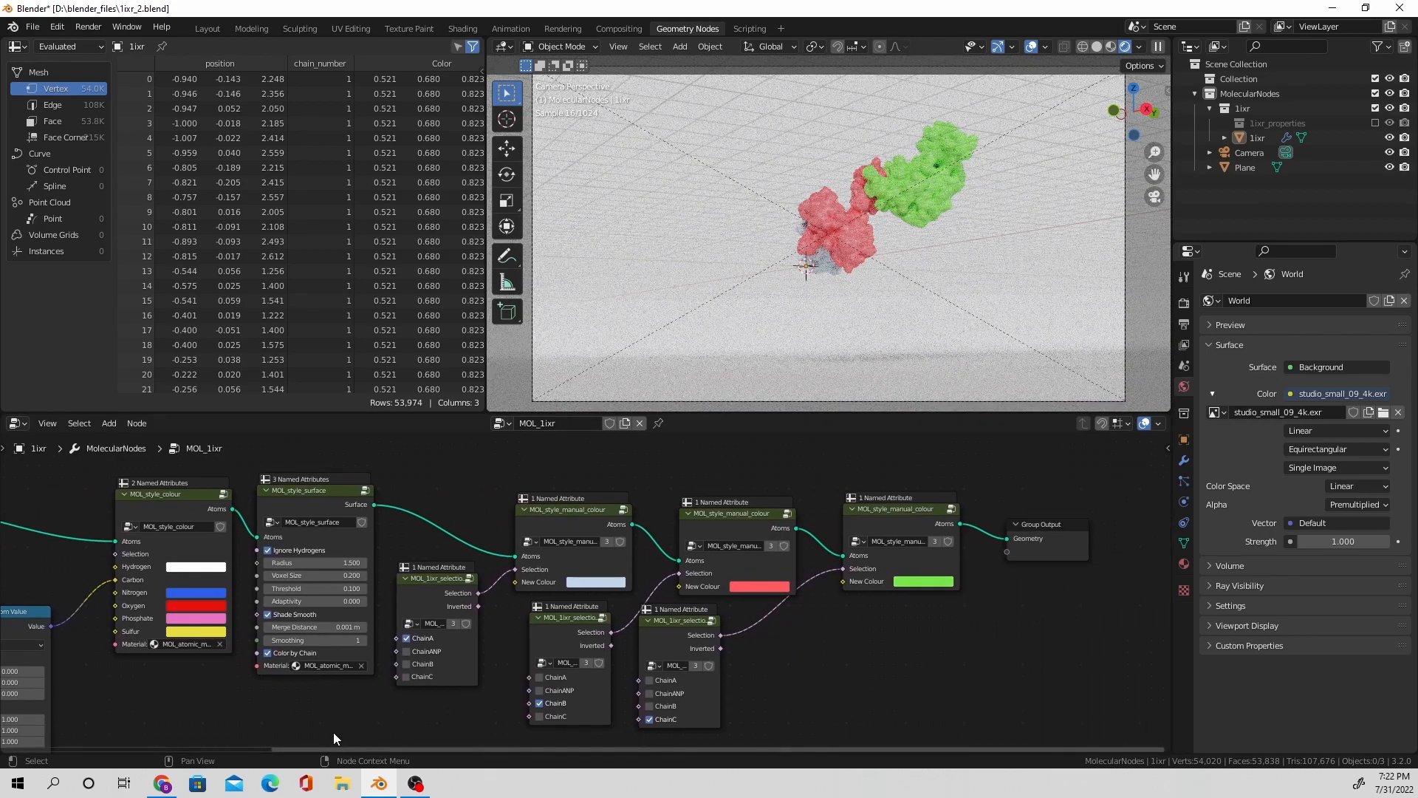
Step: Copy the Lava colour code from the Coolors palette
{"action": "left_click", "coordinate": [161, 782]}
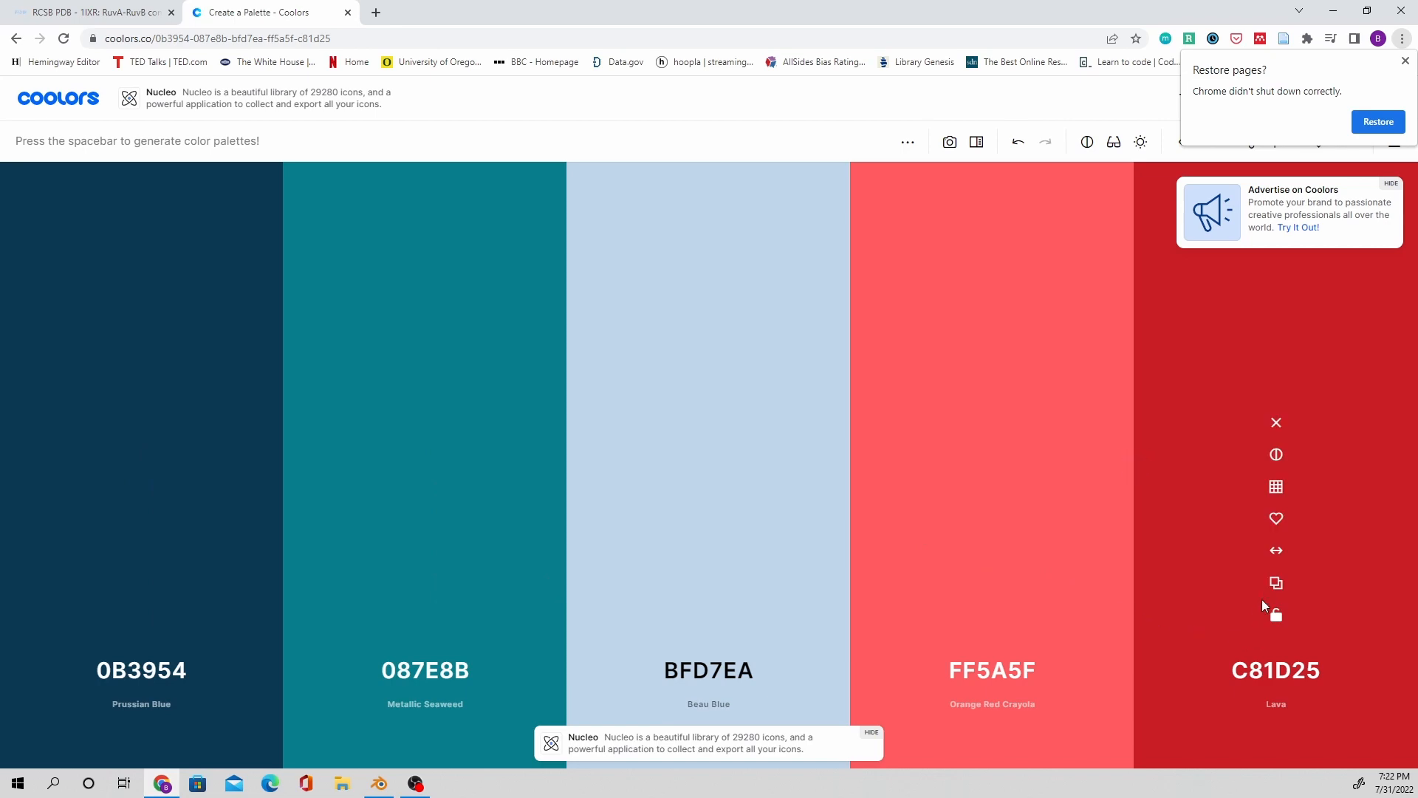
{"action": "left_click", "coordinate": [378, 782]}
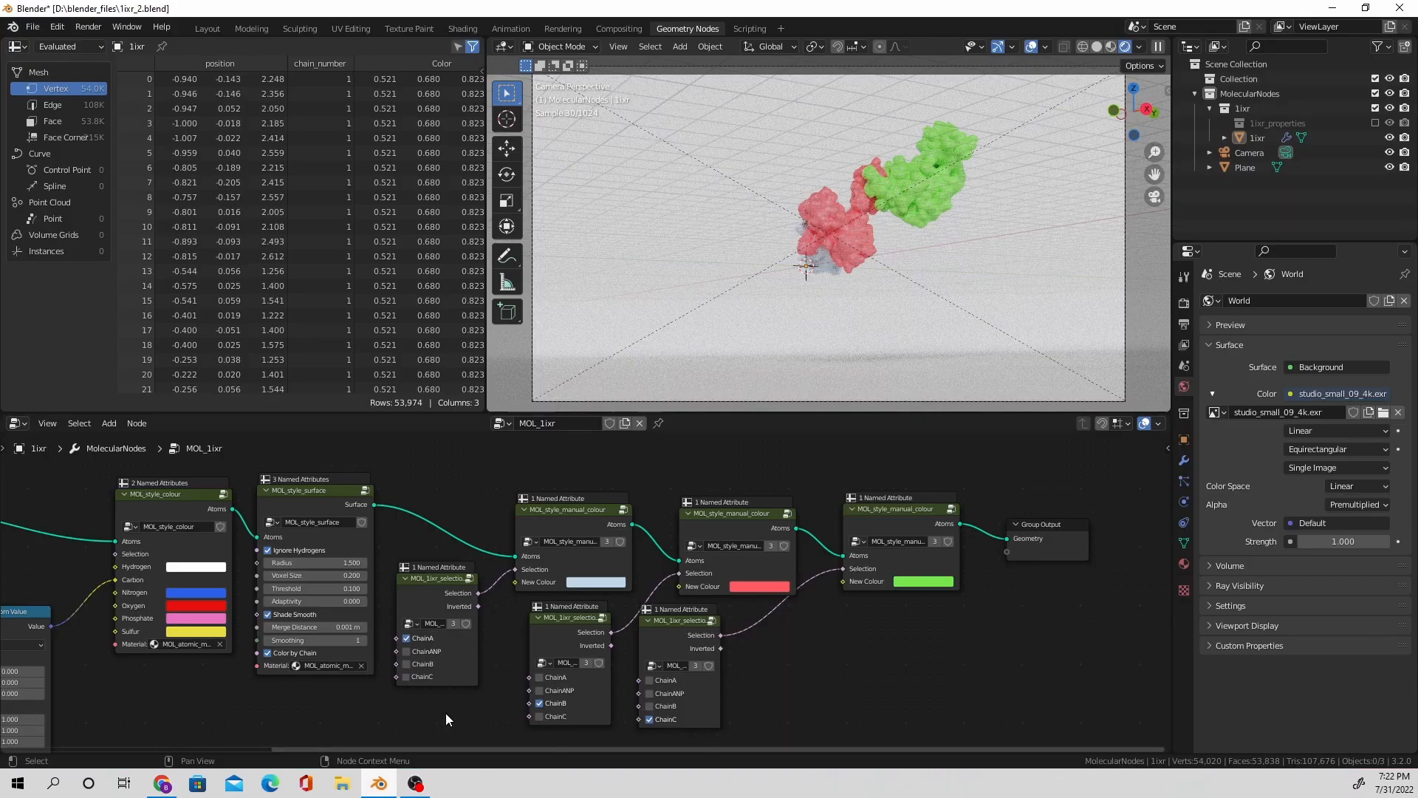
{"action": "left_click", "coordinate": [923, 581]}
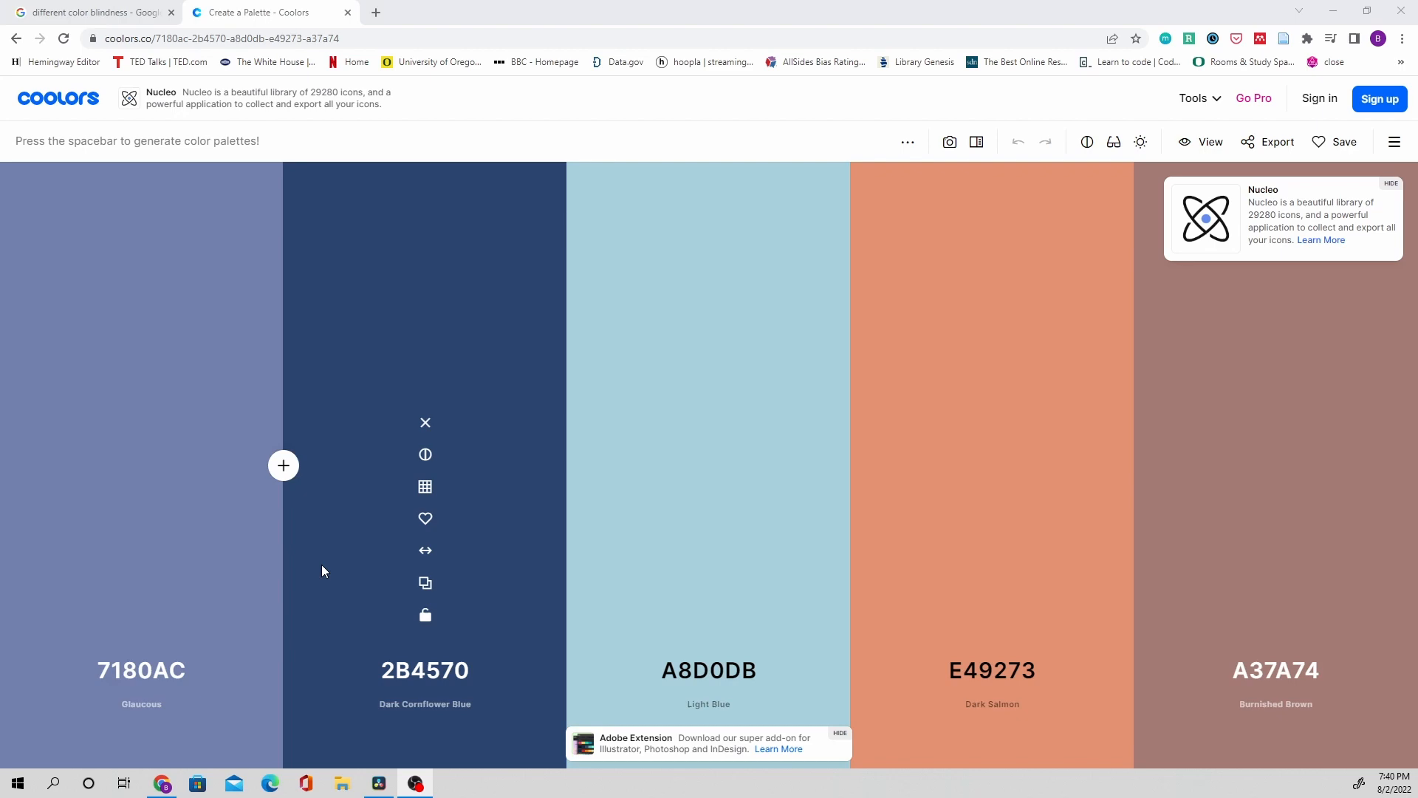
{"action": "mouse_move", "coordinate": [133, 231]}
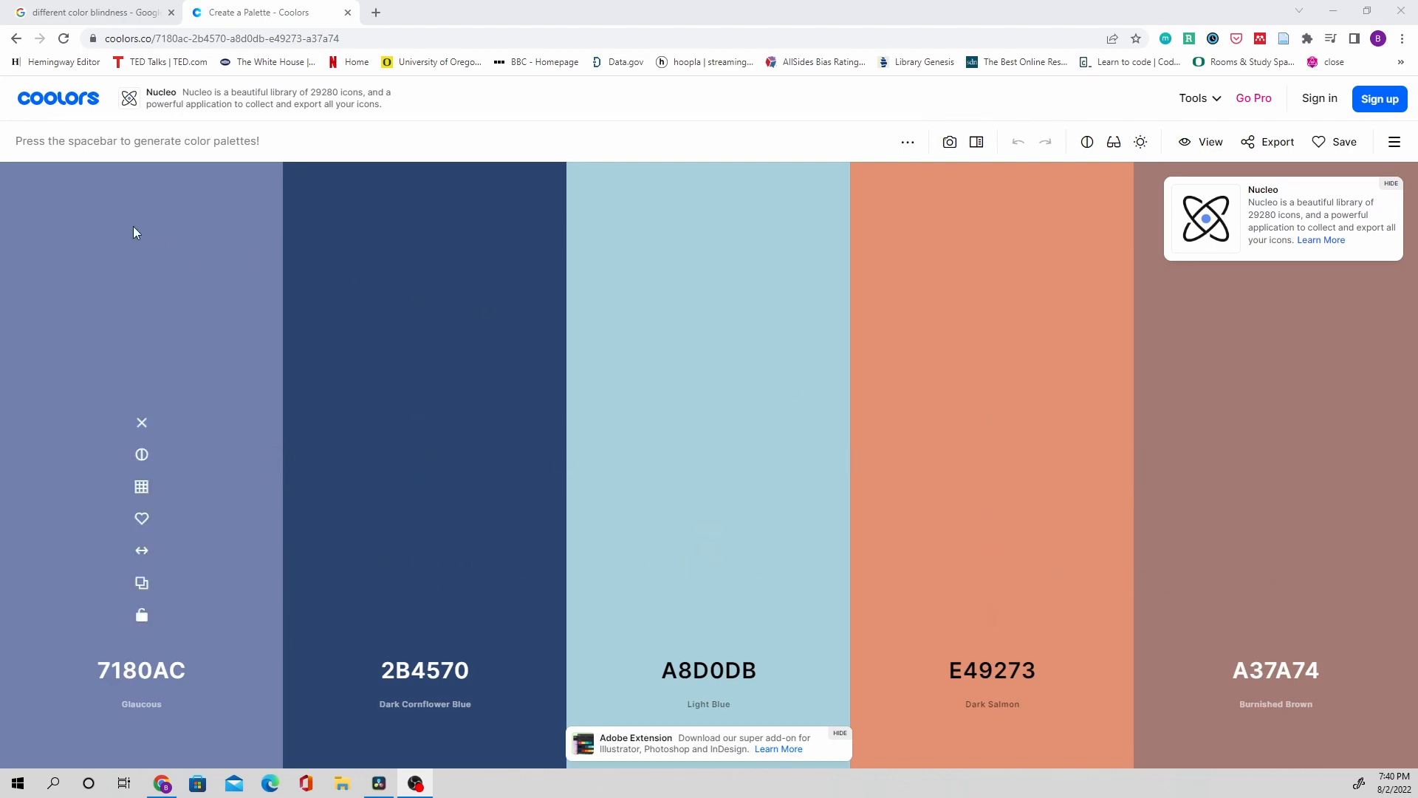
{"action": "left_click", "coordinate": [90, 12]}
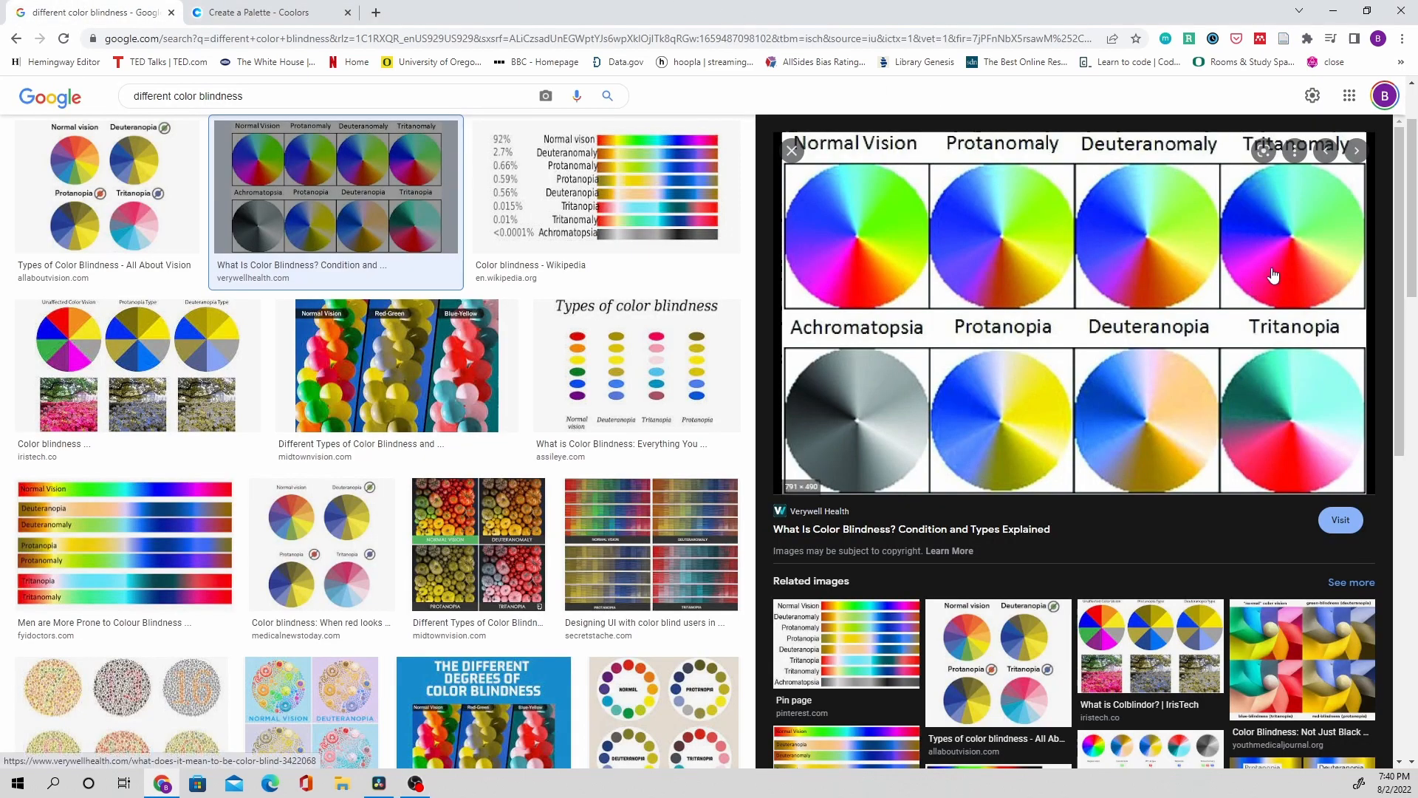
{"action": "mouse_move", "coordinate": [1267, 540]}
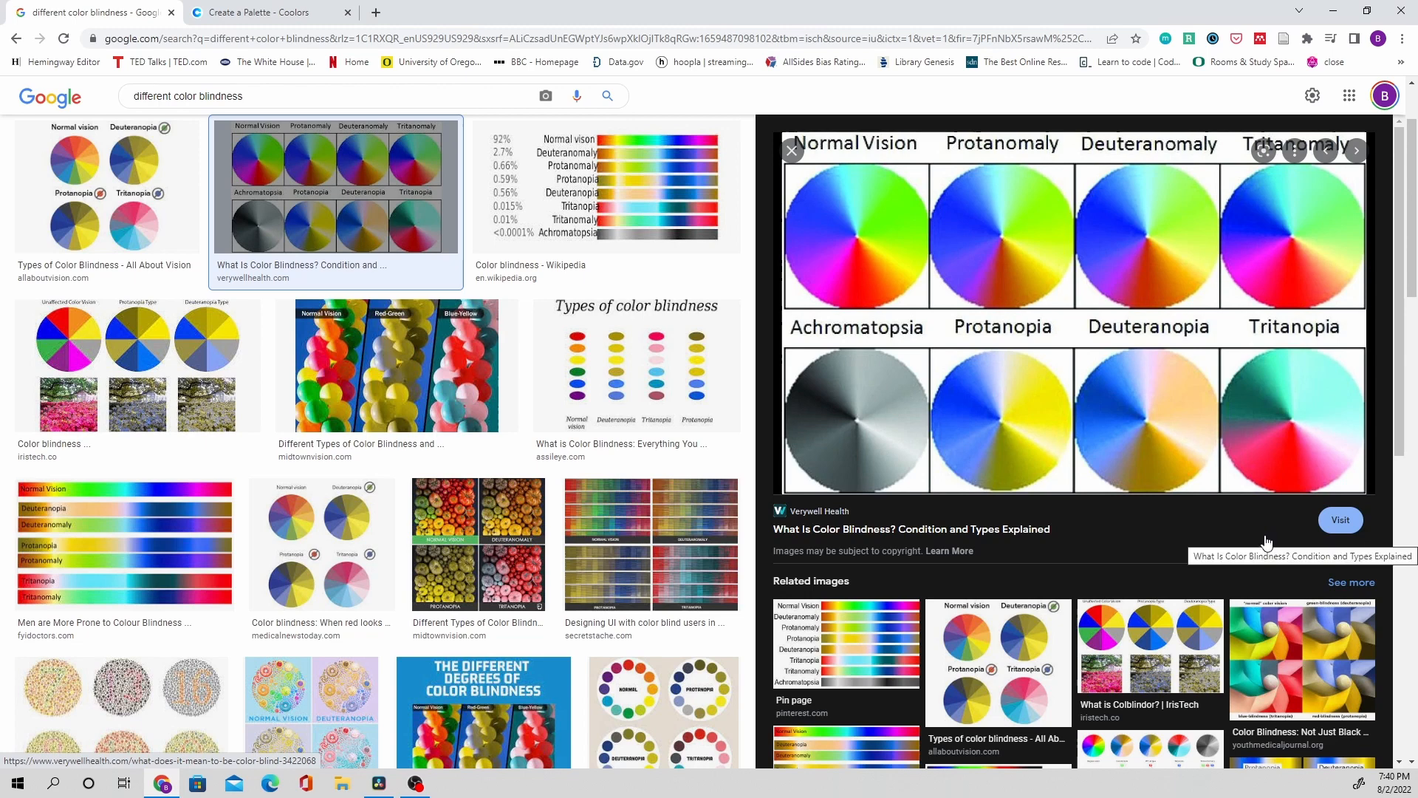
{"action": "left_click", "coordinate": [262, 12]}
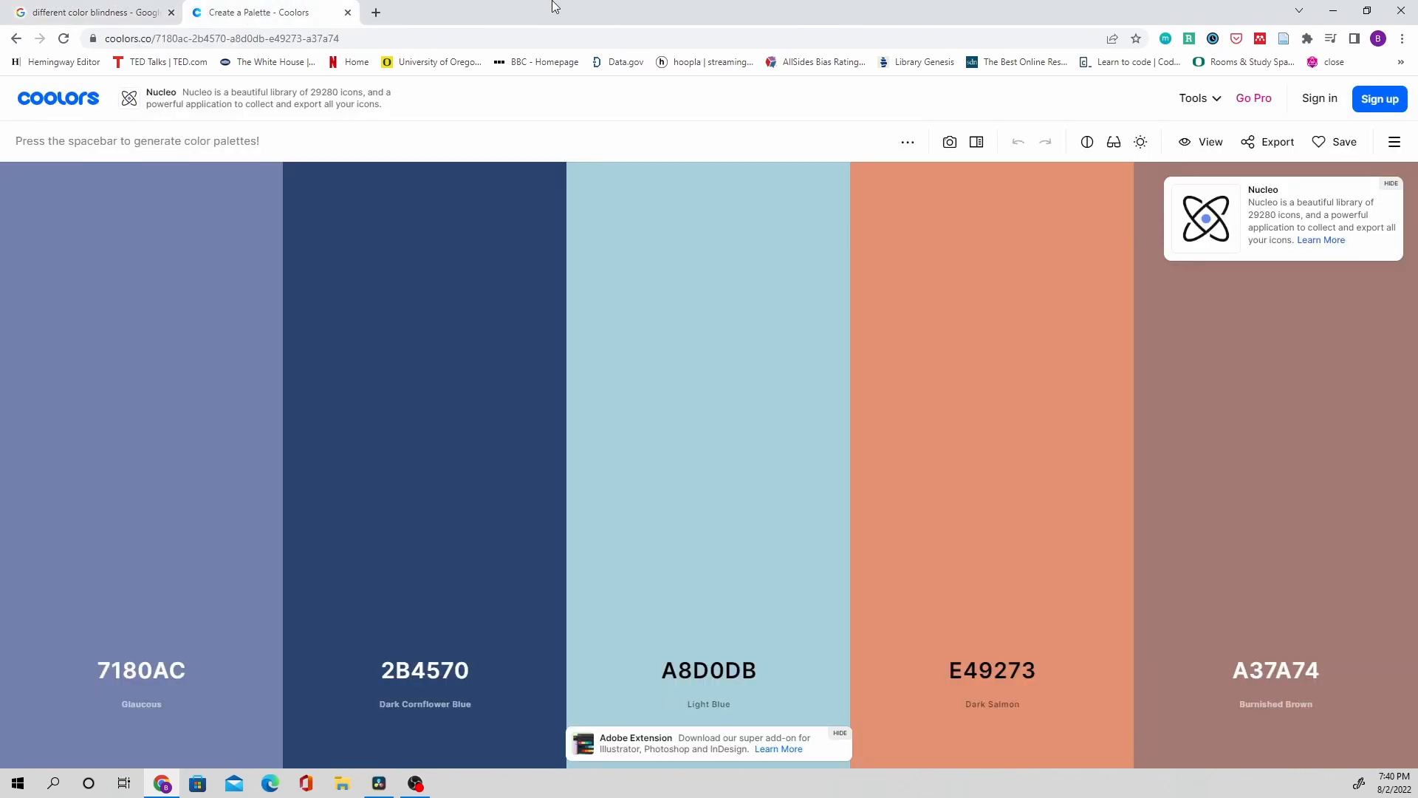
Step: Preview the palette under Deuteranopia, Achromatopsia, Protanomaly and Deuteranomaly simulations
{"action": "left_click", "coordinate": [1113, 141]}
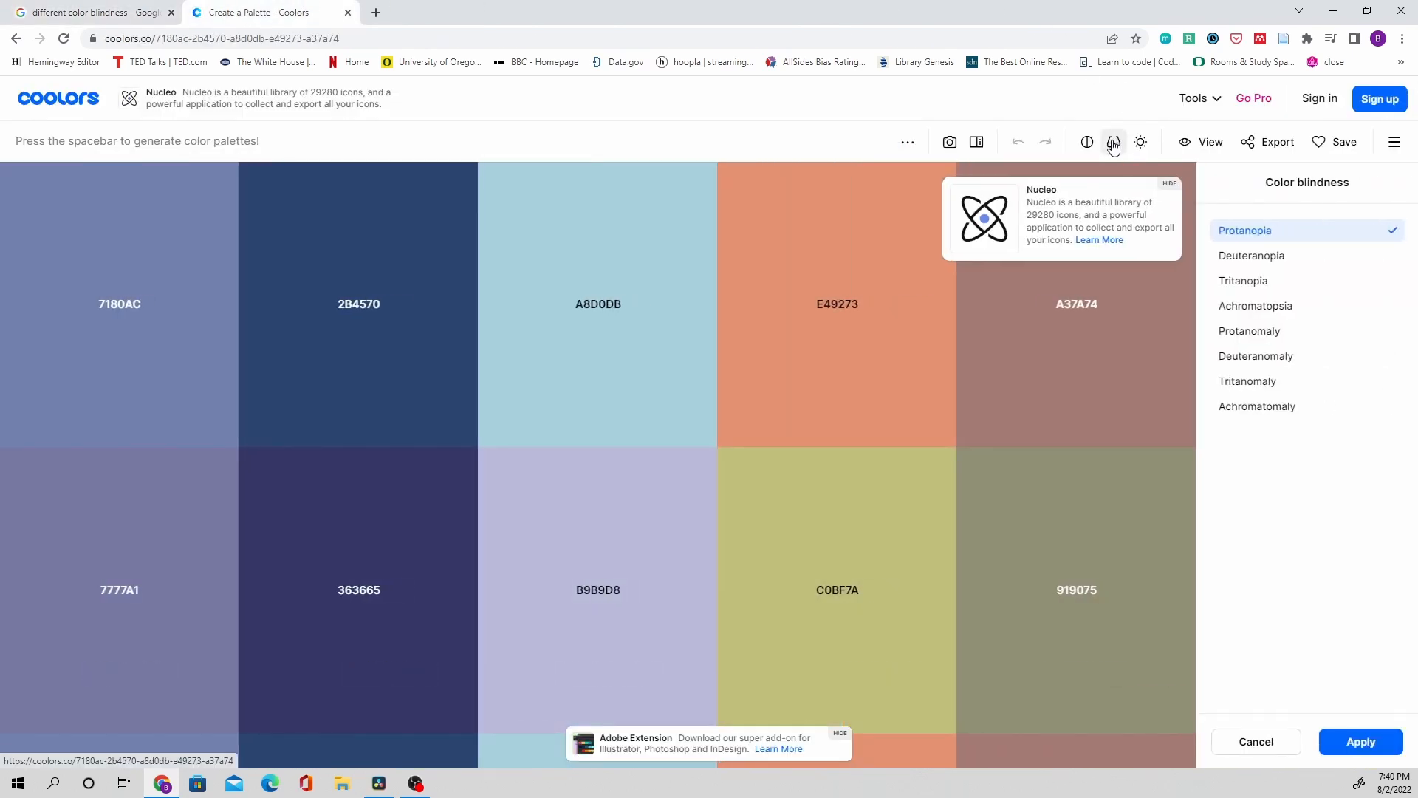
{"action": "left_click", "coordinate": [1251, 255]}
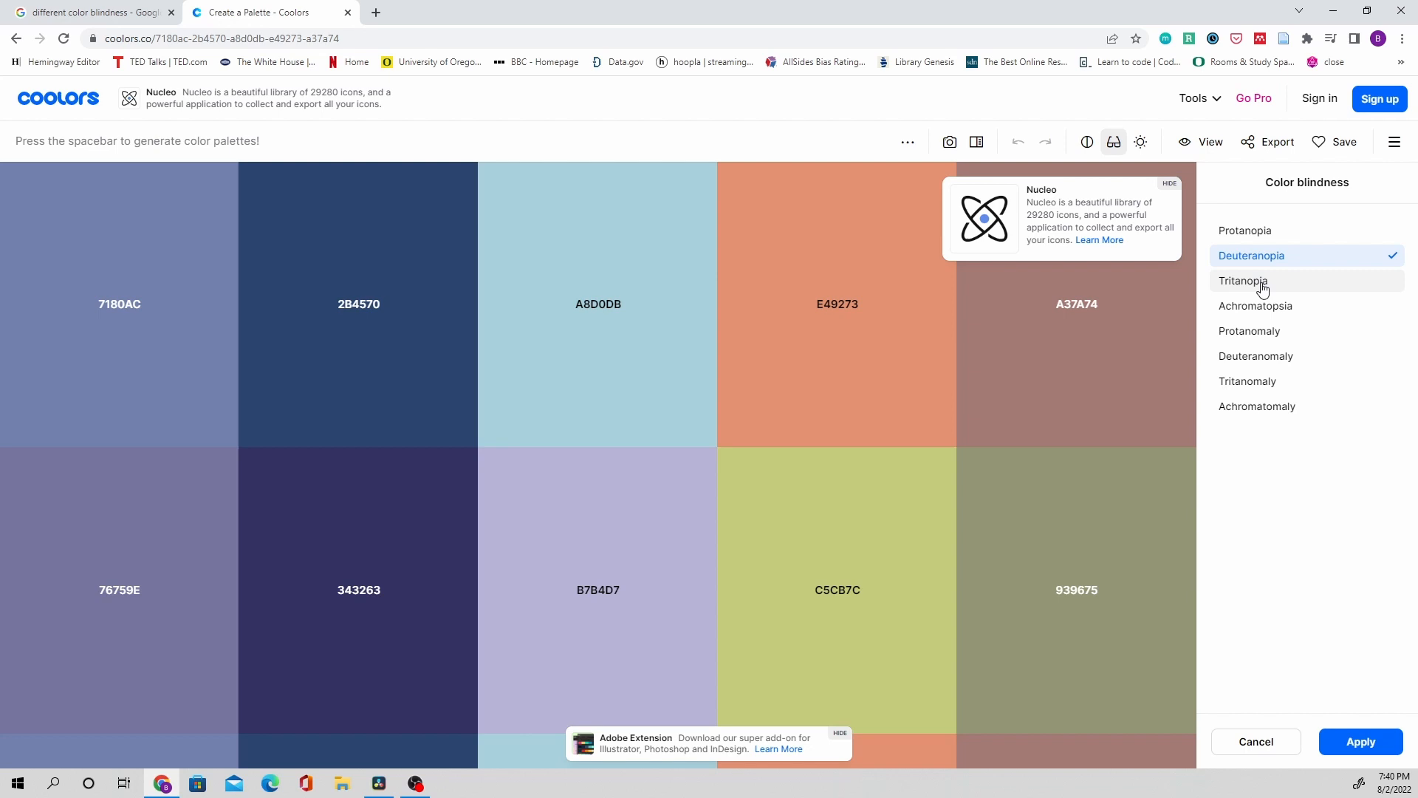
{"action": "left_click", "coordinate": [1256, 305]}
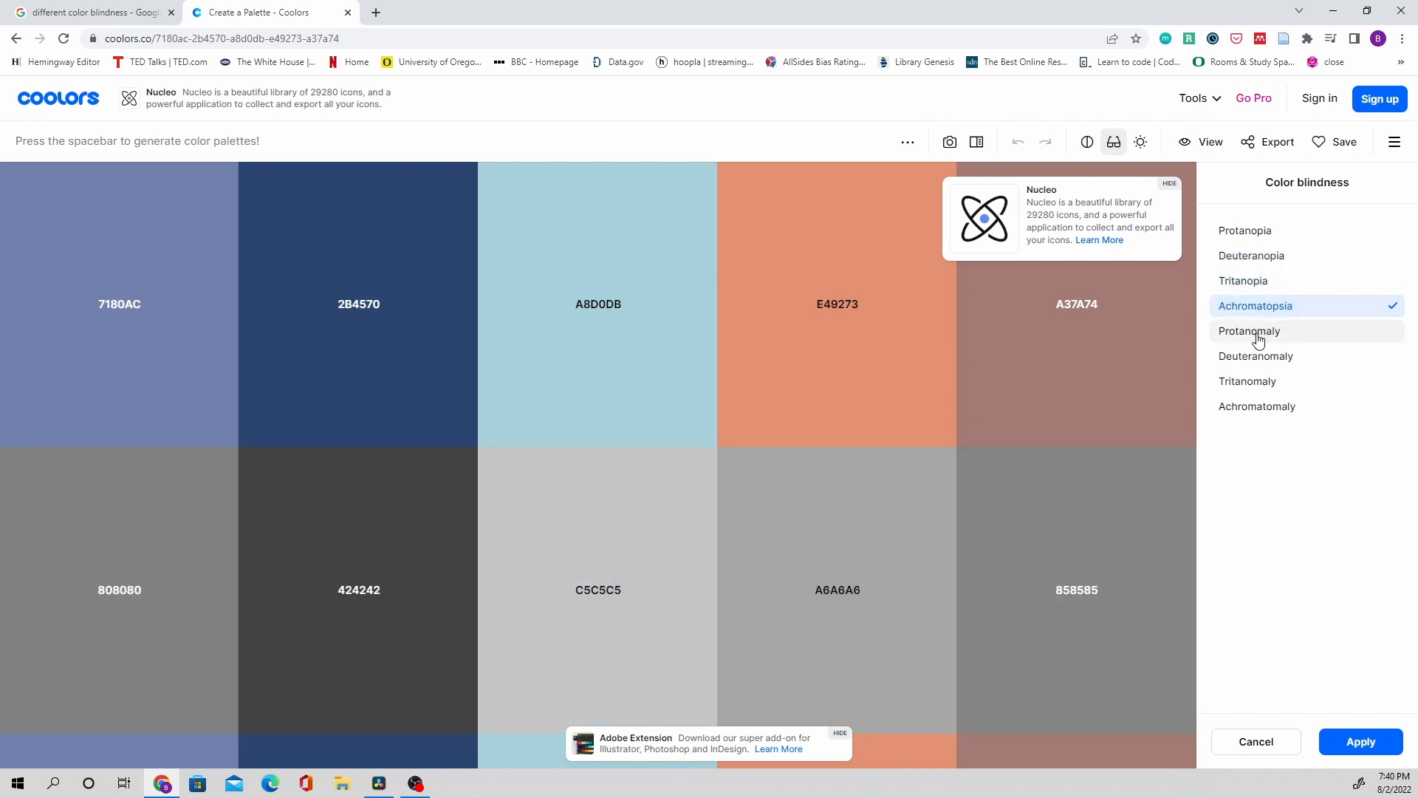
{"action": "left_click", "coordinate": [1250, 330]}
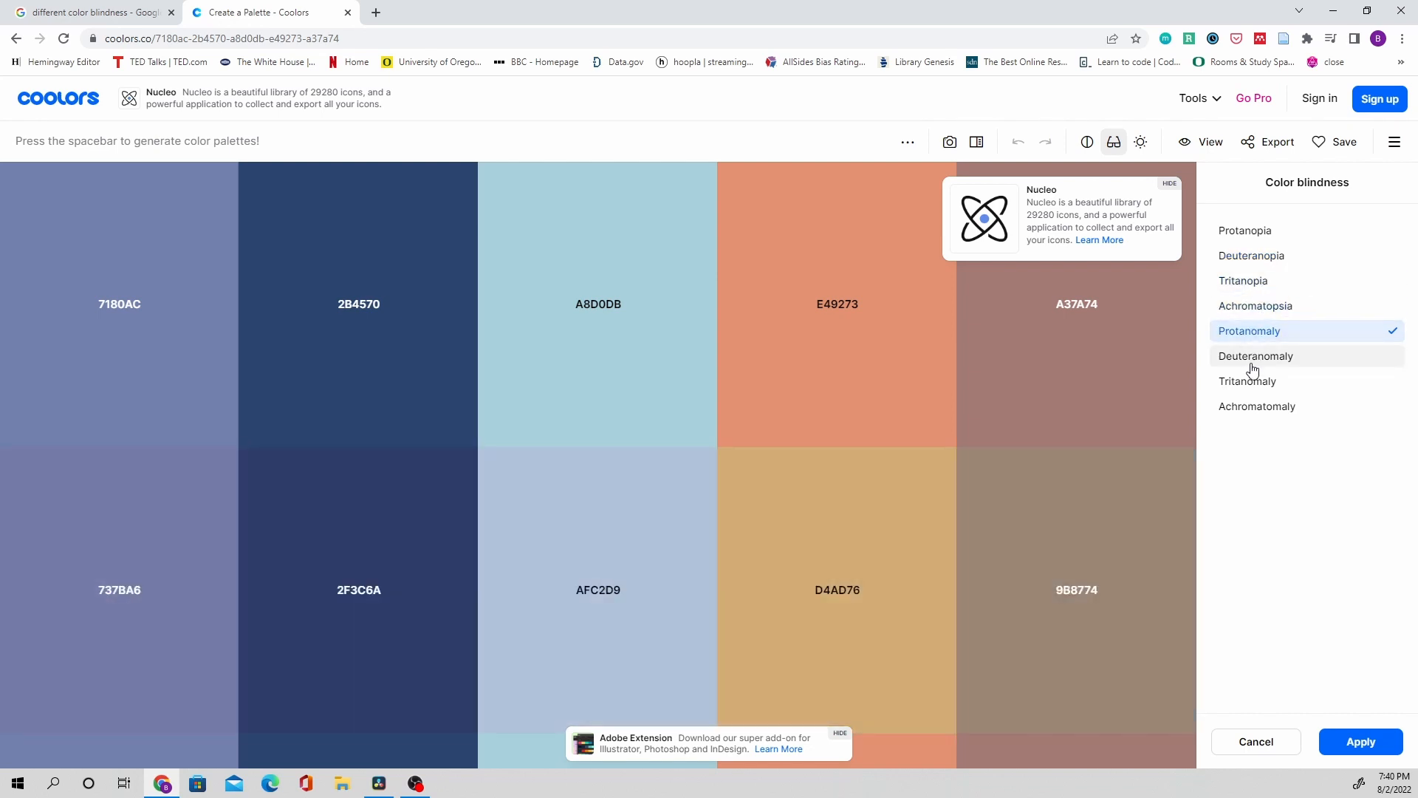
{"action": "left_click", "coordinate": [1257, 406]}
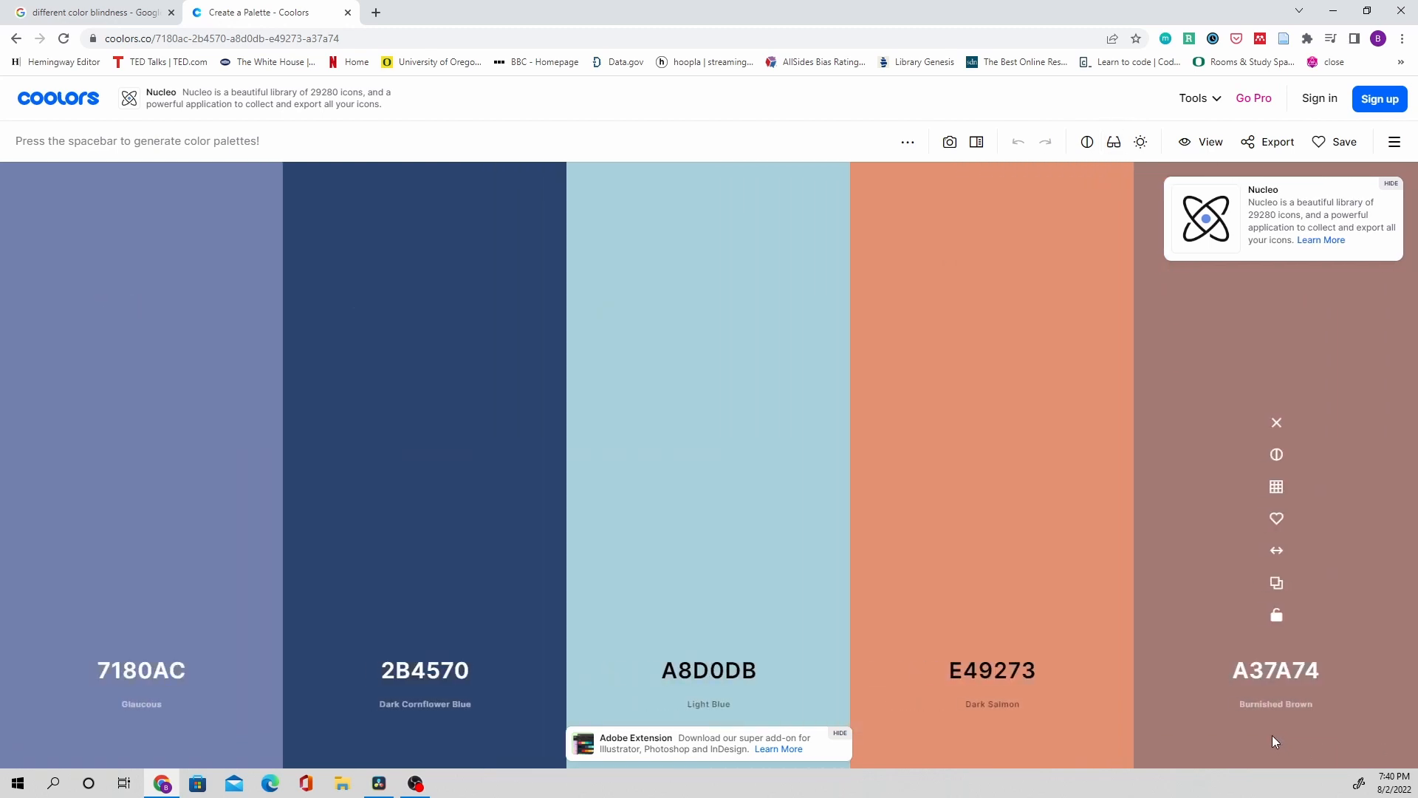
{"action": "left_click", "coordinate": [378, 782]}
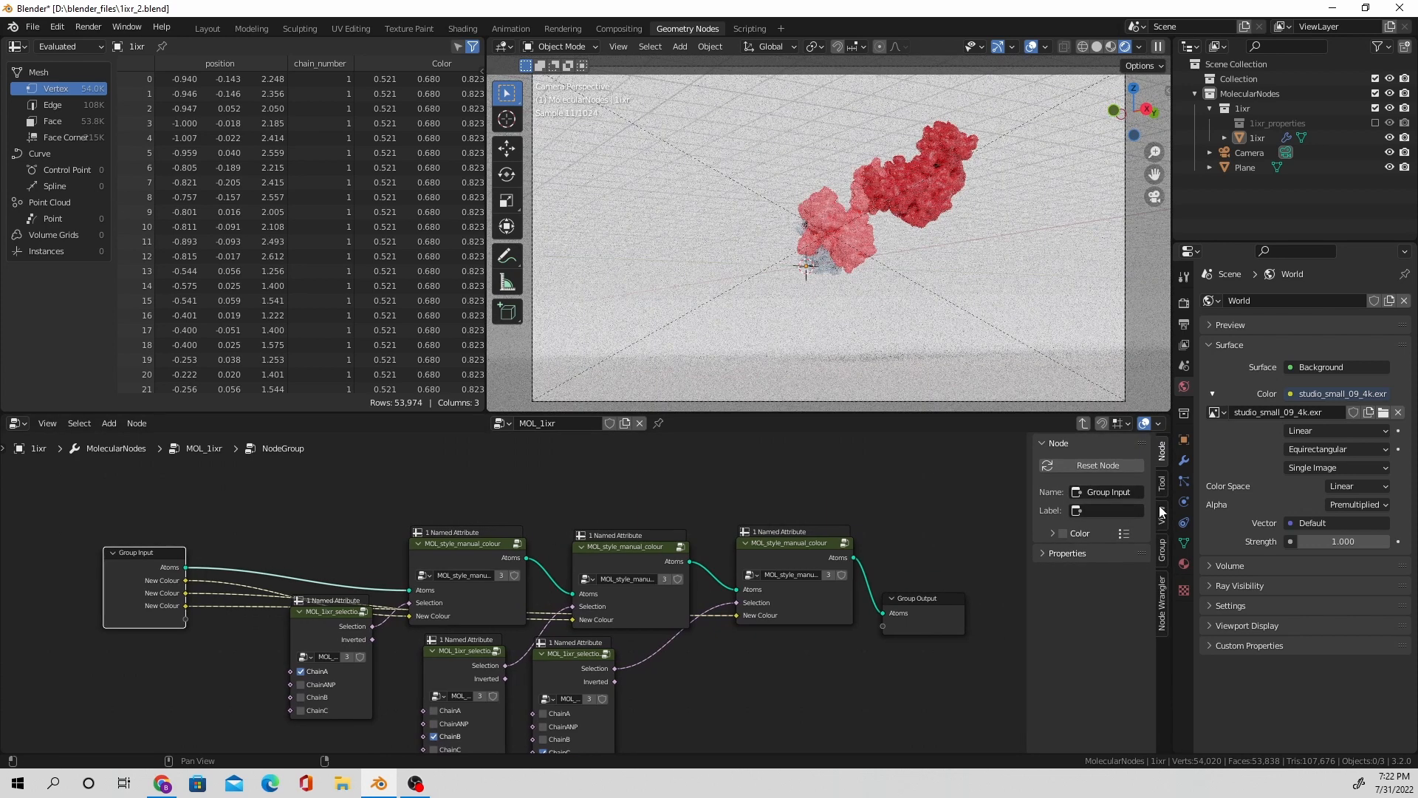
Step: Exit the colouring node group and browse Molecular Nodes > Properties in the add menu
{"action": "left_click", "coordinate": [1162, 514]}
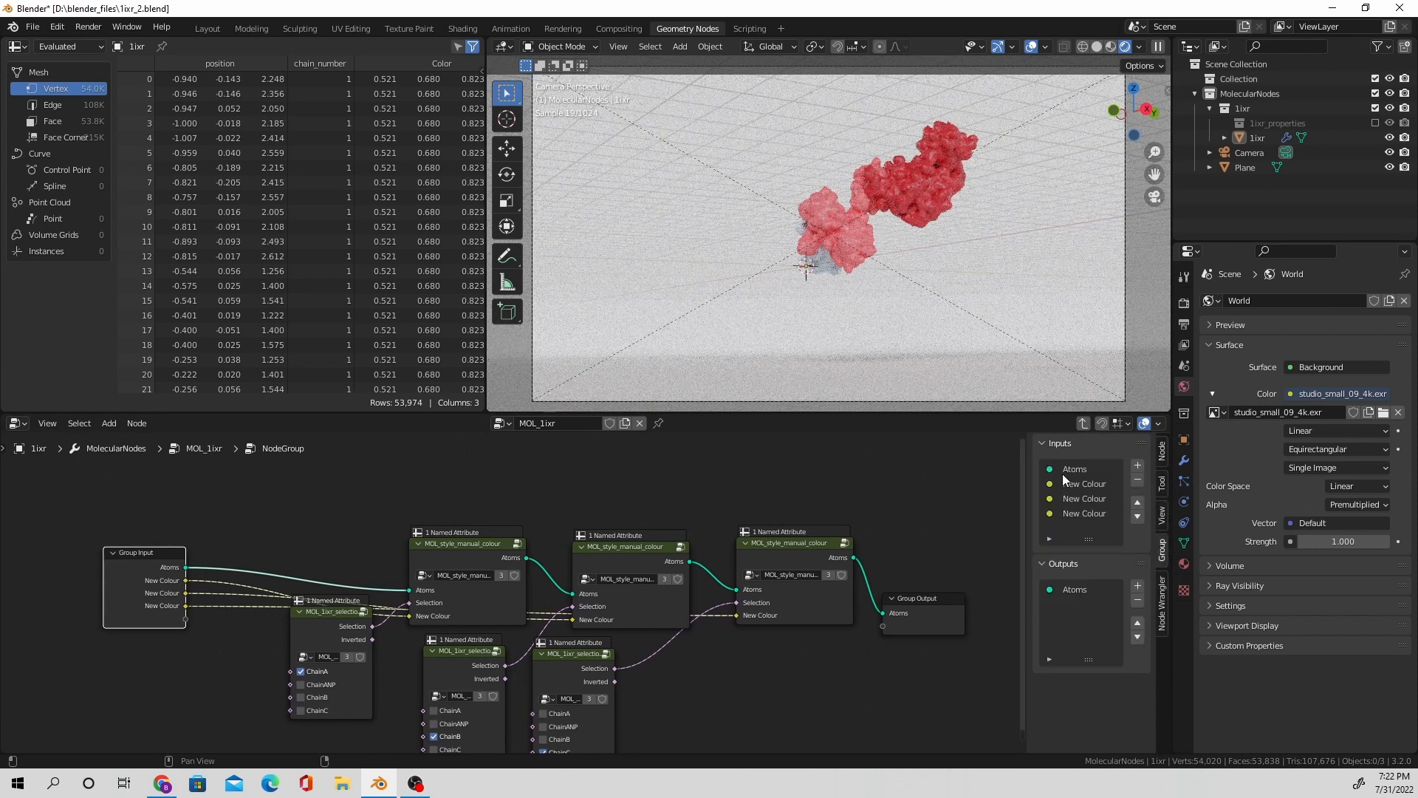
{"action": "left_click", "coordinate": [1084, 483]}
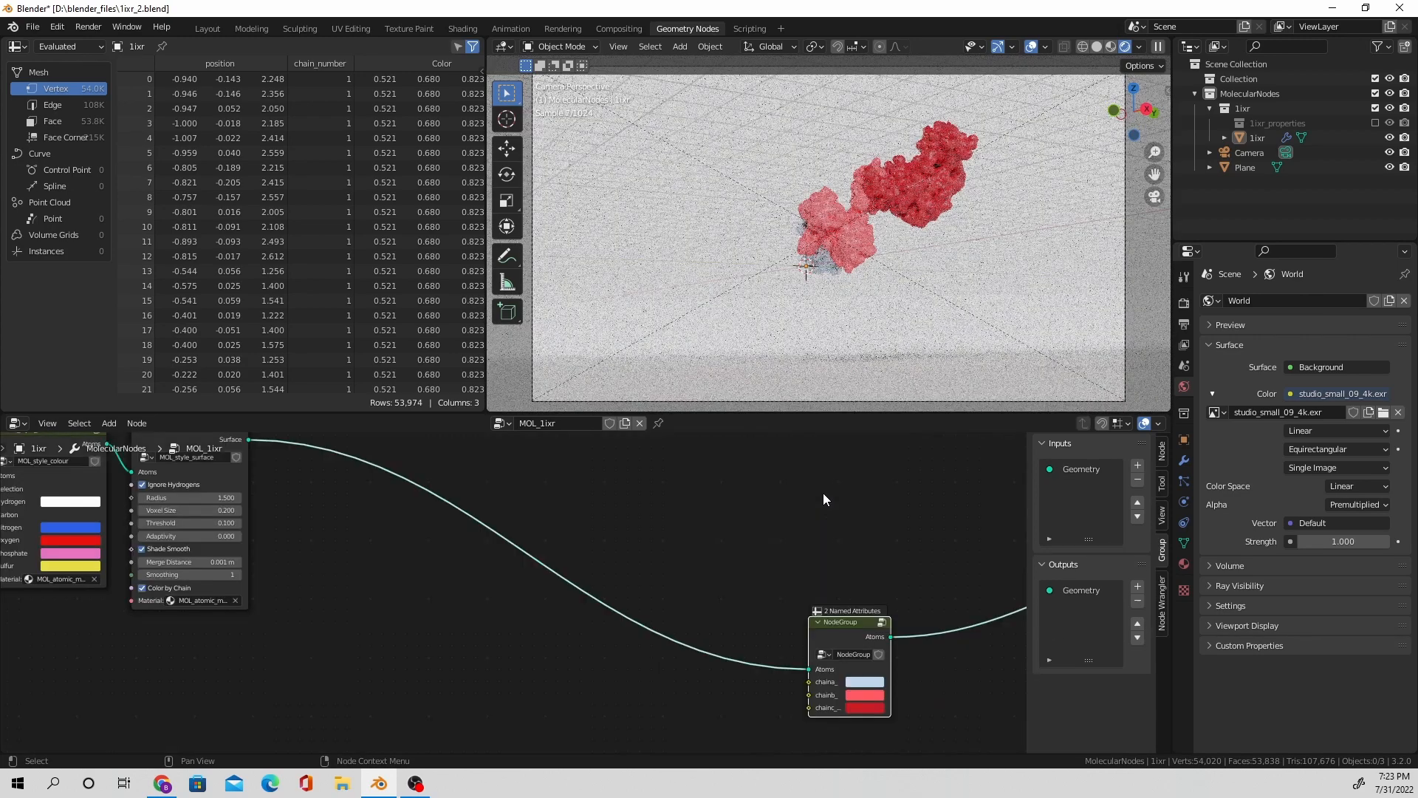
{"action": "scroll", "scroll_direction": "down", "scroll_amount": 3}
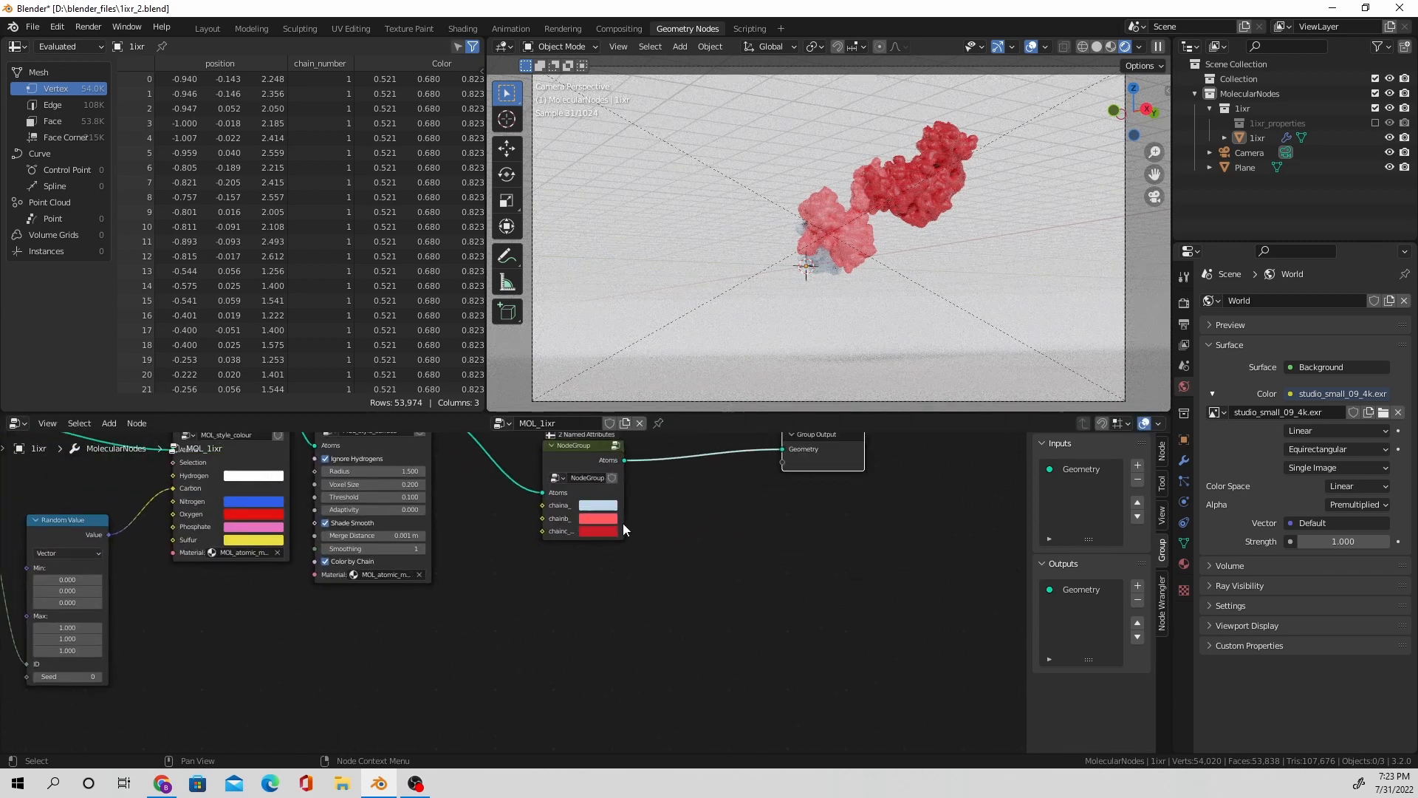
{"action": "left_click", "coordinate": [109, 423]}
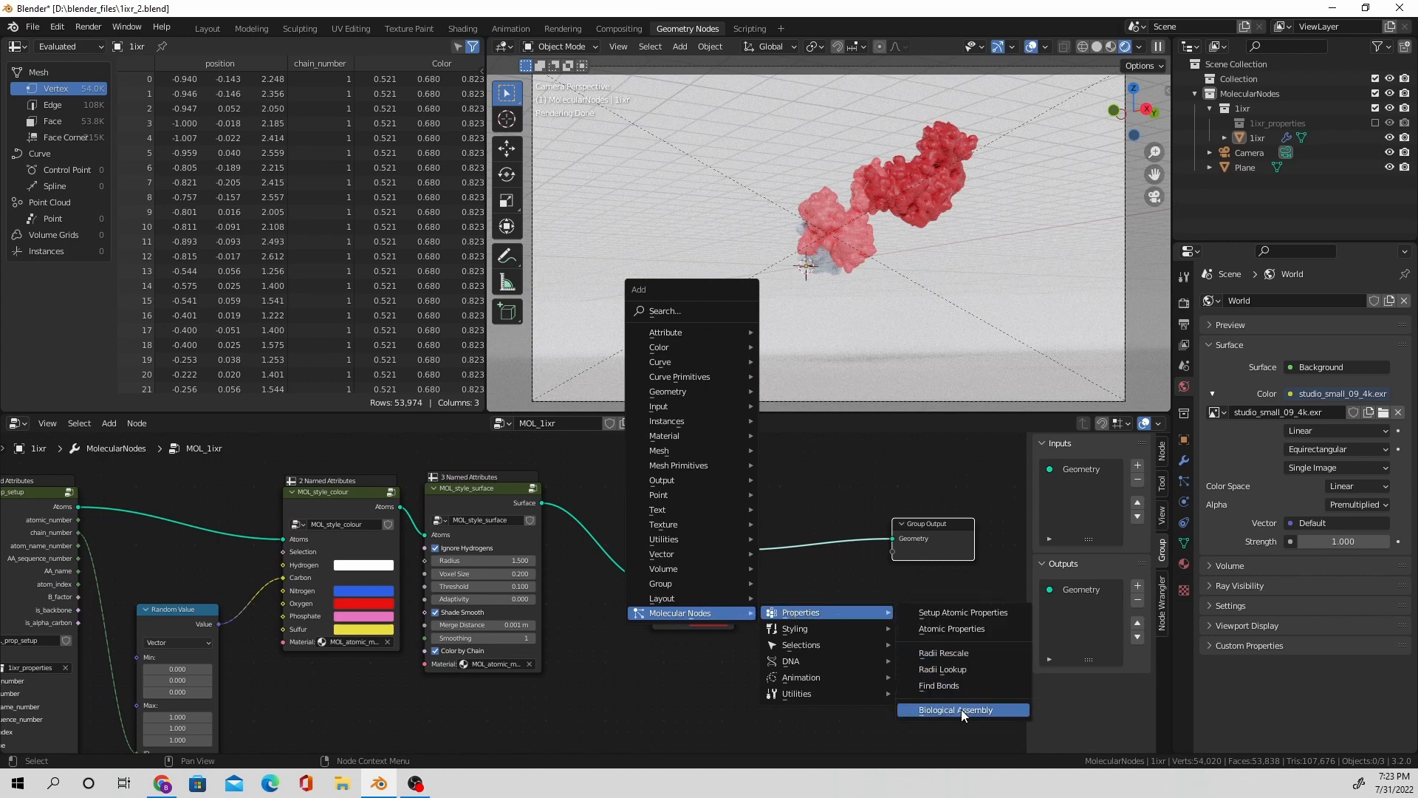
Step: Add the Biological Assembly node and scale the complex down within the camera frame
{"action": "left_click", "coordinate": [947, 709]}
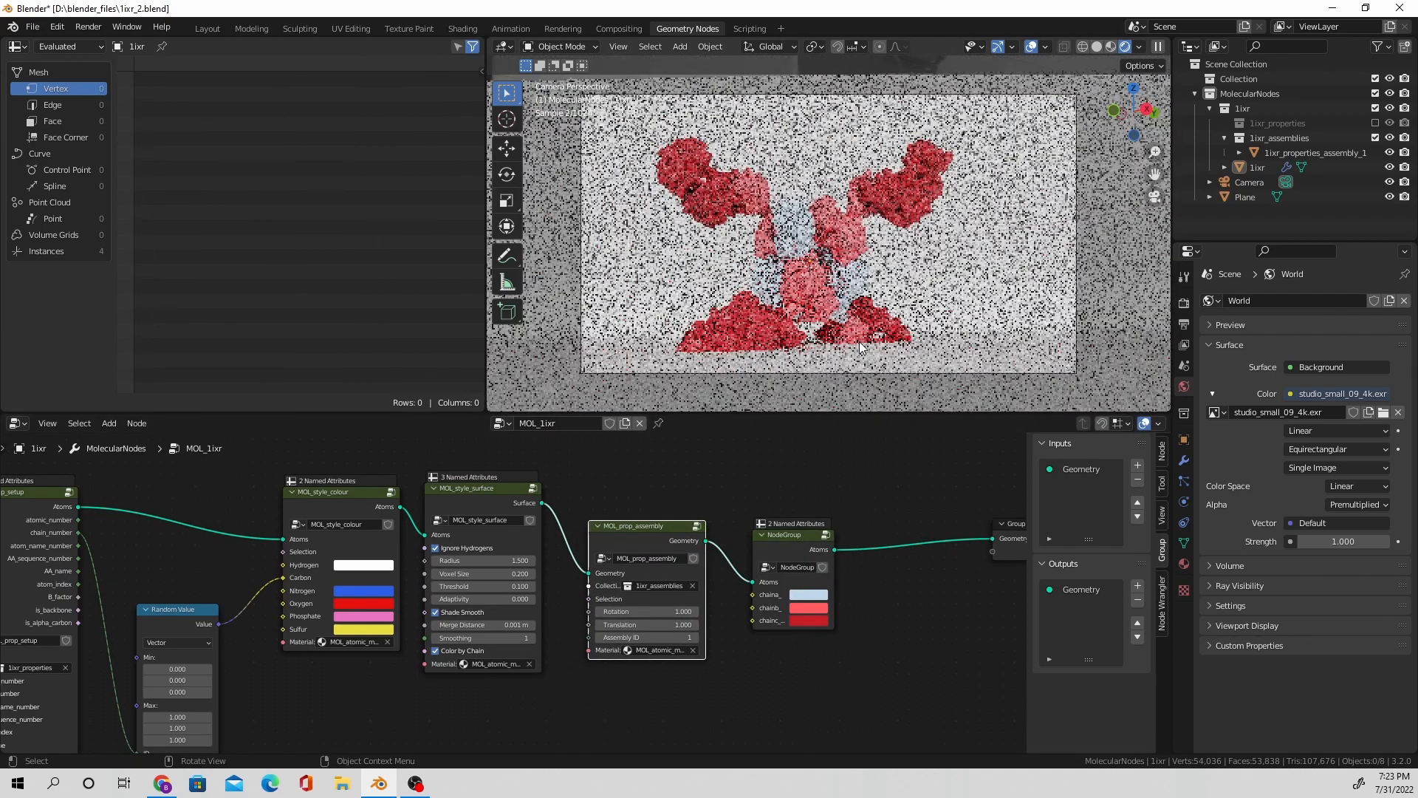
{"action": "key", "text": "s"}
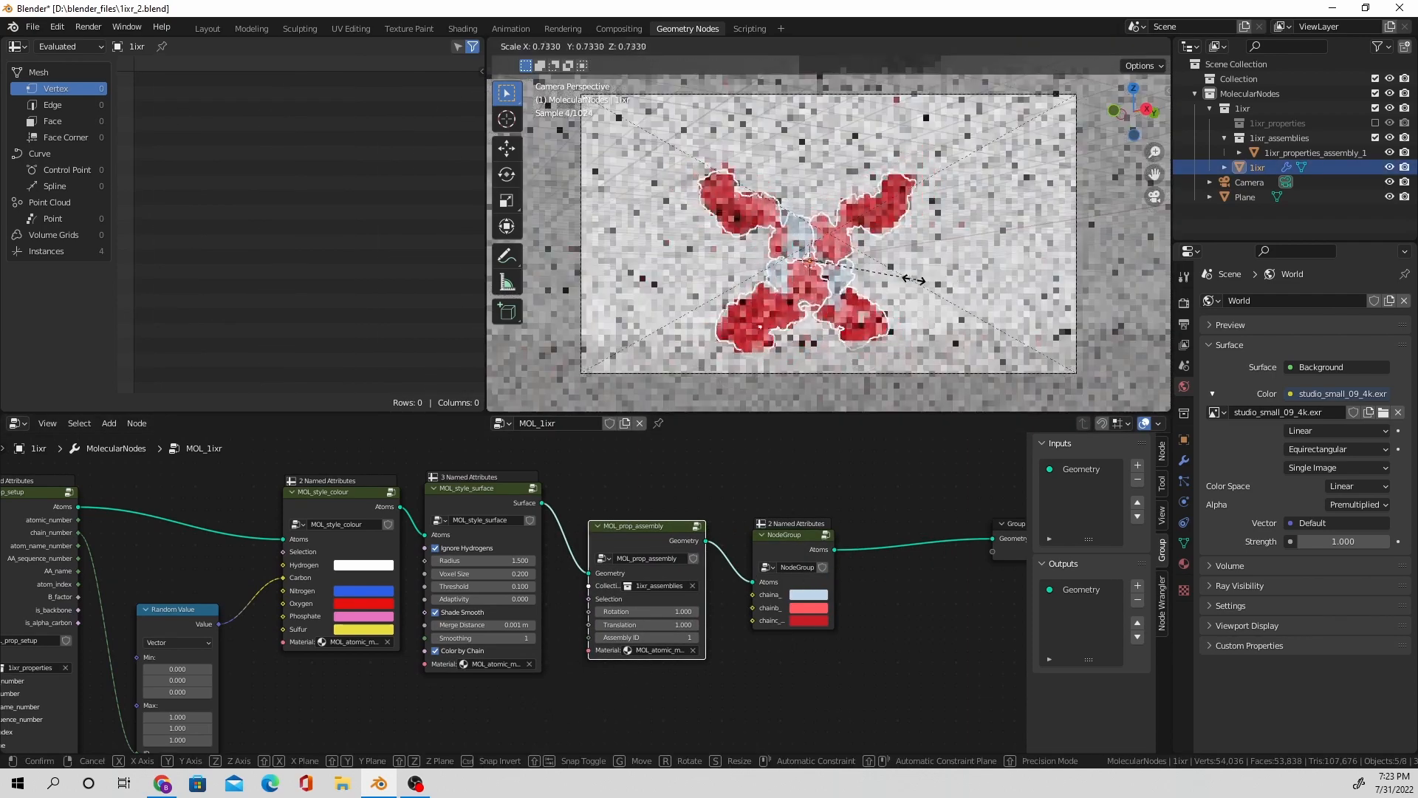
{"action": "left_click", "coordinate": [805, 231]}
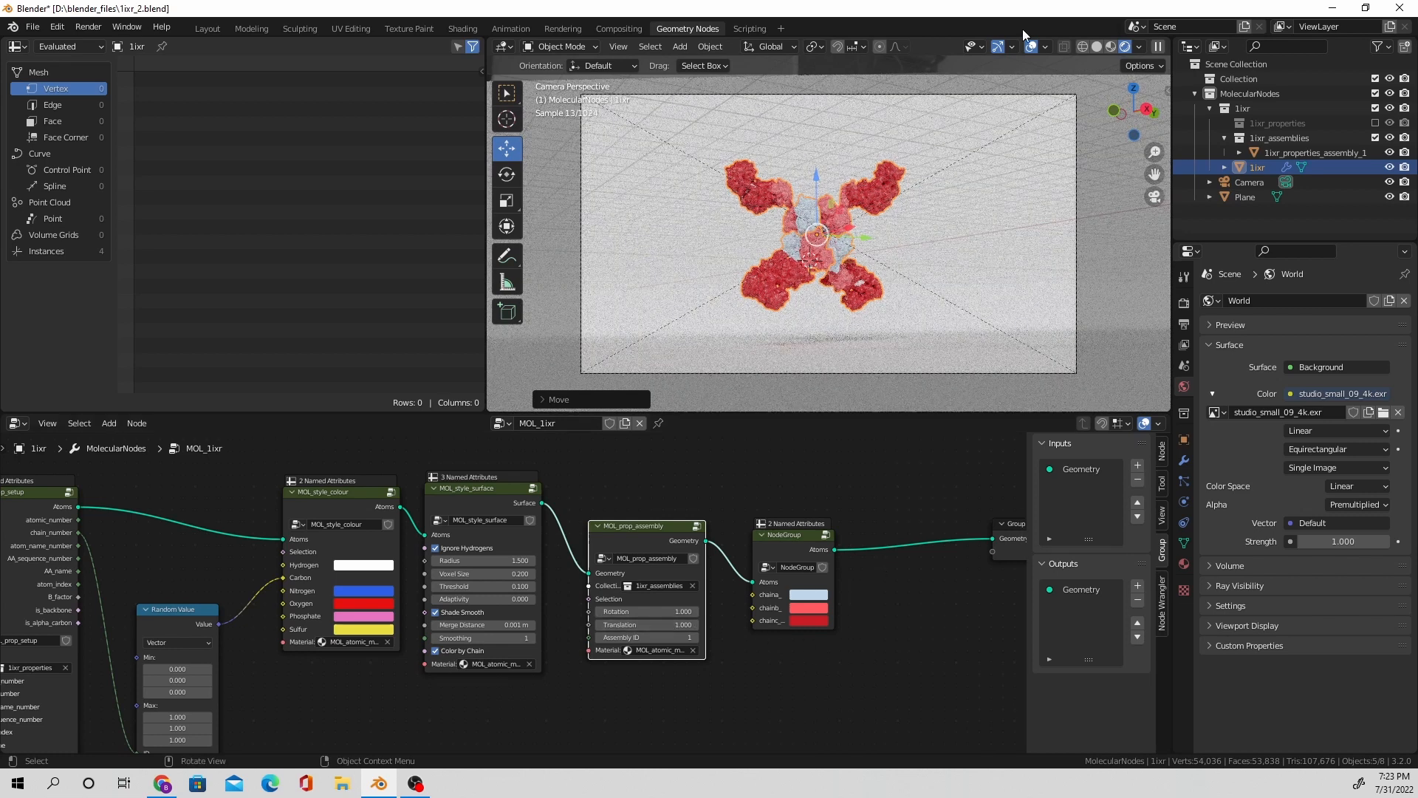
Step: Switch the viewport to rendered shading and open the ground plane's material
{"action": "left_click", "coordinate": [1100, 46]}
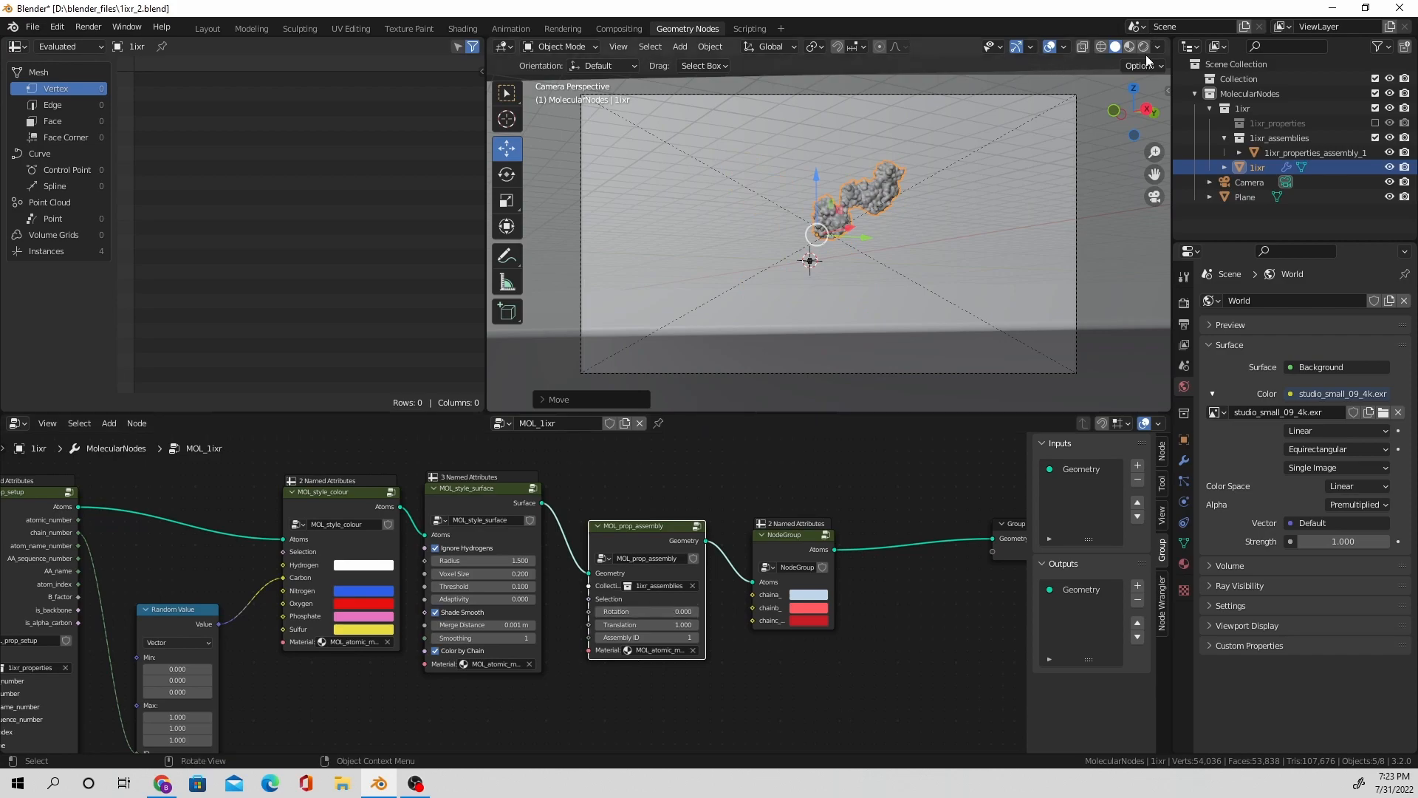
{"action": "left_click", "coordinate": [1127, 46]}
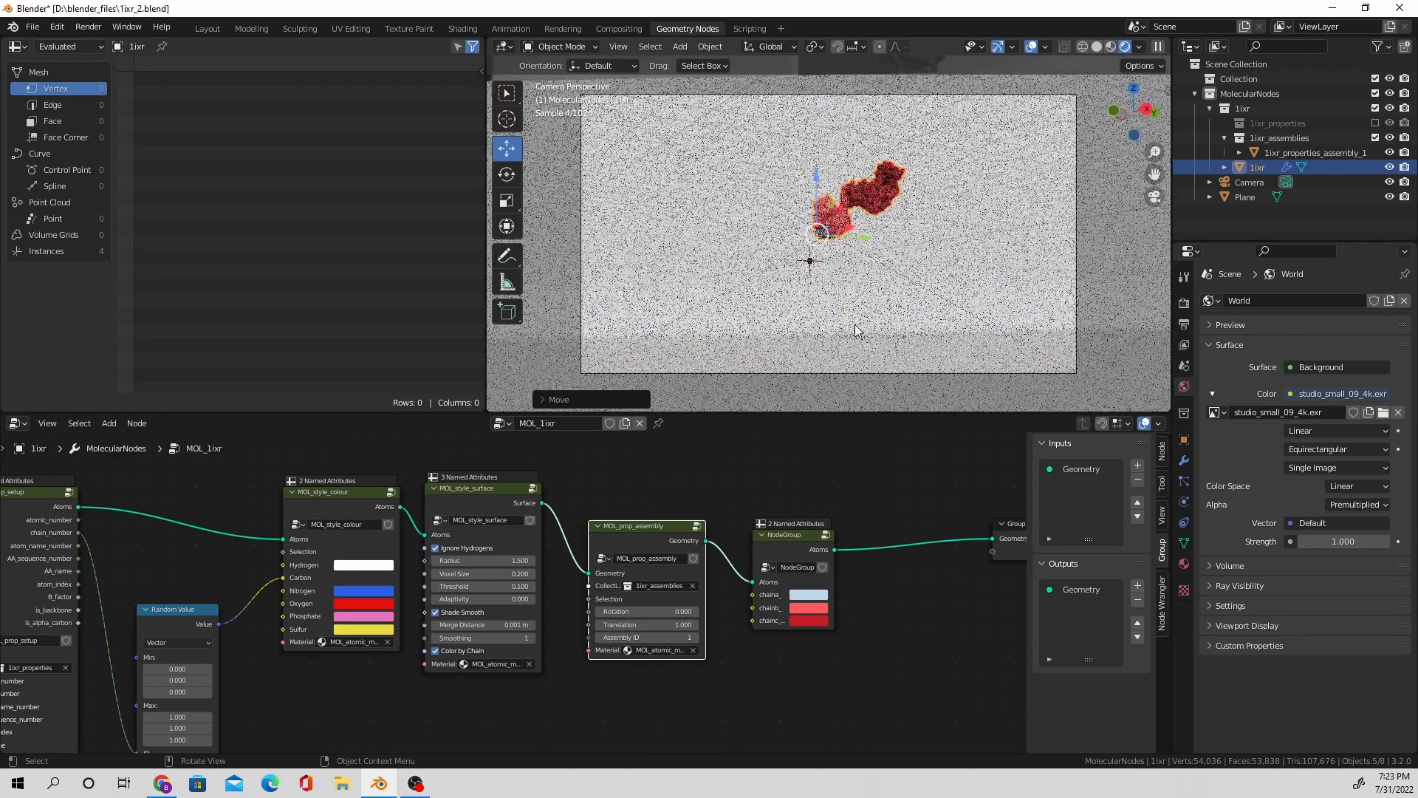
{"action": "left_click", "coordinate": [462, 28]}
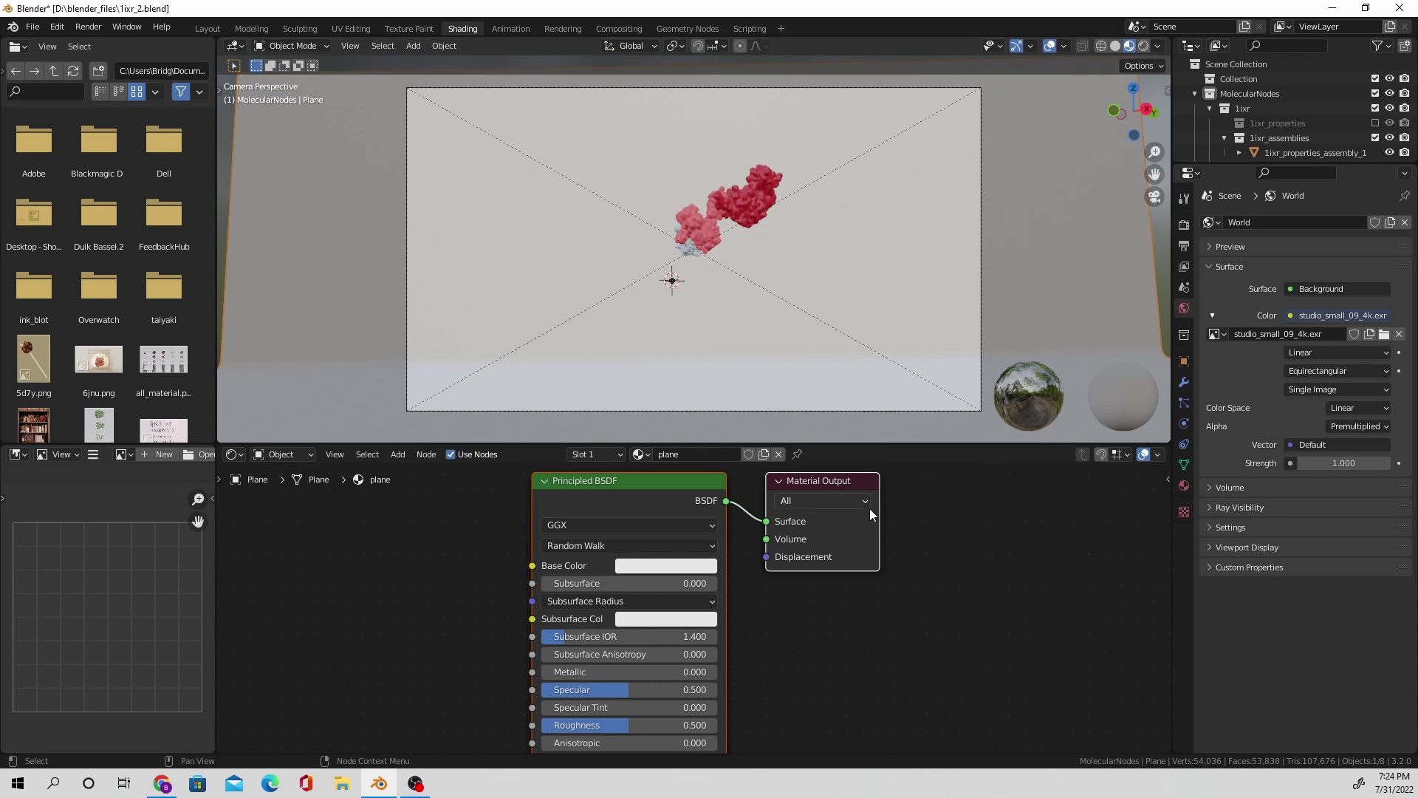
{"action": "mouse_move", "coordinate": [798, 595]}
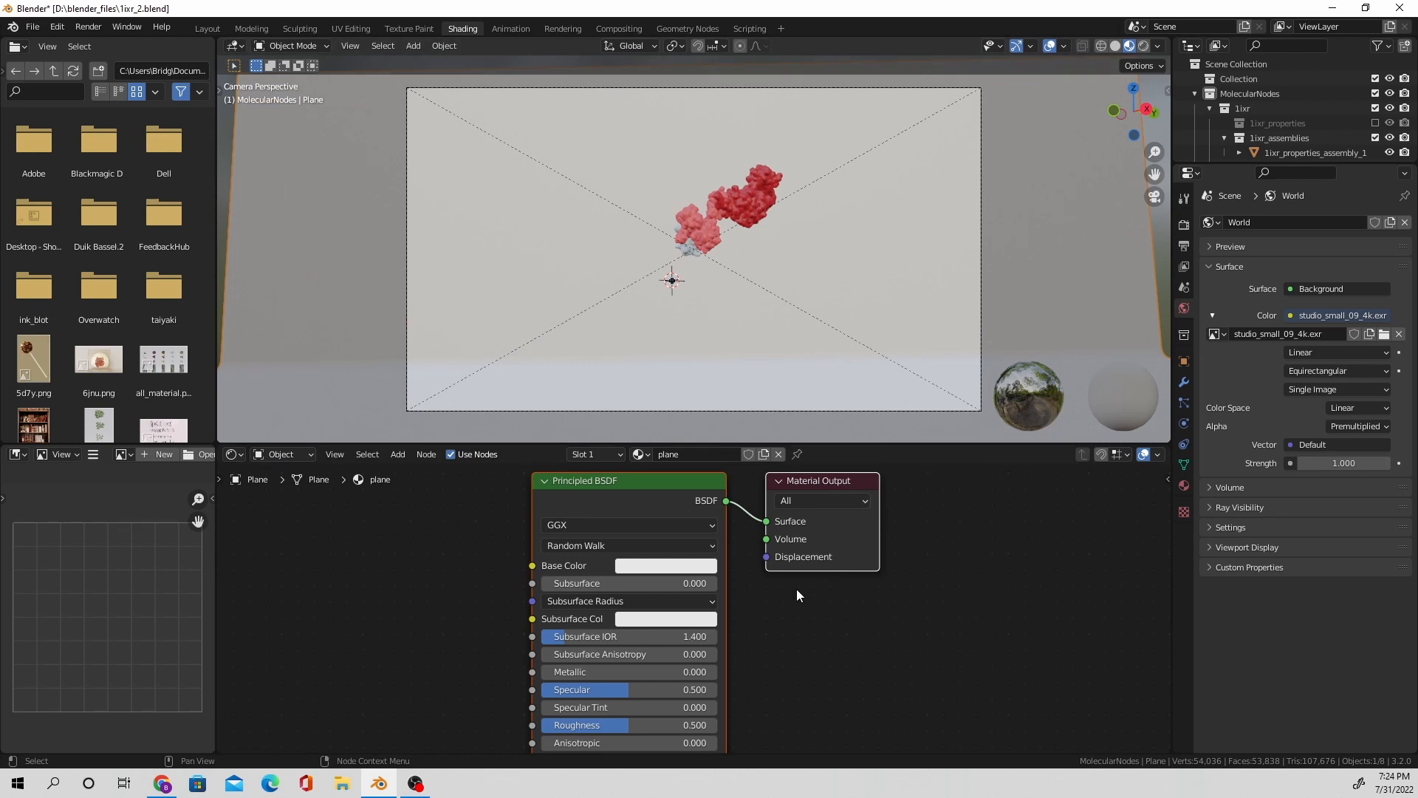
{"action": "mouse_move", "coordinate": [630, 720]}
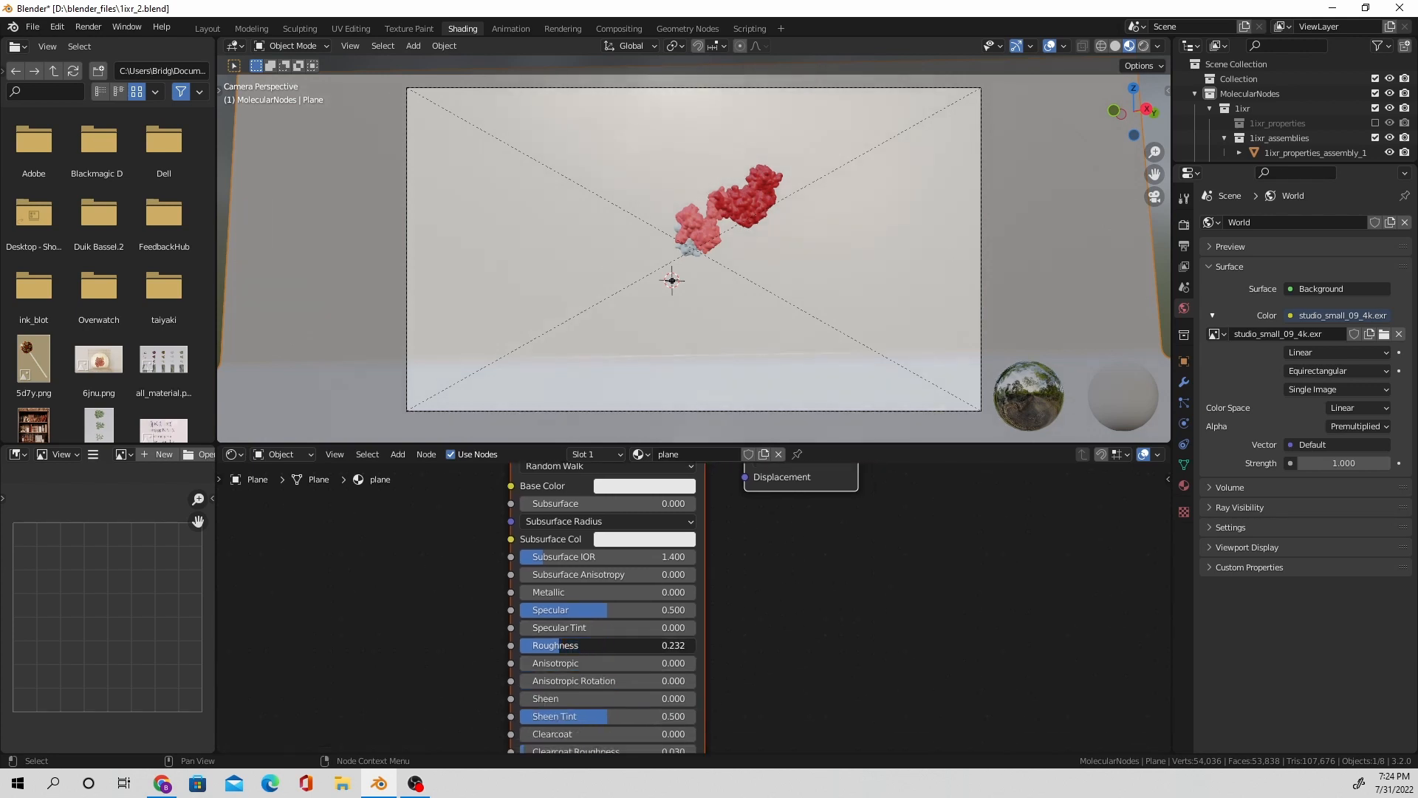
Step: Set the ground plane's roughness to 0, select the Camera, and return to Geometry Nodes
{"action": "scroll", "scroll_direction": "down", "scroll_amount": 3}
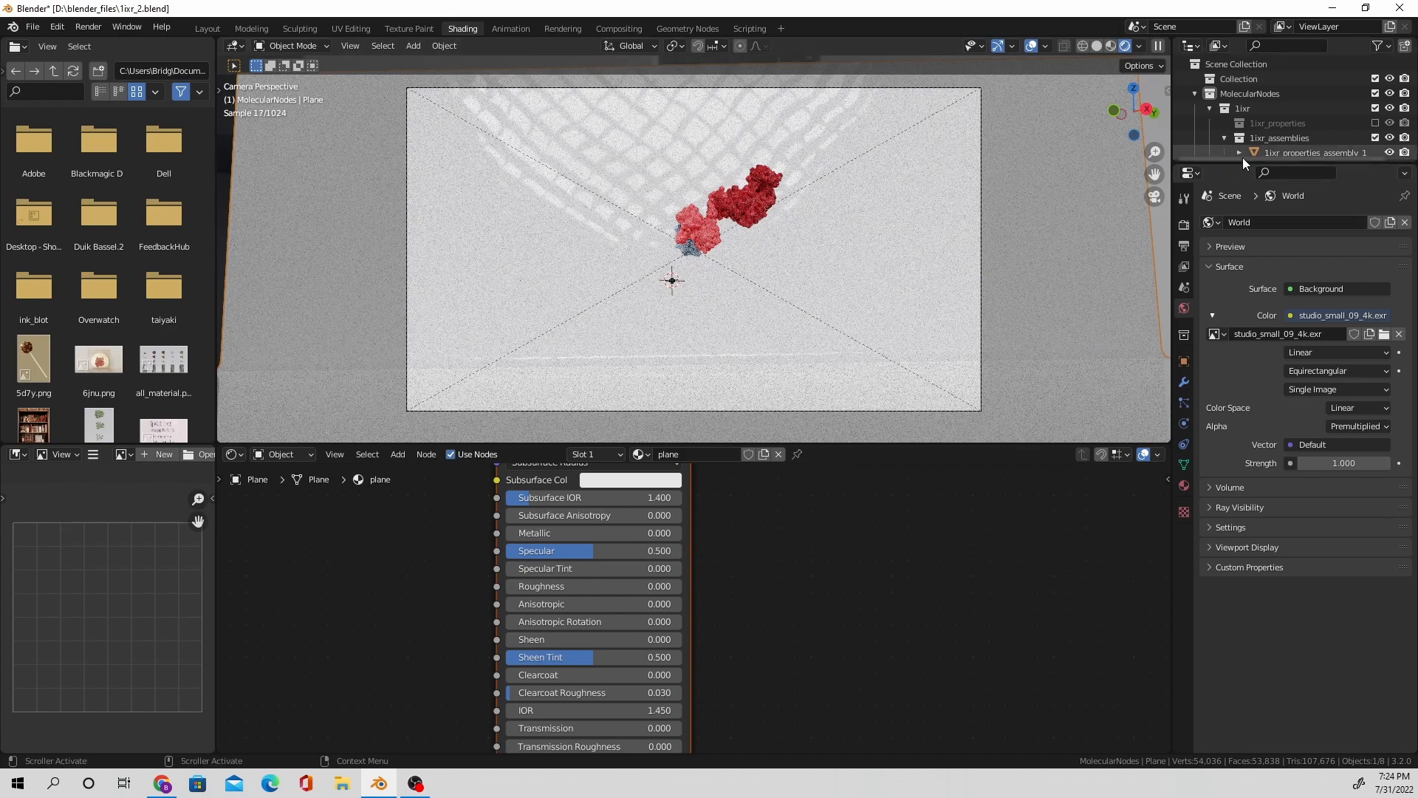
{"action": "left_click", "coordinate": [1249, 133]}
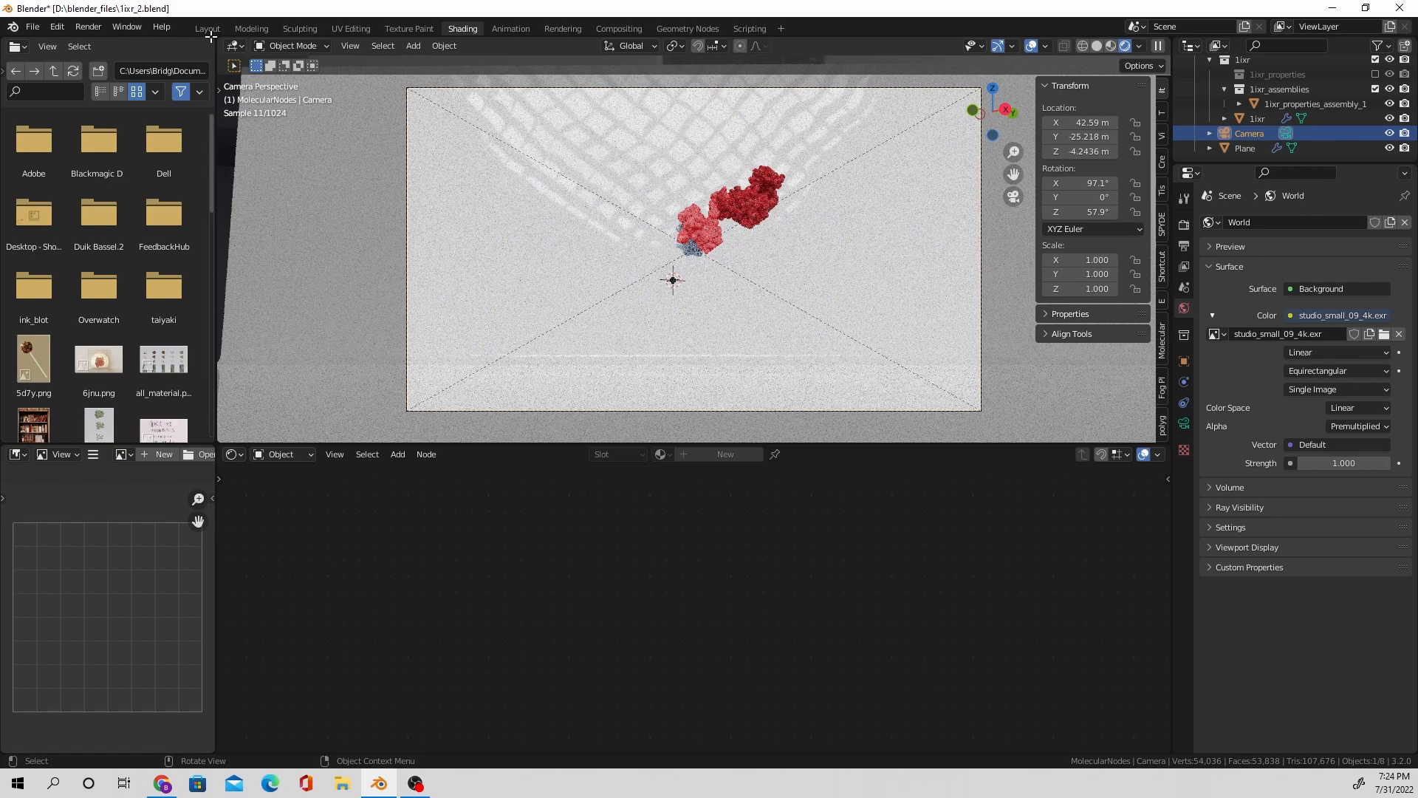
{"action": "left_click", "coordinate": [688, 28]}
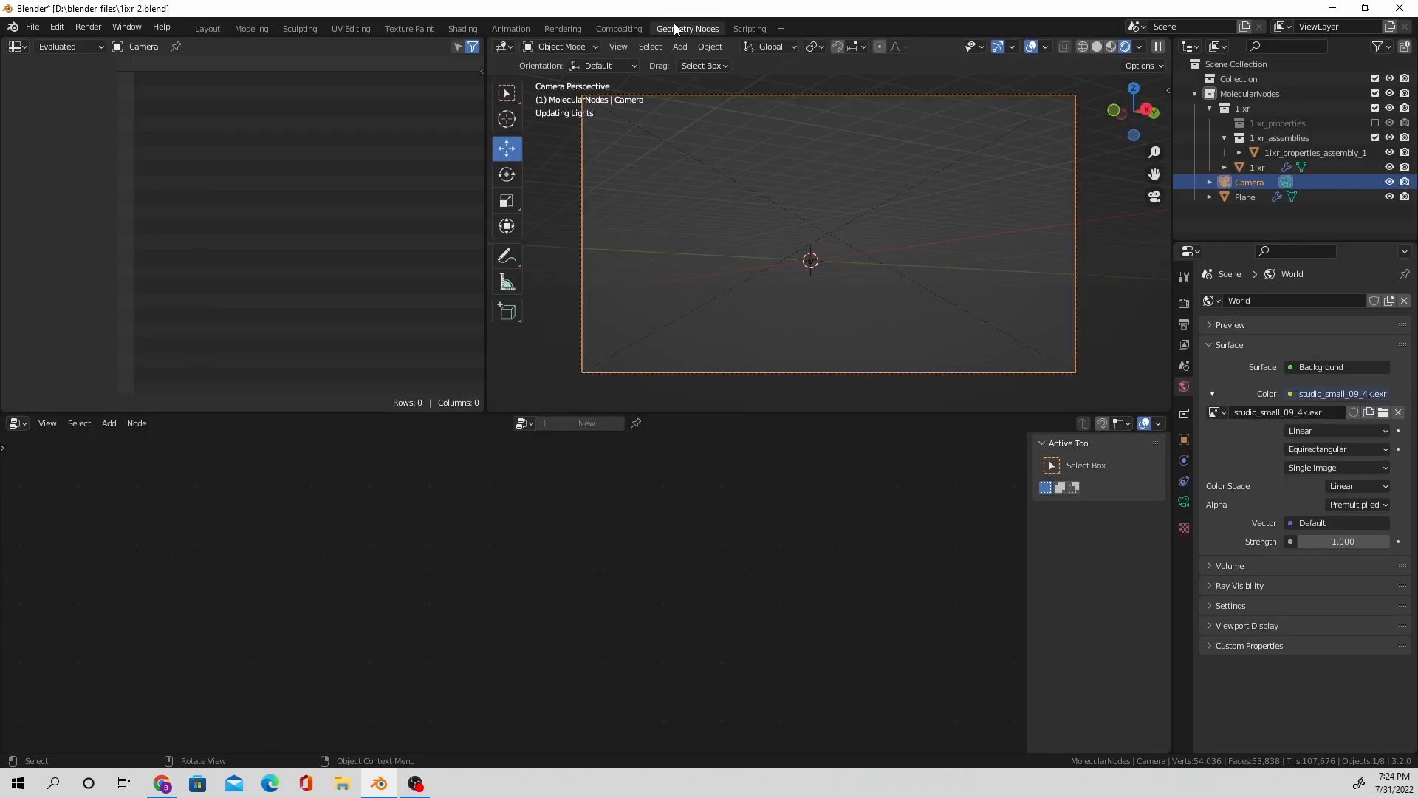
Step: Keyframe assembly Rotation at frames 0, 60, 180 and 240, then set End to 245
{"action": "left_click", "coordinate": [1258, 167]}
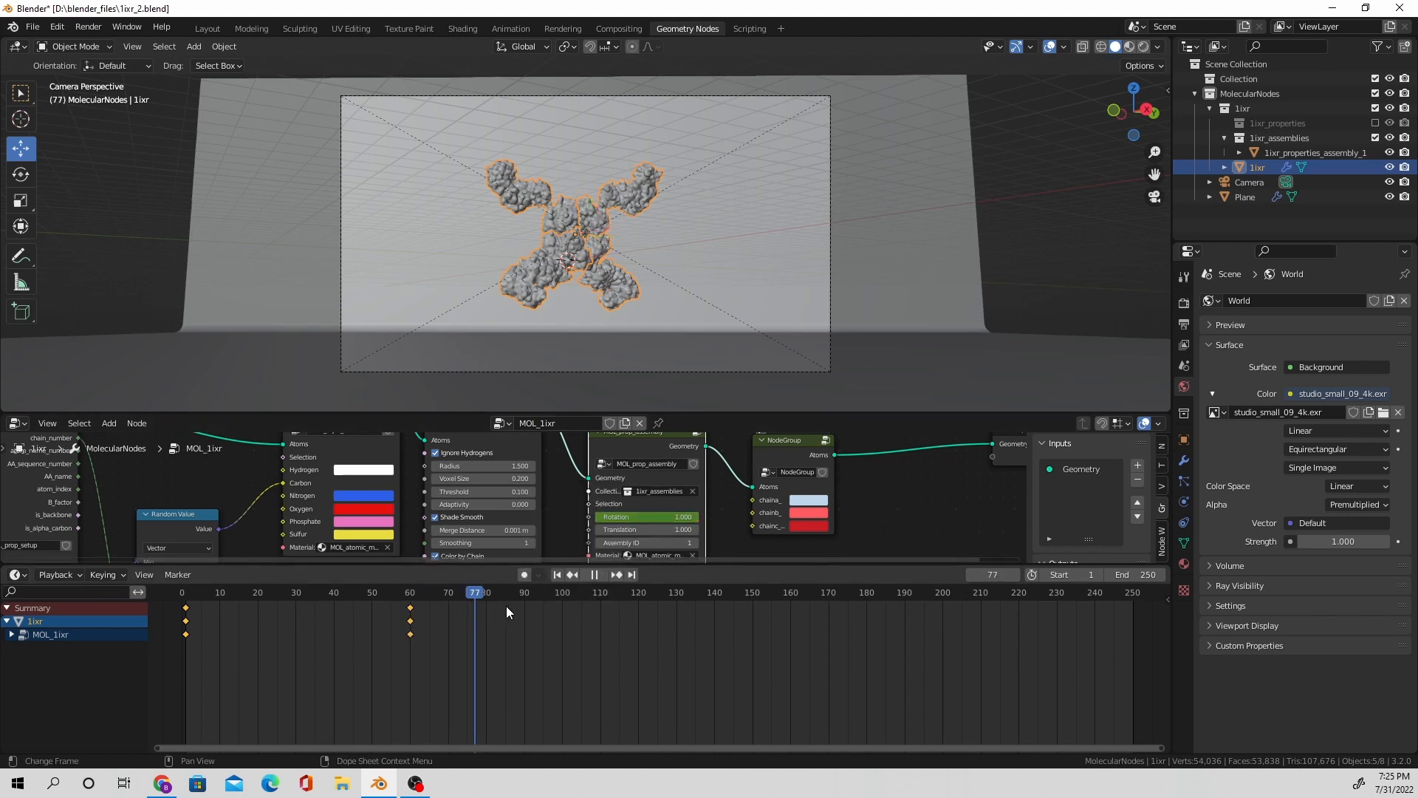
{"action": "left_click", "coordinate": [865, 592]}
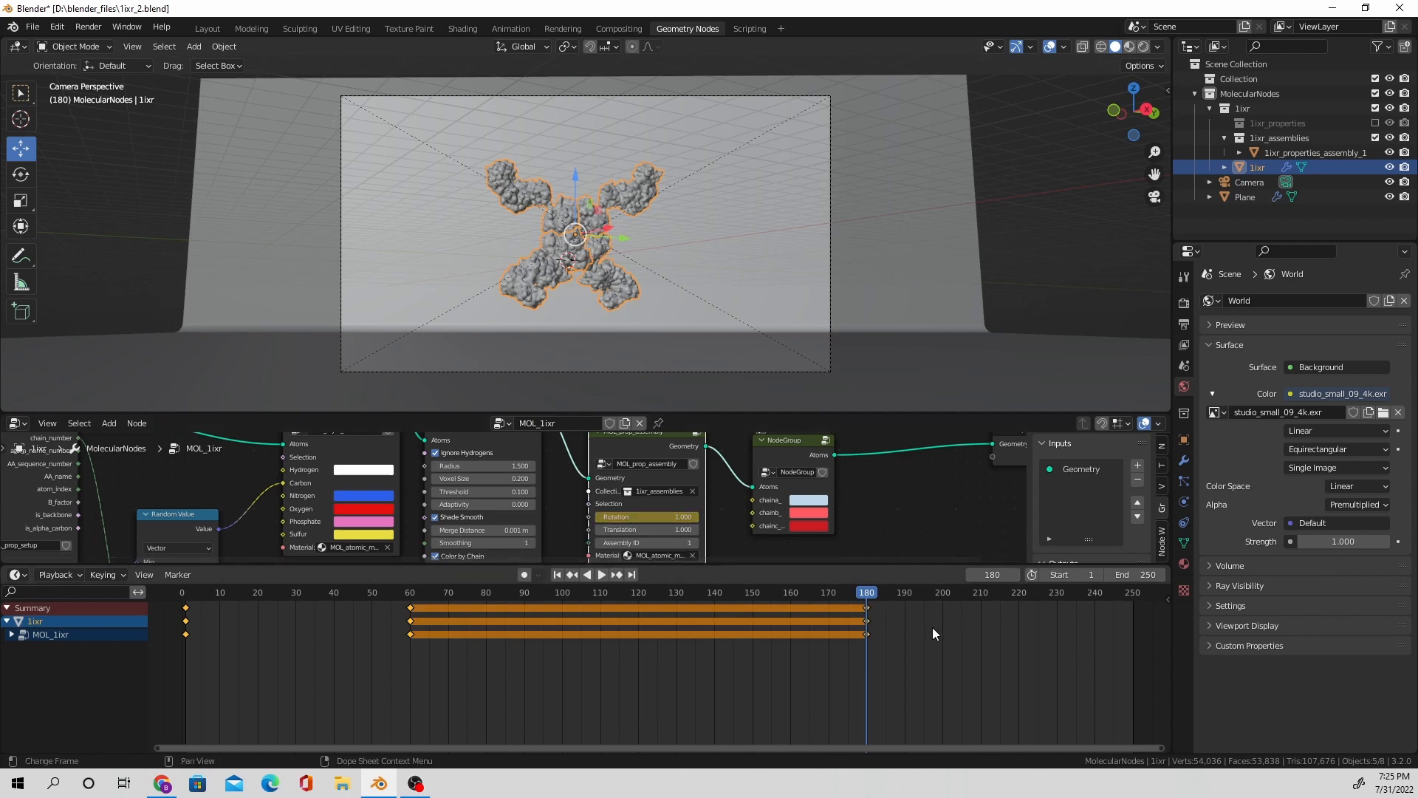
{"action": "left_click", "coordinate": [602, 575]}
{"action": "type", "text": "245"}
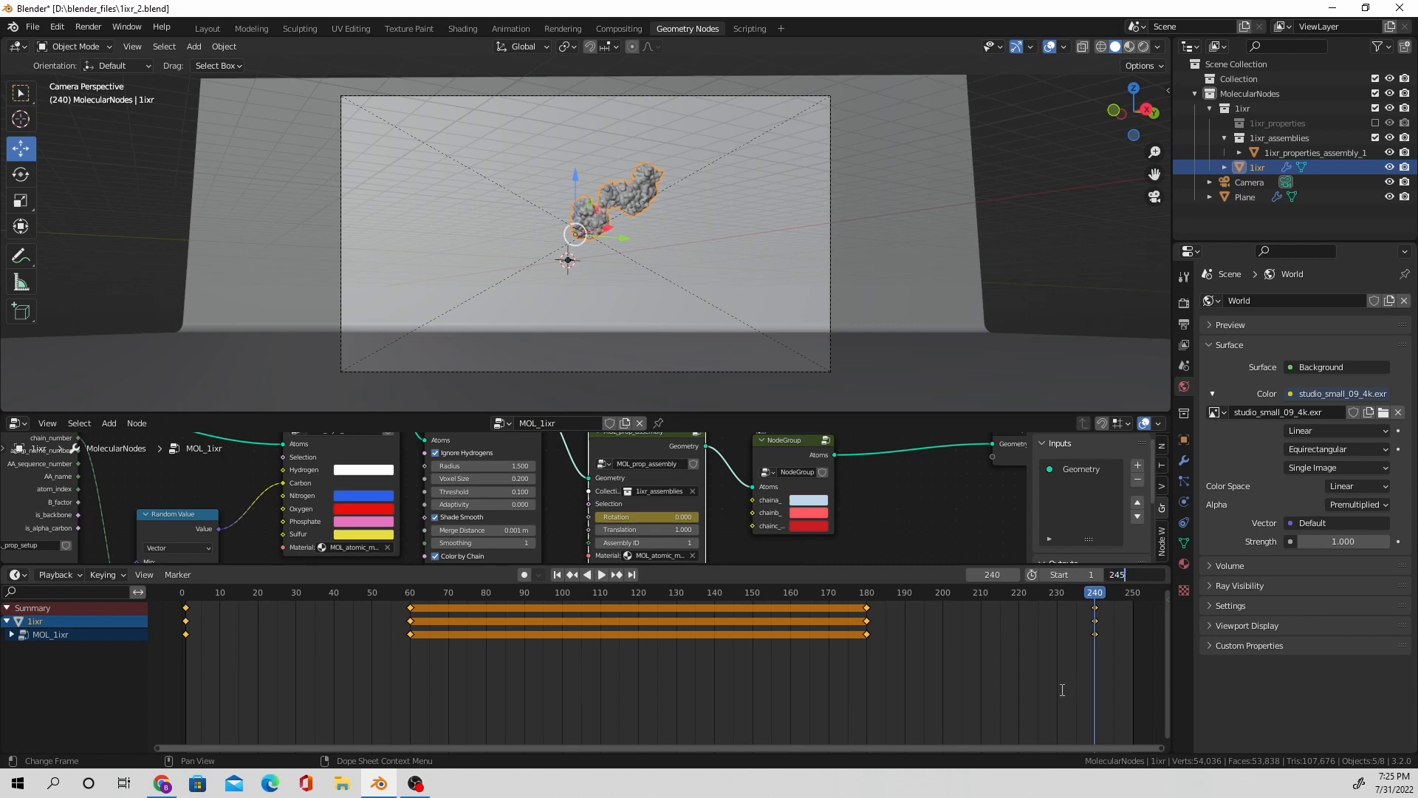
Step: Set the end frame to 245, play the animation through, and return to frame 1
{"action": "left_click", "coordinate": [603, 575]}
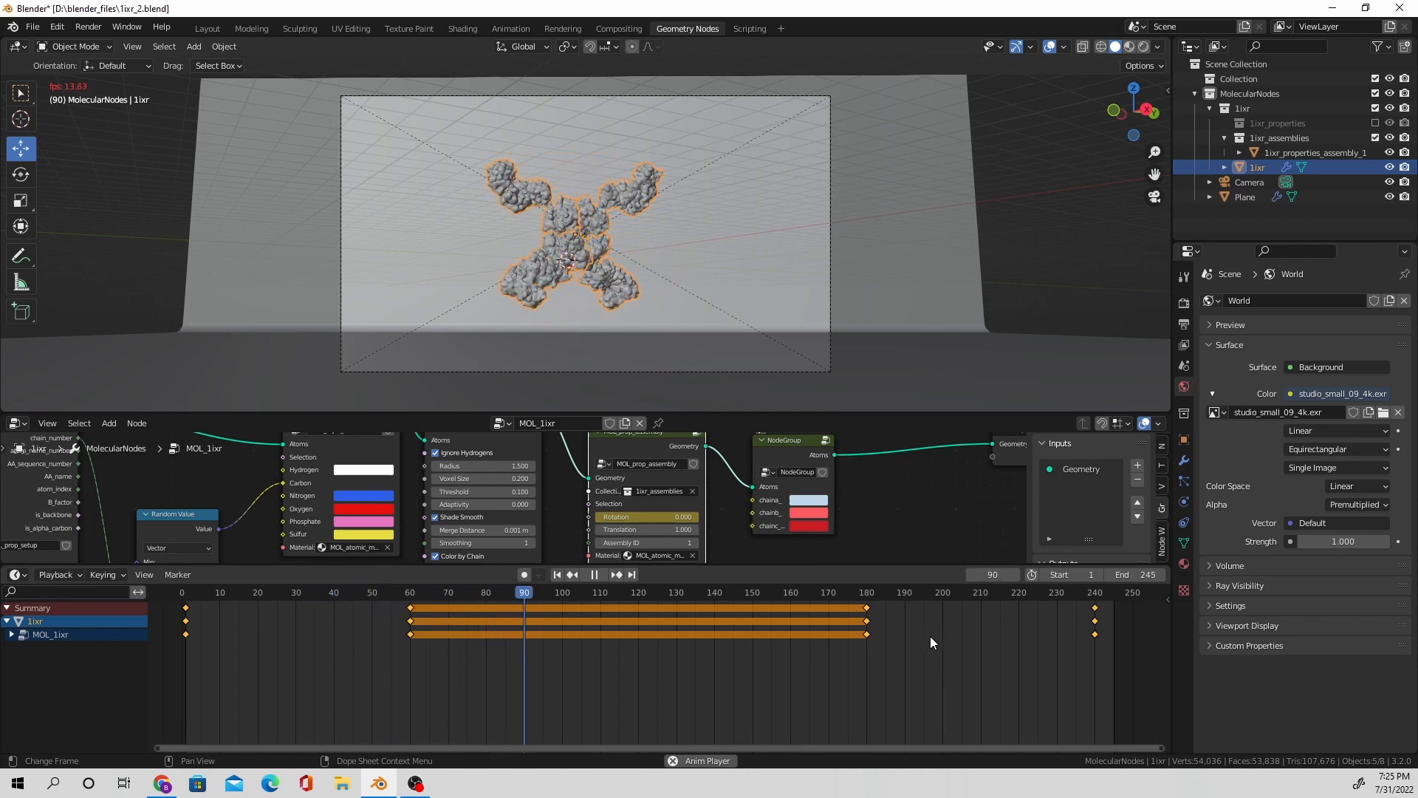
{"action": "left_click", "coordinate": [623, 593]}
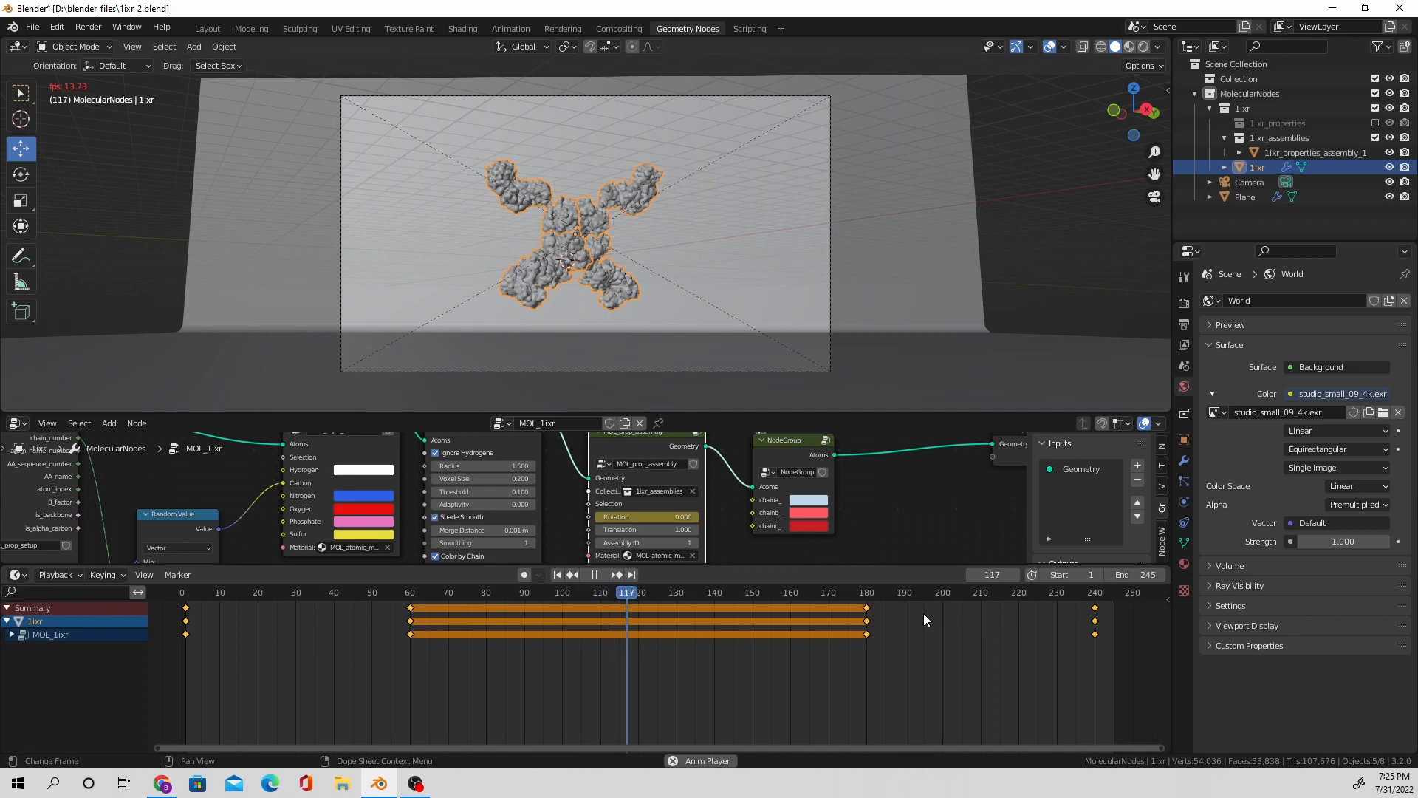
{"action": "right_click", "coordinate": [727, 620]}
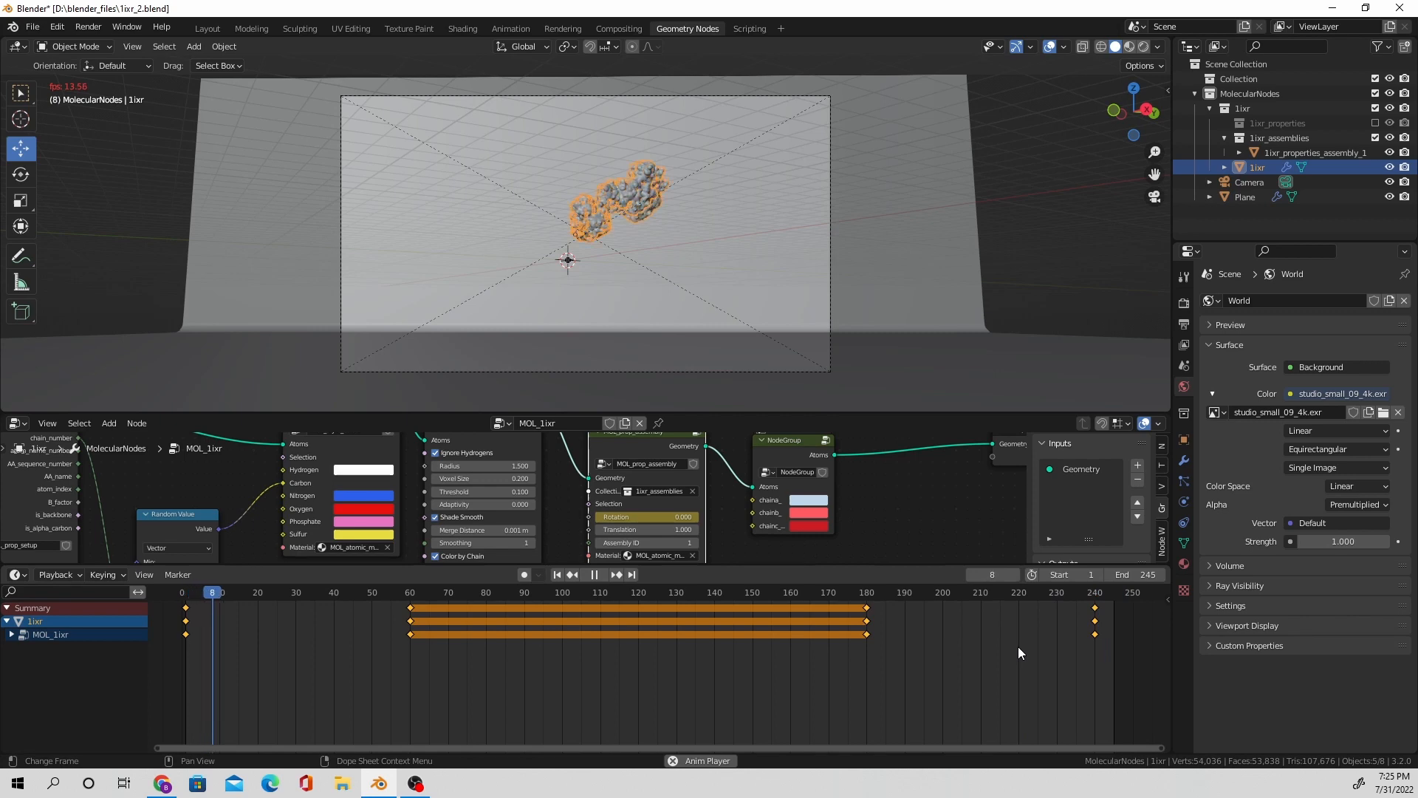
{"action": "left_click", "coordinate": [314, 592]}
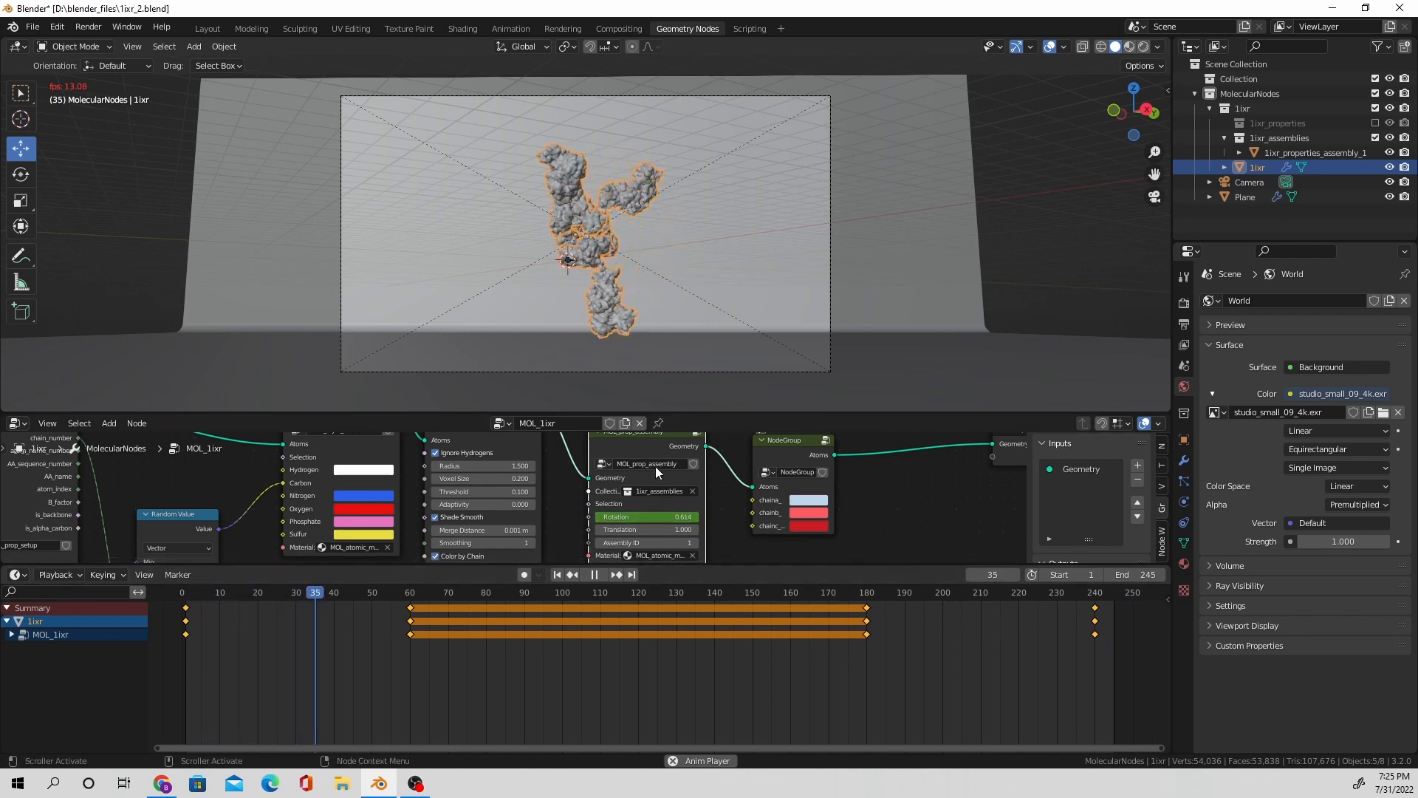
{"action": "left_click", "coordinate": [409, 593]}
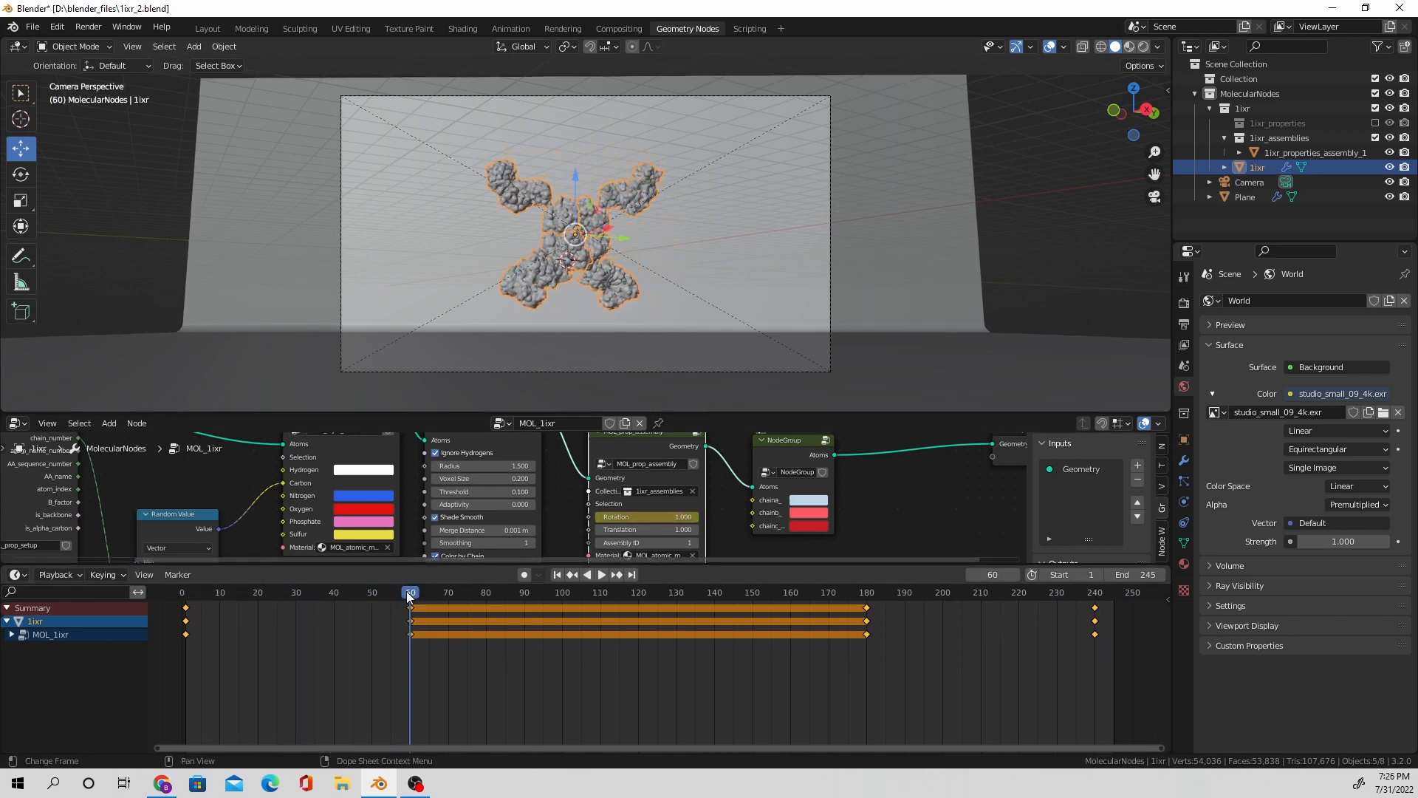
{"action": "left_click", "coordinate": [559, 575]}
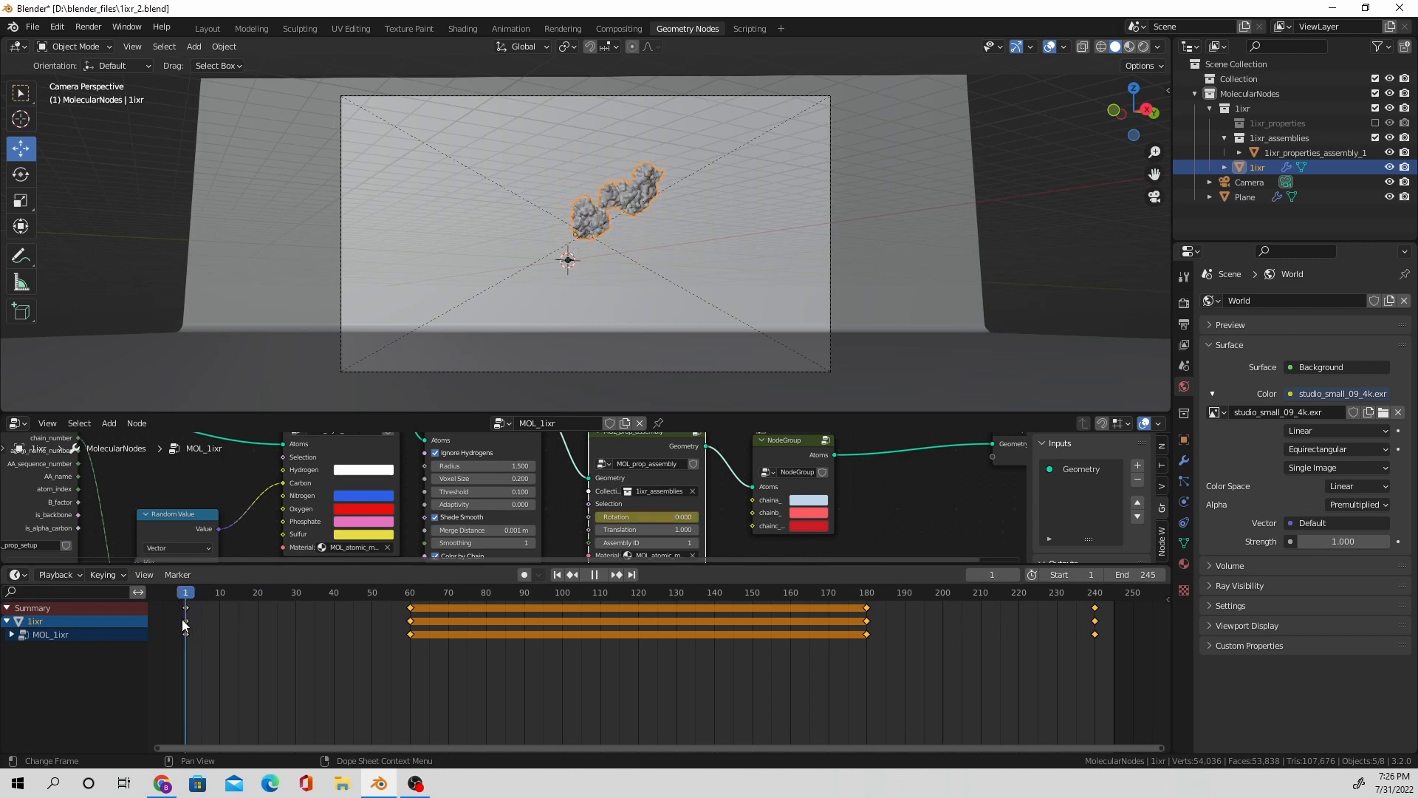
{"action": "left_click", "coordinate": [601, 213]}
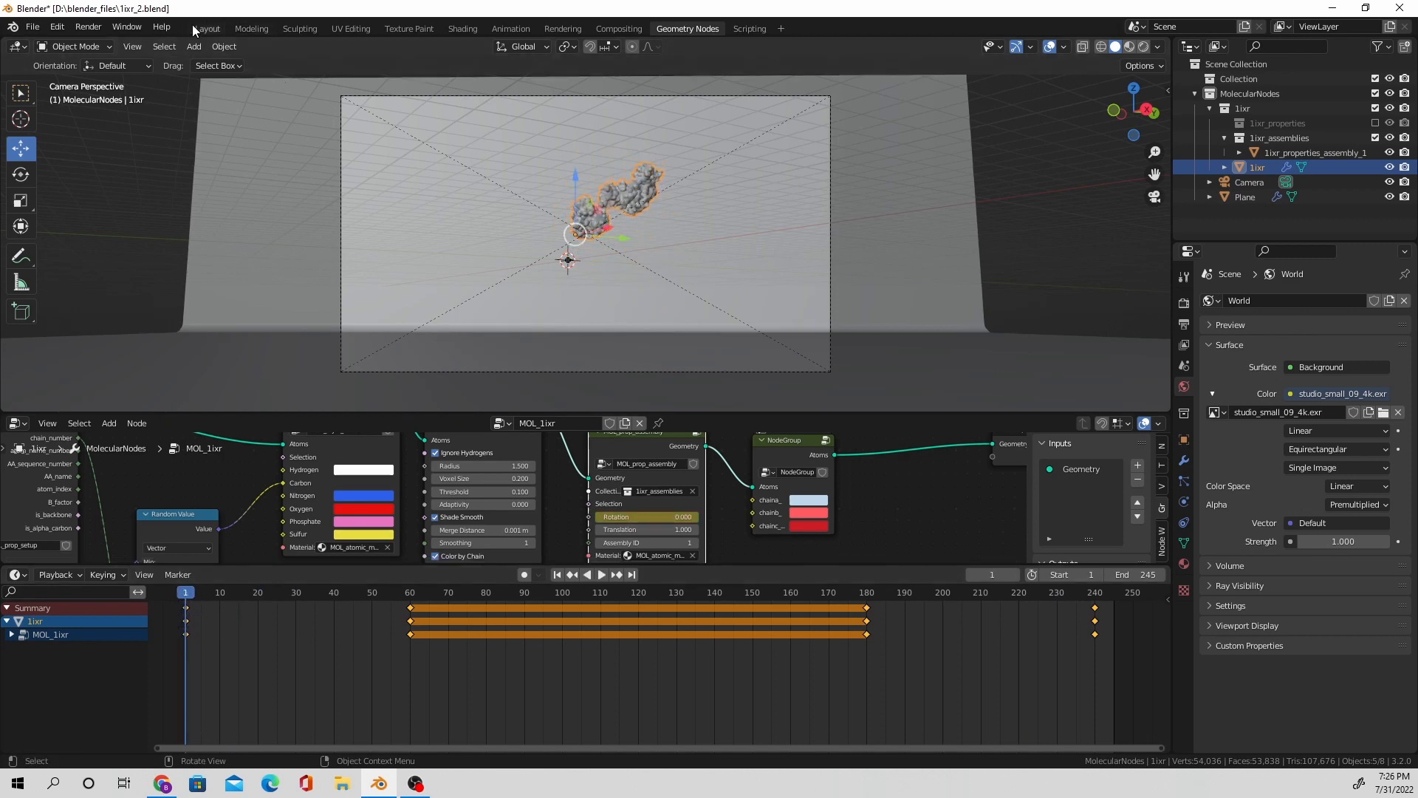
Step: In the Layout workspace, set the active keying set to Location
{"action": "left_click", "coordinate": [206, 28]}
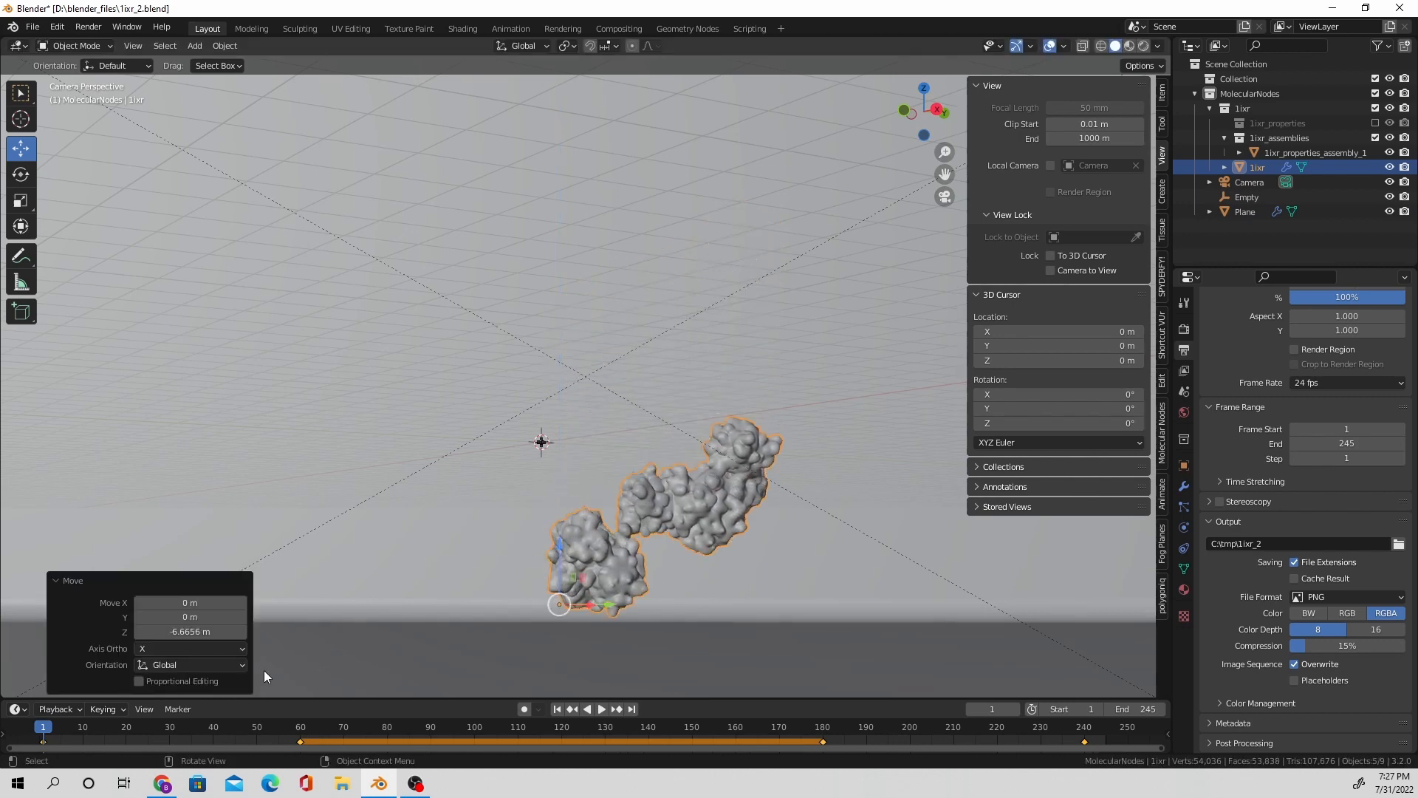
{"action": "left_click", "coordinate": [105, 708]}
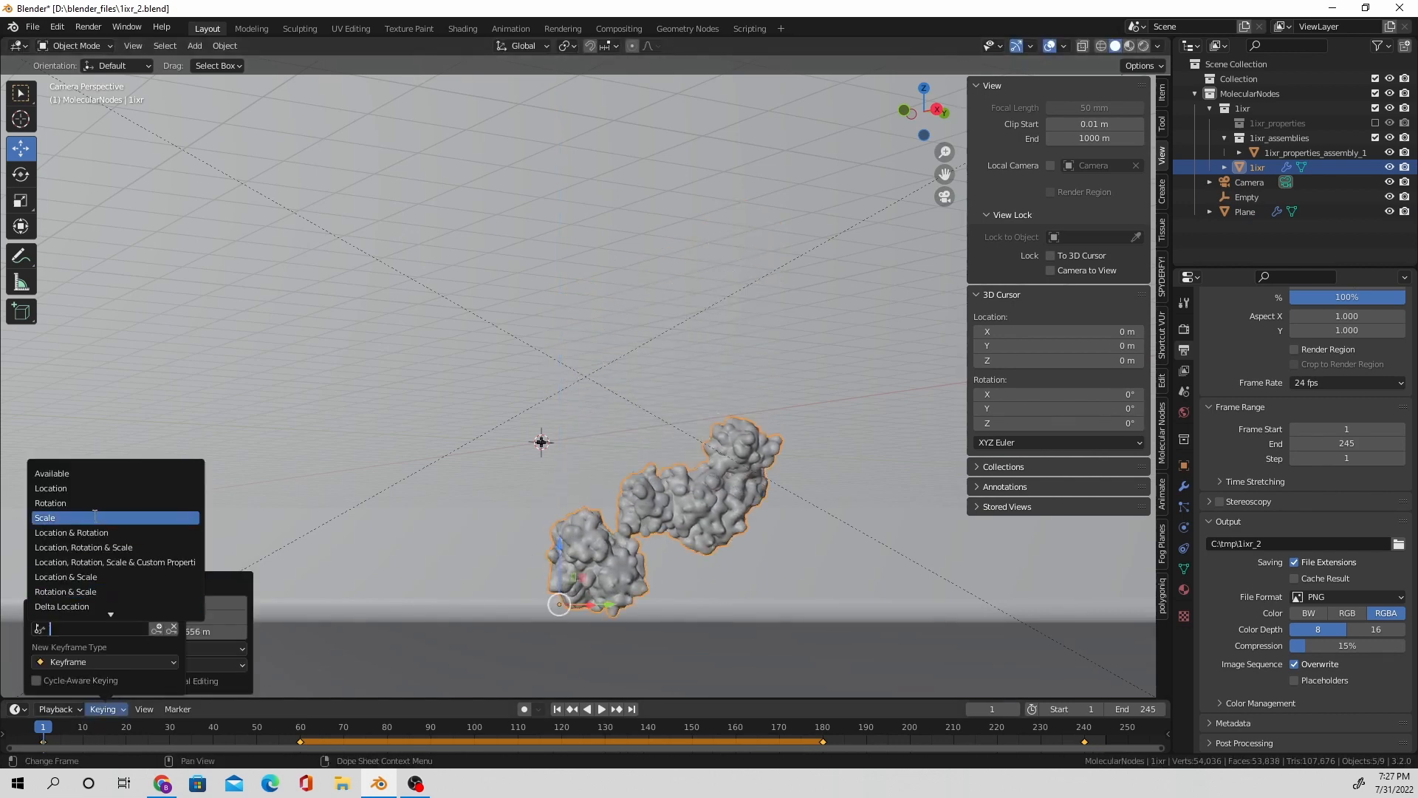
{"action": "left_click", "coordinate": [51, 487]}
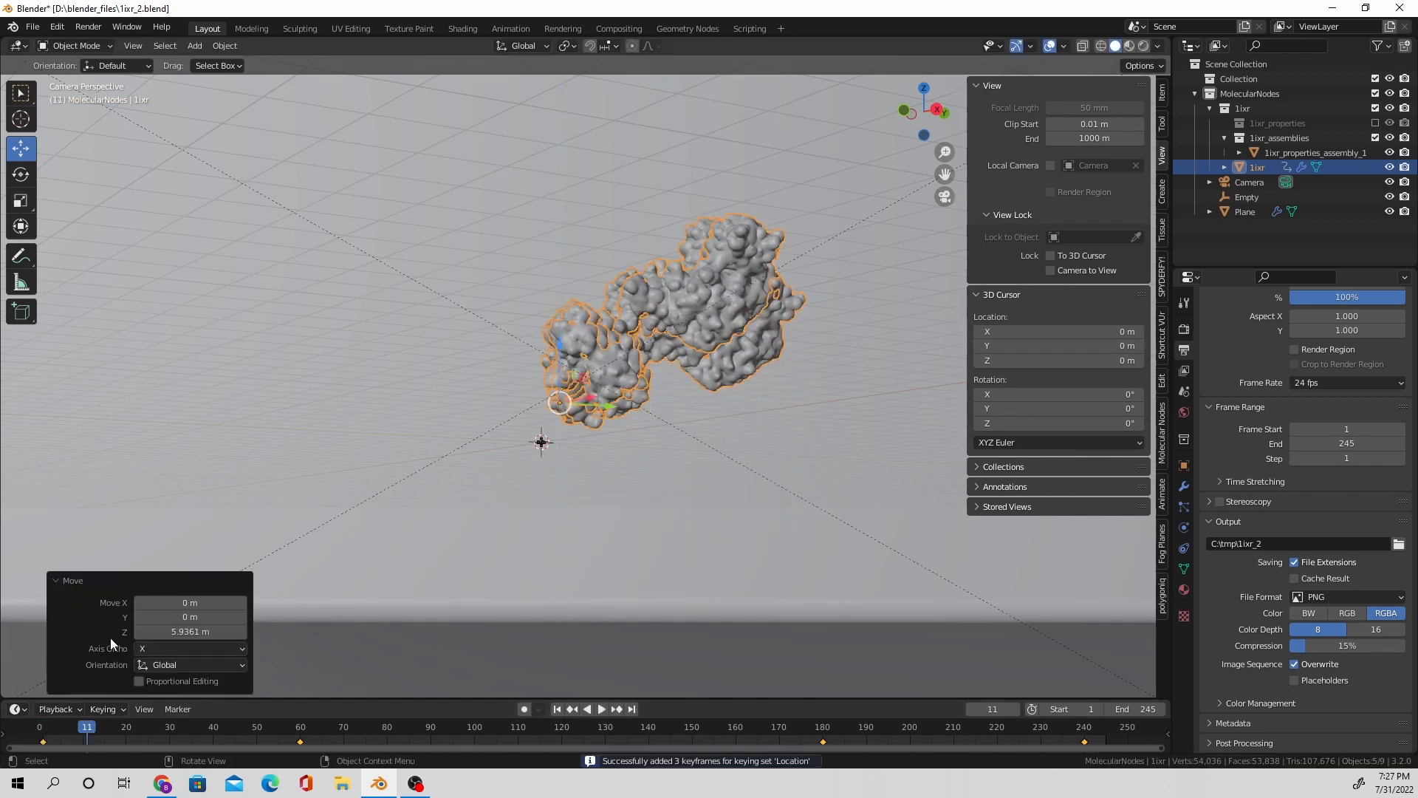
Step: Insert location keyframes at several frames so the protein crosses the view, then preview
{"action": "left_click", "coordinate": [178, 709]}
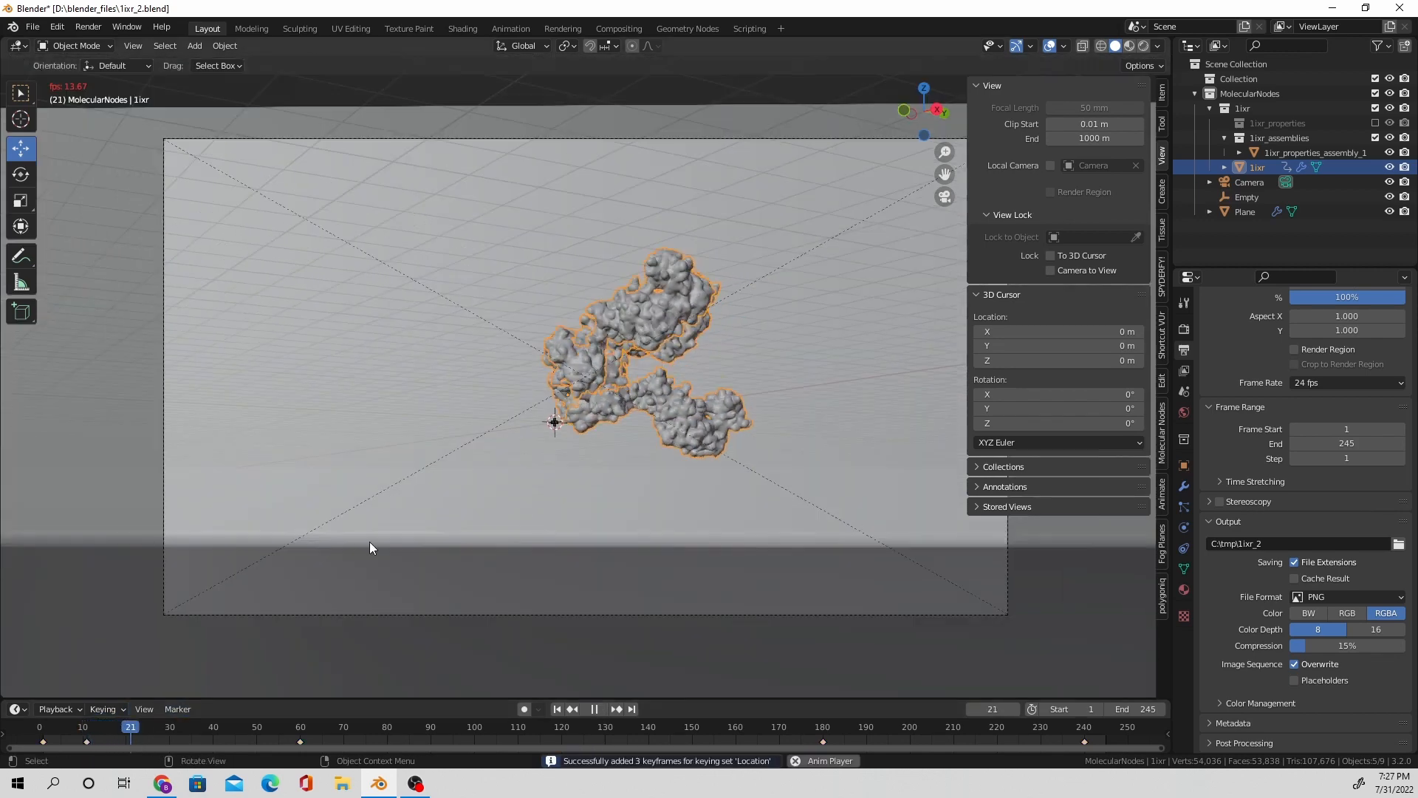
{"action": "left_click", "coordinate": [48, 726]}
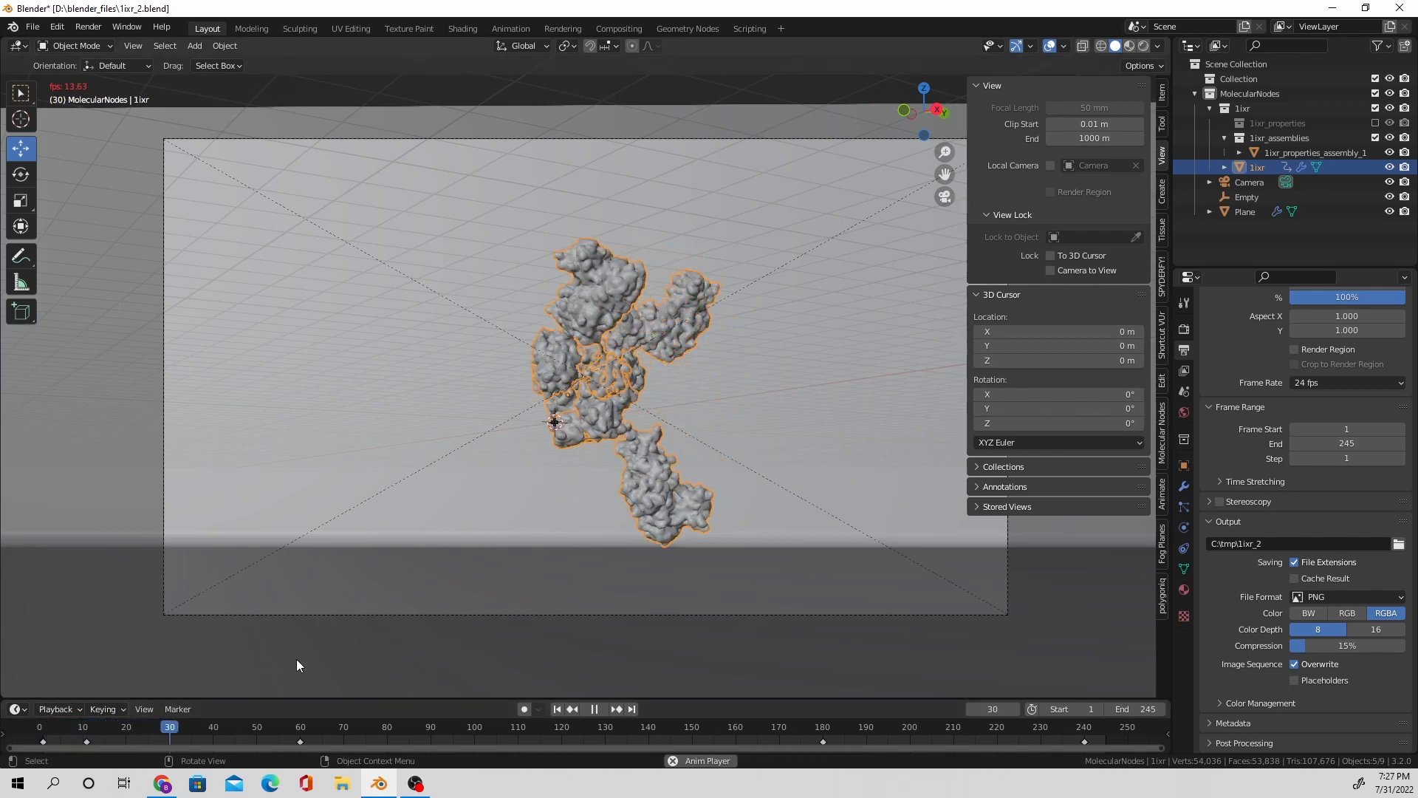
{"action": "left_click", "coordinate": [592, 709]}
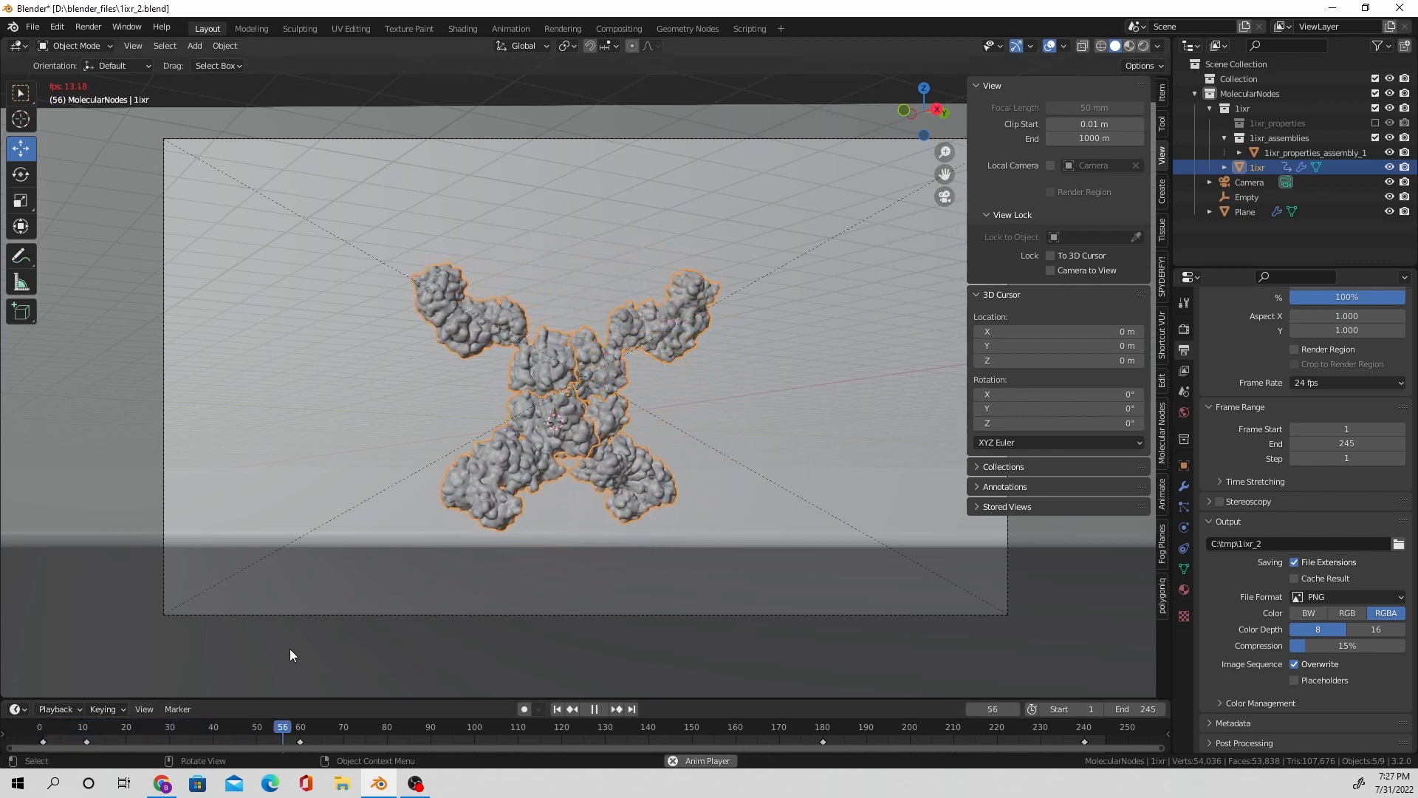
{"action": "left_click", "coordinate": [404, 726]}
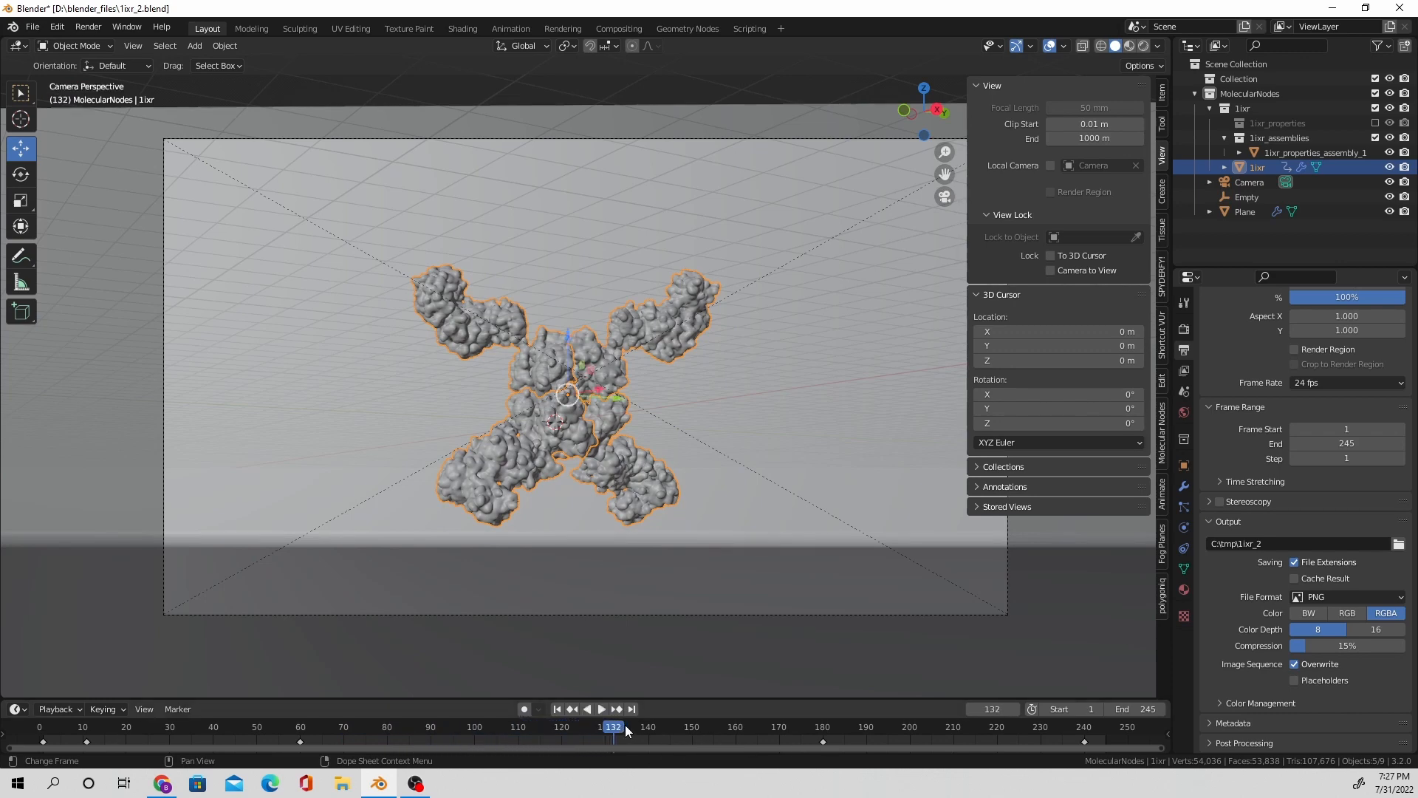
{"action": "left_click", "coordinate": [600, 708]}
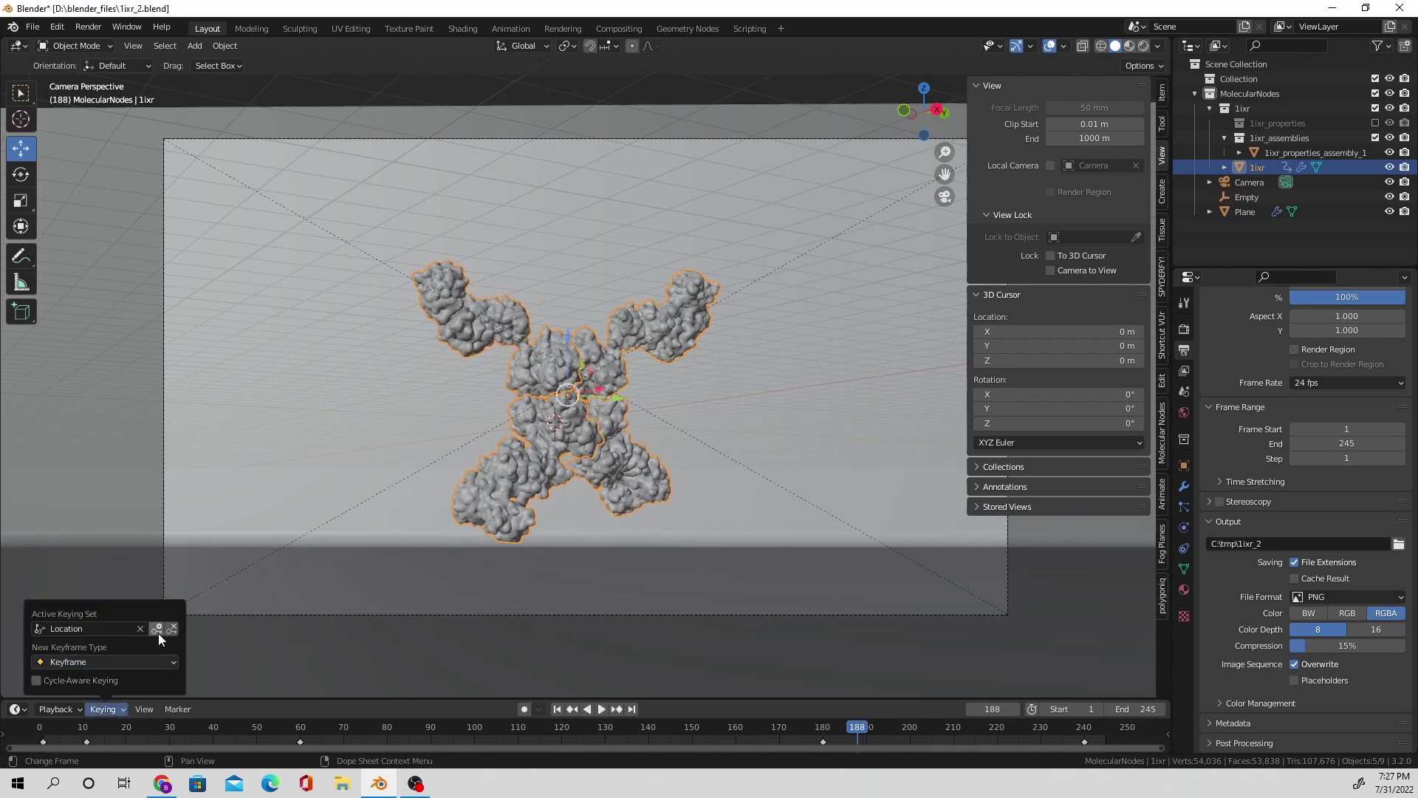
{"action": "left_click", "coordinate": [602, 709]}
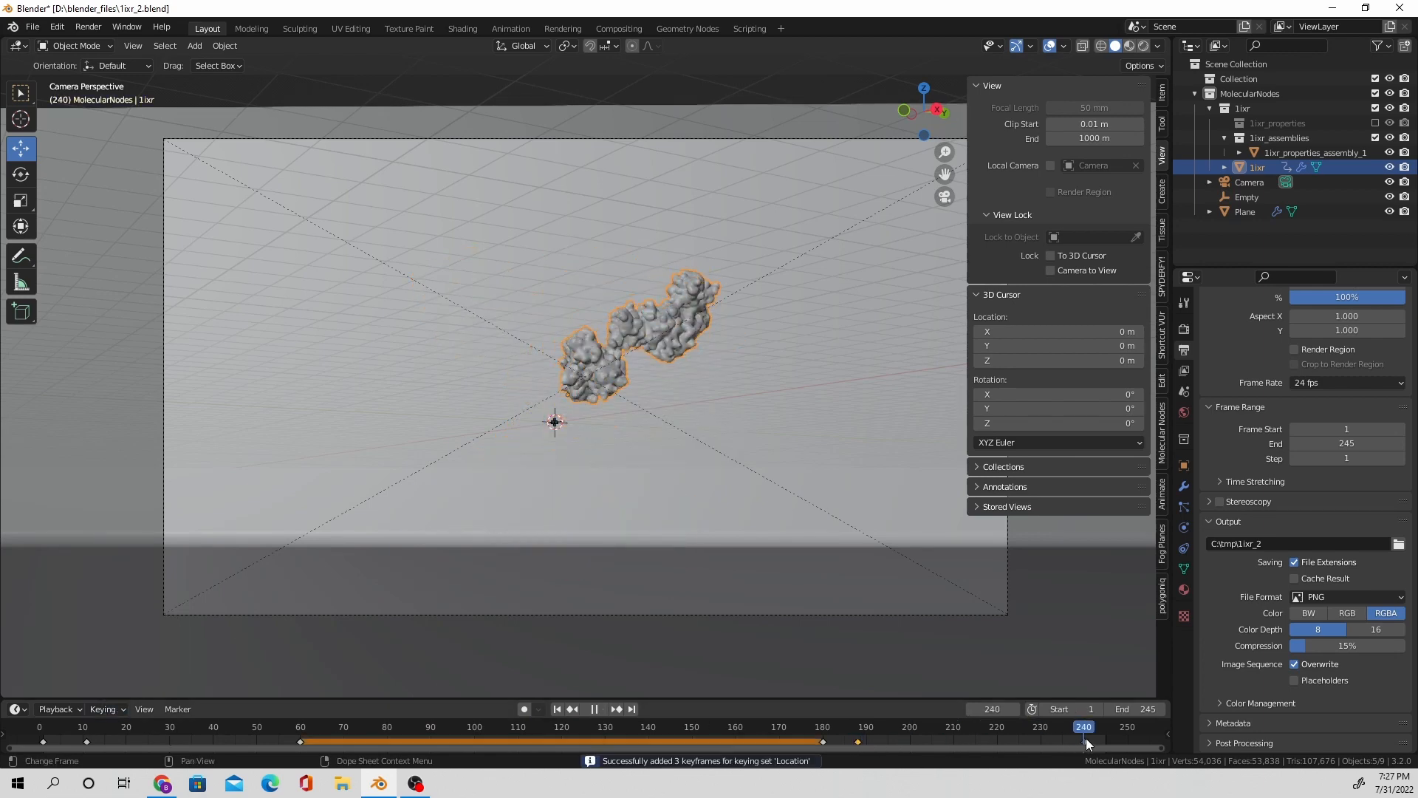
{"action": "key", "text": "g"}
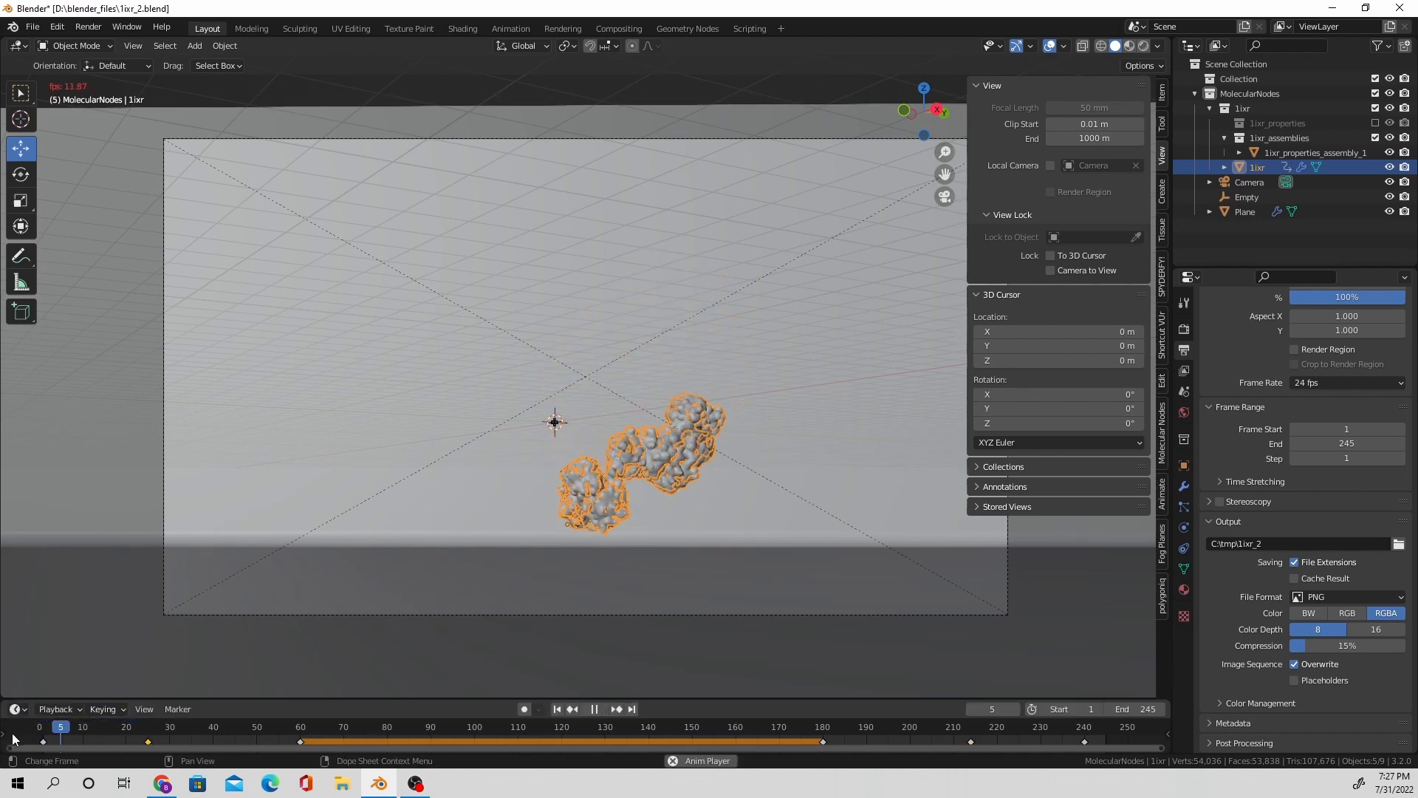
{"action": "left_click", "coordinate": [593, 709]}
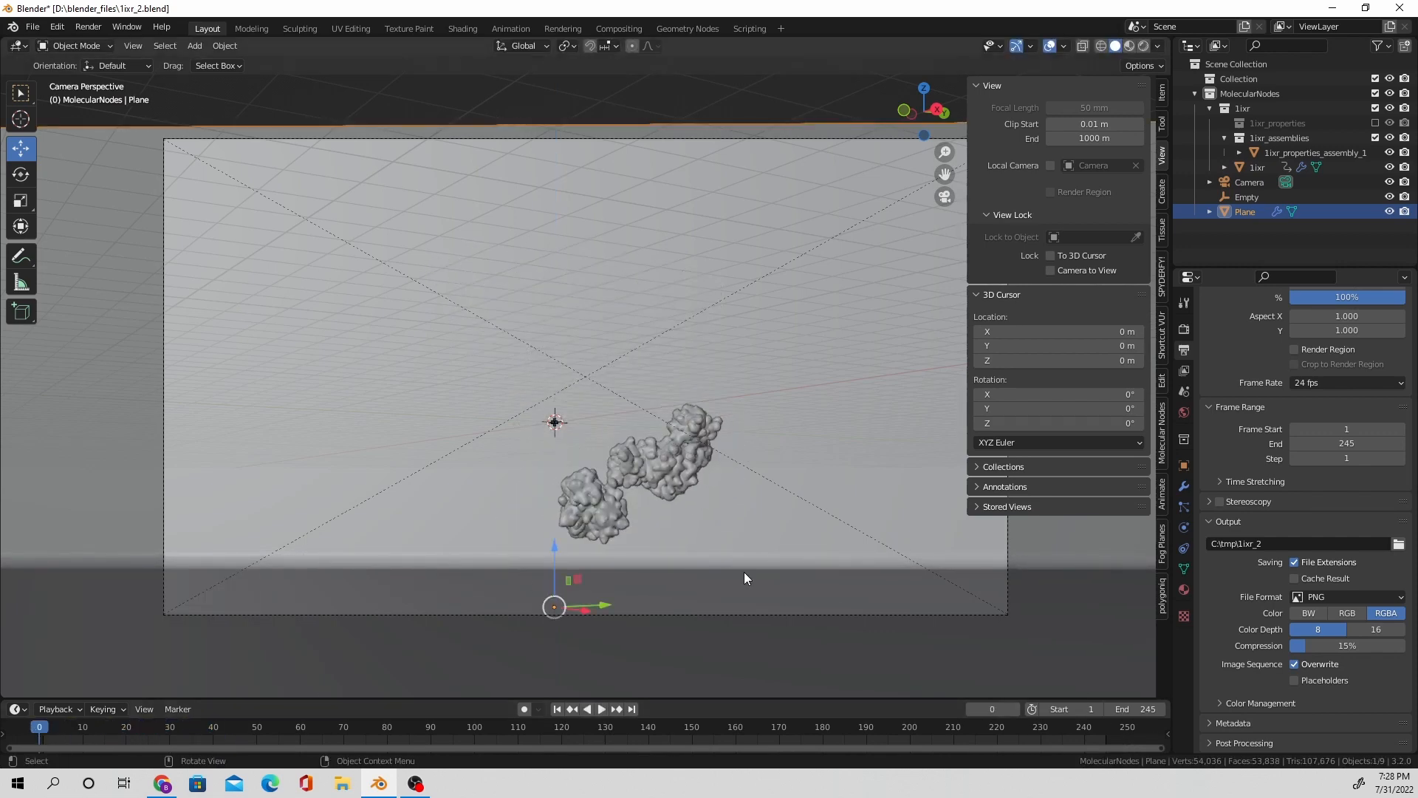
Step: Select the protein and scrub the timeline to frame 40 to pose it
{"action": "left_click", "coordinate": [601, 708]}
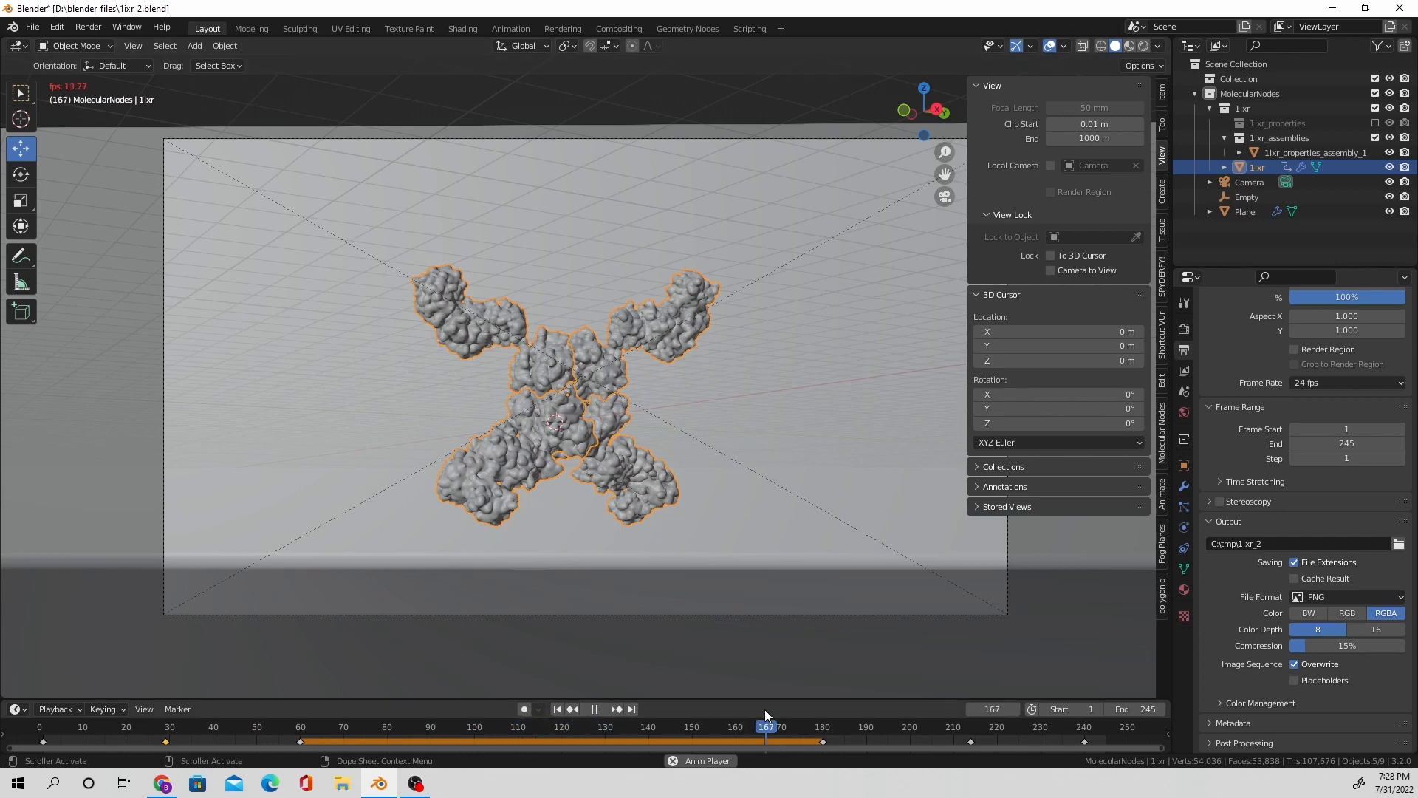
{"action": "left_click", "coordinate": [999, 726]}
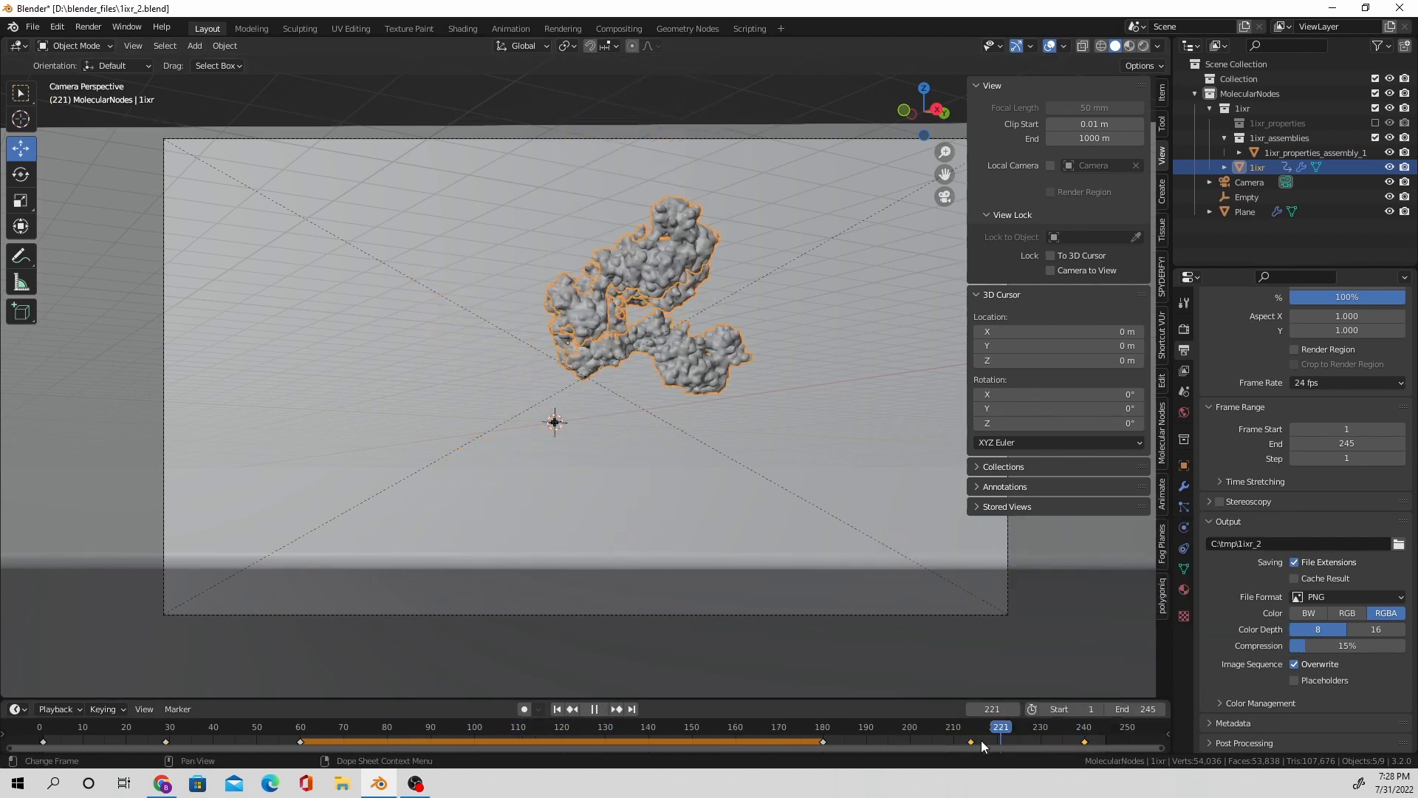
{"action": "left_click", "coordinate": [85, 726]}
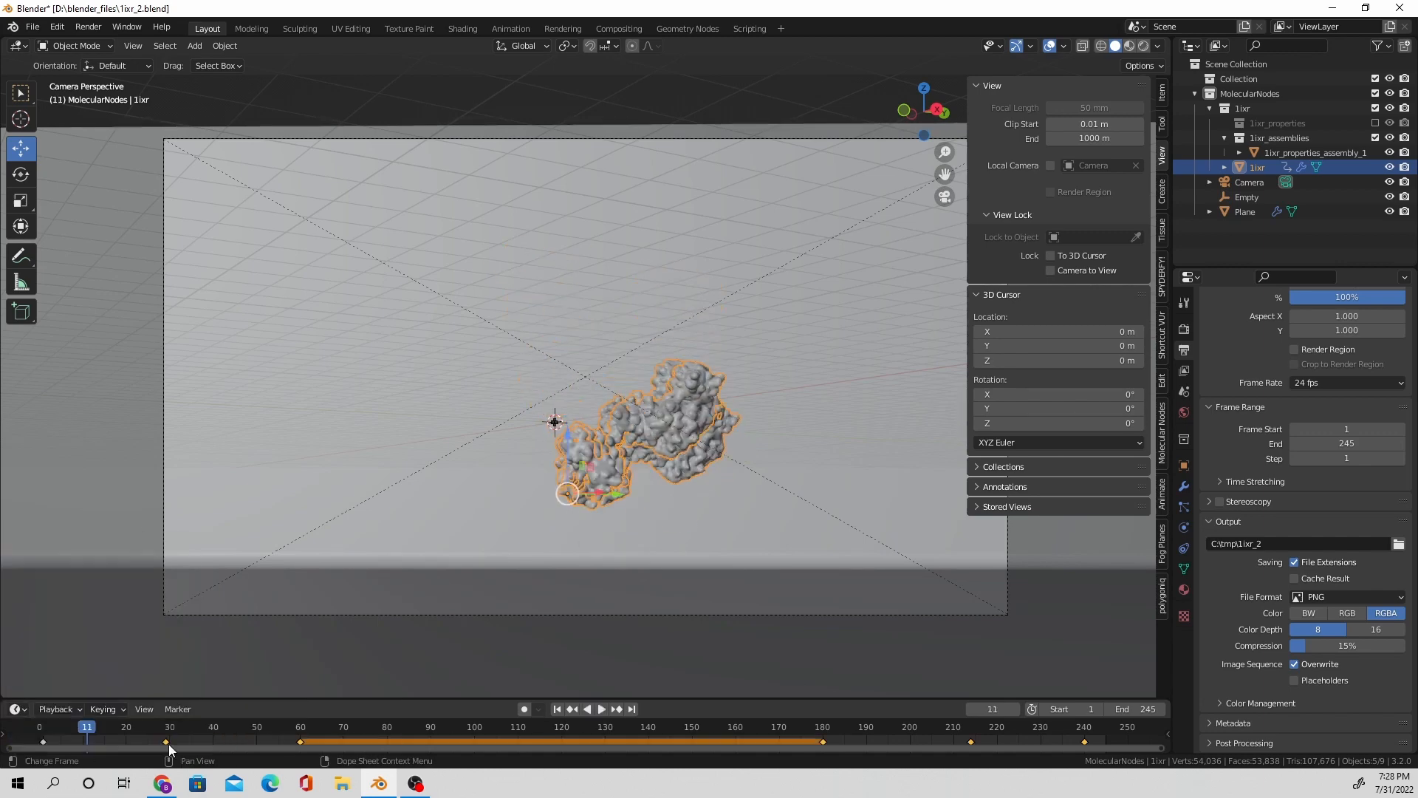
{"action": "left_click", "coordinate": [326, 726]}
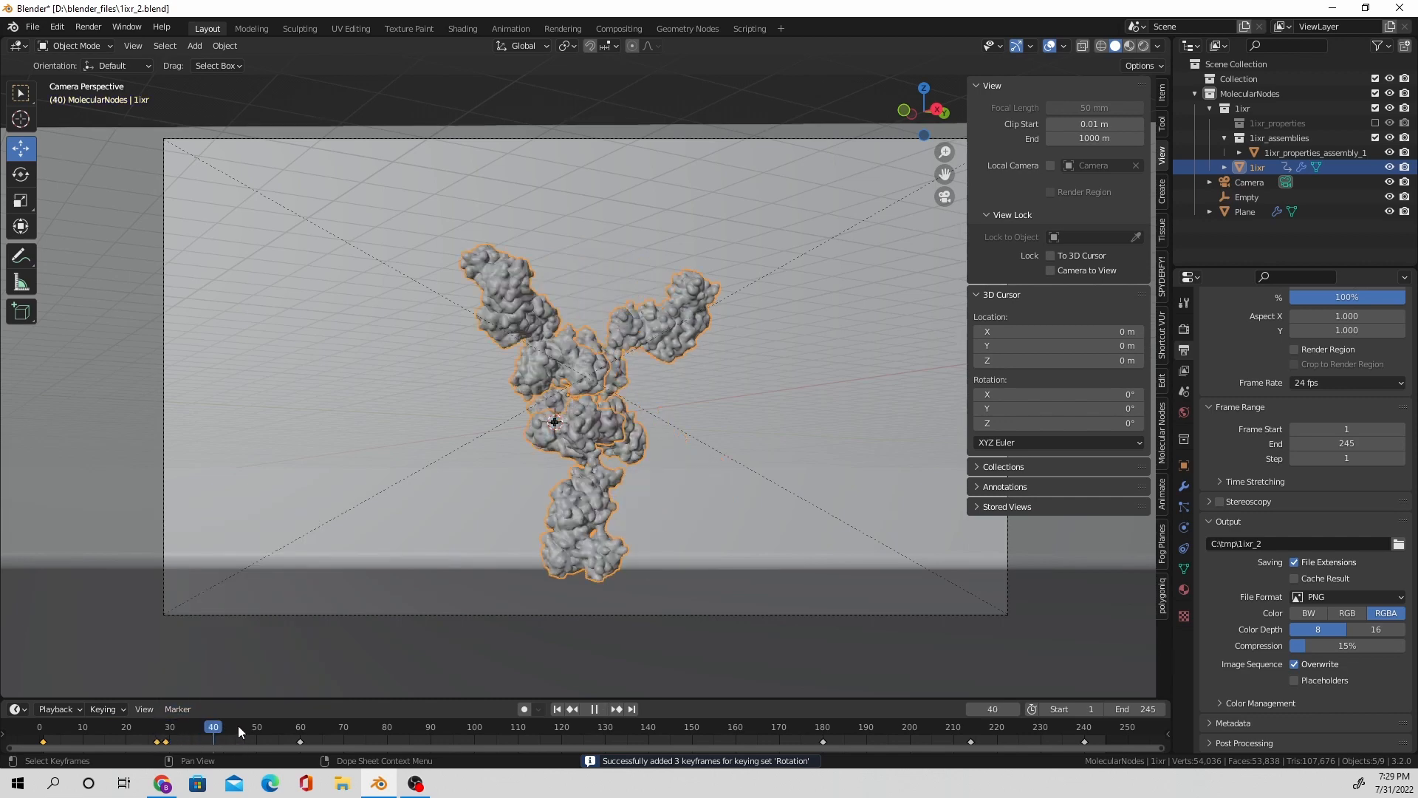
Step: Keyframe the 1ixr rotation at the late frames 230 and 245
{"action": "left_click", "coordinate": [972, 726]}
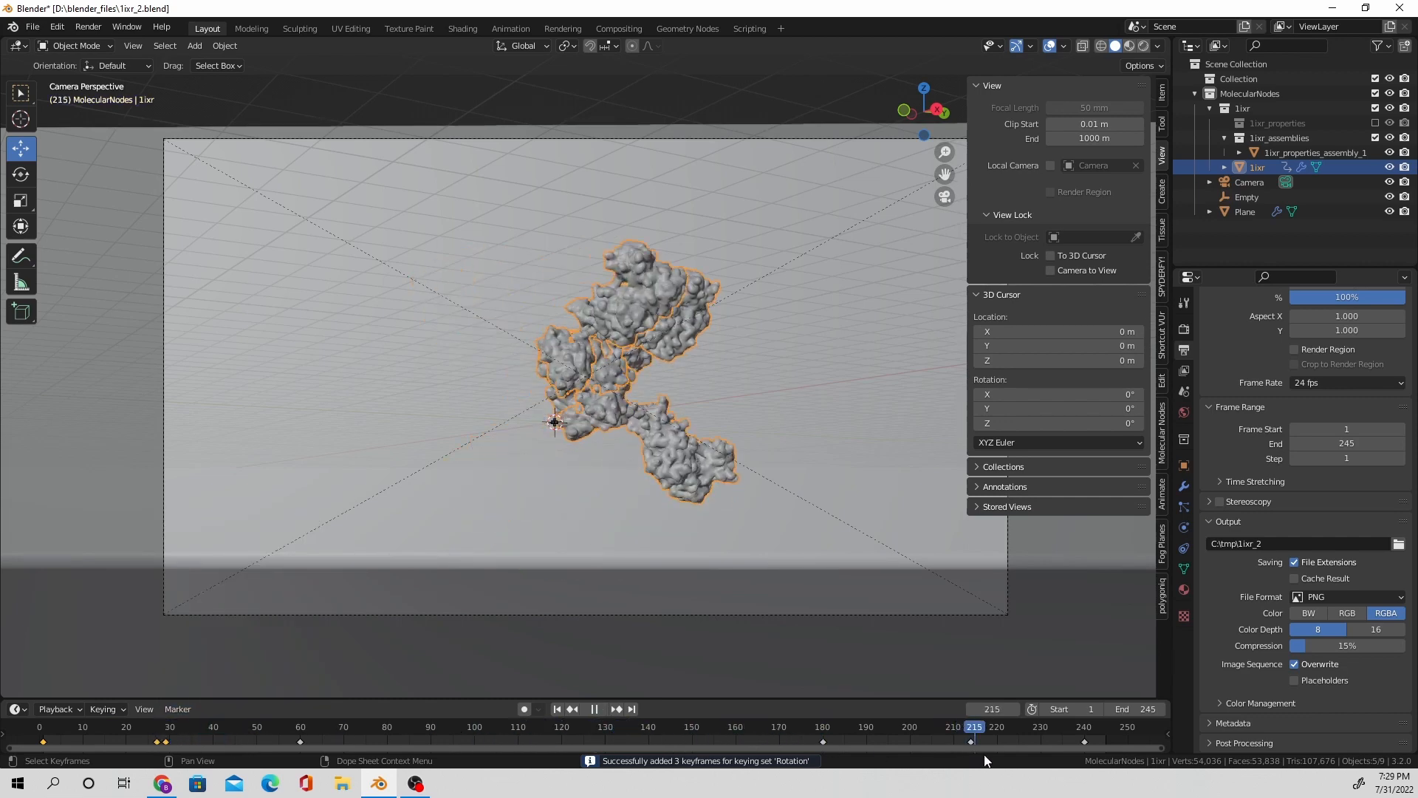
{"action": "left_click", "coordinate": [1039, 740]}
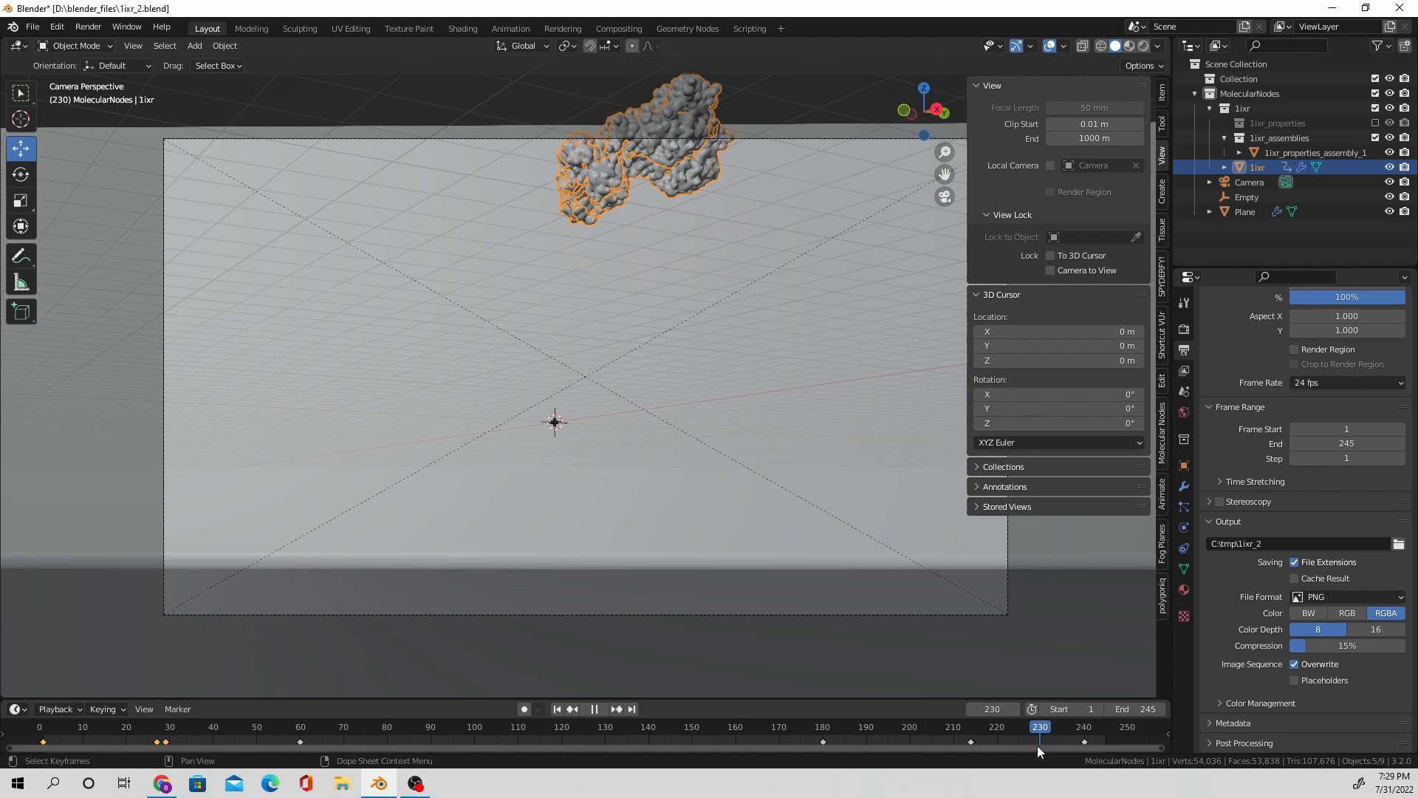
{"action": "left_click", "coordinate": [1043, 727]}
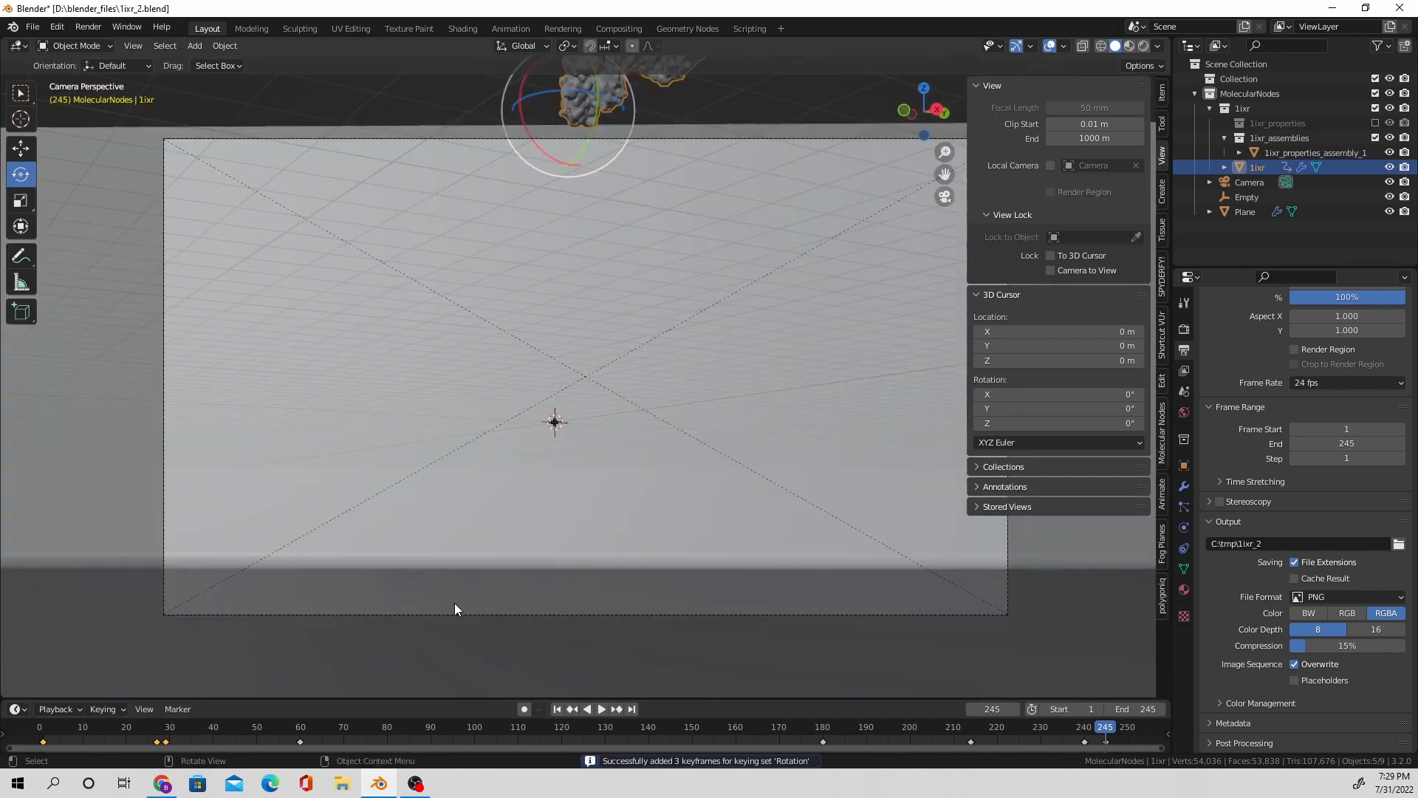
Step: Play the animation, stop at frame 94, select the camera, and dismiss the Render menu
{"action": "left_click", "coordinate": [602, 709]}
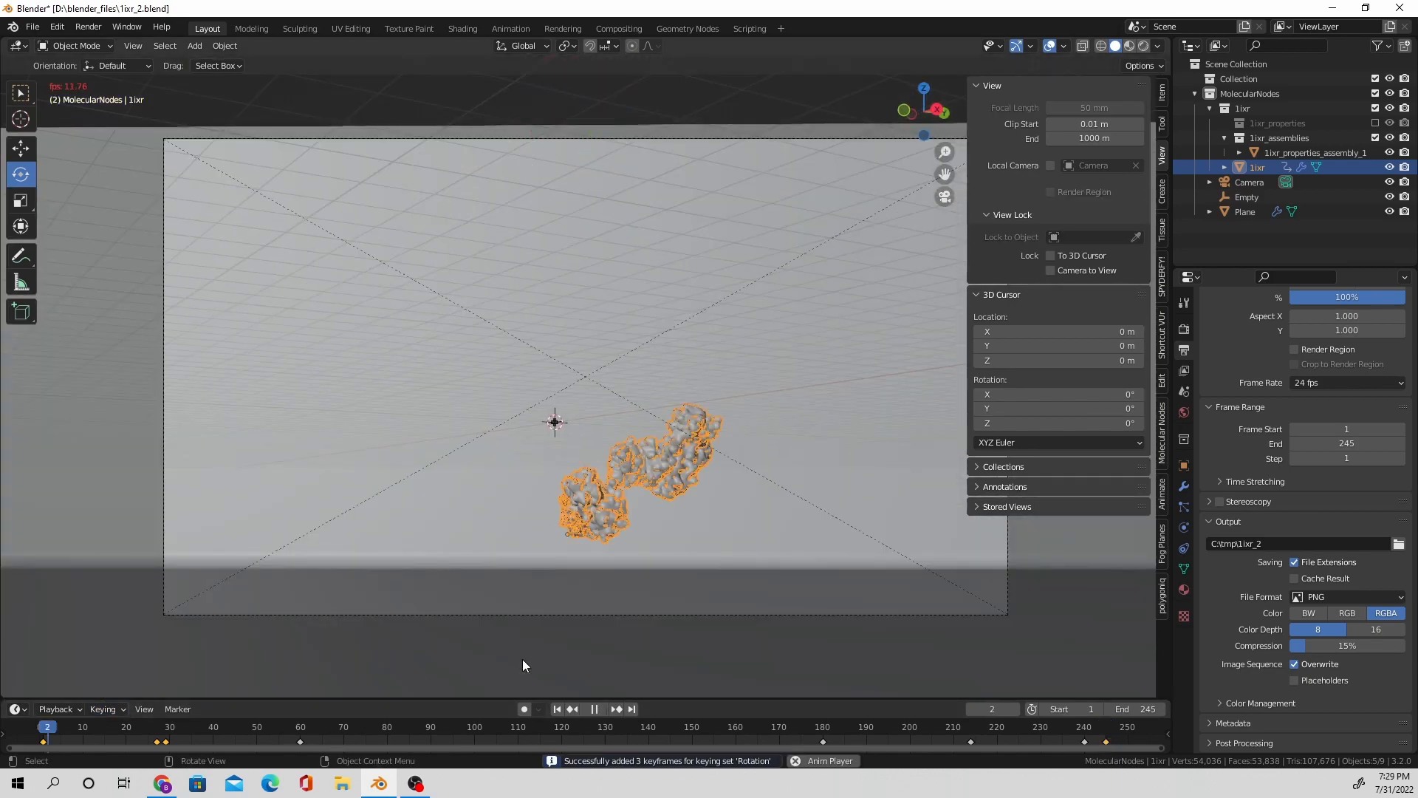
{"action": "left_click", "coordinate": [594, 708]}
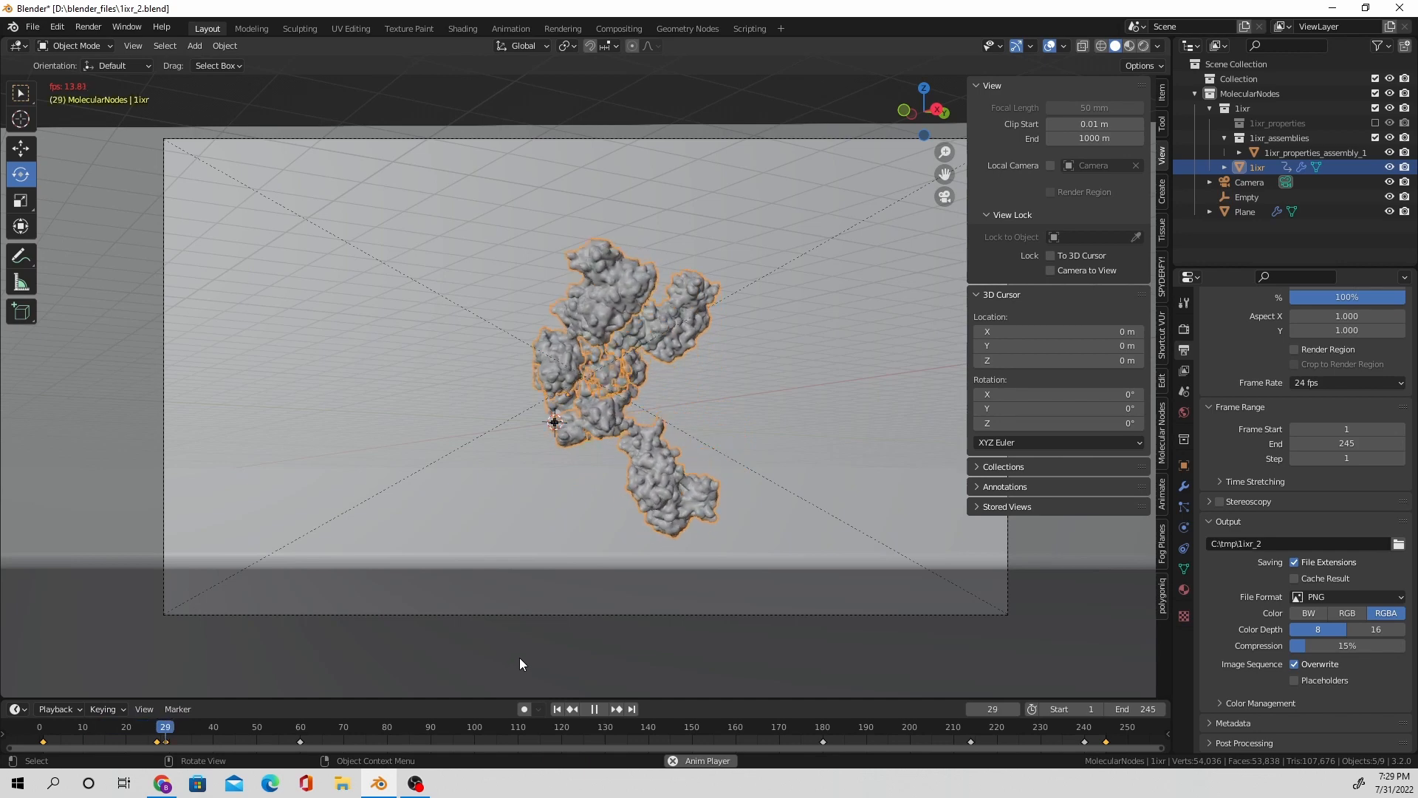
{"action": "left_click", "coordinate": [594, 709]}
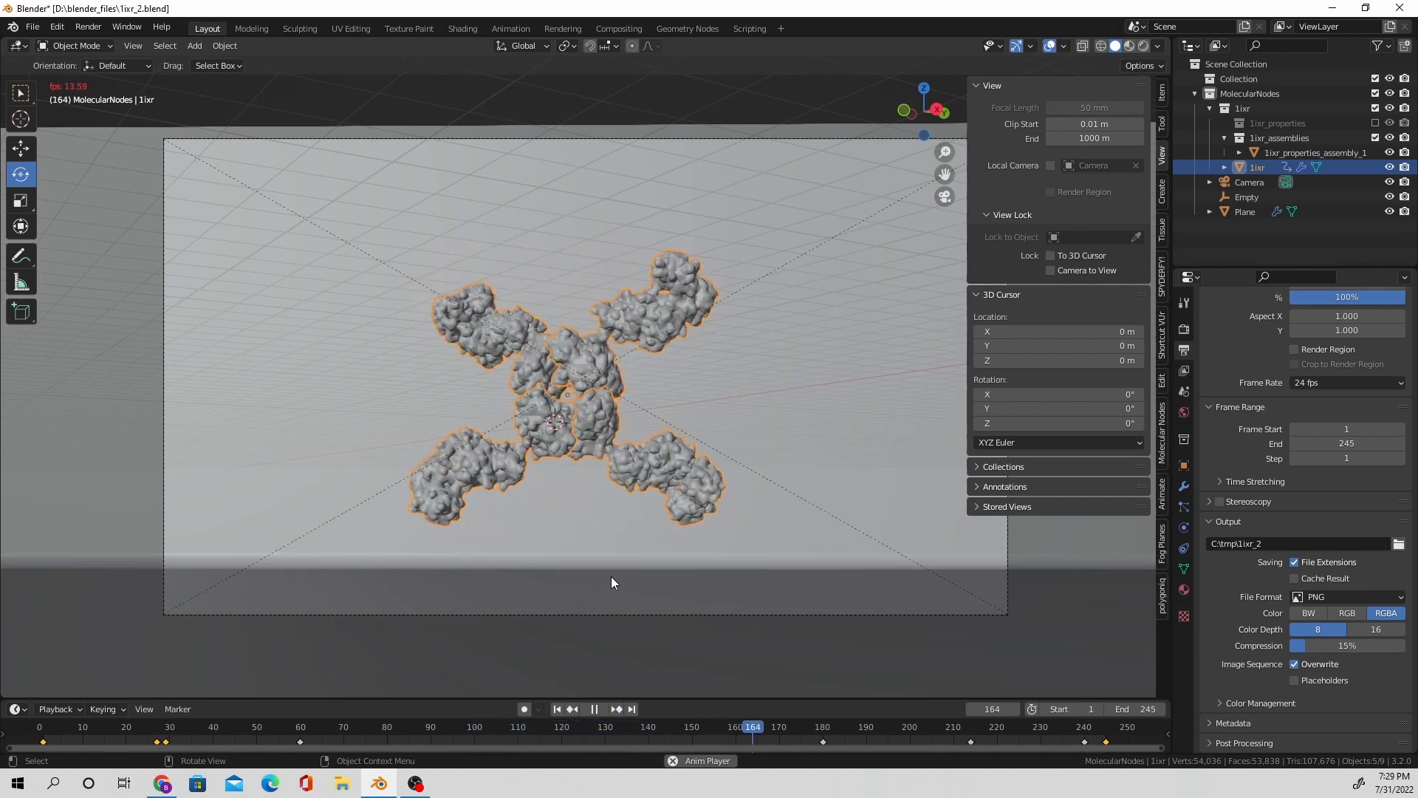
{"action": "left_click", "coordinate": [593, 708]}
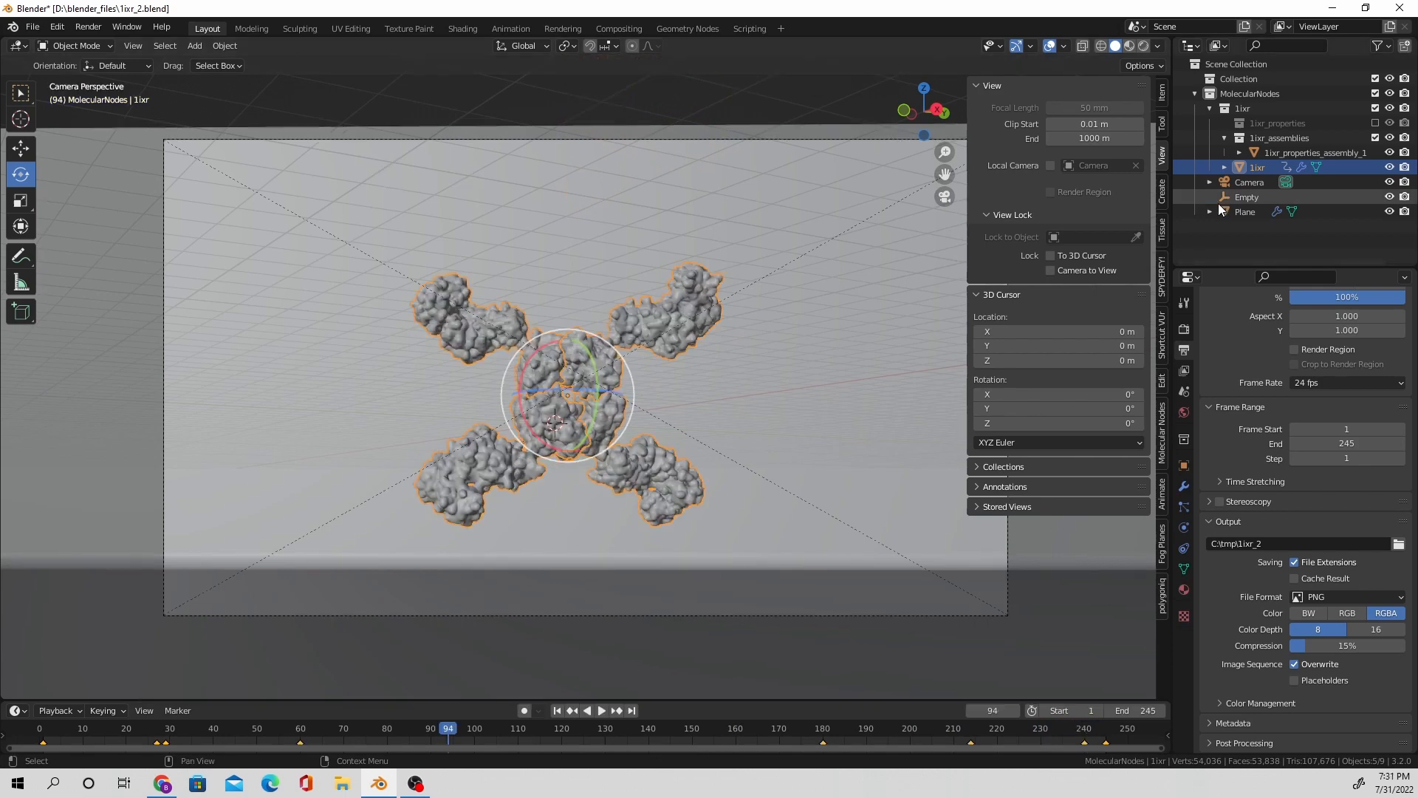
{"action": "left_click", "coordinate": [1249, 181]}
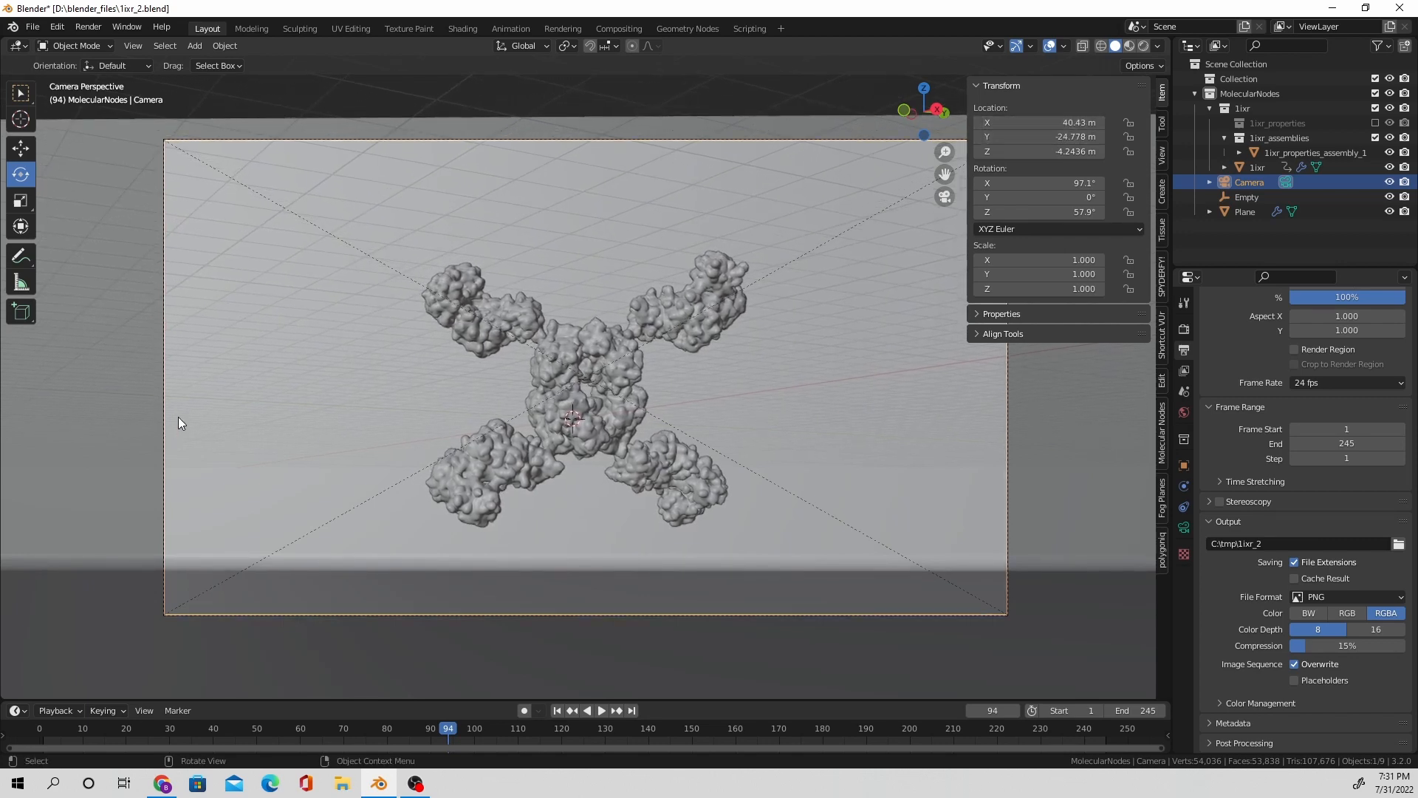
{"action": "left_click", "coordinate": [88, 26]}
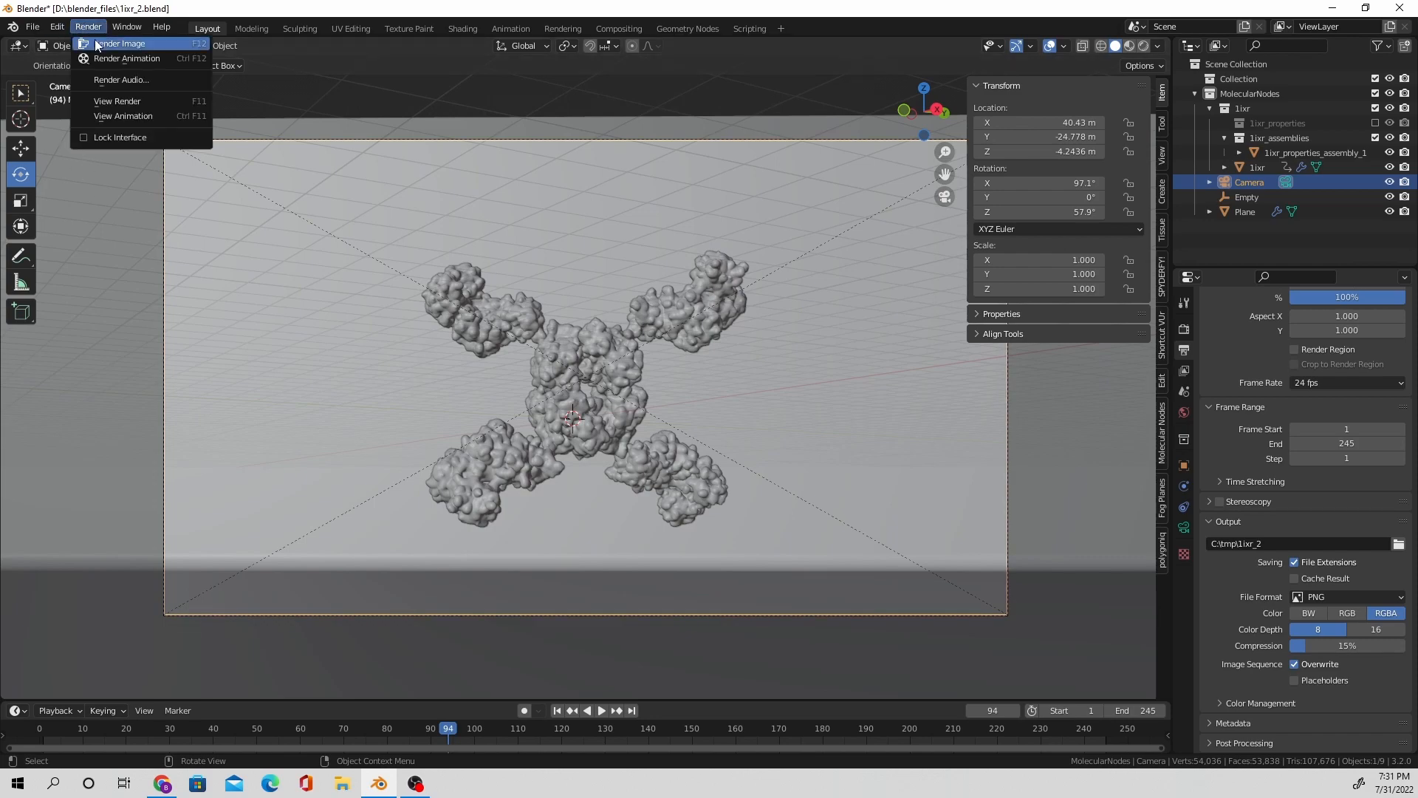
{"action": "left_click", "coordinate": [120, 43]}
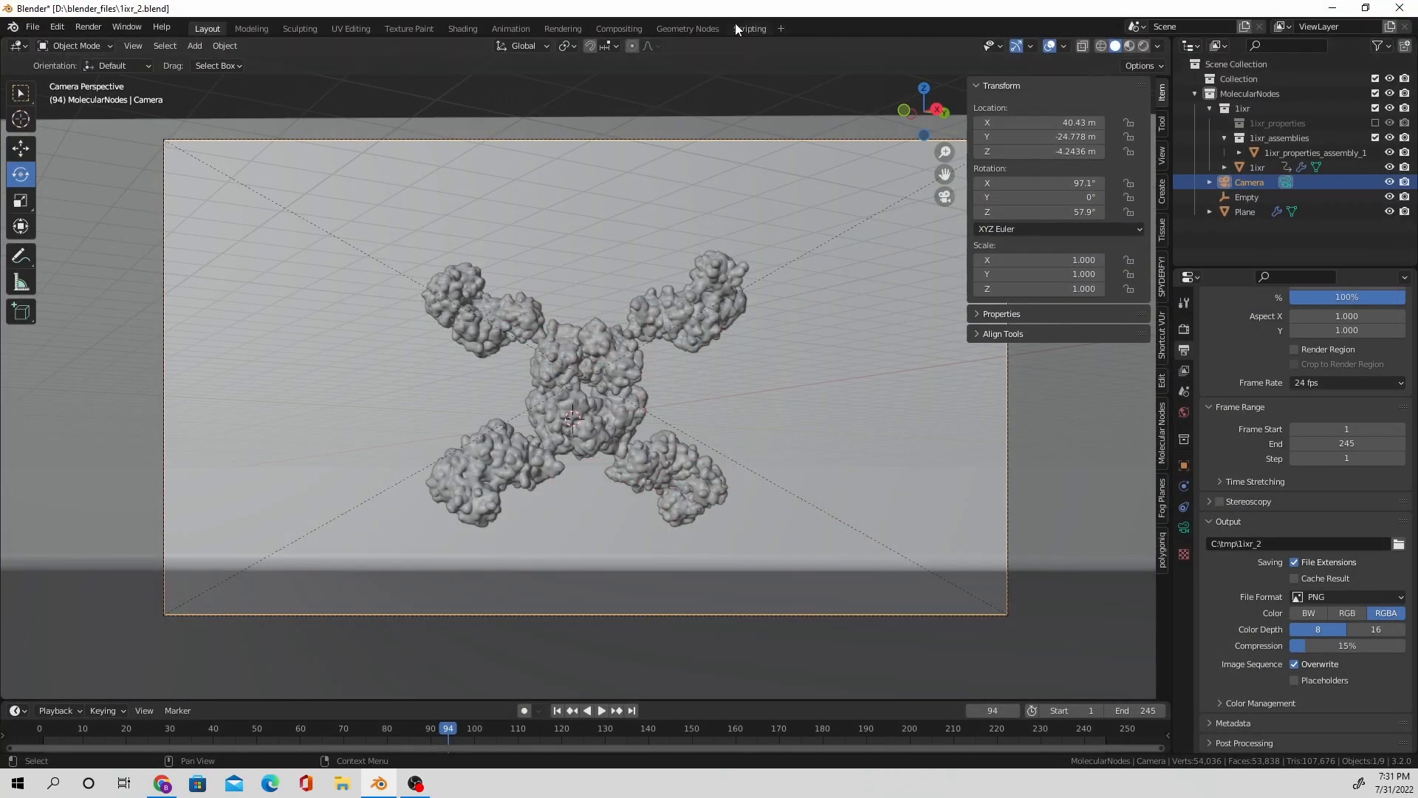
Step: In Geometry Nodes, open the 1ixr chain colour picker and enter the Coolors hex code
{"action": "left_click", "coordinate": [687, 28]}
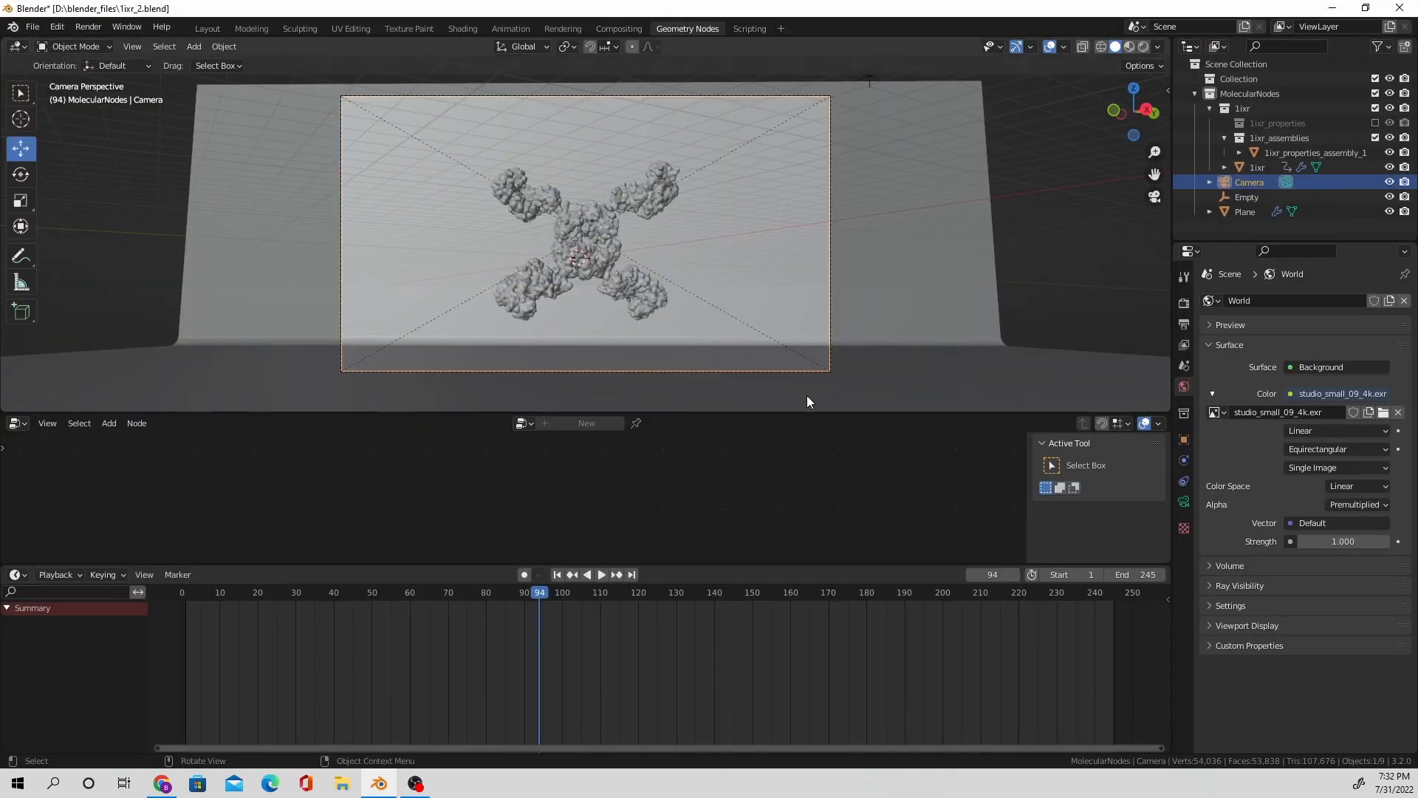
{"action": "left_click", "coordinate": [1256, 167]}
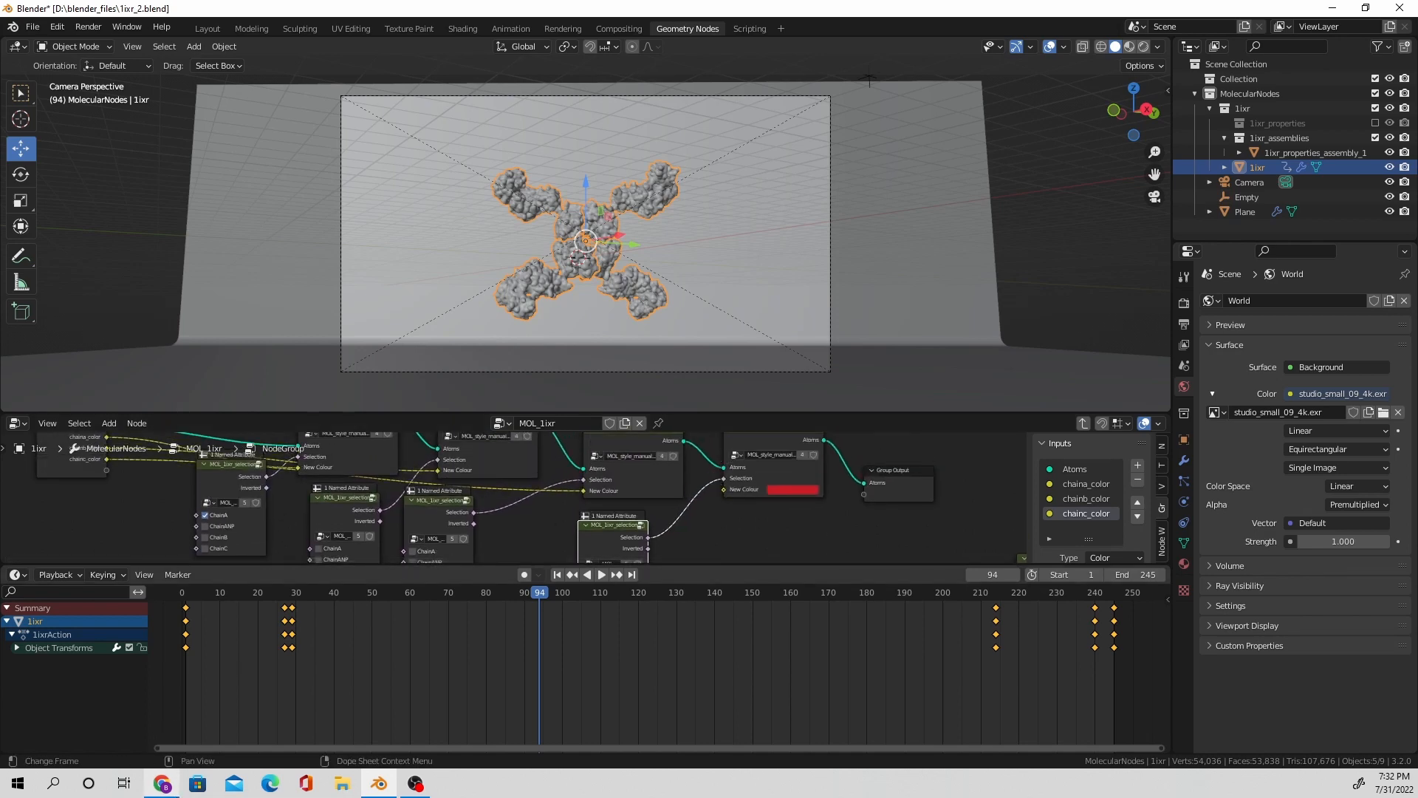
{"action": "left_click", "coordinate": [162, 783]}
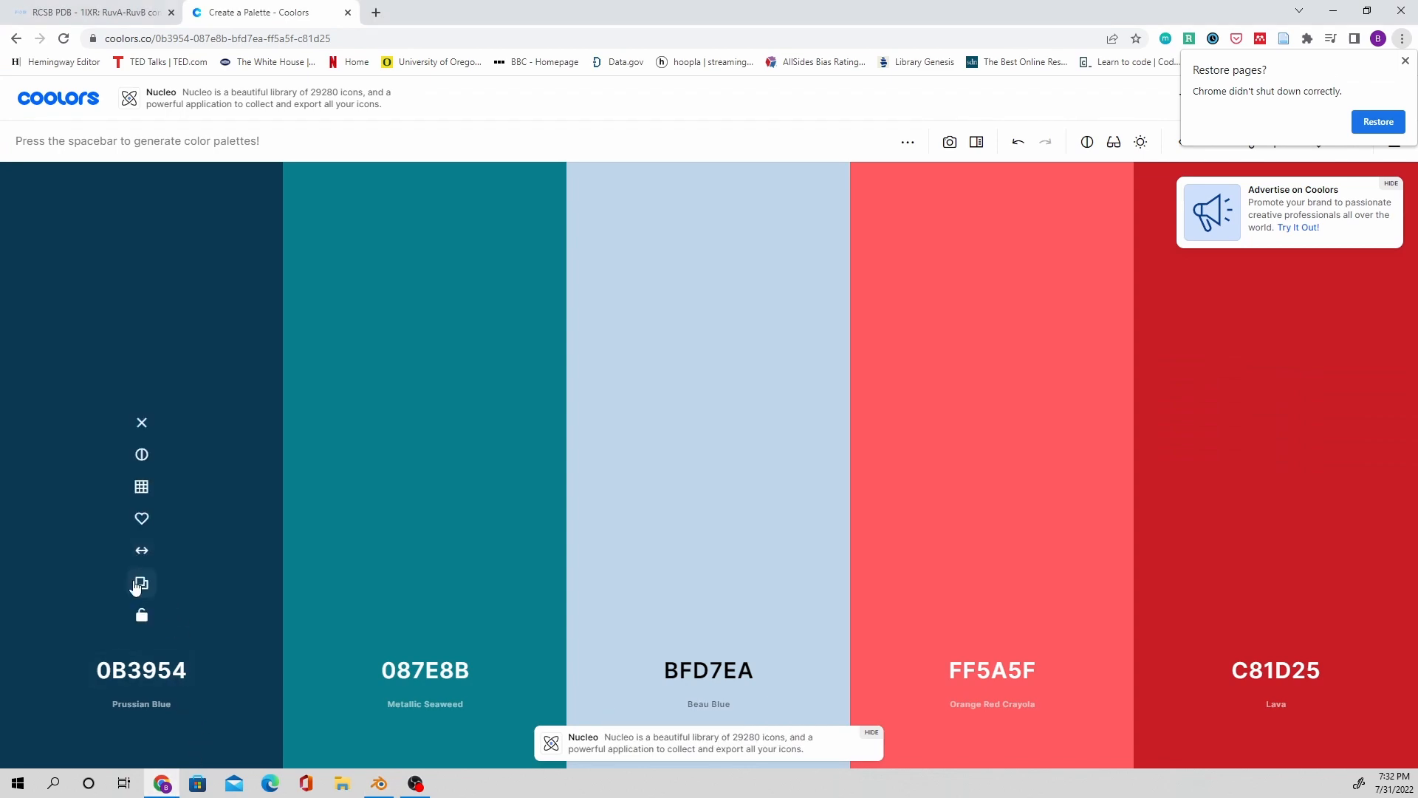
{"action": "left_click", "coordinate": [379, 783]}
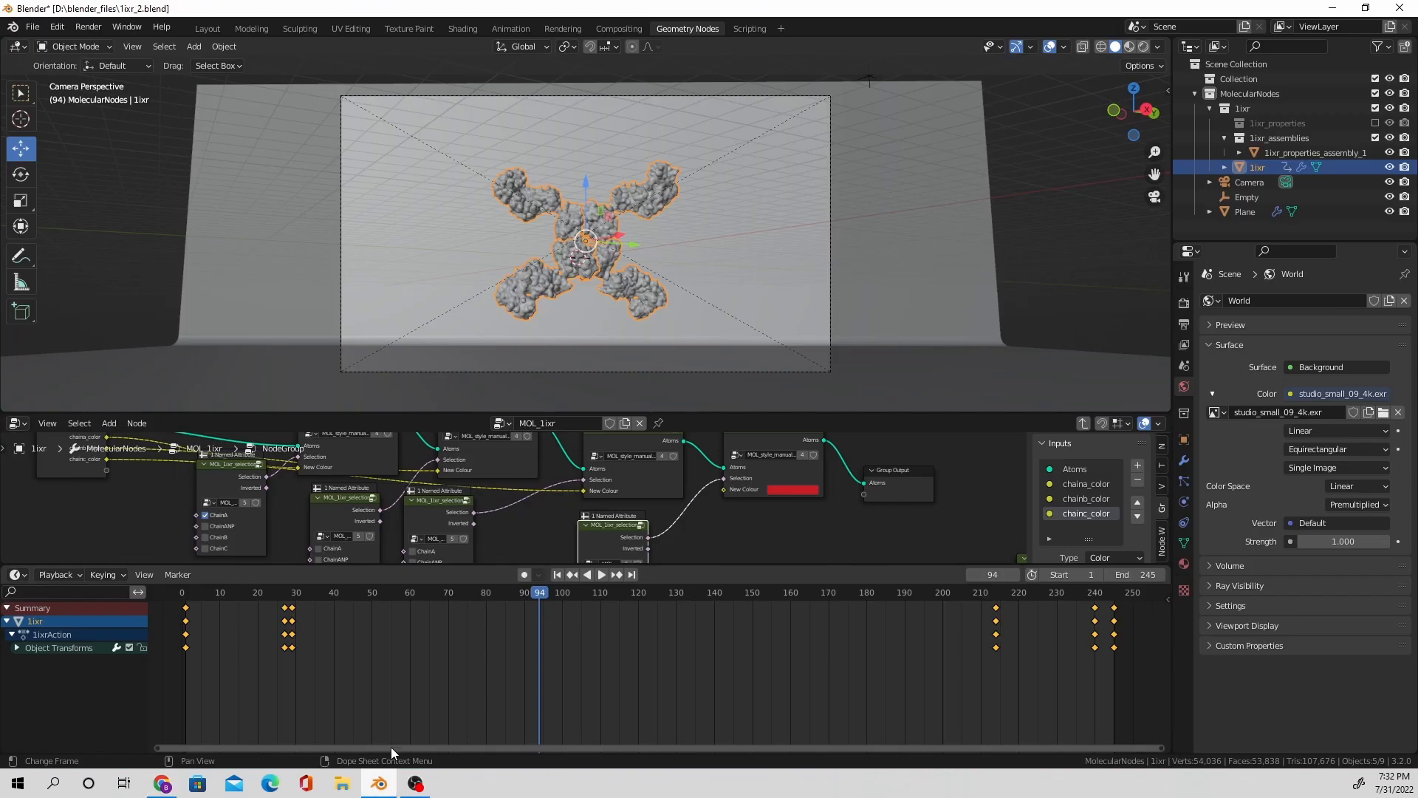
{"action": "left_click", "coordinate": [793, 489]}
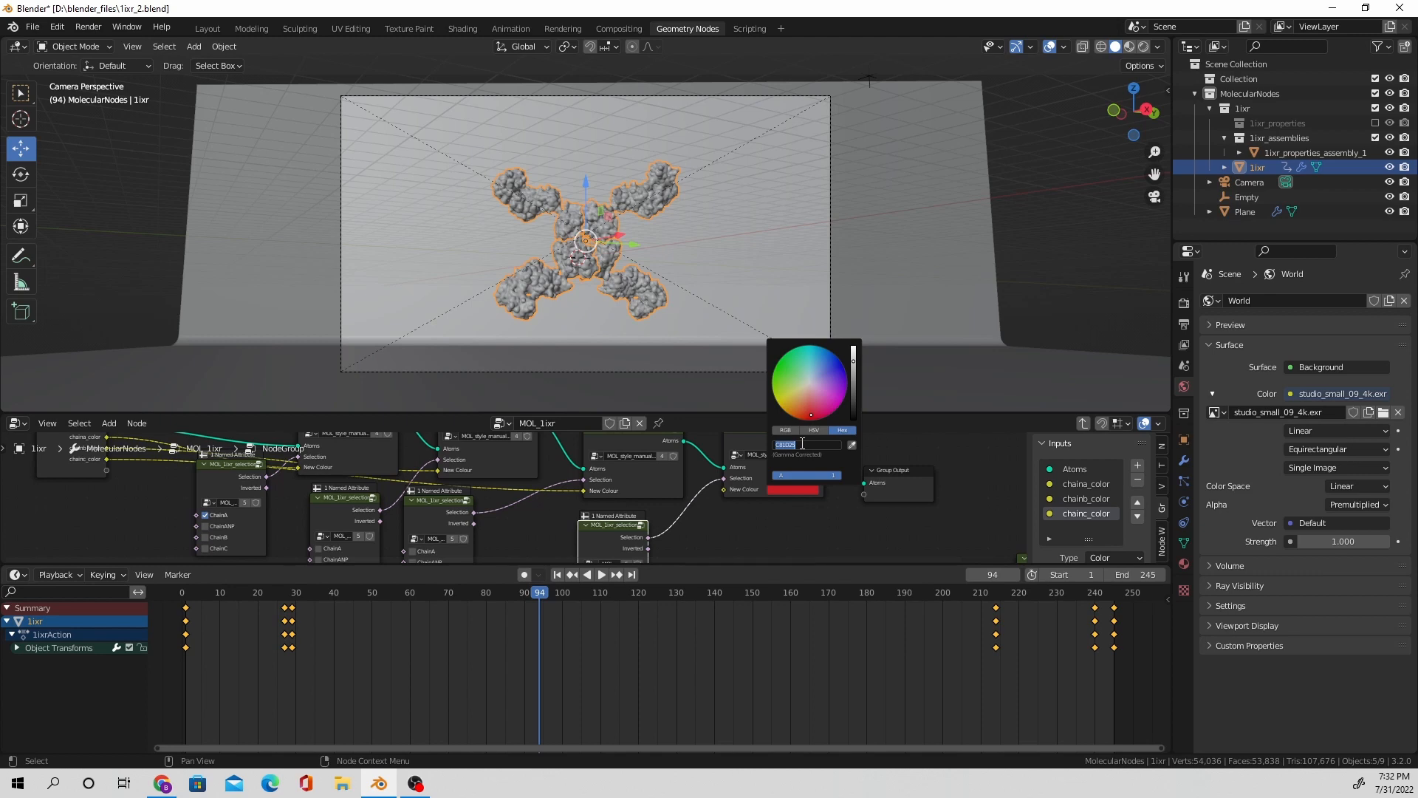
{"action": "left_click", "coordinate": [106, 475]}
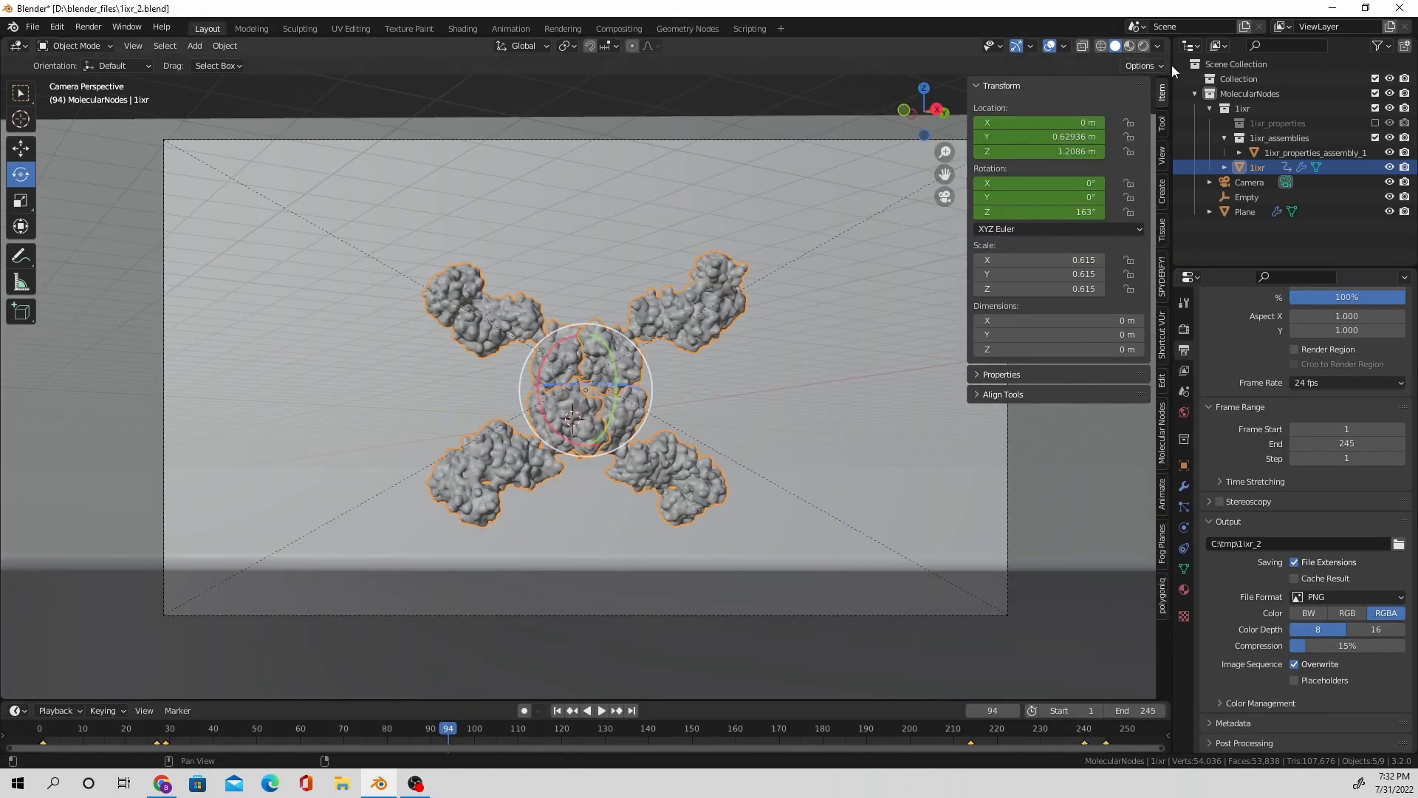
Step: Render a still of frame 94 with F12, then close the render window
{"action": "left_click", "coordinate": [88, 26]}
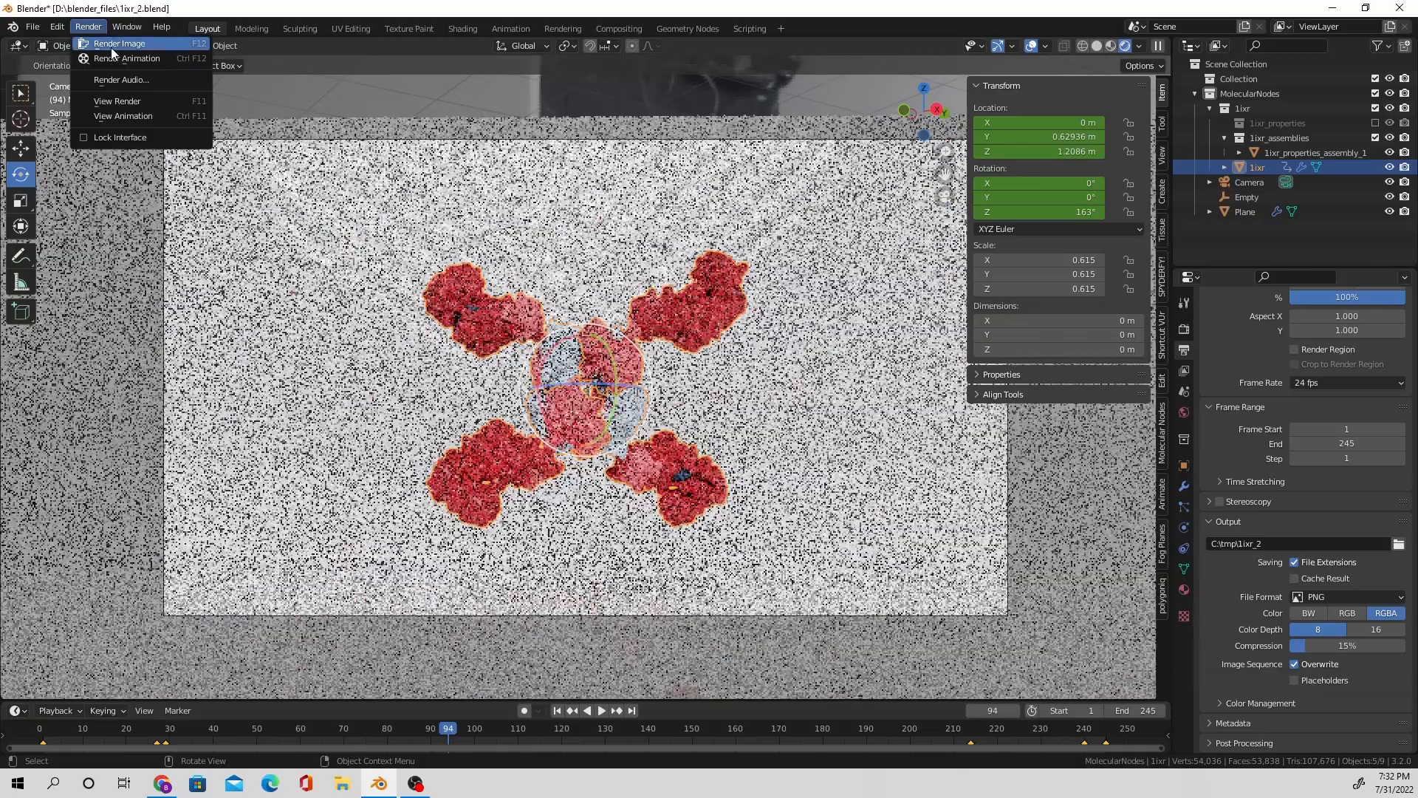
{"action": "left_click", "coordinate": [118, 44]}
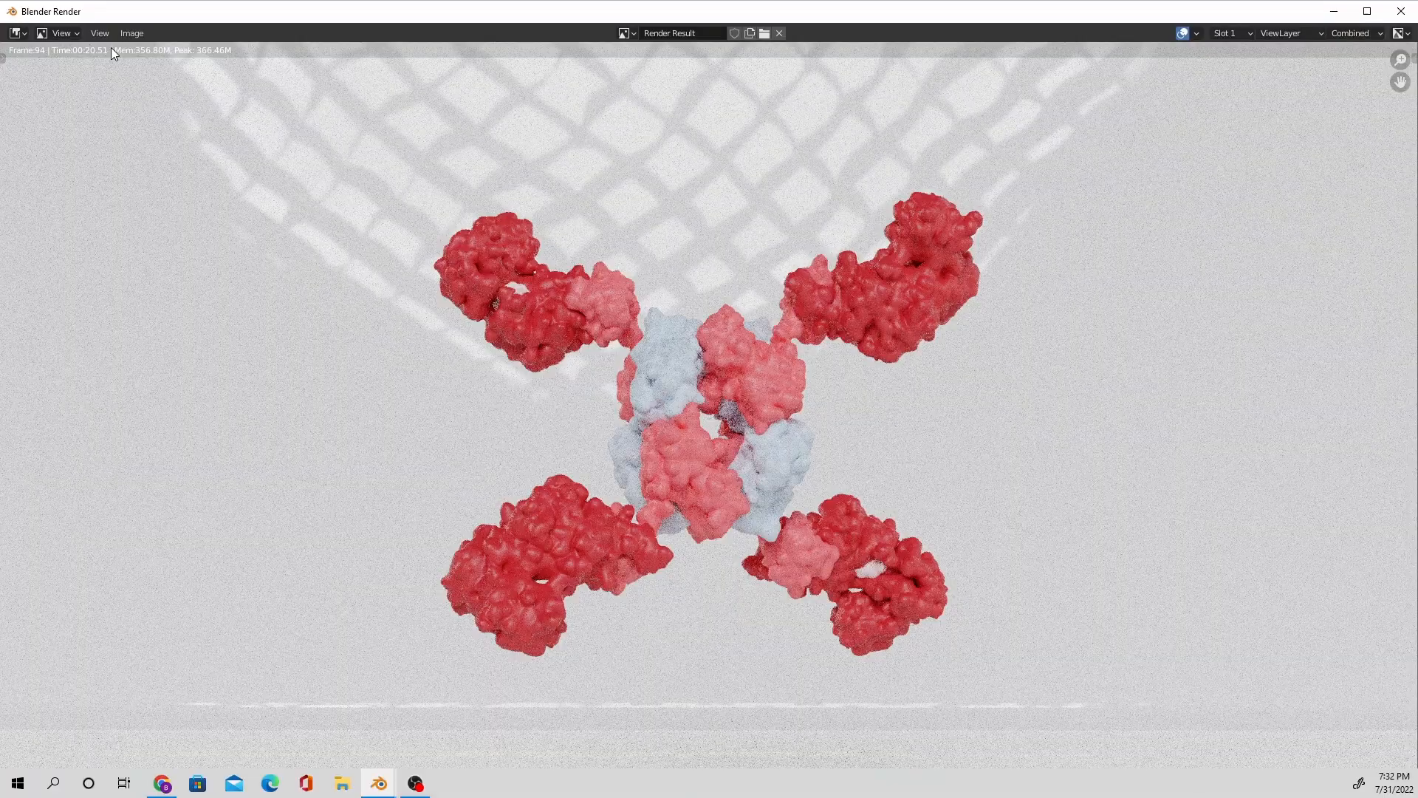
{"action": "left_click", "coordinate": [131, 33]}
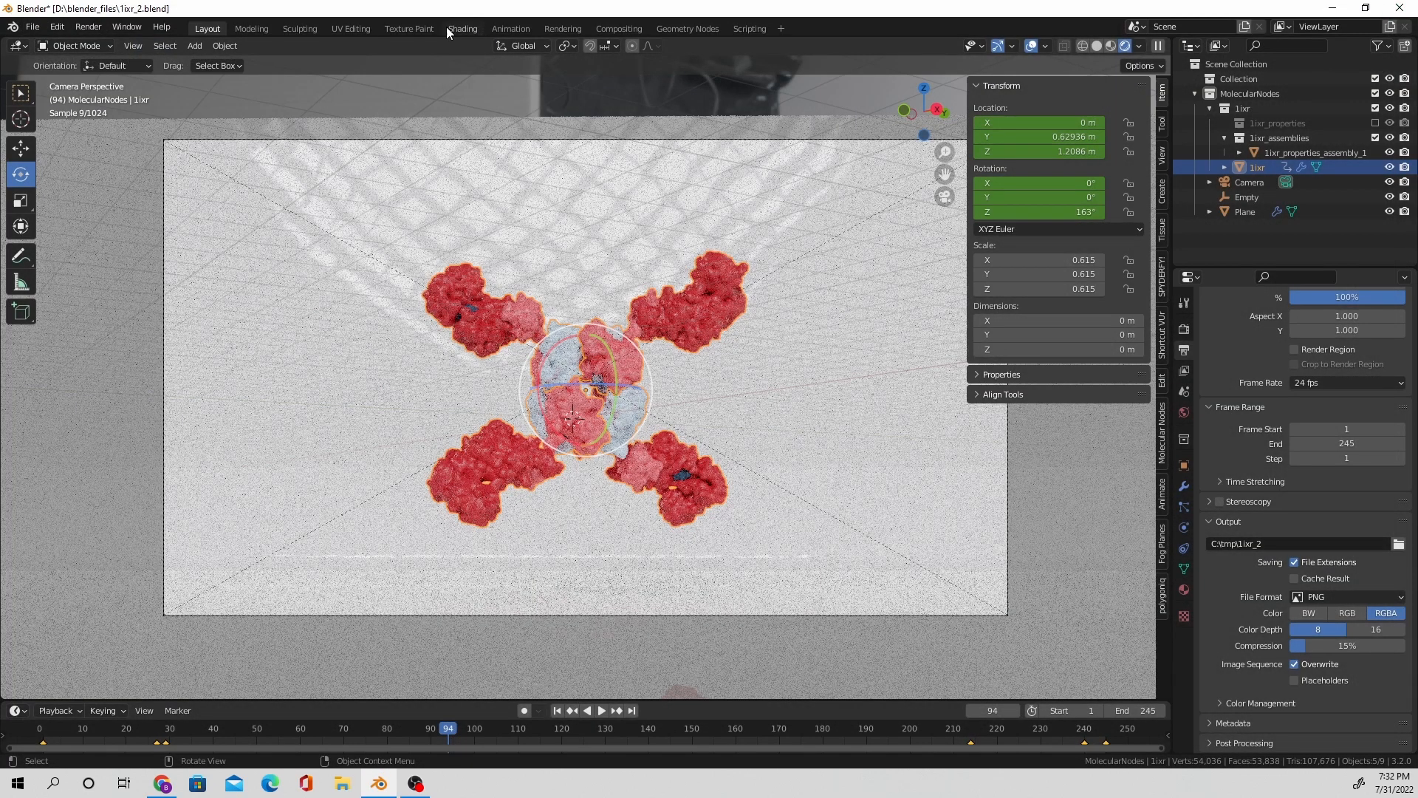
Step: In Shading, load studio_small_08_4k.exr as the world environment image
{"action": "left_click", "coordinate": [462, 28]}
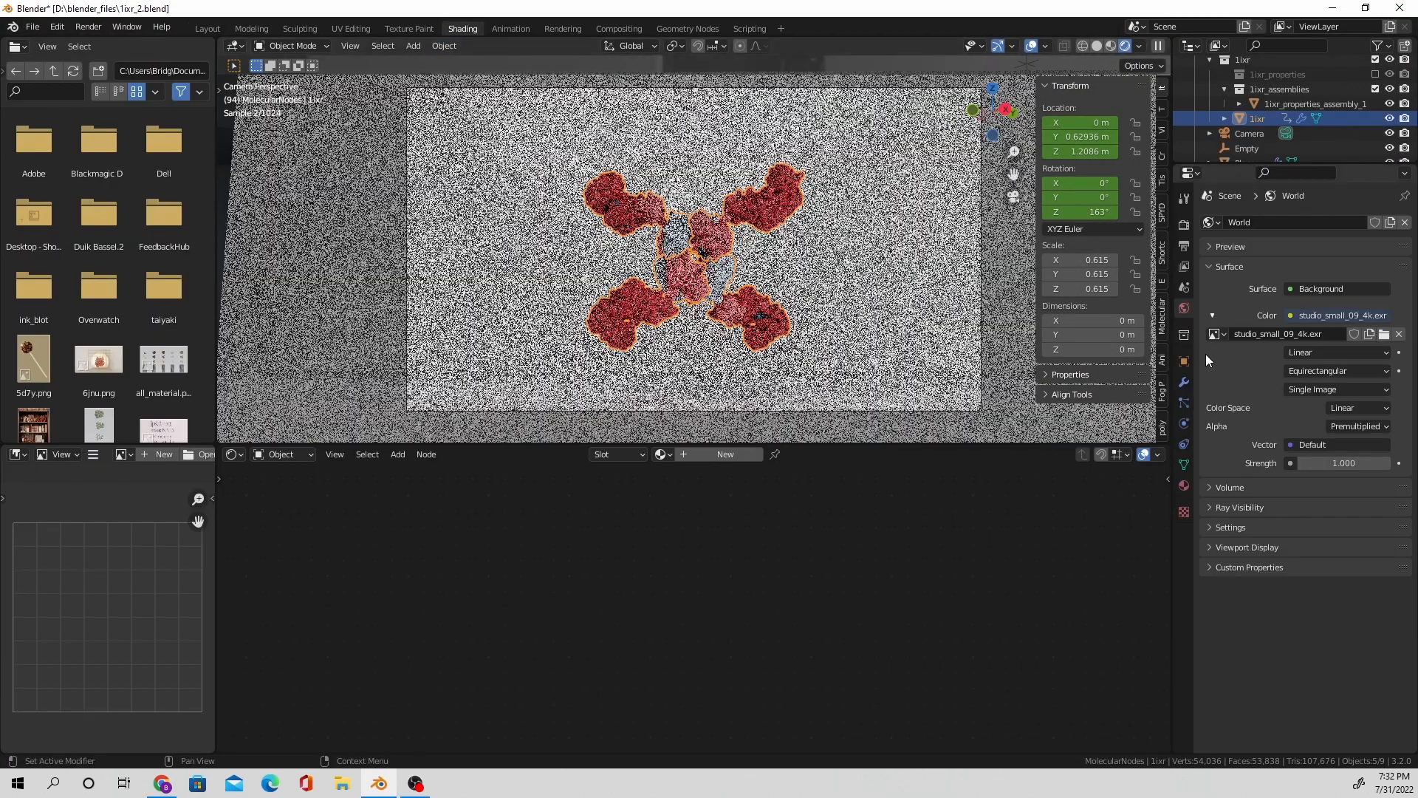
{"action": "left_click", "coordinate": [1302, 315]}
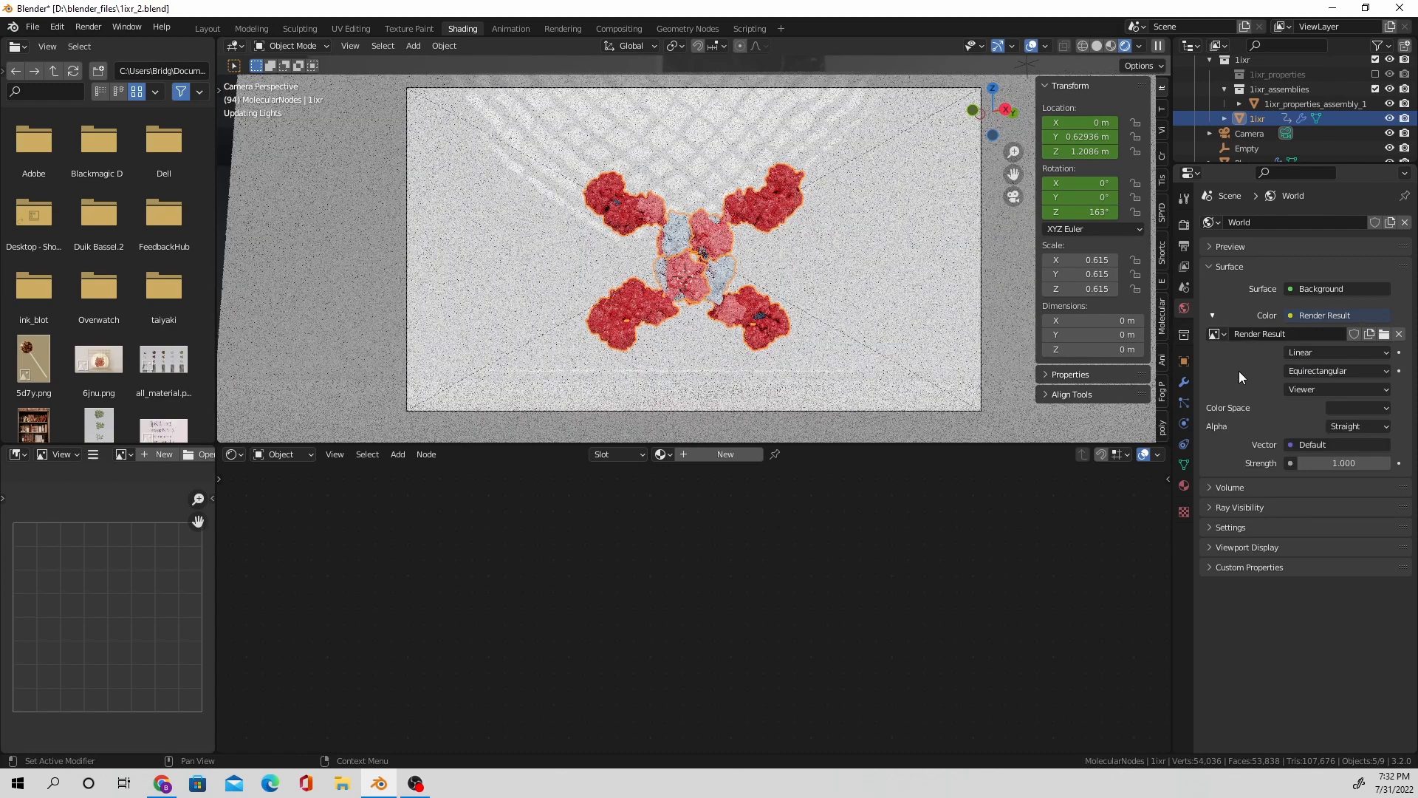
{"action": "left_click", "coordinate": [1384, 337]}
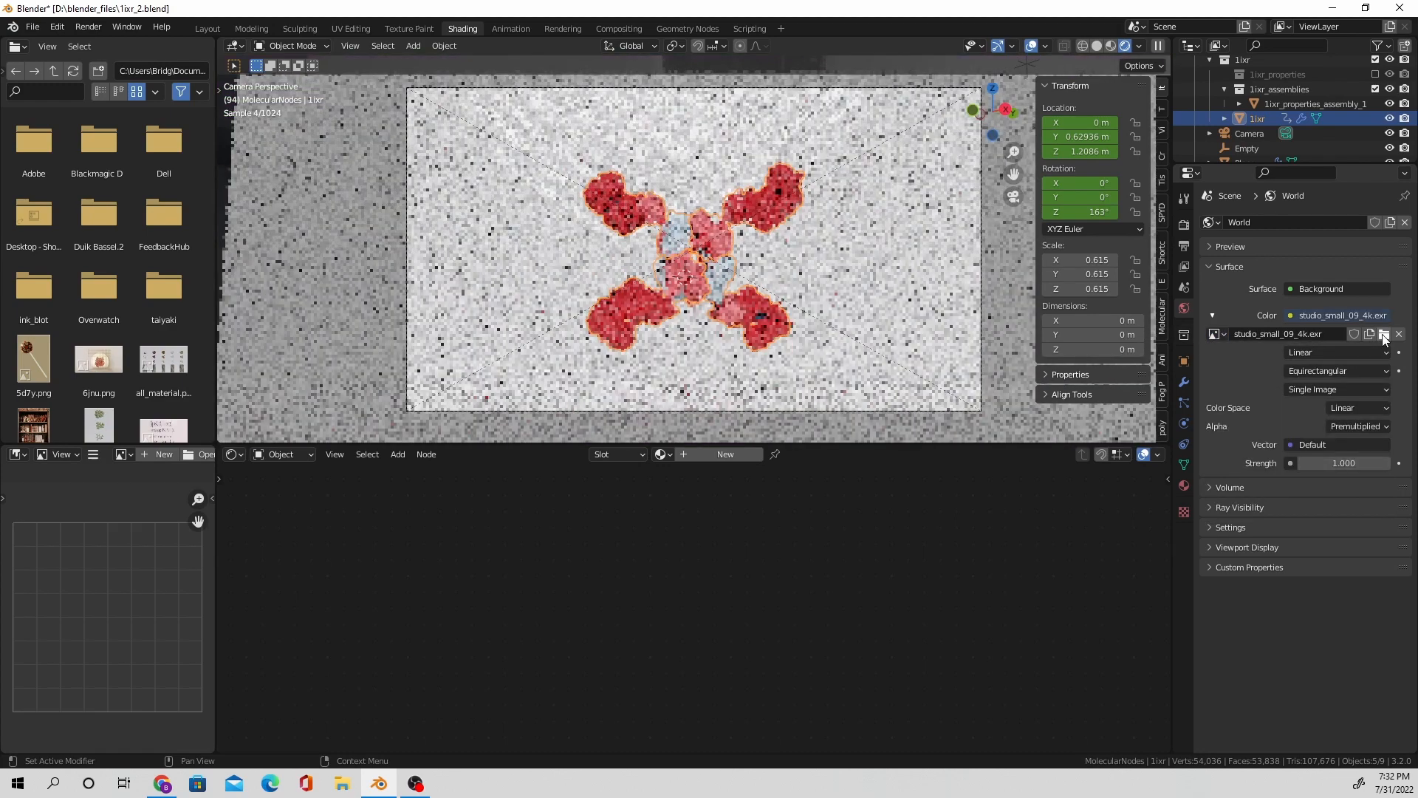
{"action": "left_click", "coordinate": [1371, 334]}
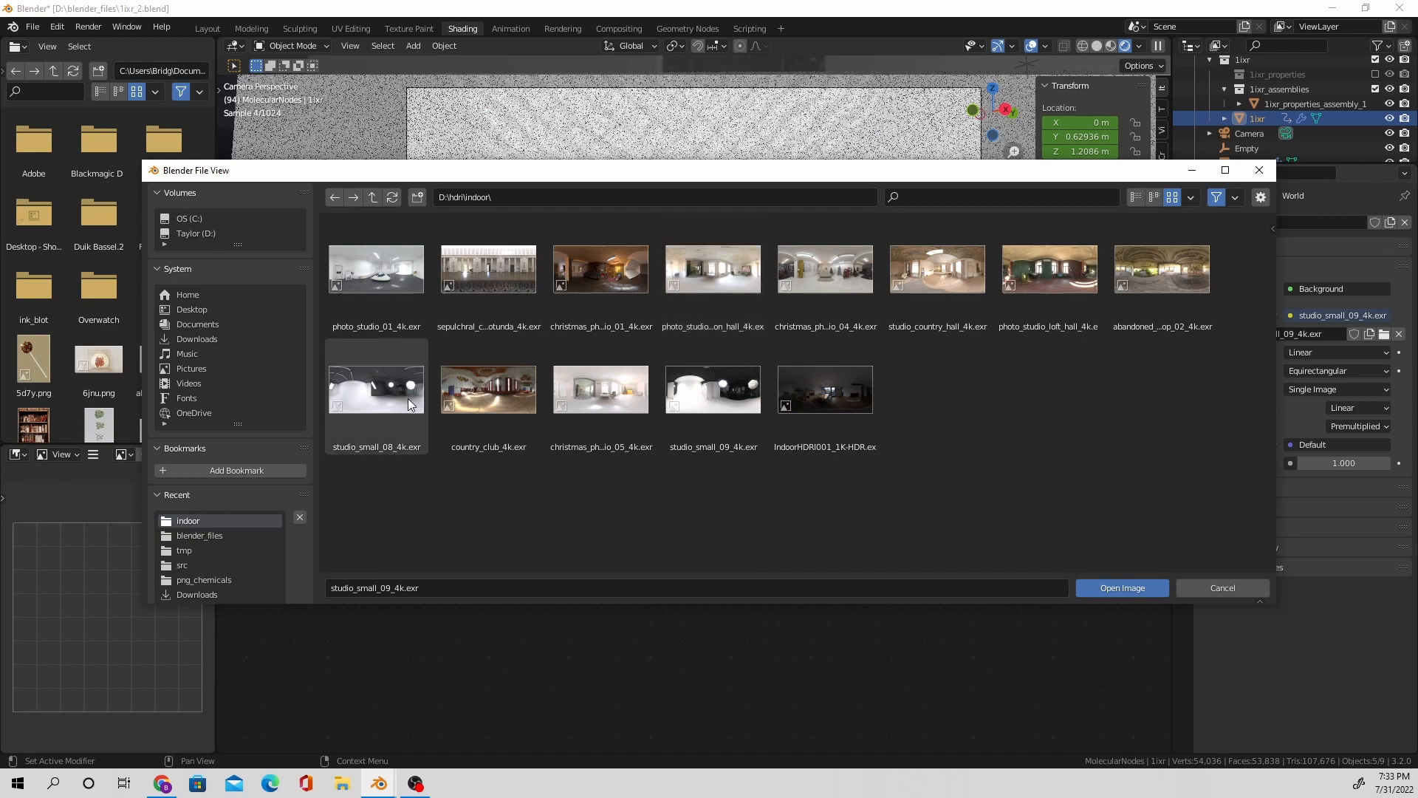
{"action": "left_click", "coordinate": [1121, 588]}
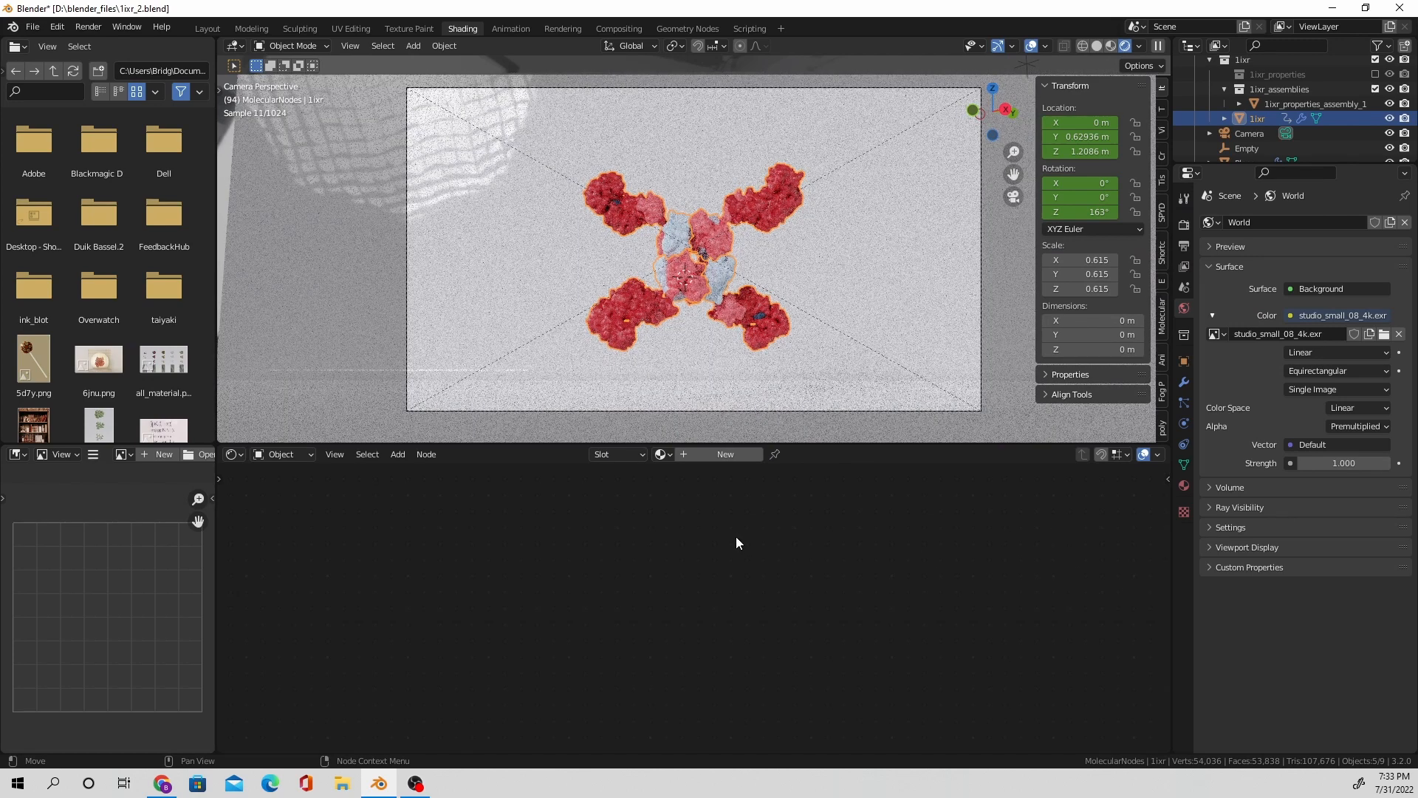
Step: Switch the Shader Editor from Object to World and render the current frame
{"action": "left_click", "coordinate": [282, 454]}
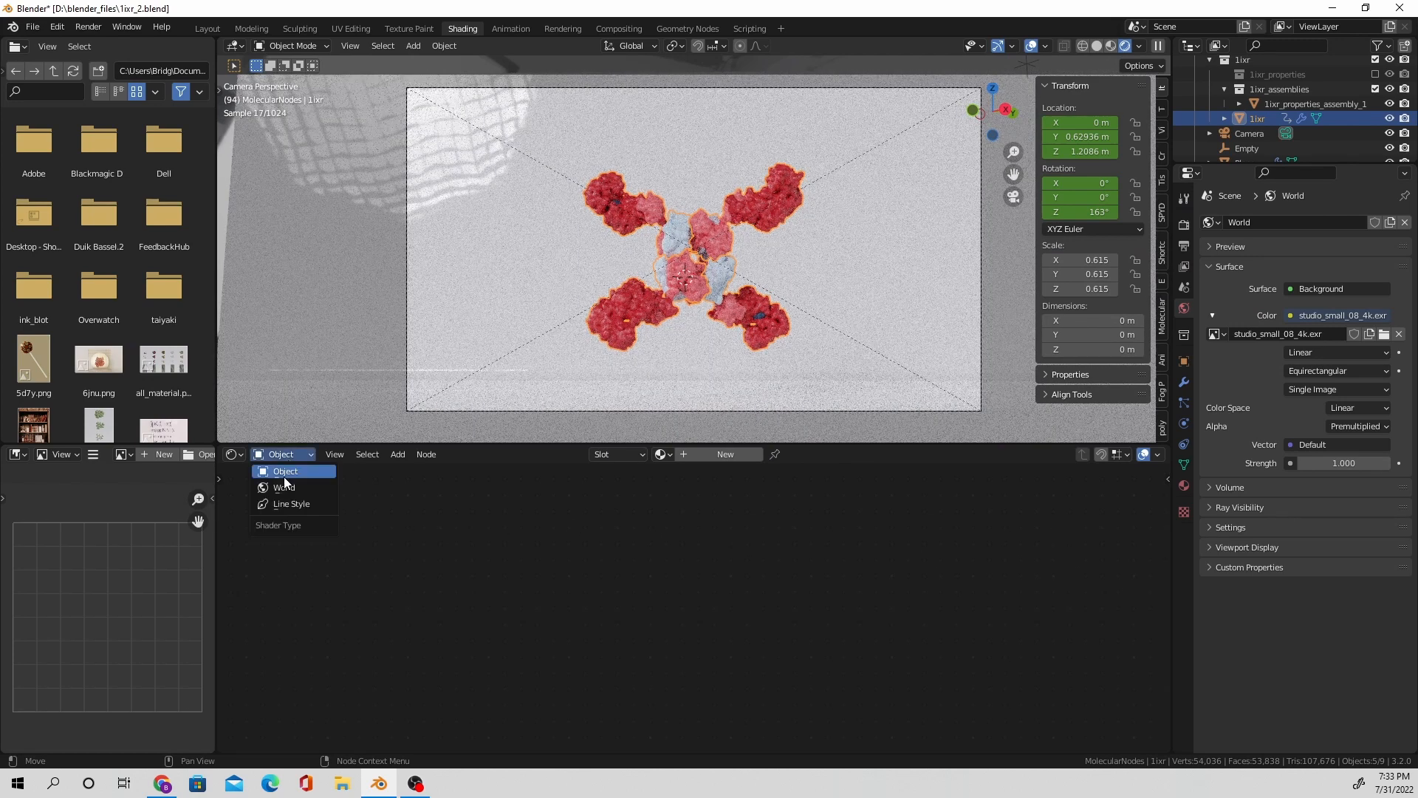
{"action": "left_click", "coordinate": [283, 487]}
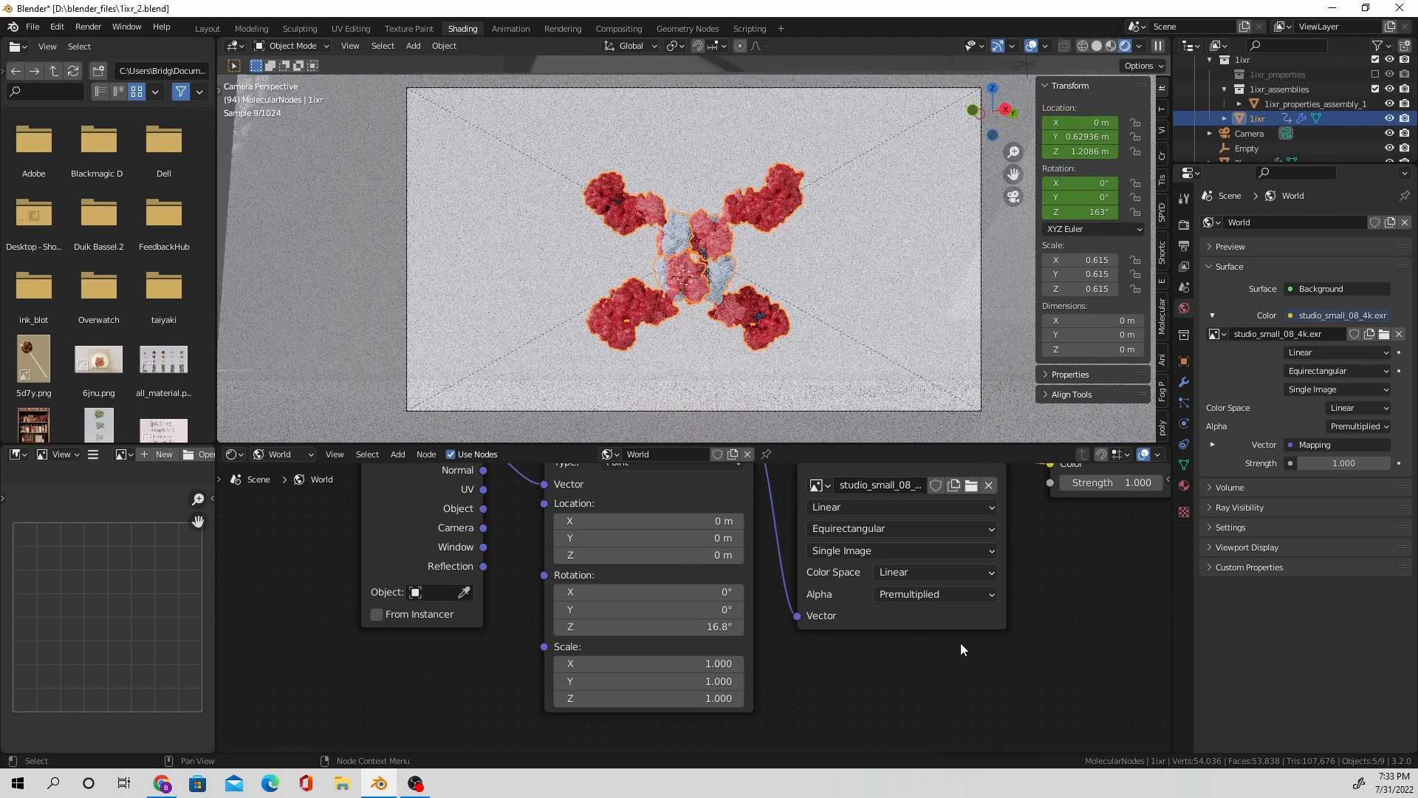
{"action": "left_click", "coordinate": [88, 26]}
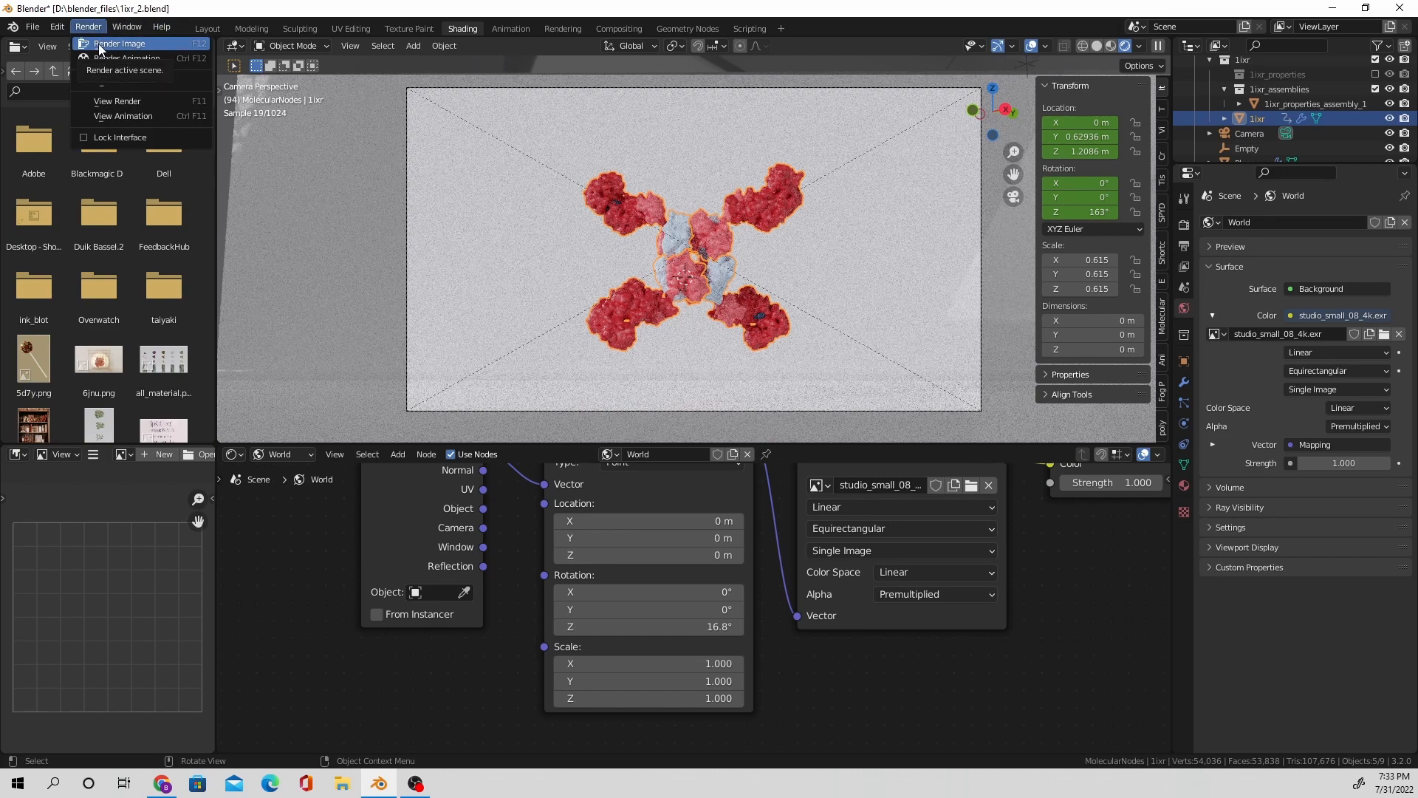
{"action": "left_click", "coordinate": [121, 44]}
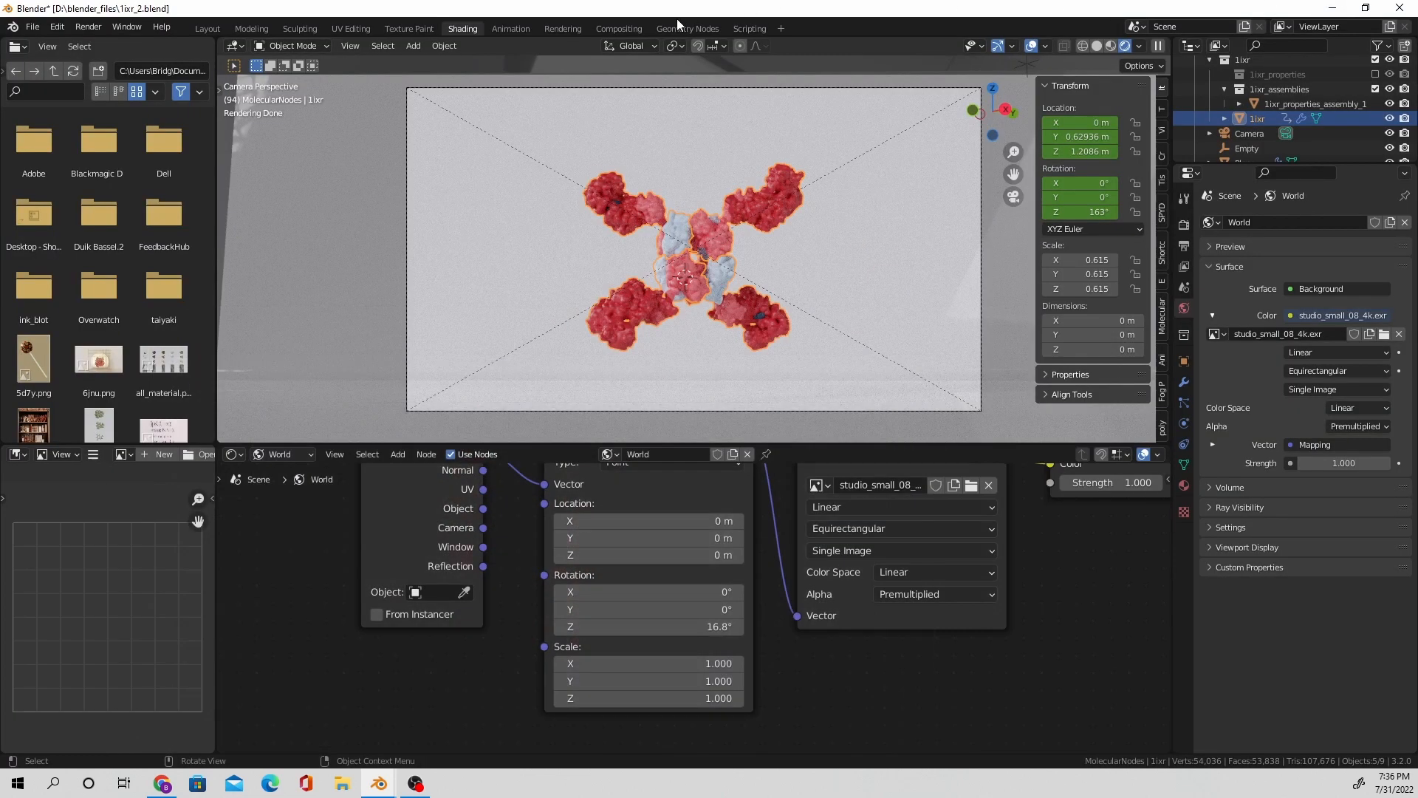
Step: Enable the compositor backdrop and insert a Lens Distortion node before the viewer
{"action": "left_click", "coordinate": [619, 28]}
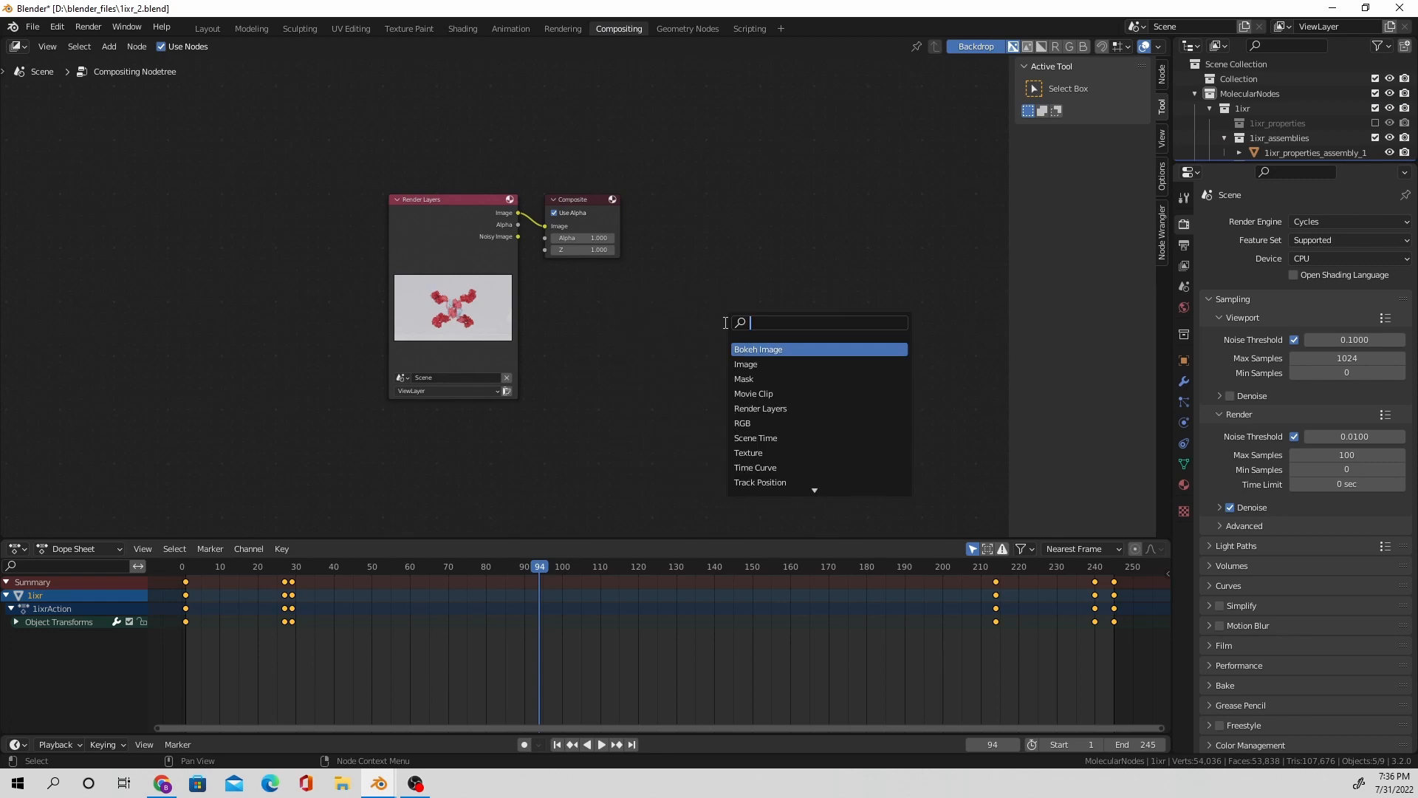
{"action": "left_click", "coordinate": [745, 363]}
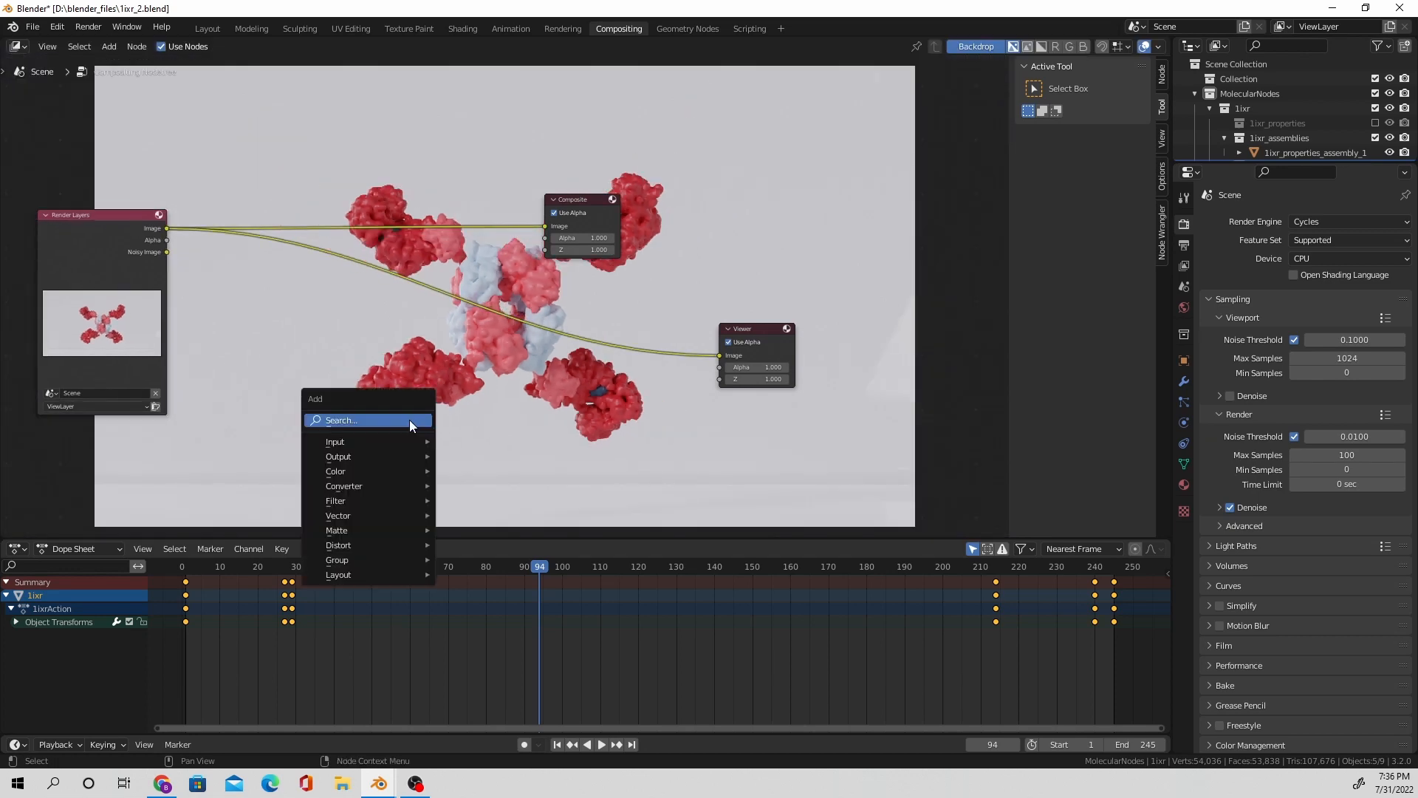
{"action": "type", "text": "lens"}
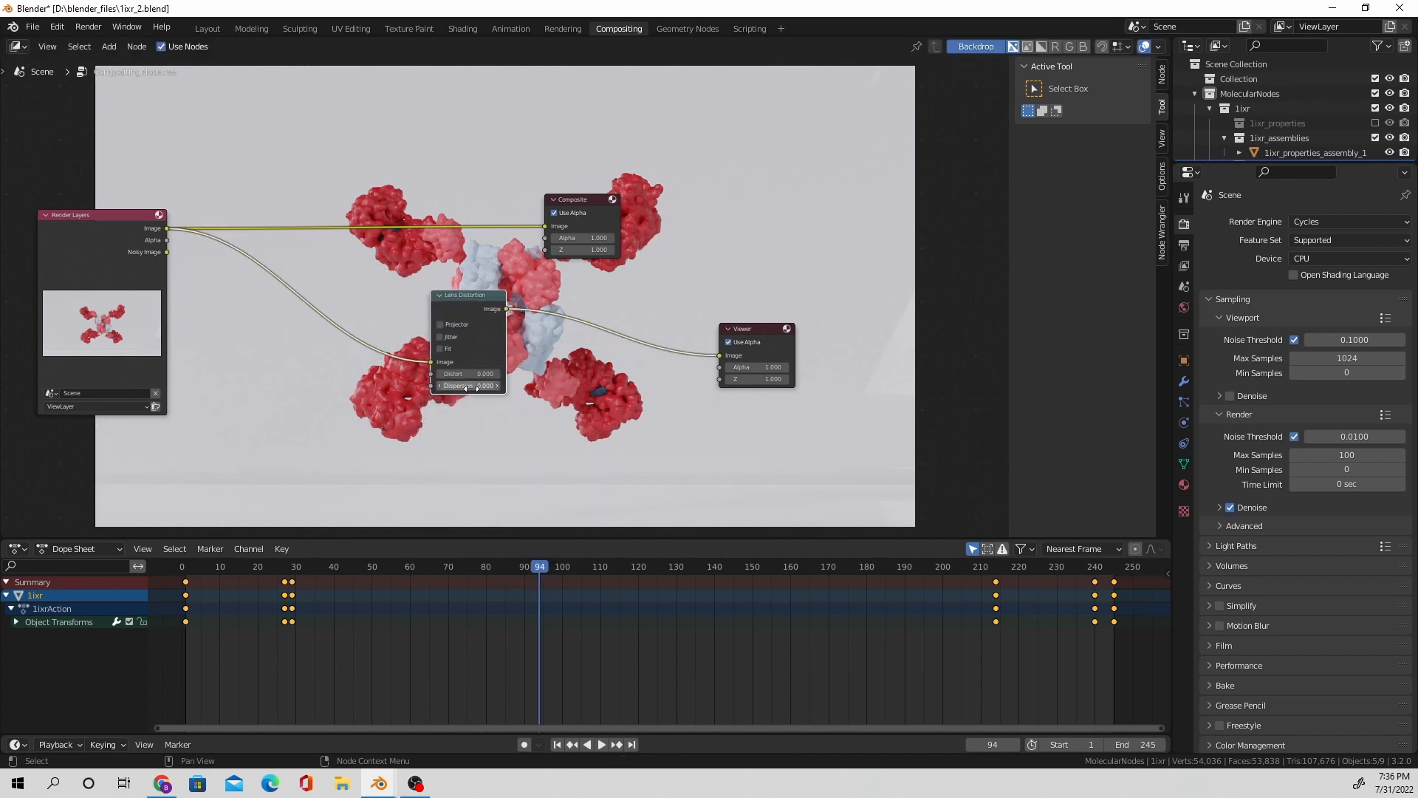
{"action": "left_click_drag", "start_coordinate": [466, 295], "coordinate": [258, 381]}
{"action": "type", "text": "g"}
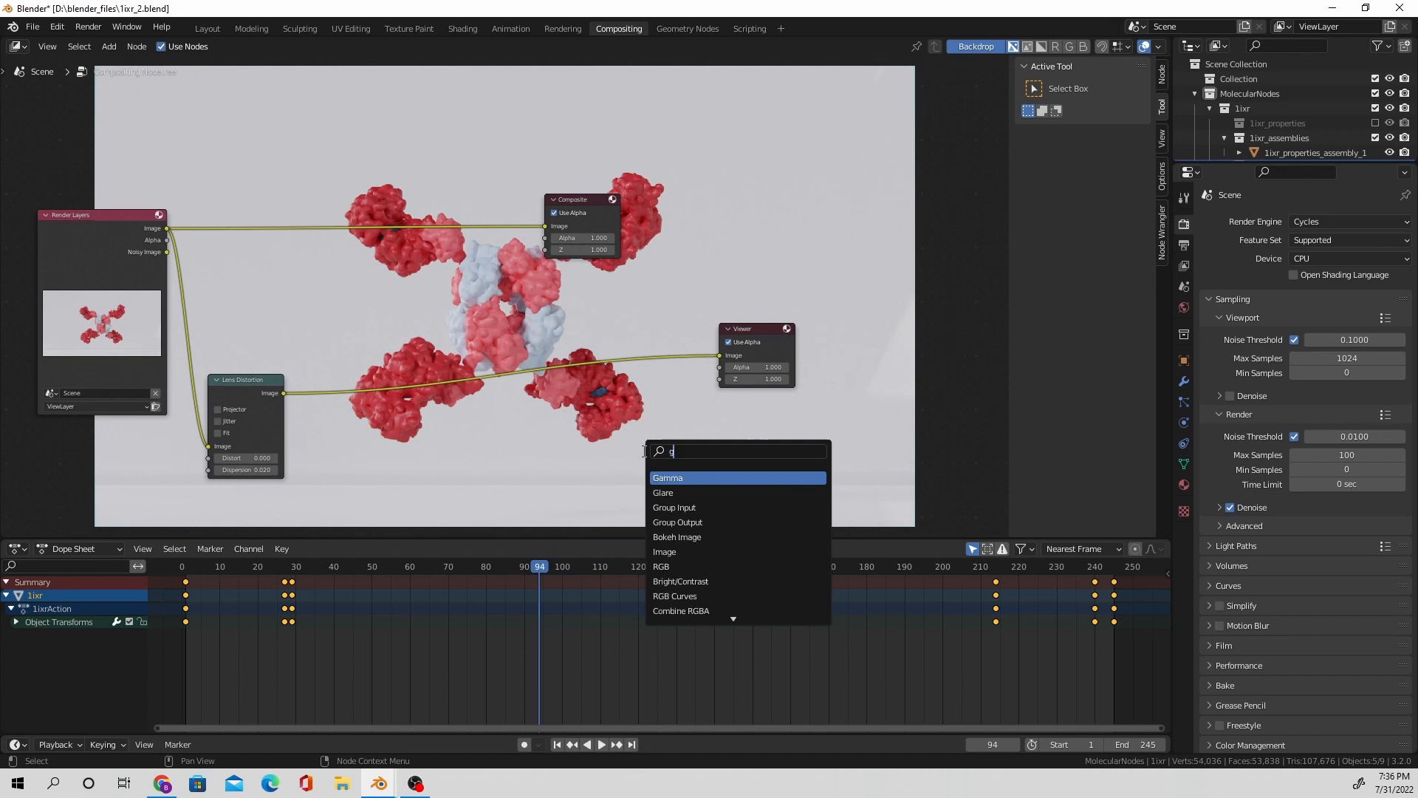
Step: Add a Glare node and a Color Balance node to the compositing tree
{"action": "left_click", "coordinate": [663, 492]}
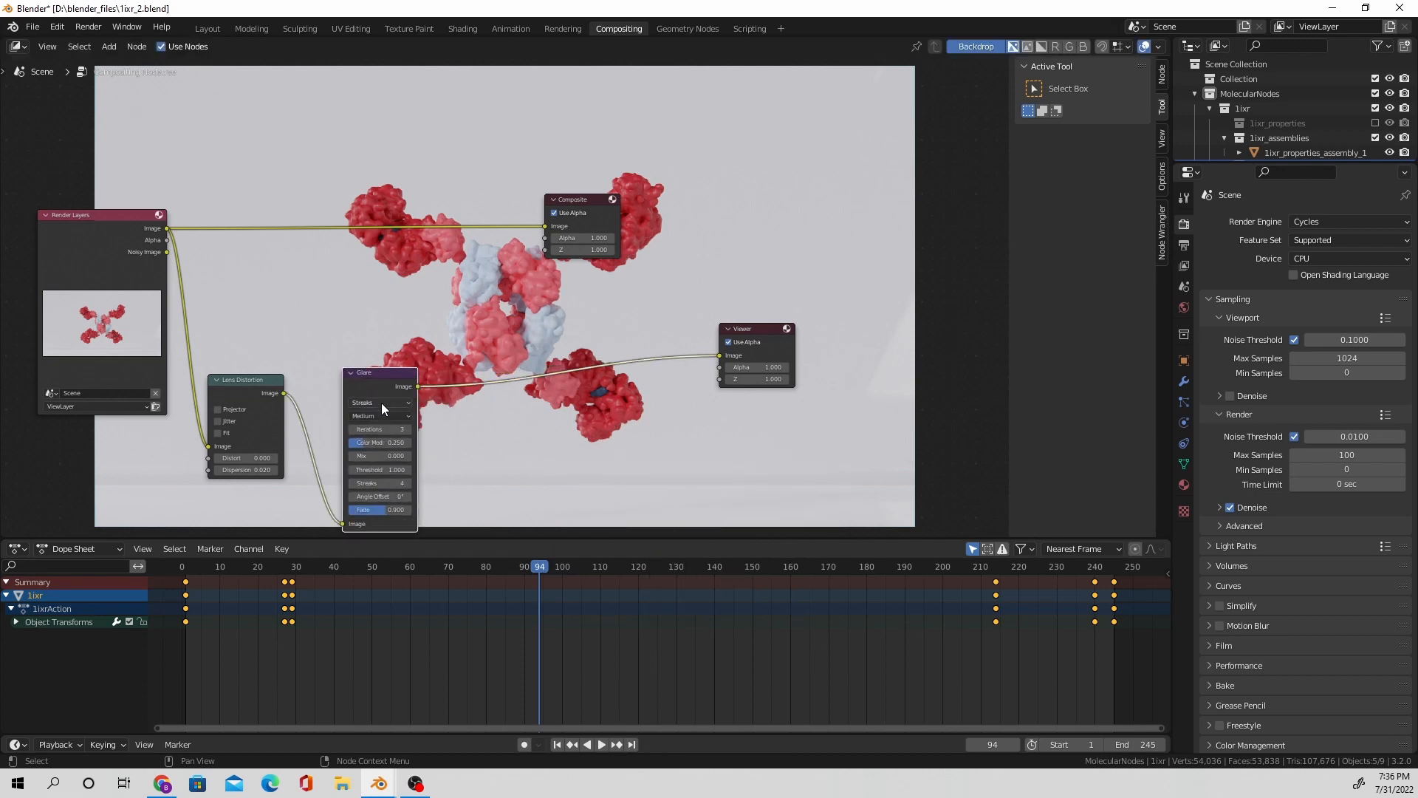
{"action": "left_click", "coordinate": [380, 401]}
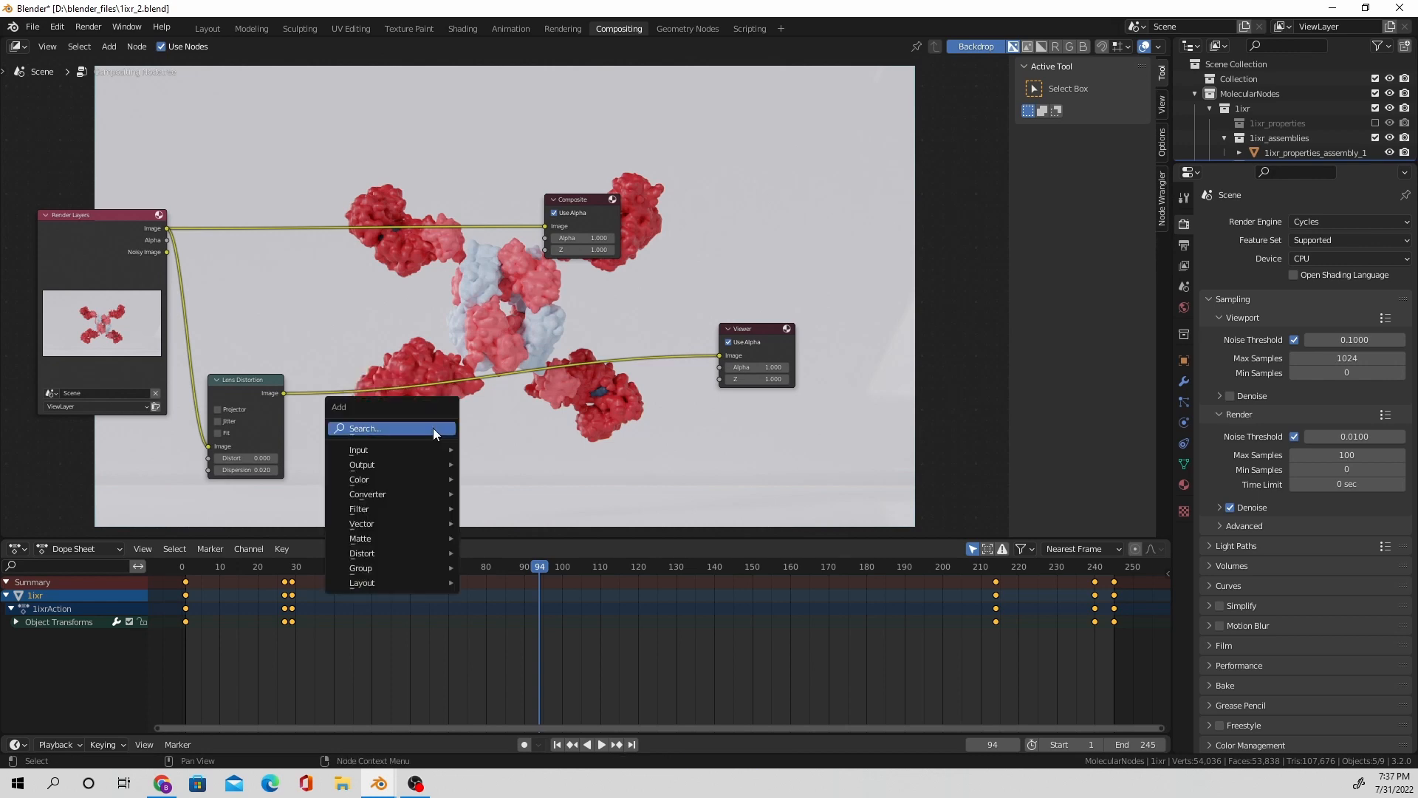
{"action": "type", "text": "color"}
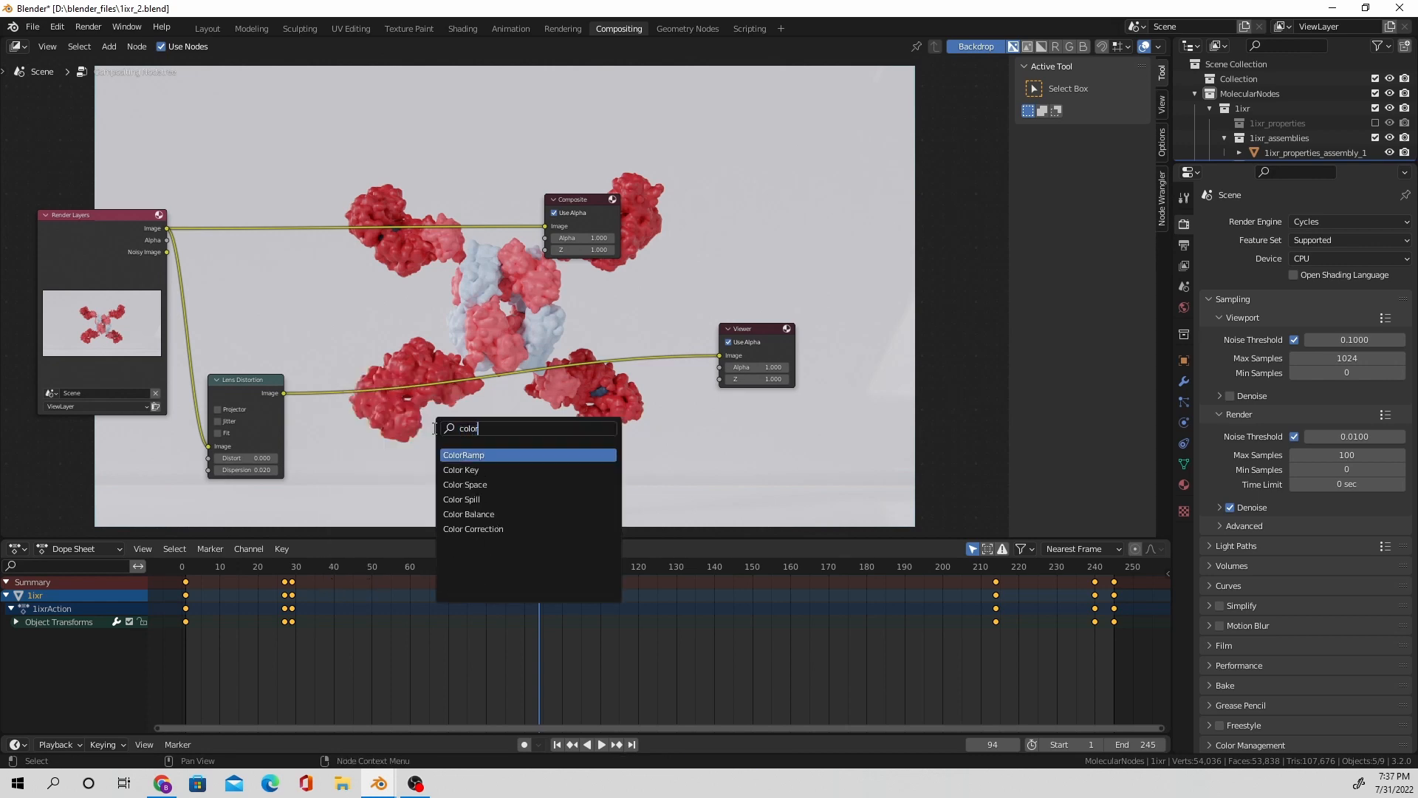
{"action": "left_click", "coordinate": [468, 514]}
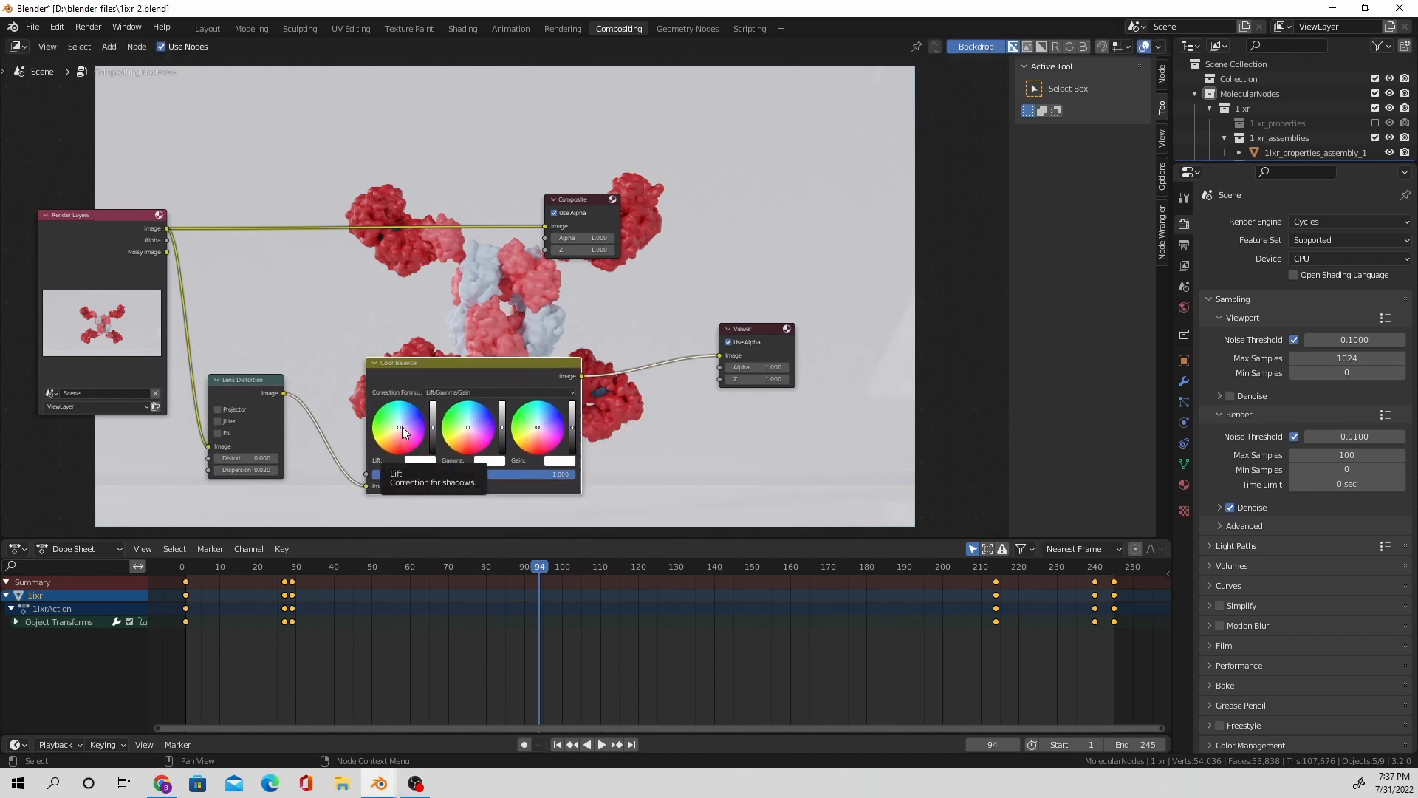
{"action": "mouse_move", "coordinate": [468, 432]}
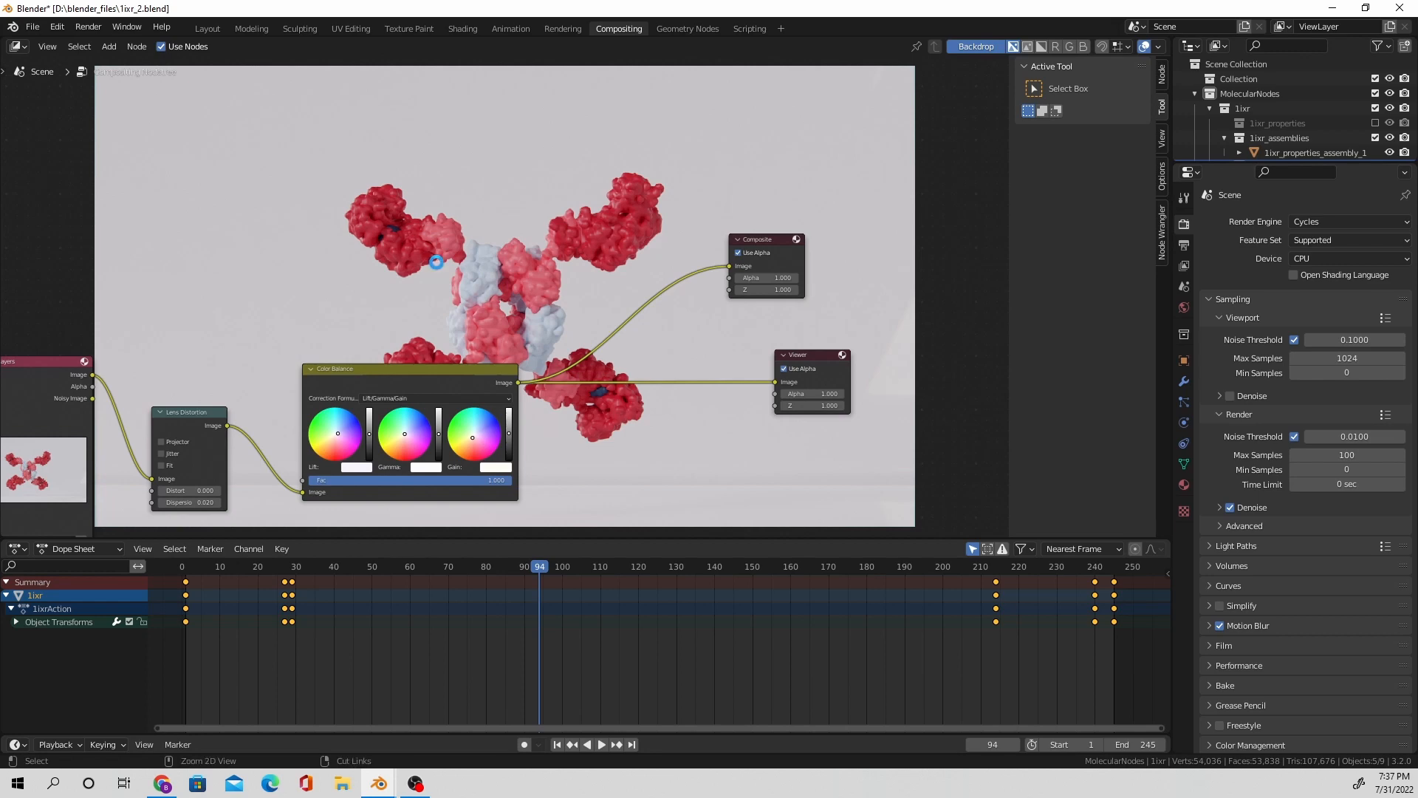
Step: Set the output to PNG frames in C:\tmp\1ixr_2
{"action": "left_click", "coordinate": [1183, 245]}
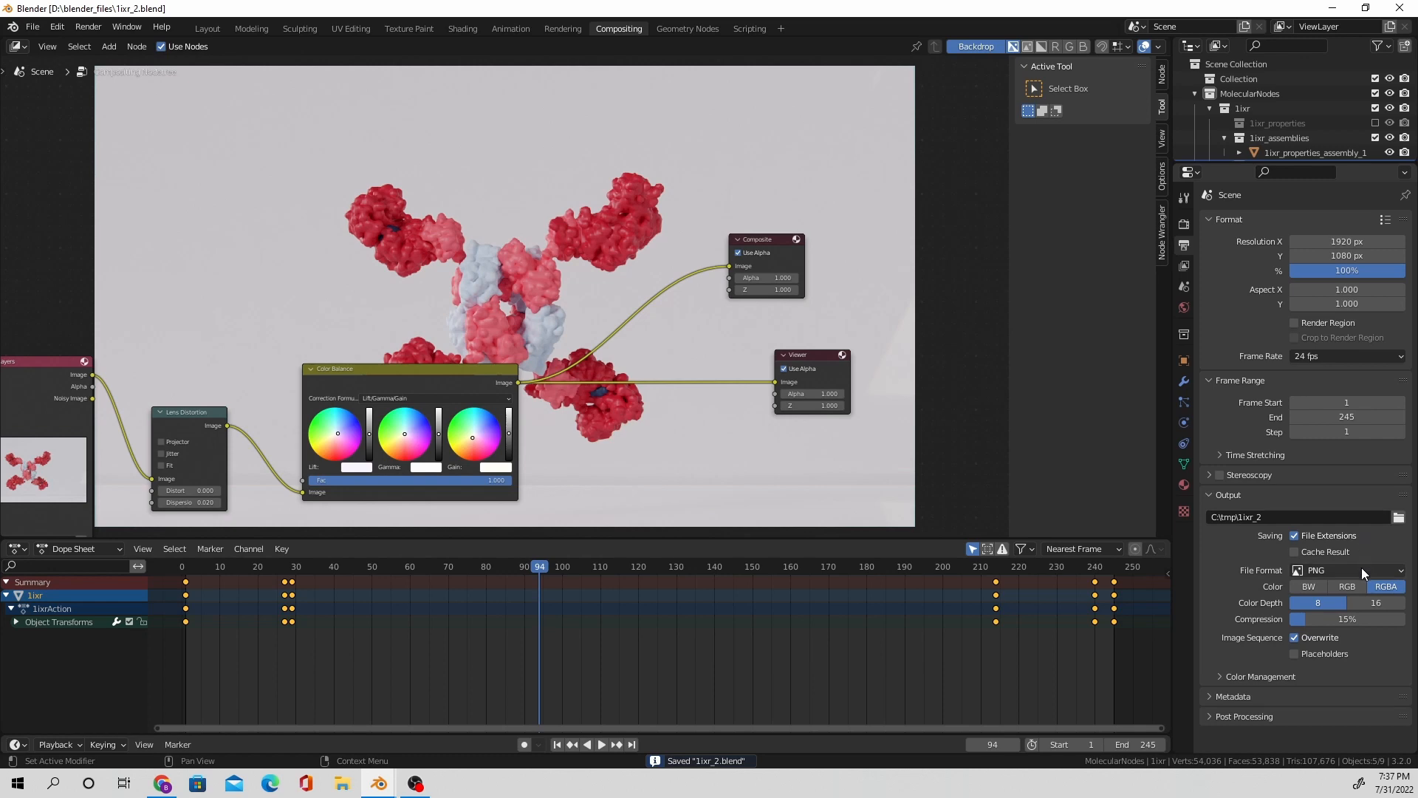
{"action": "left_click", "coordinate": [734, 463]}
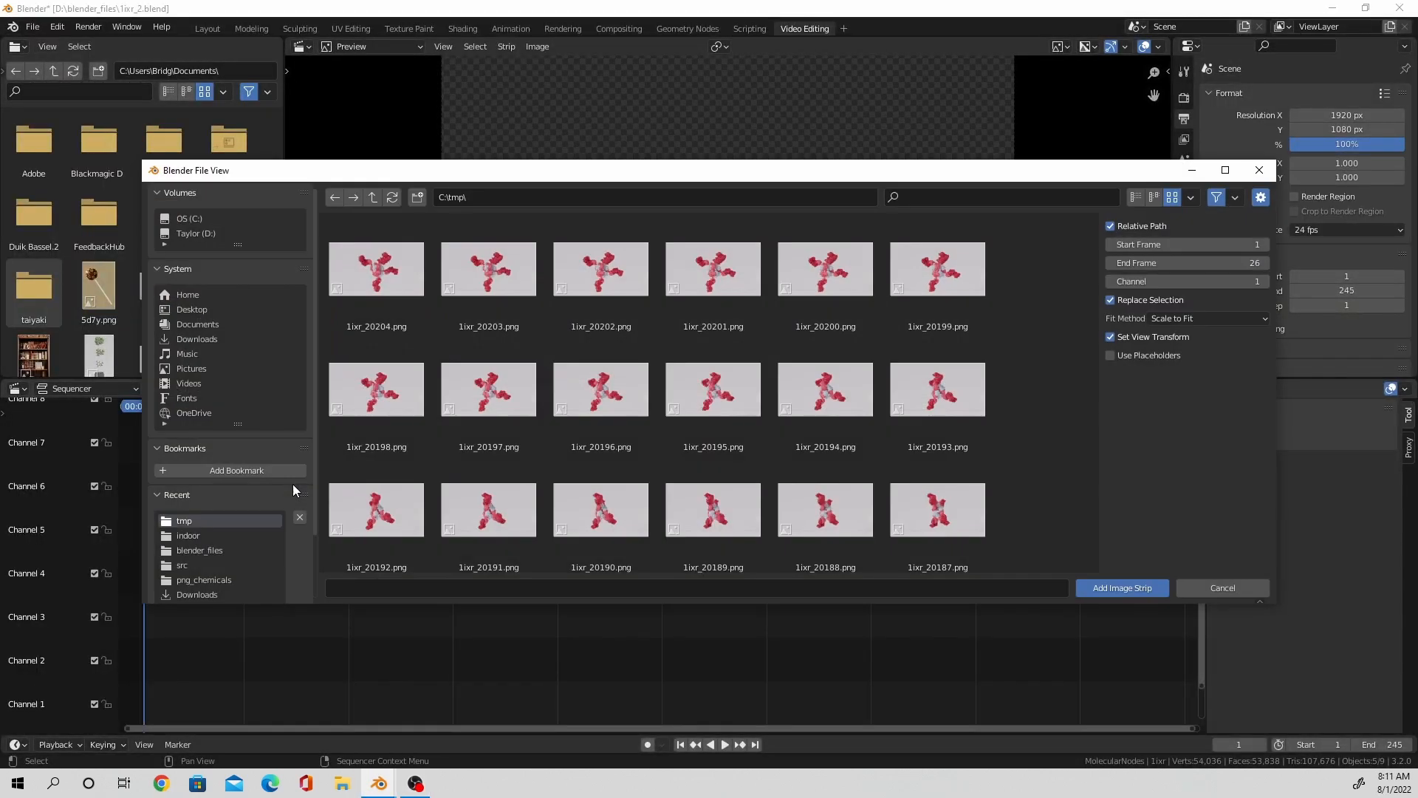
Step: Select the 1ixr_2 PNG frames, first through last, as an image strip
{"action": "scroll", "scroll_direction": "down", "scroll_amount": 3}
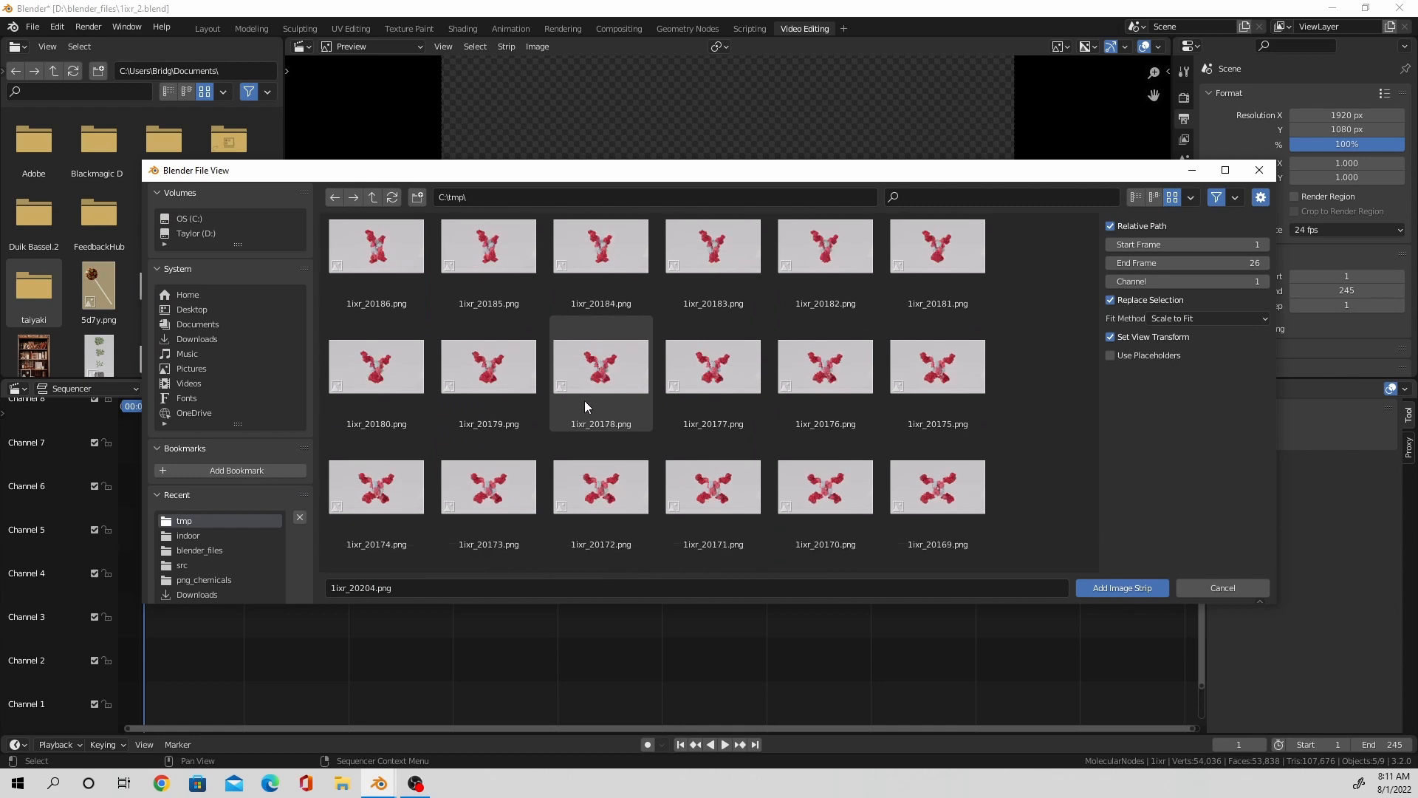
{"action": "scroll", "scroll_direction": "down", "scroll_amount": 3}
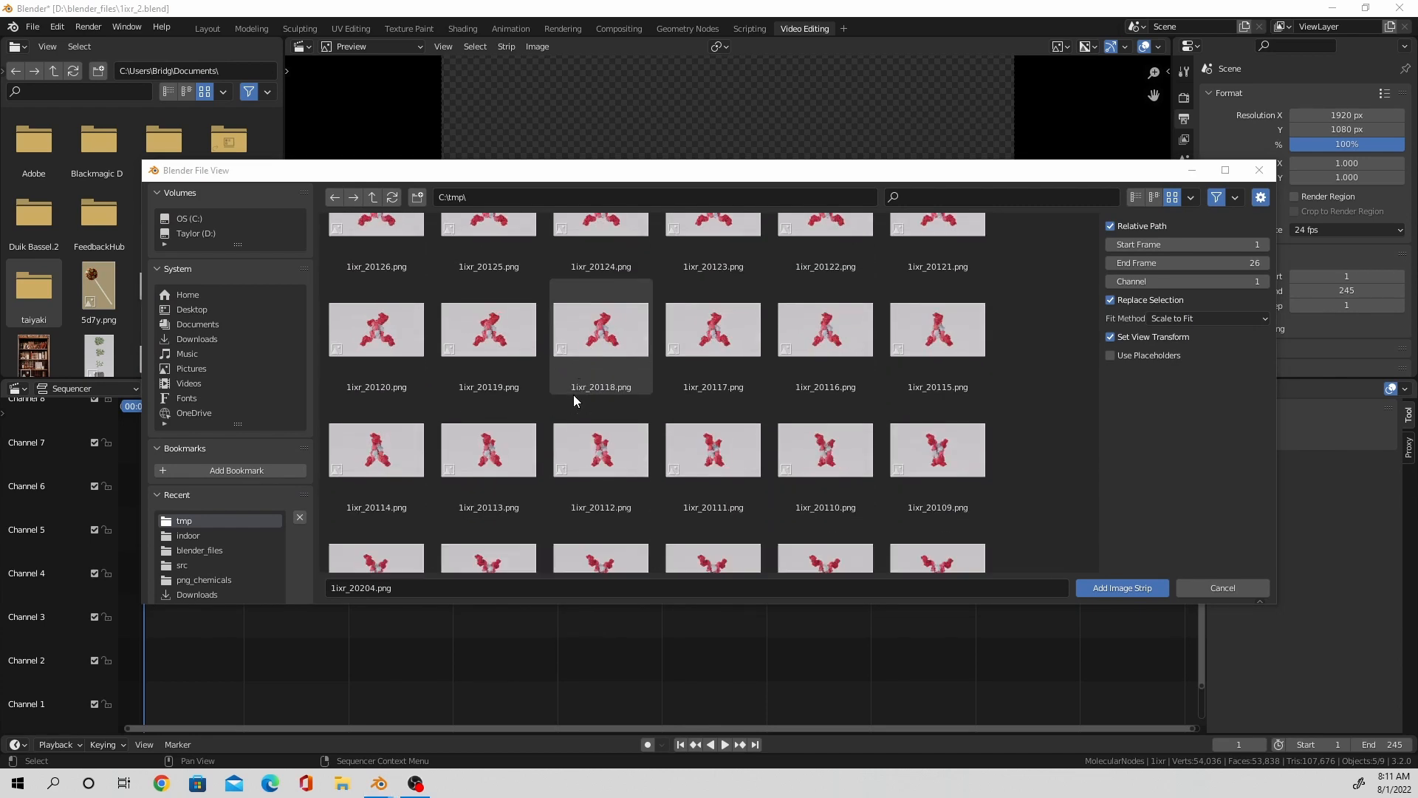
{"action": "scroll", "scroll_direction": "down", "scroll_amount": 3}
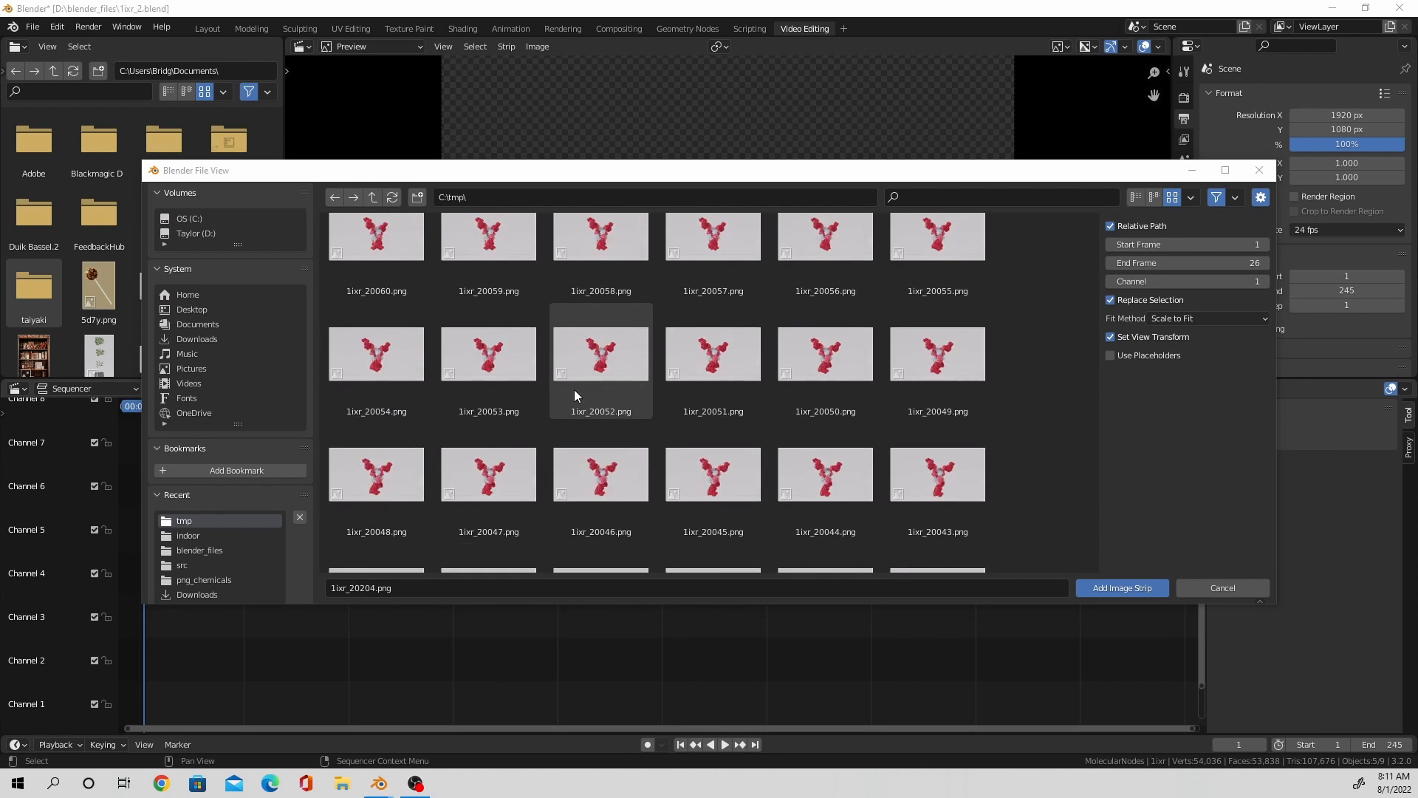
{"action": "scroll", "scroll_direction": "down", "scroll_amount": 3}
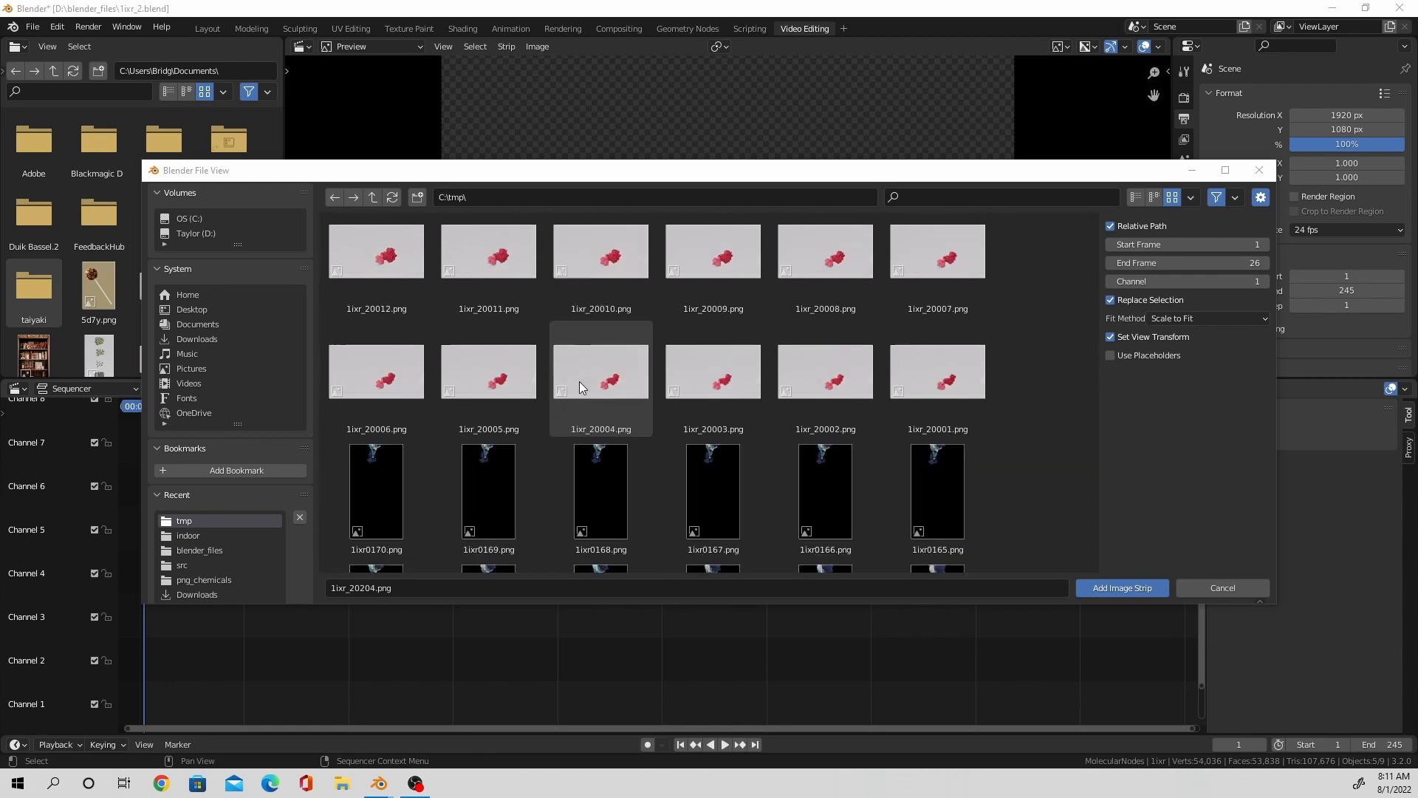
{"action": "left_click", "coordinate": [936, 371]}
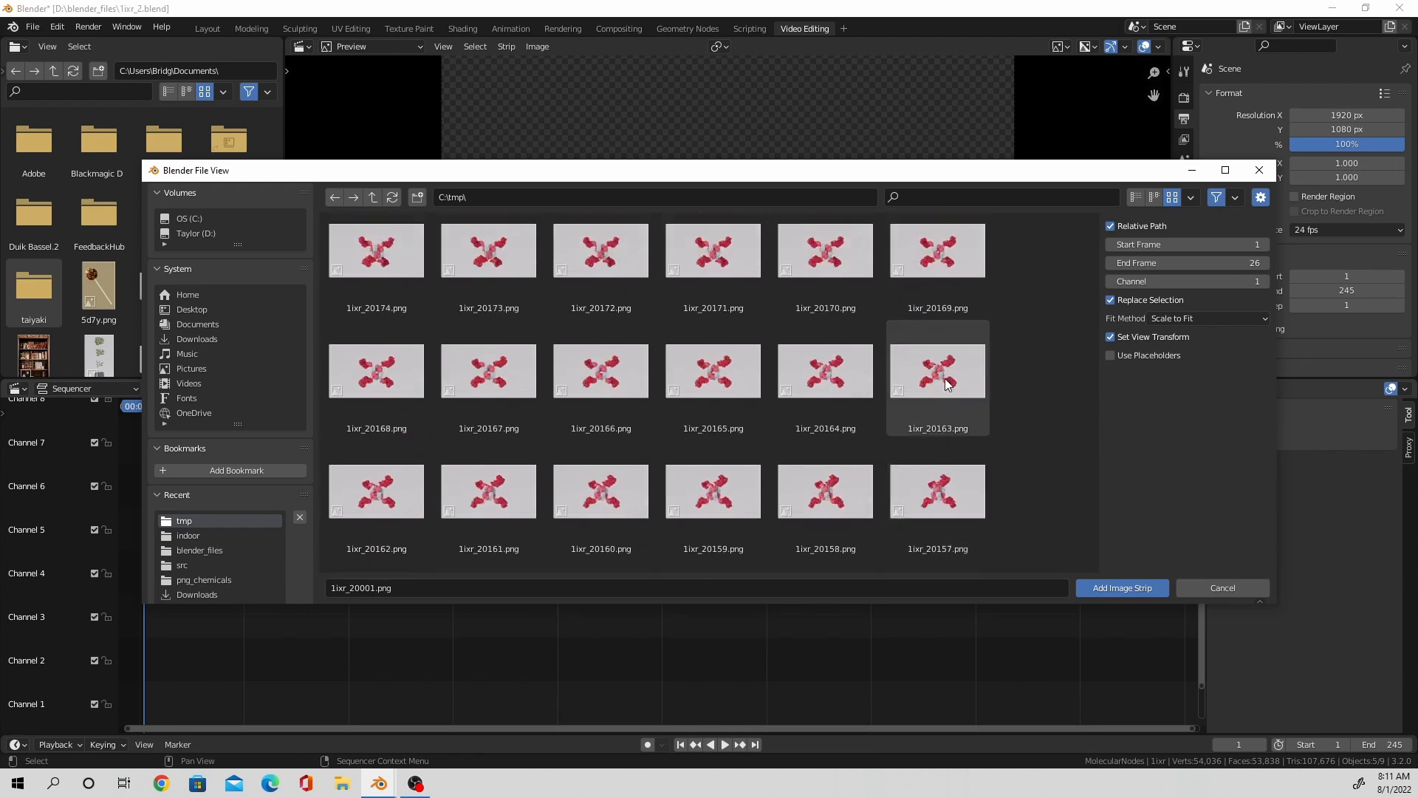
{"action": "scroll", "scroll_direction": "up", "scroll_amount": 3}
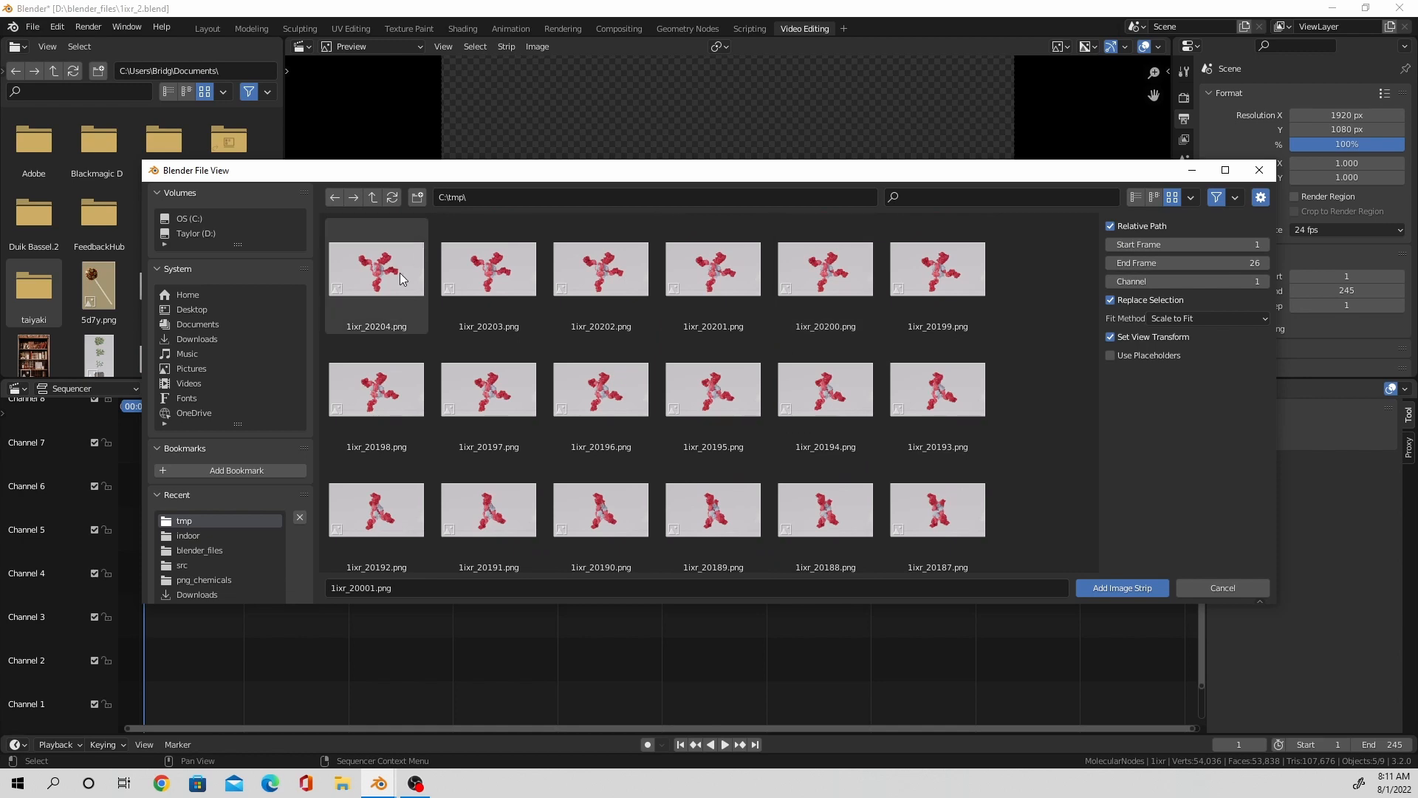
{"action": "left_click", "coordinate": [1121, 587]}
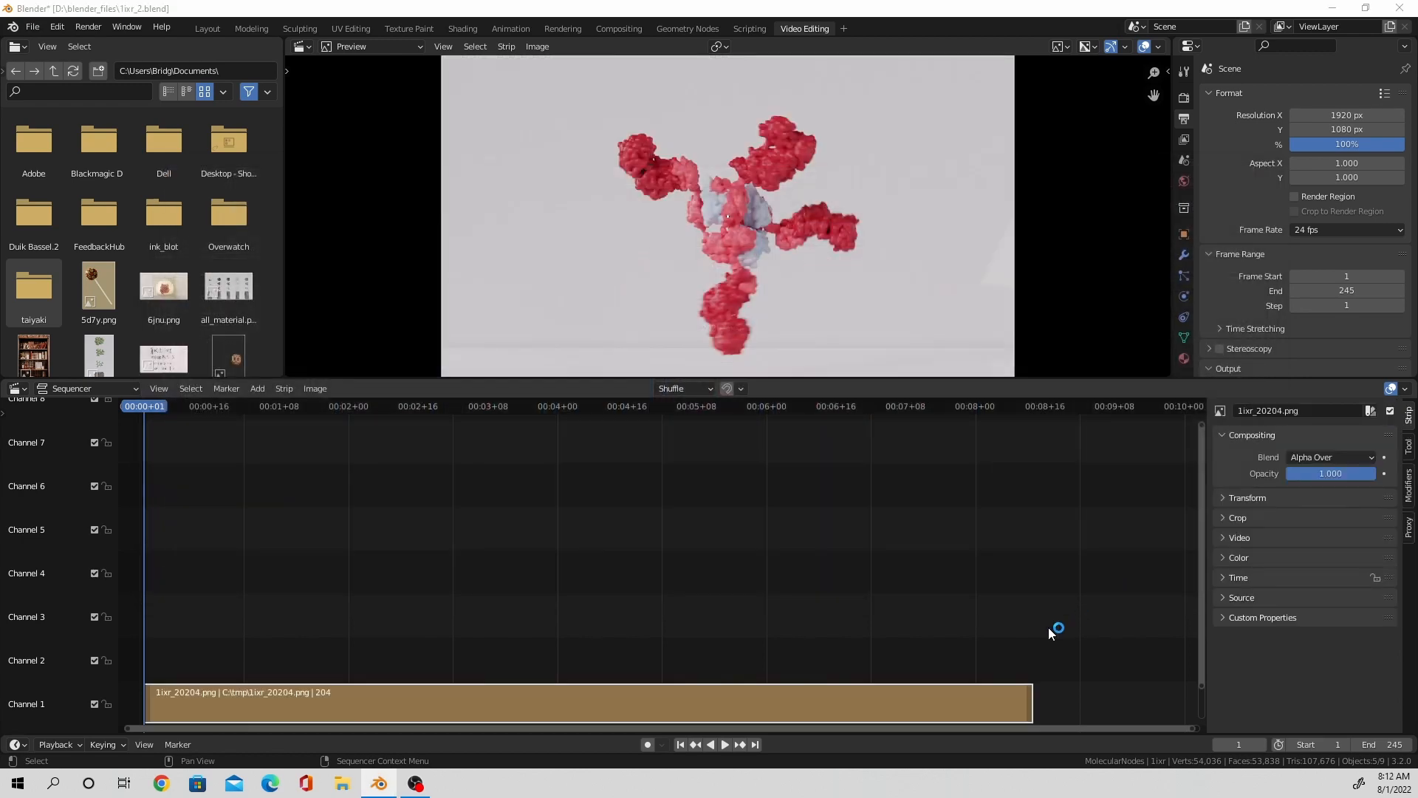
{"action": "mouse_move", "coordinate": [1128, 552]}
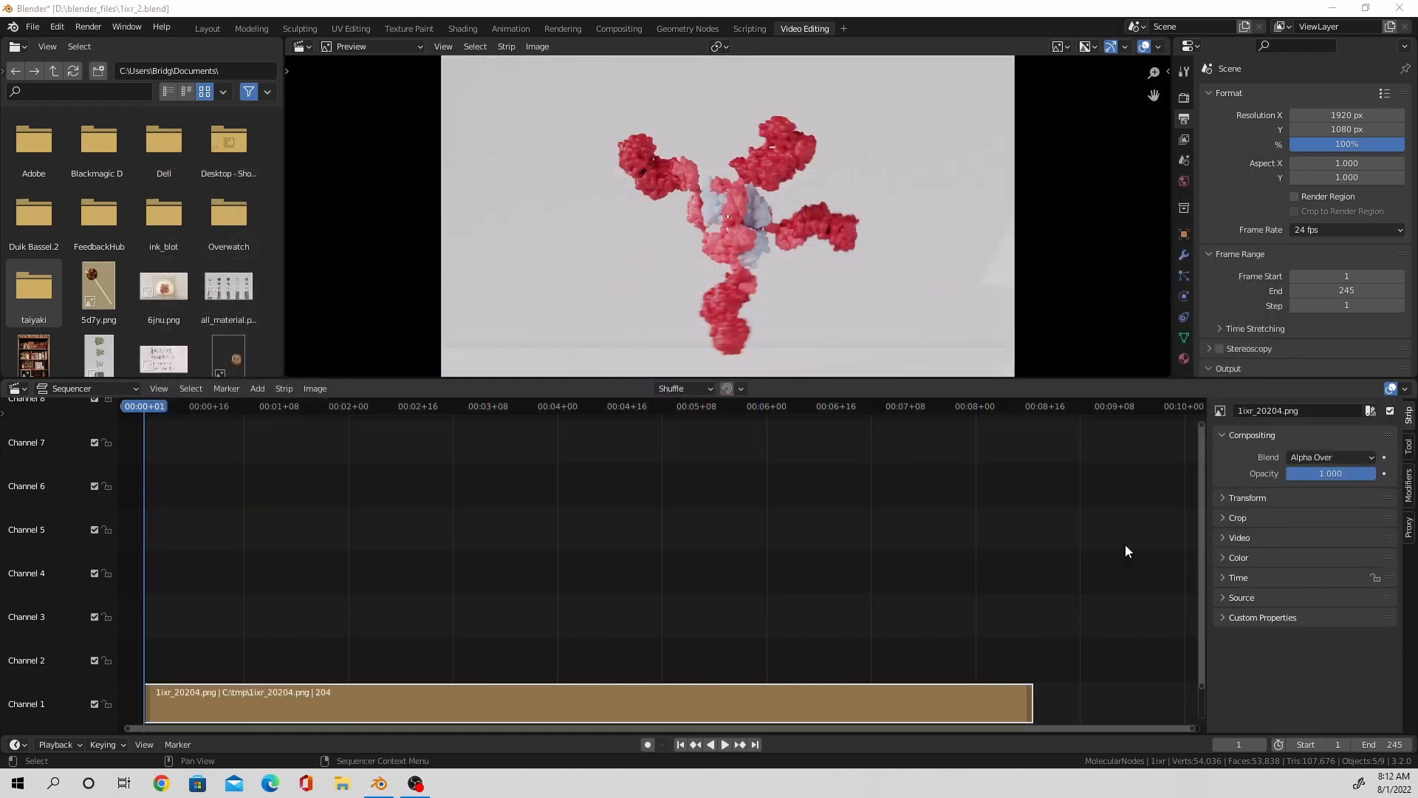
{"action": "left_click", "coordinate": [722, 744]}
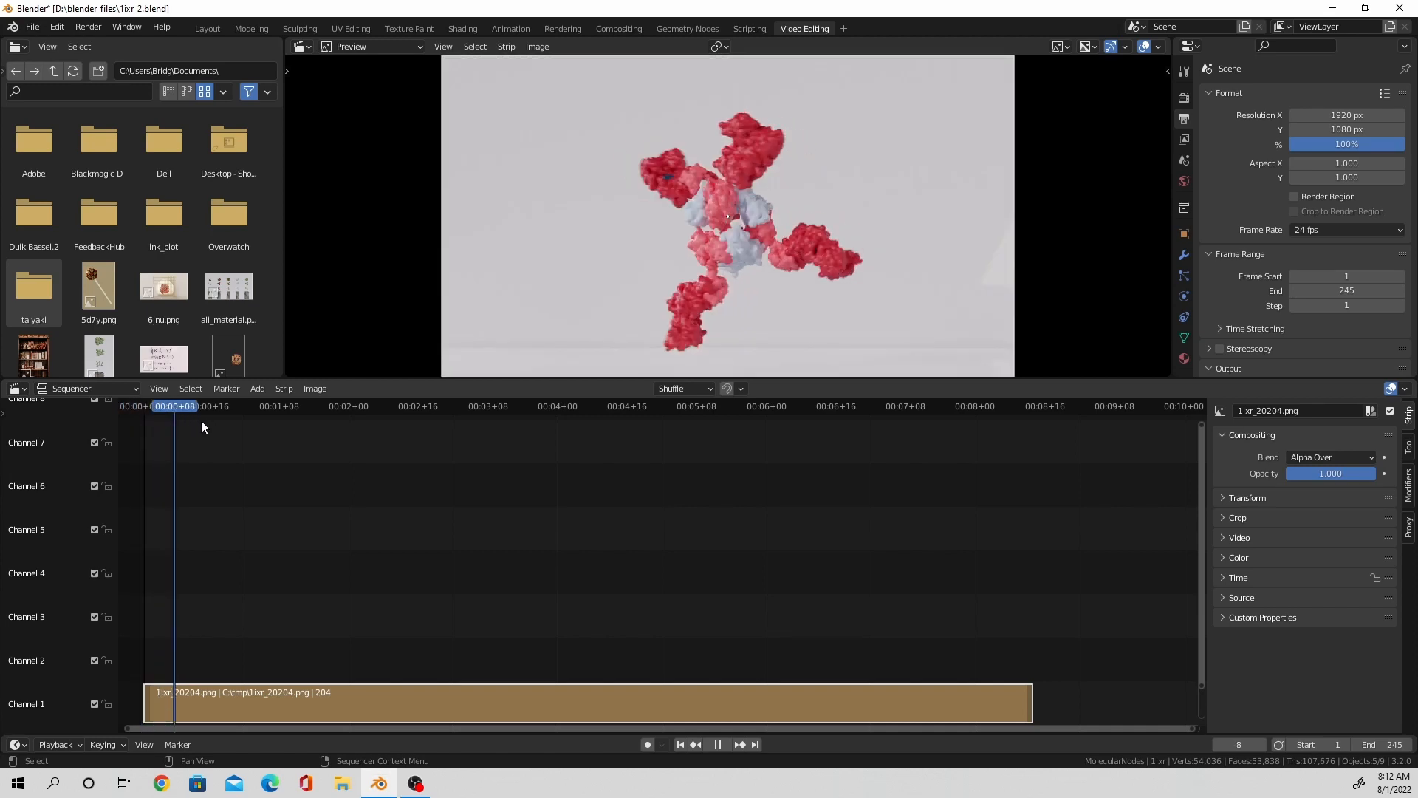
{"action": "left_click", "coordinate": [457, 407]}
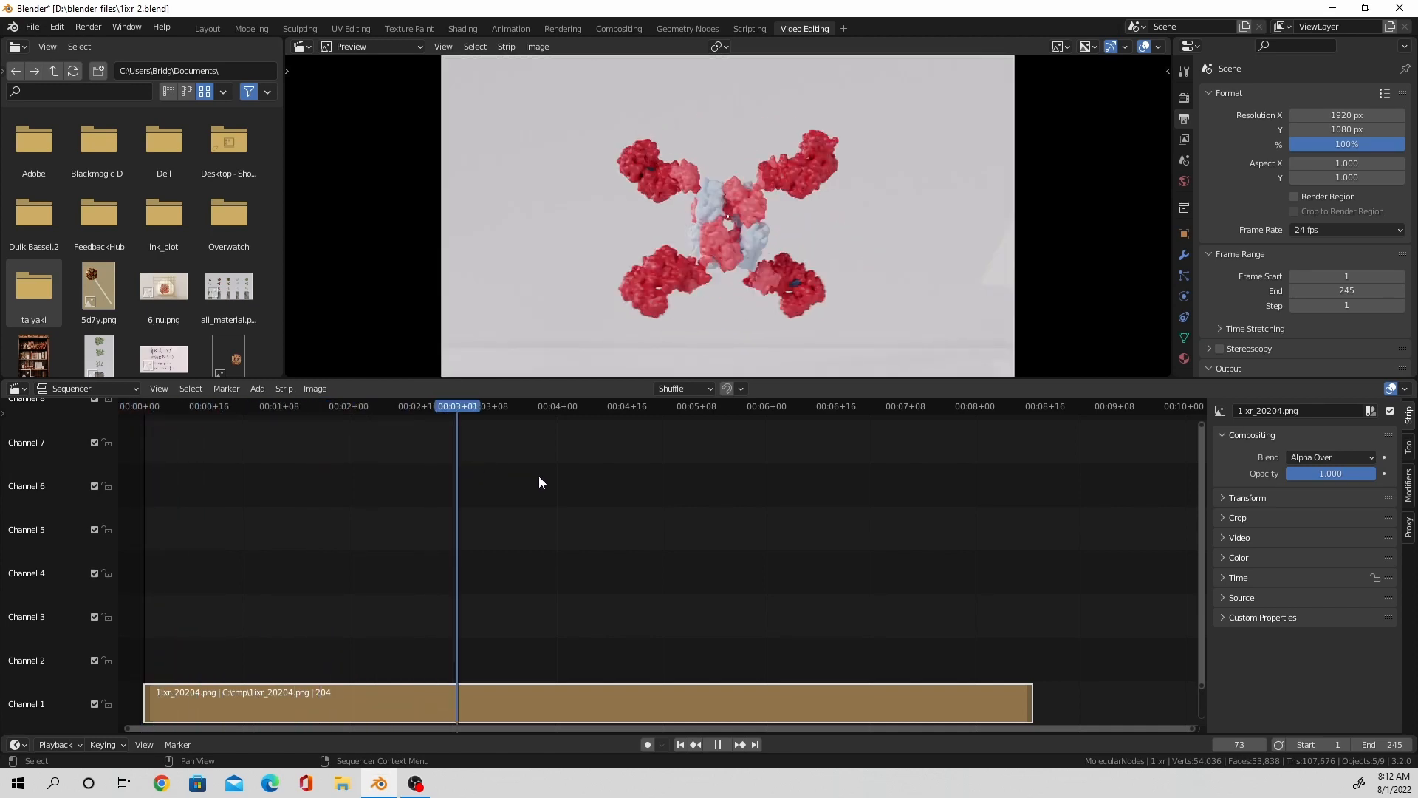
{"action": "left_click", "coordinate": [944, 406]}
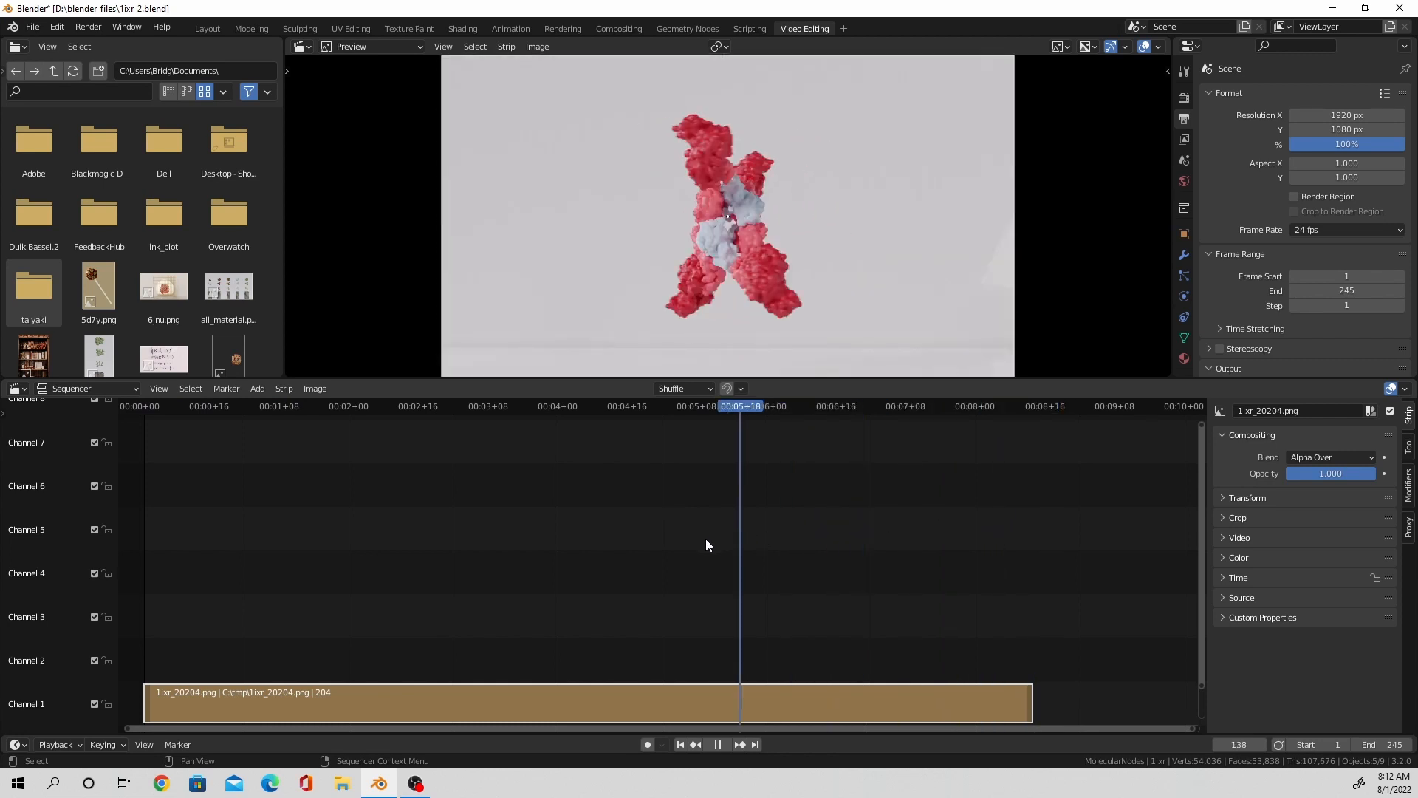
{"action": "left_click", "coordinate": [209, 407]}
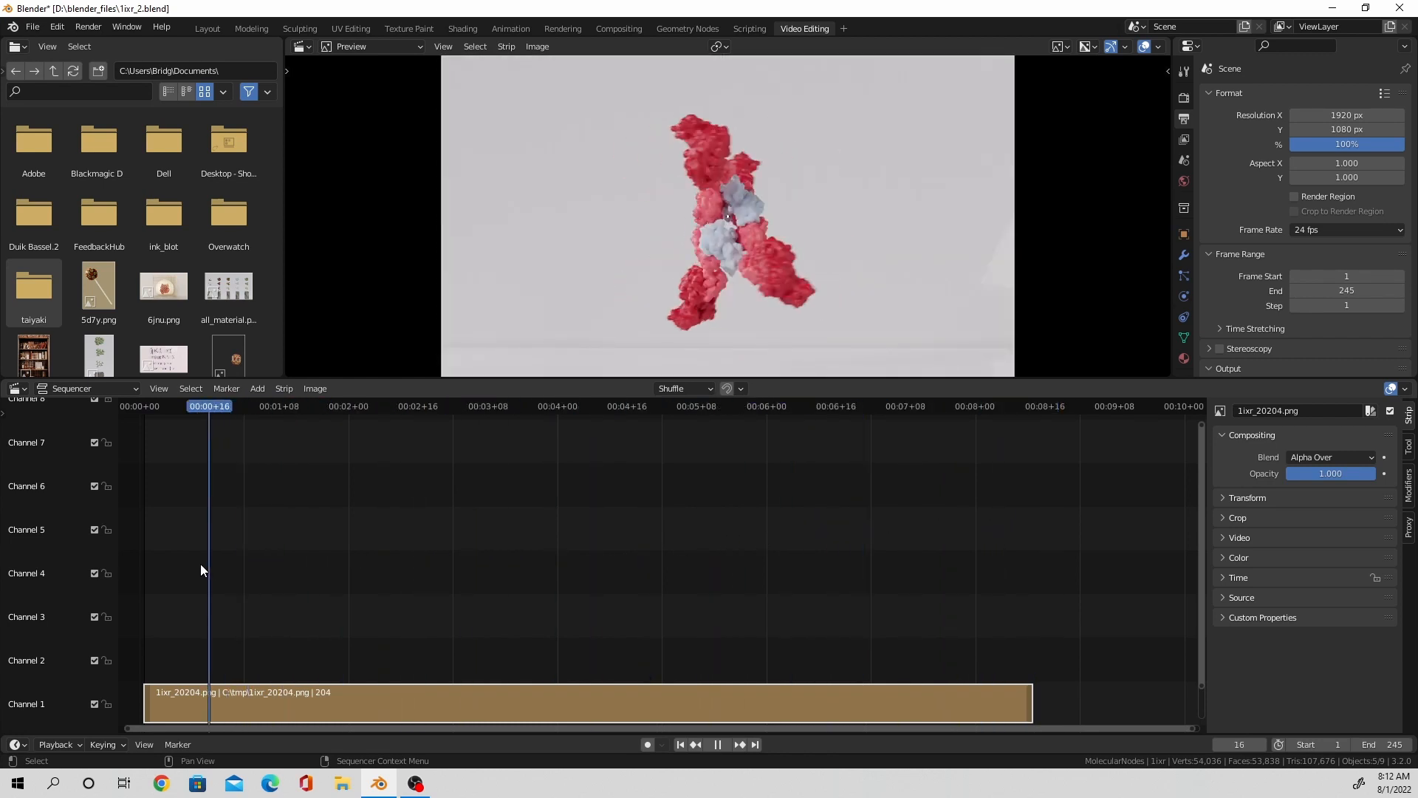
{"action": "left_click", "coordinate": [679, 744]}
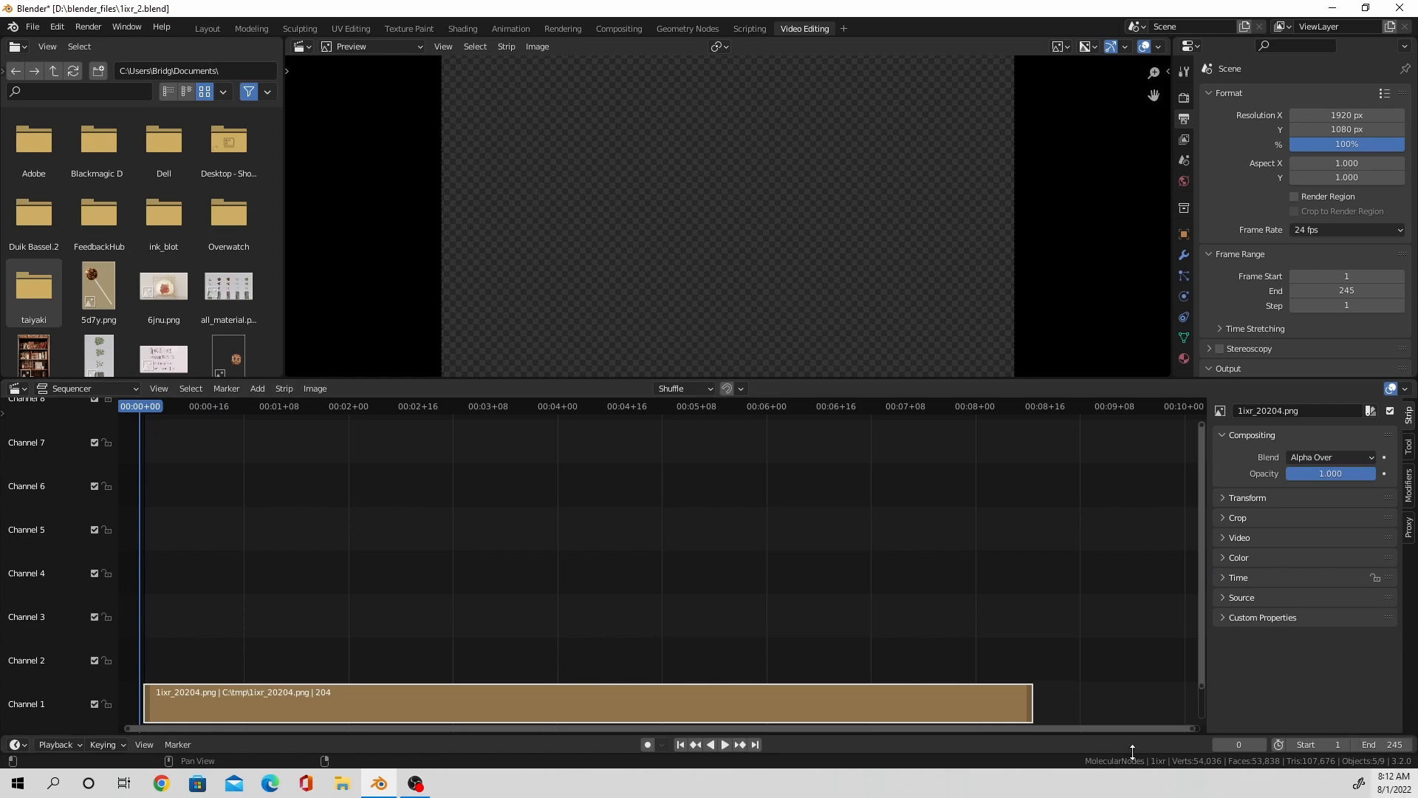